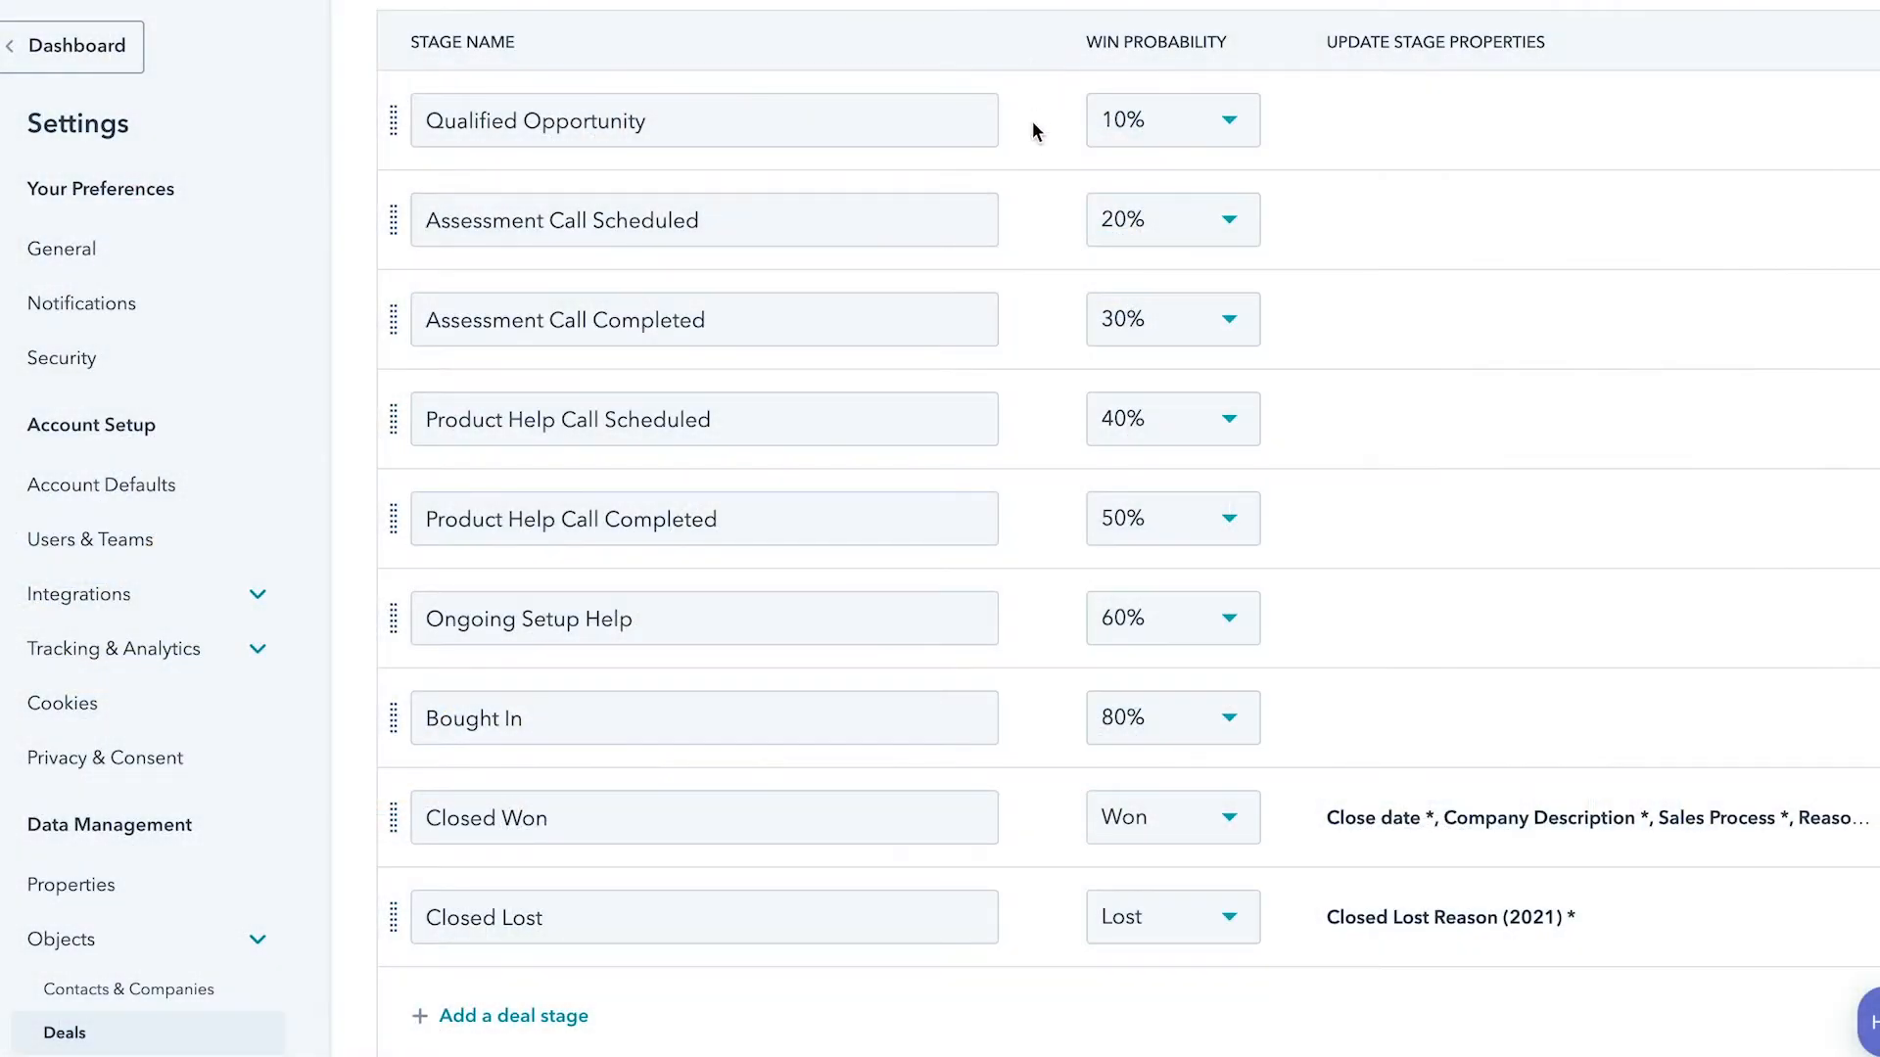
pyautogui.moveTo(880, 245)
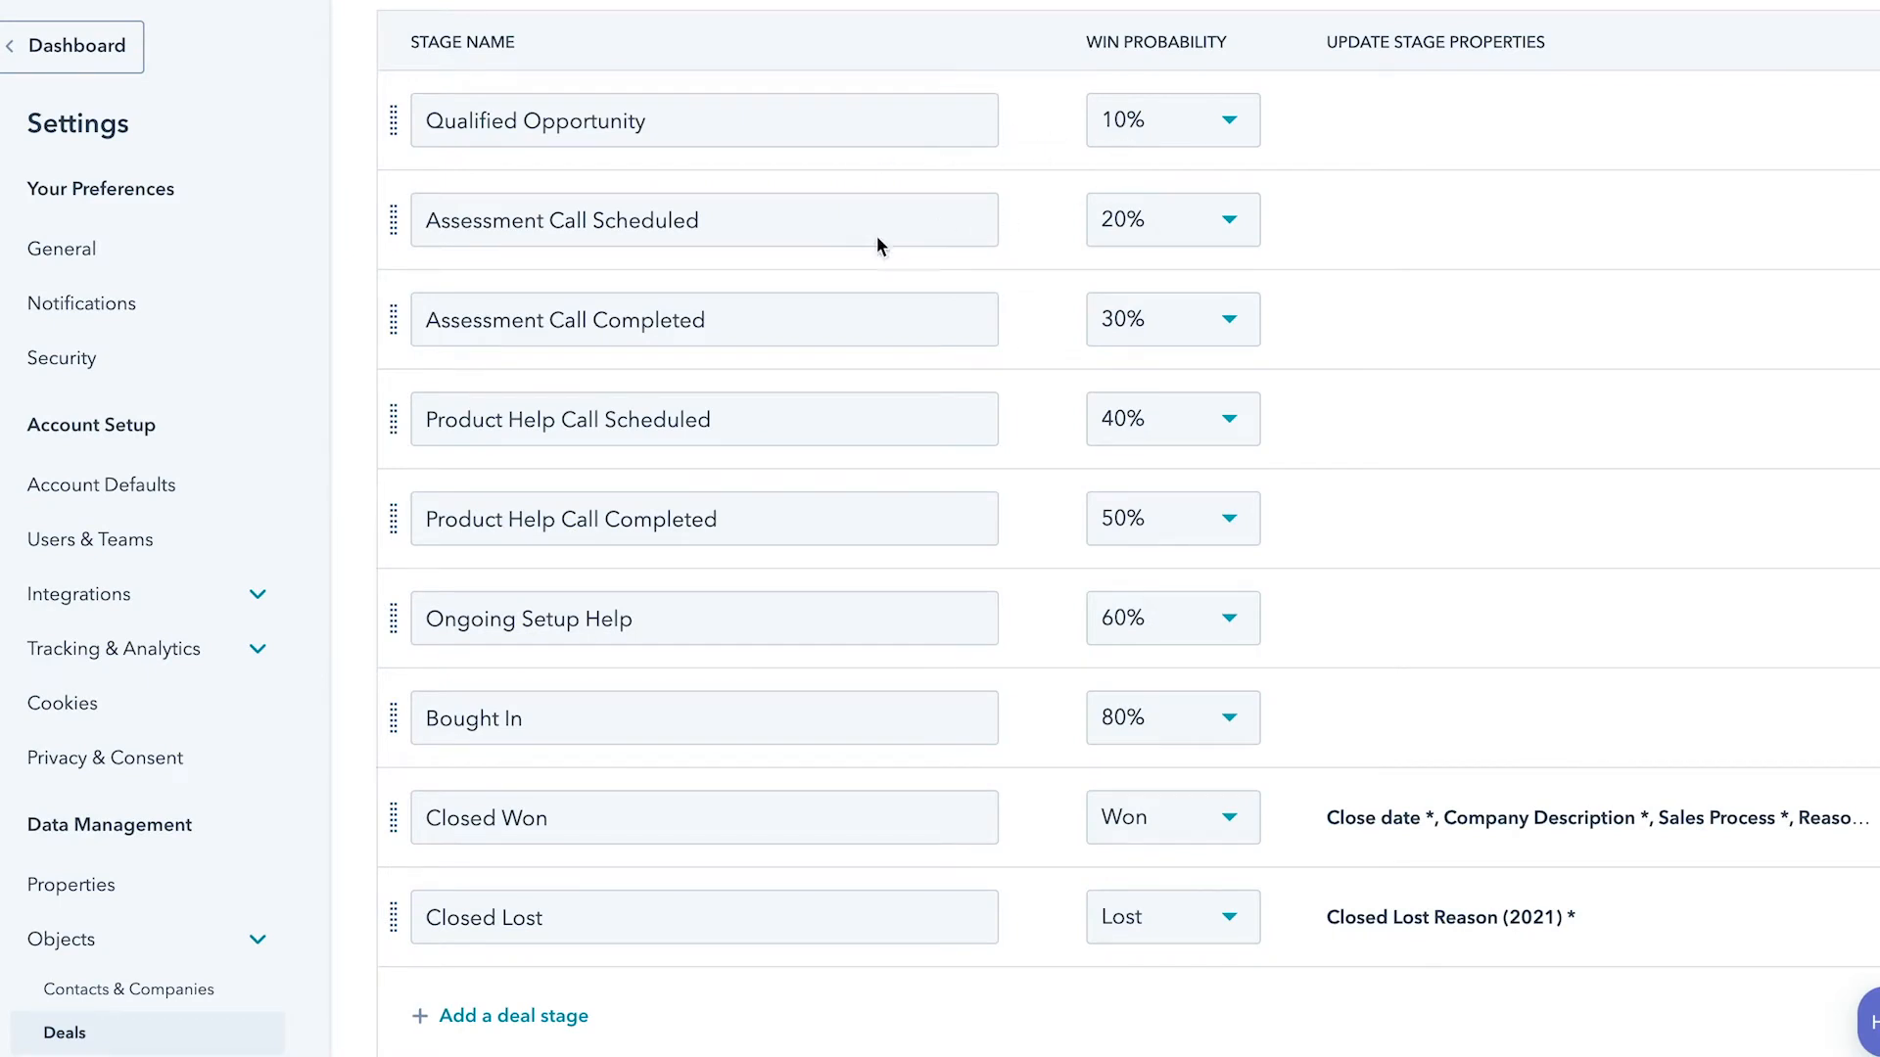
pyautogui.moveTo(1148, 342)
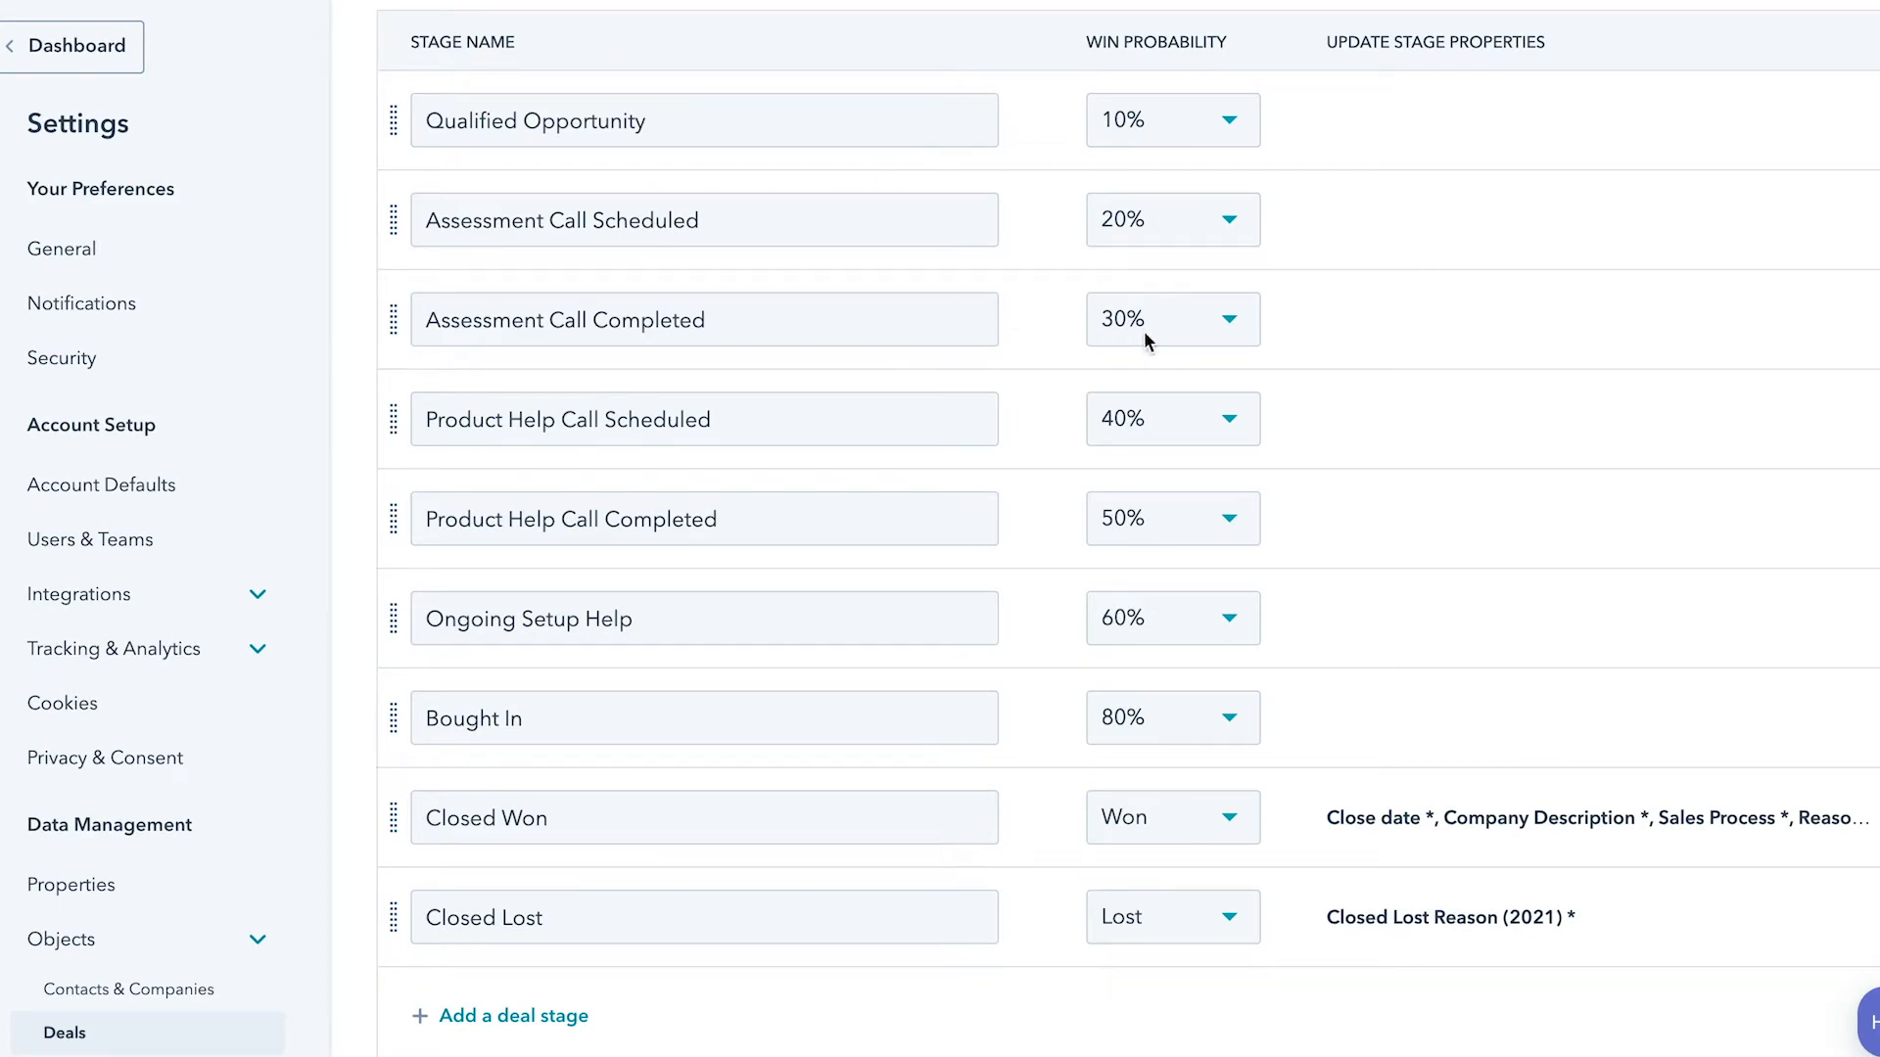
pyautogui.moveTo(1025, 437)
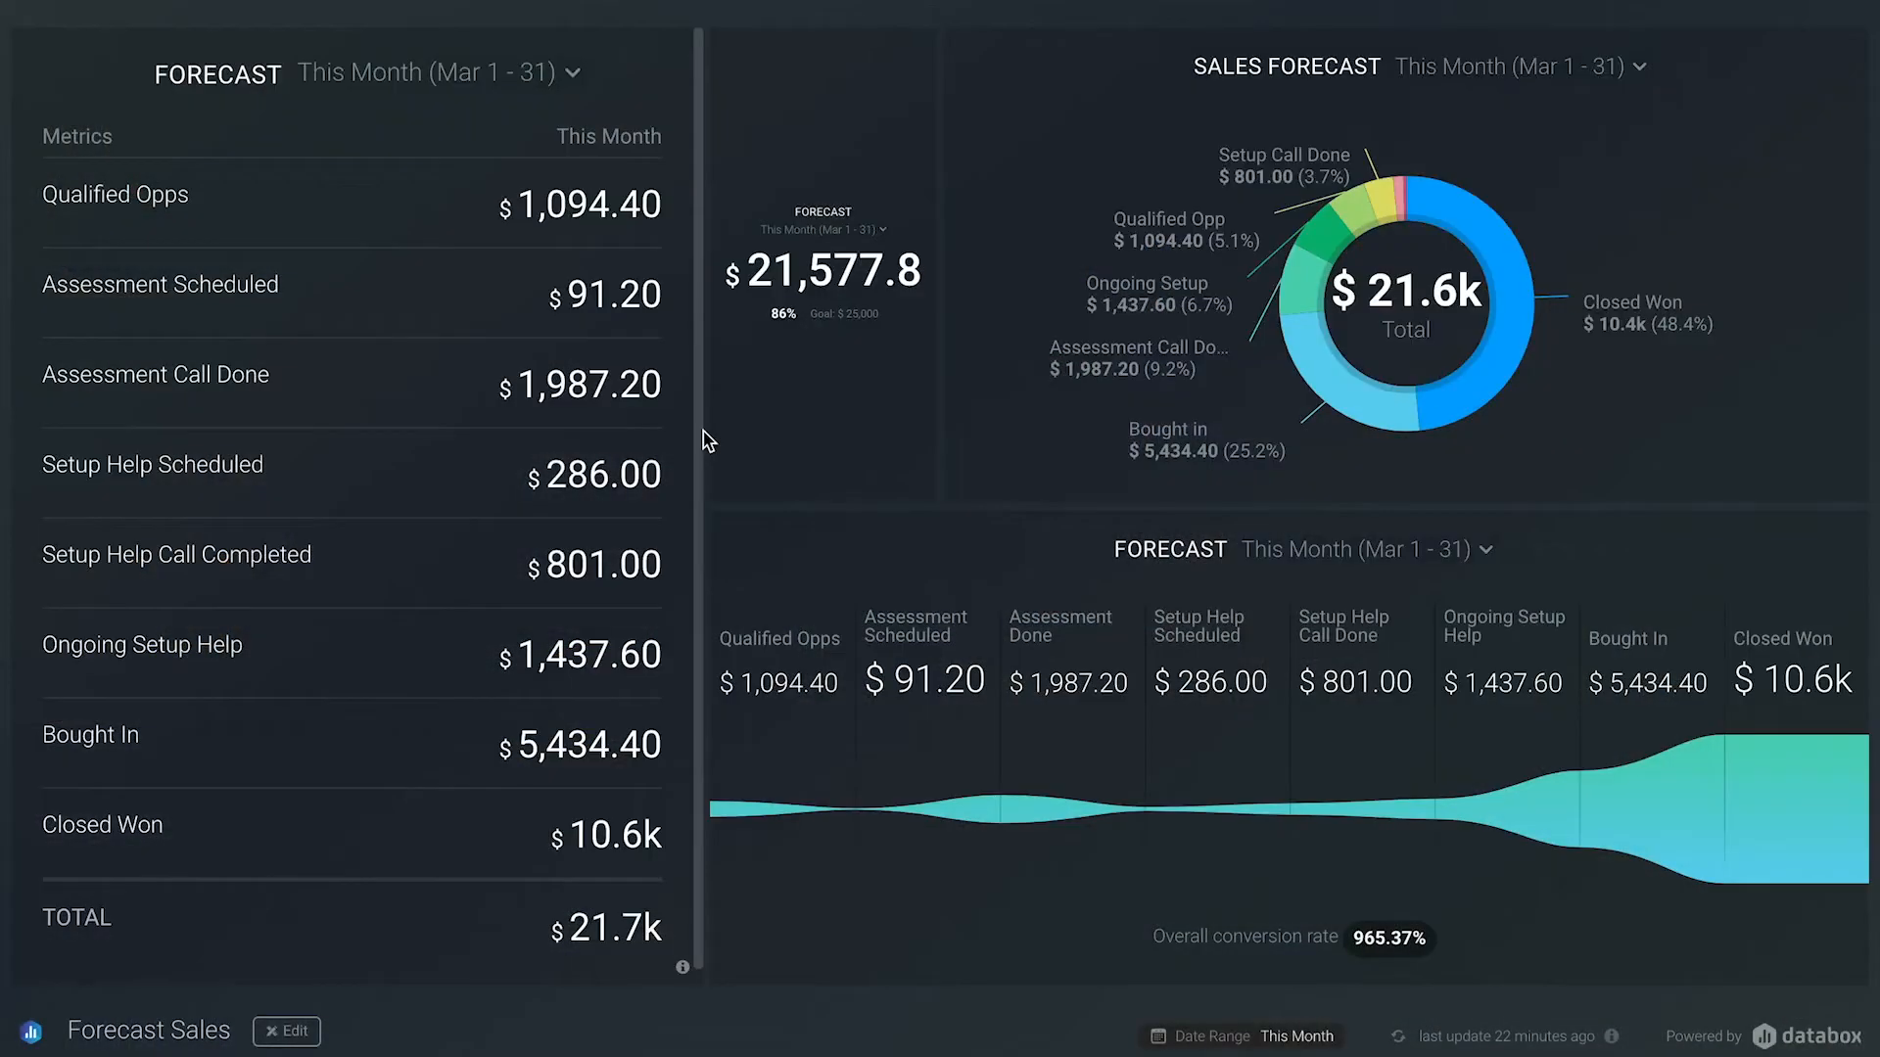
pyautogui.moveTo(181, 683)
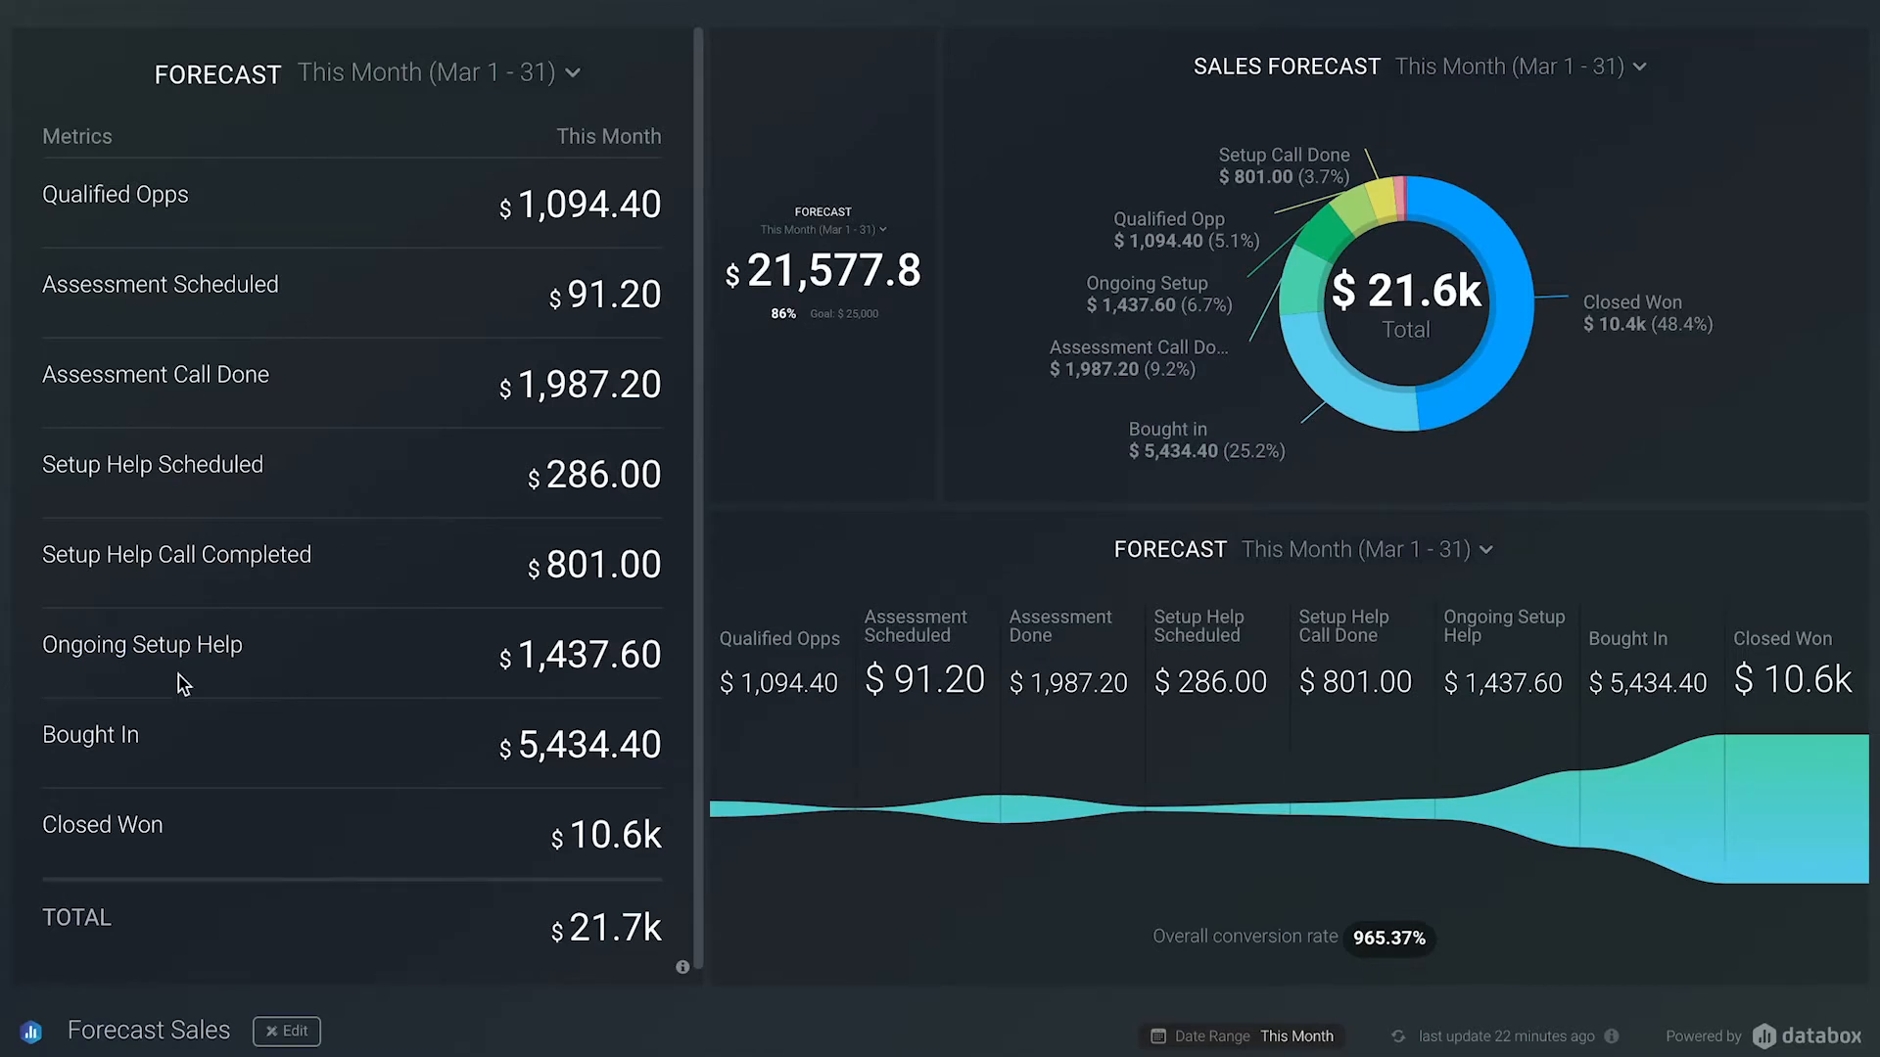
pyautogui.moveTo(411, 186)
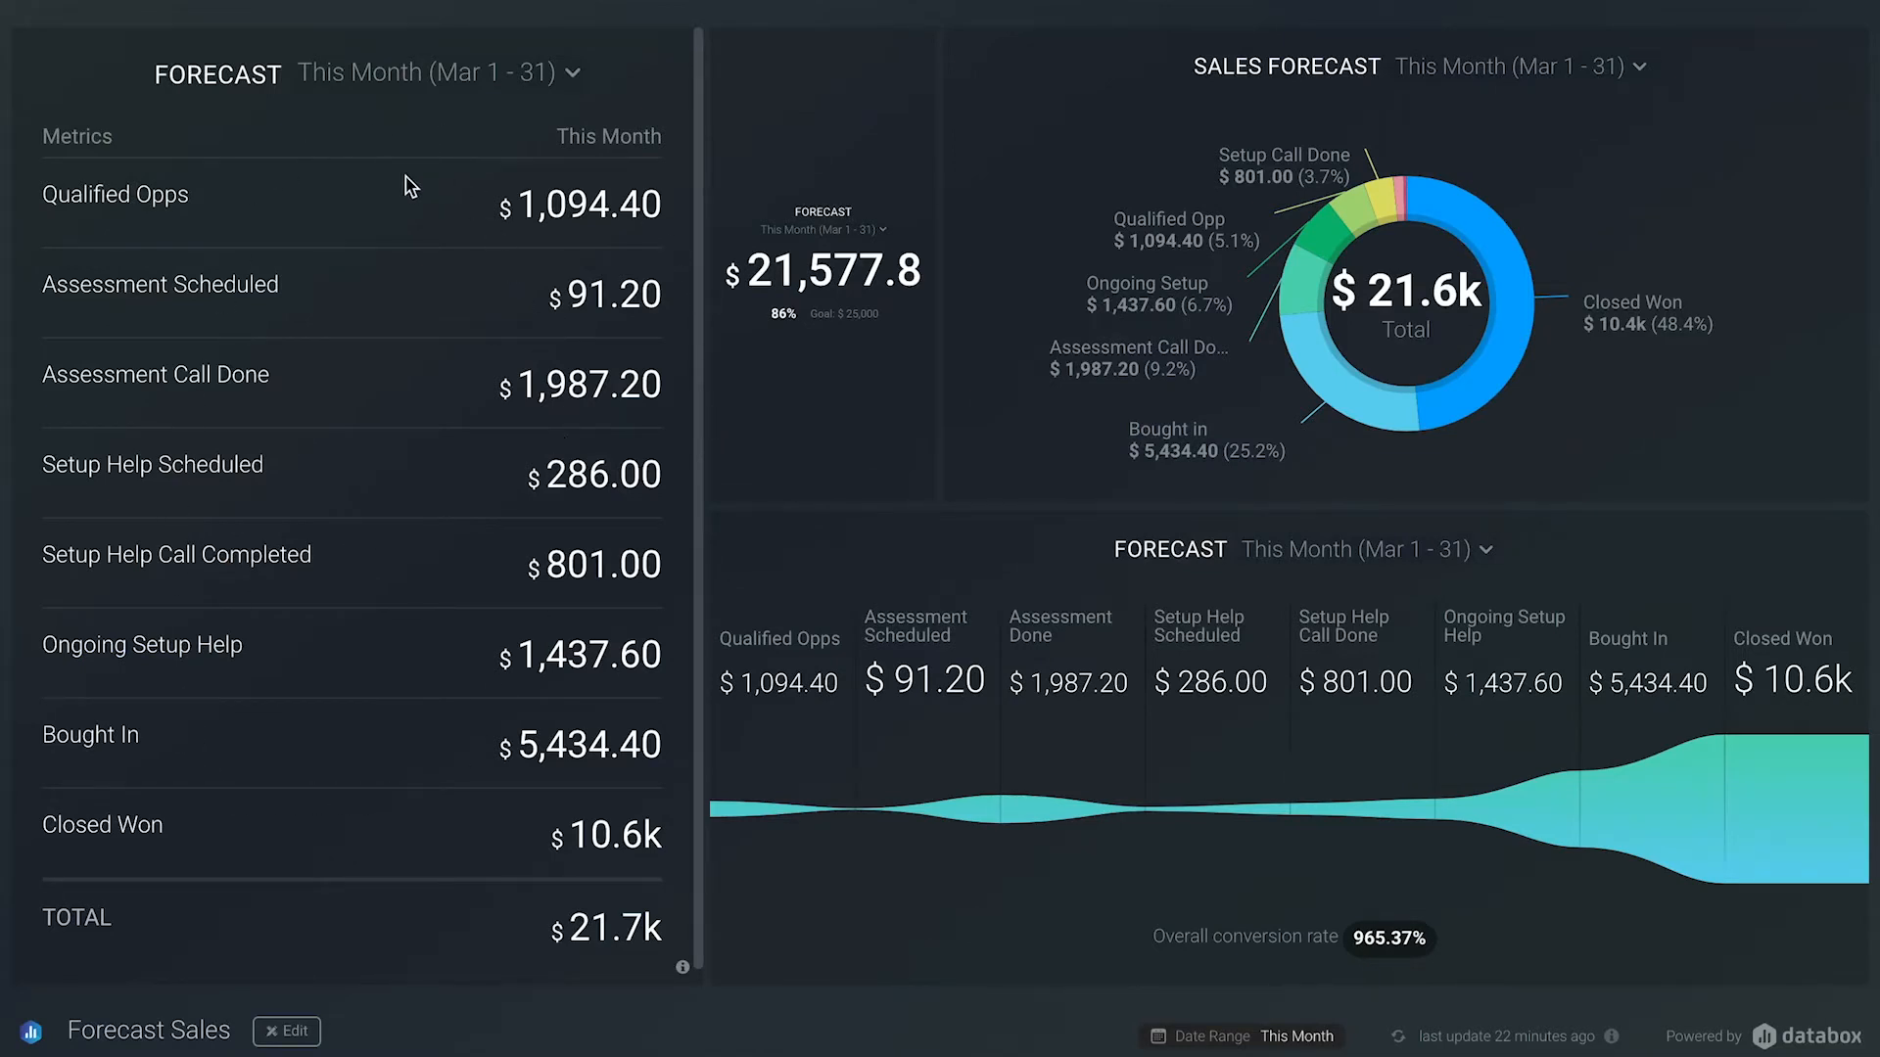
pyautogui.moveTo(858, 358)
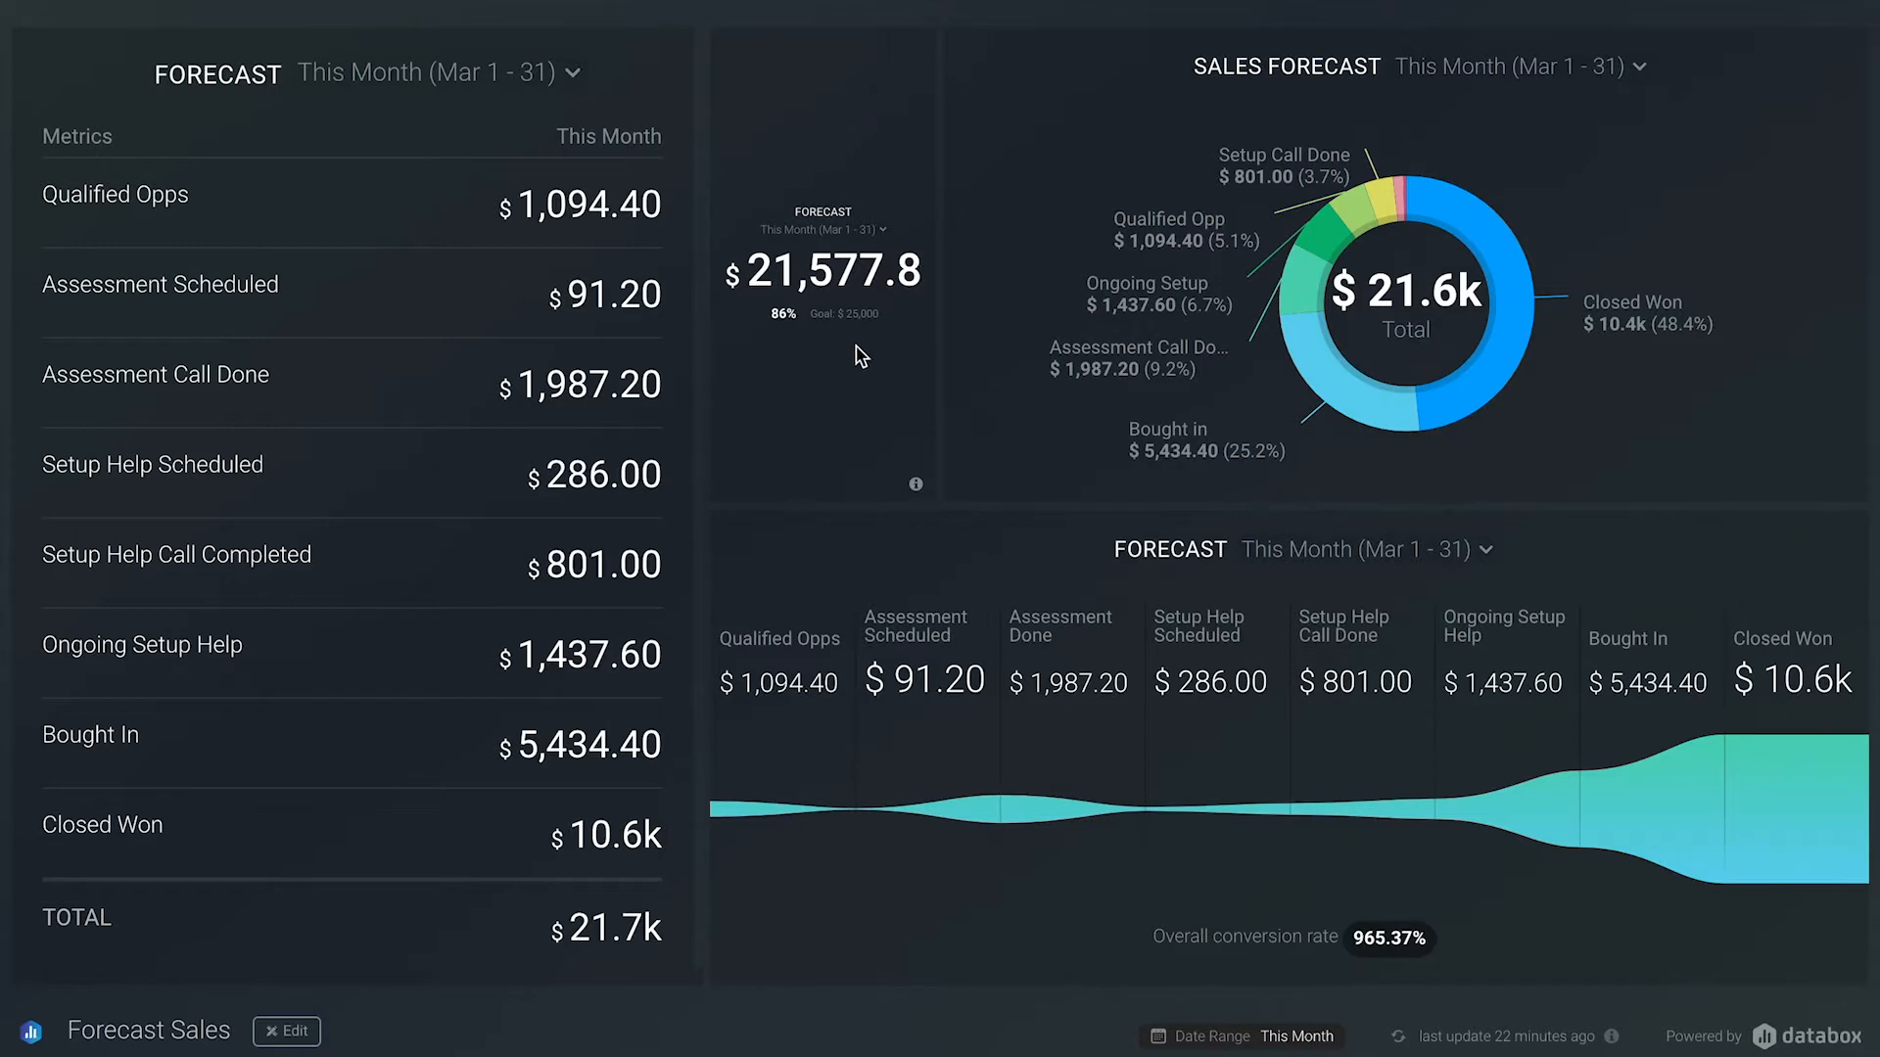
pyautogui.moveTo(902, 363)
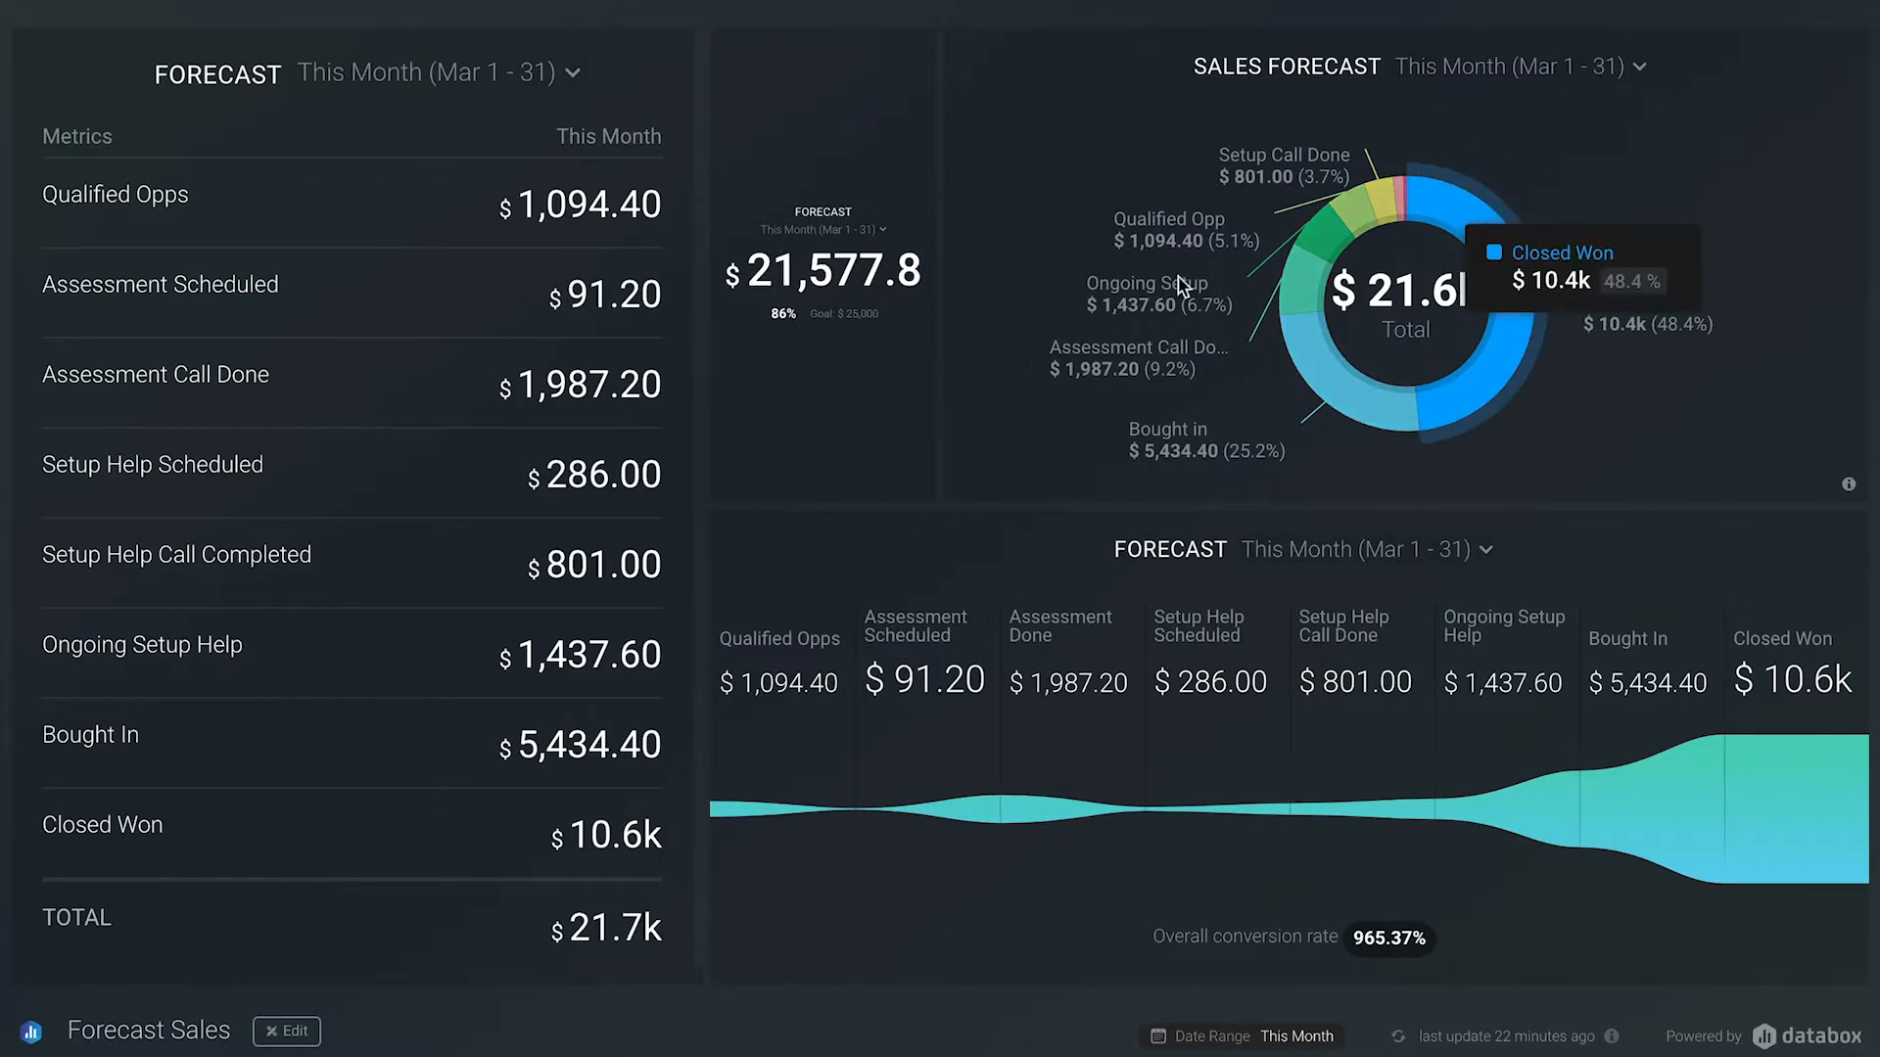
pyautogui.moveTo(1647, 455)
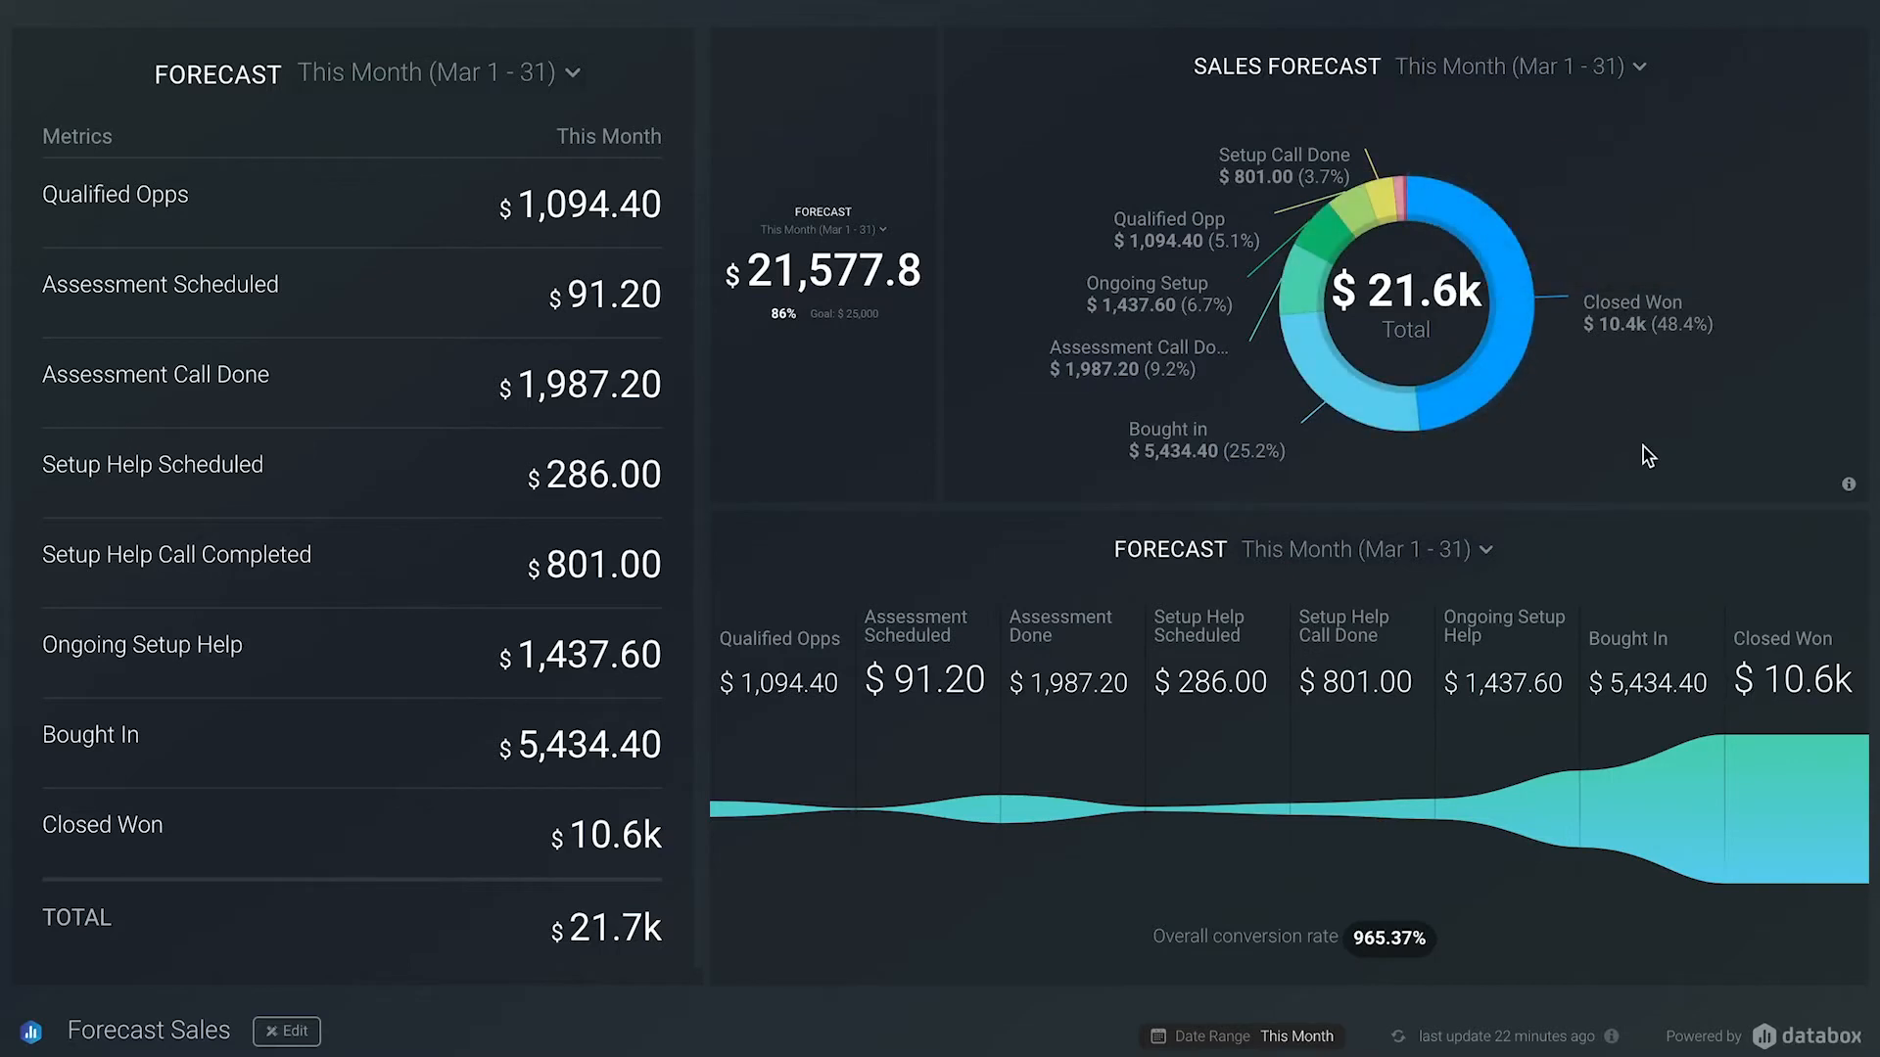
pyautogui.moveTo(851, 789)
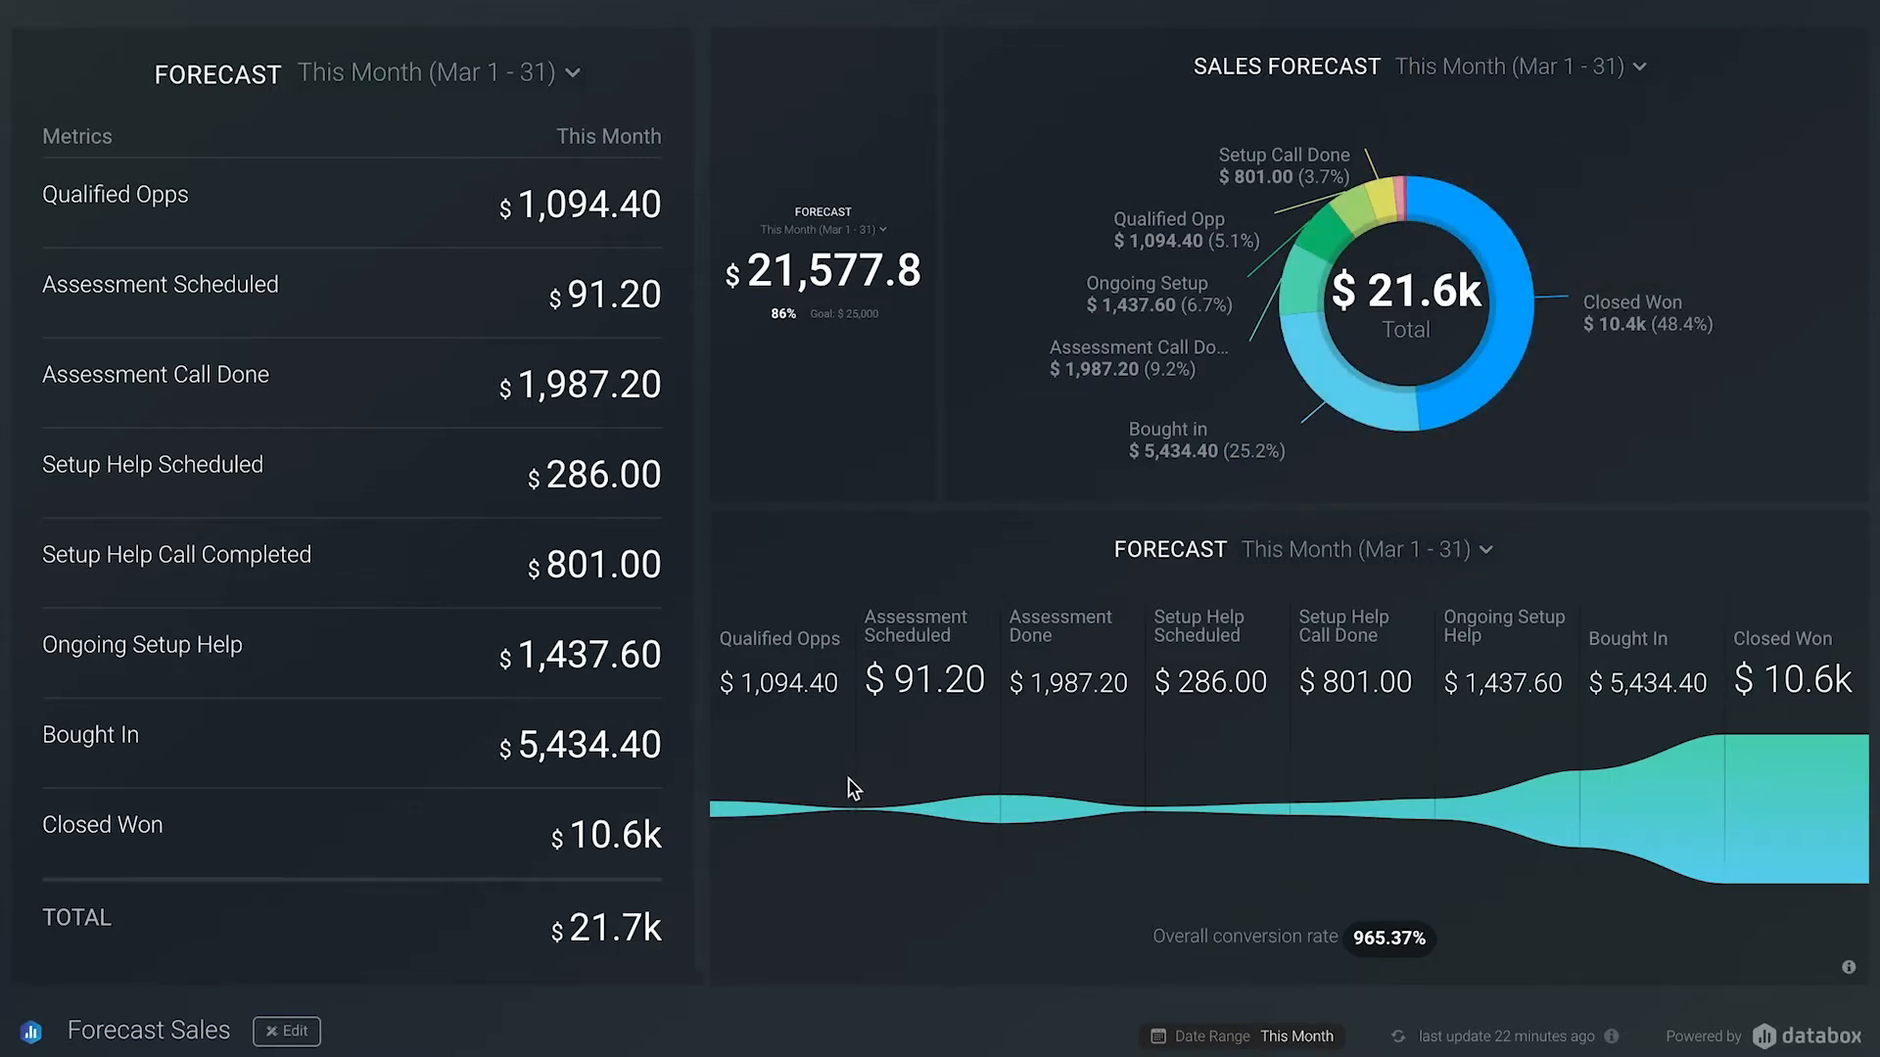
pyautogui.moveTo(1643, 810)
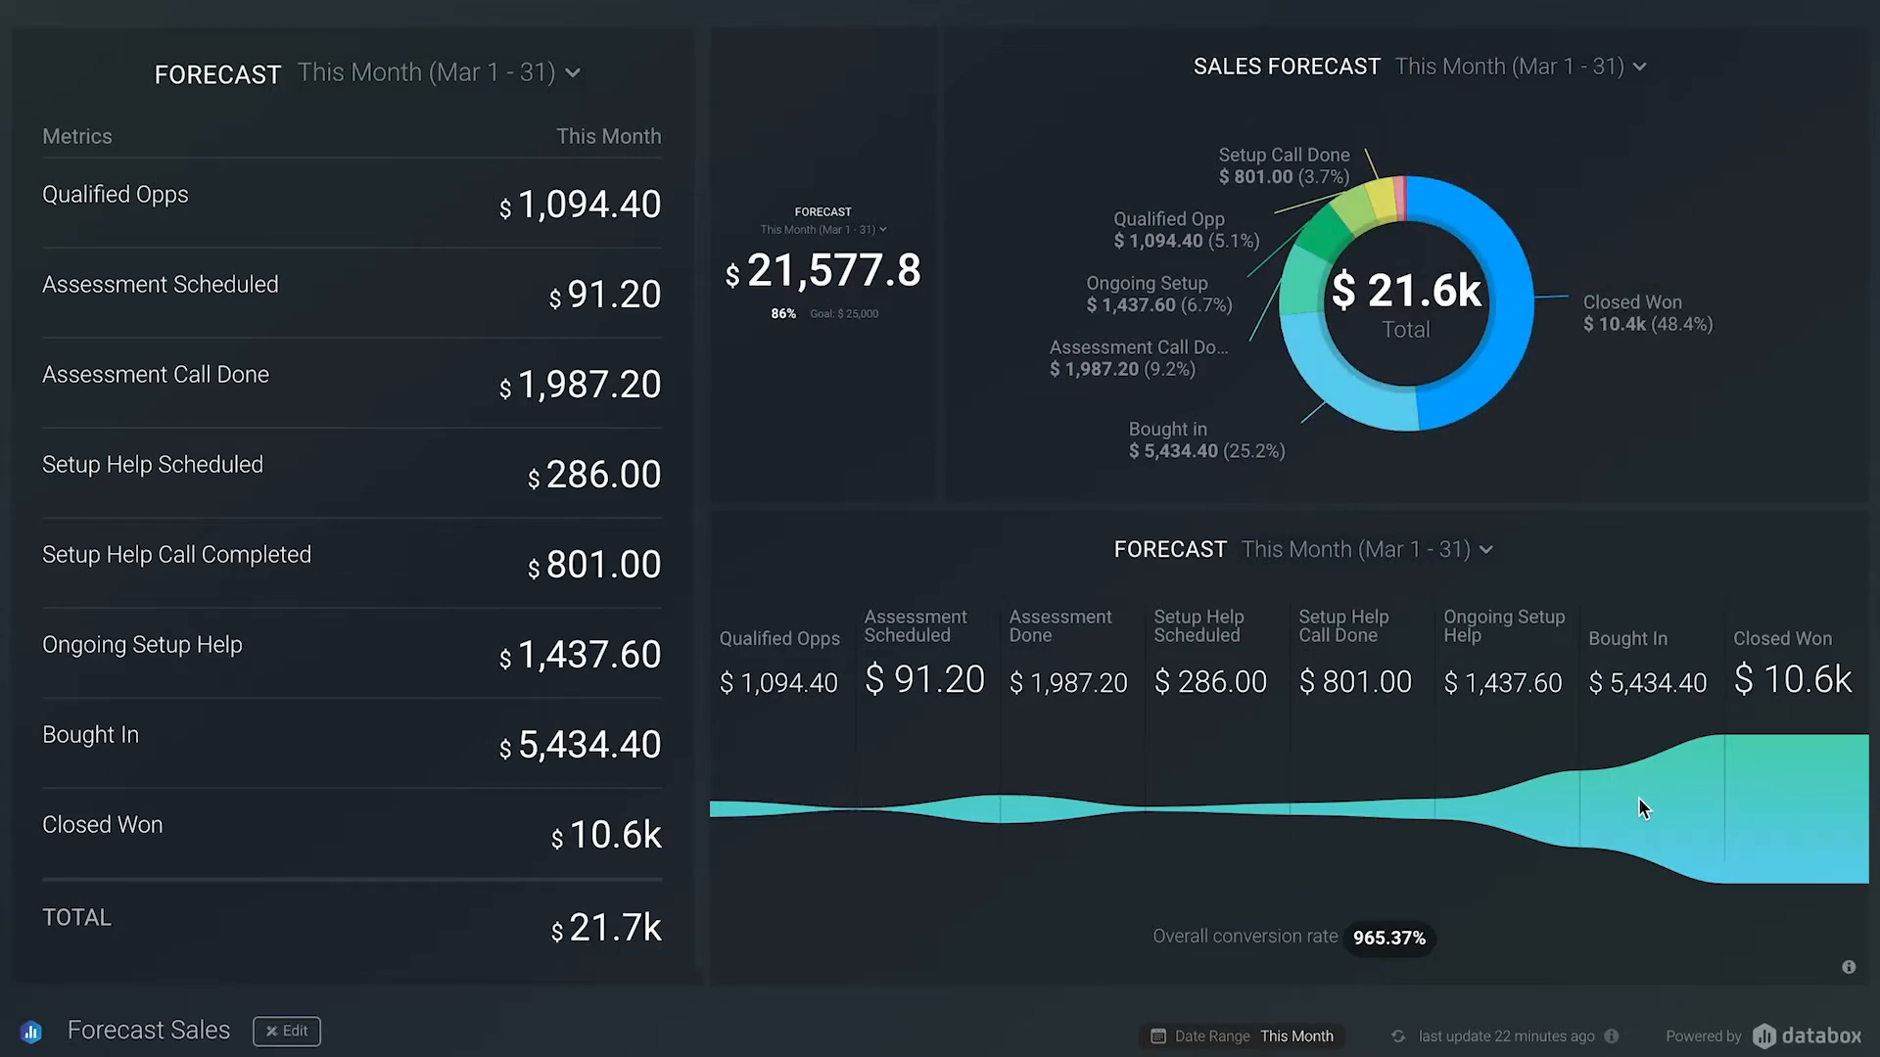
pyautogui.moveTo(1585, 947)
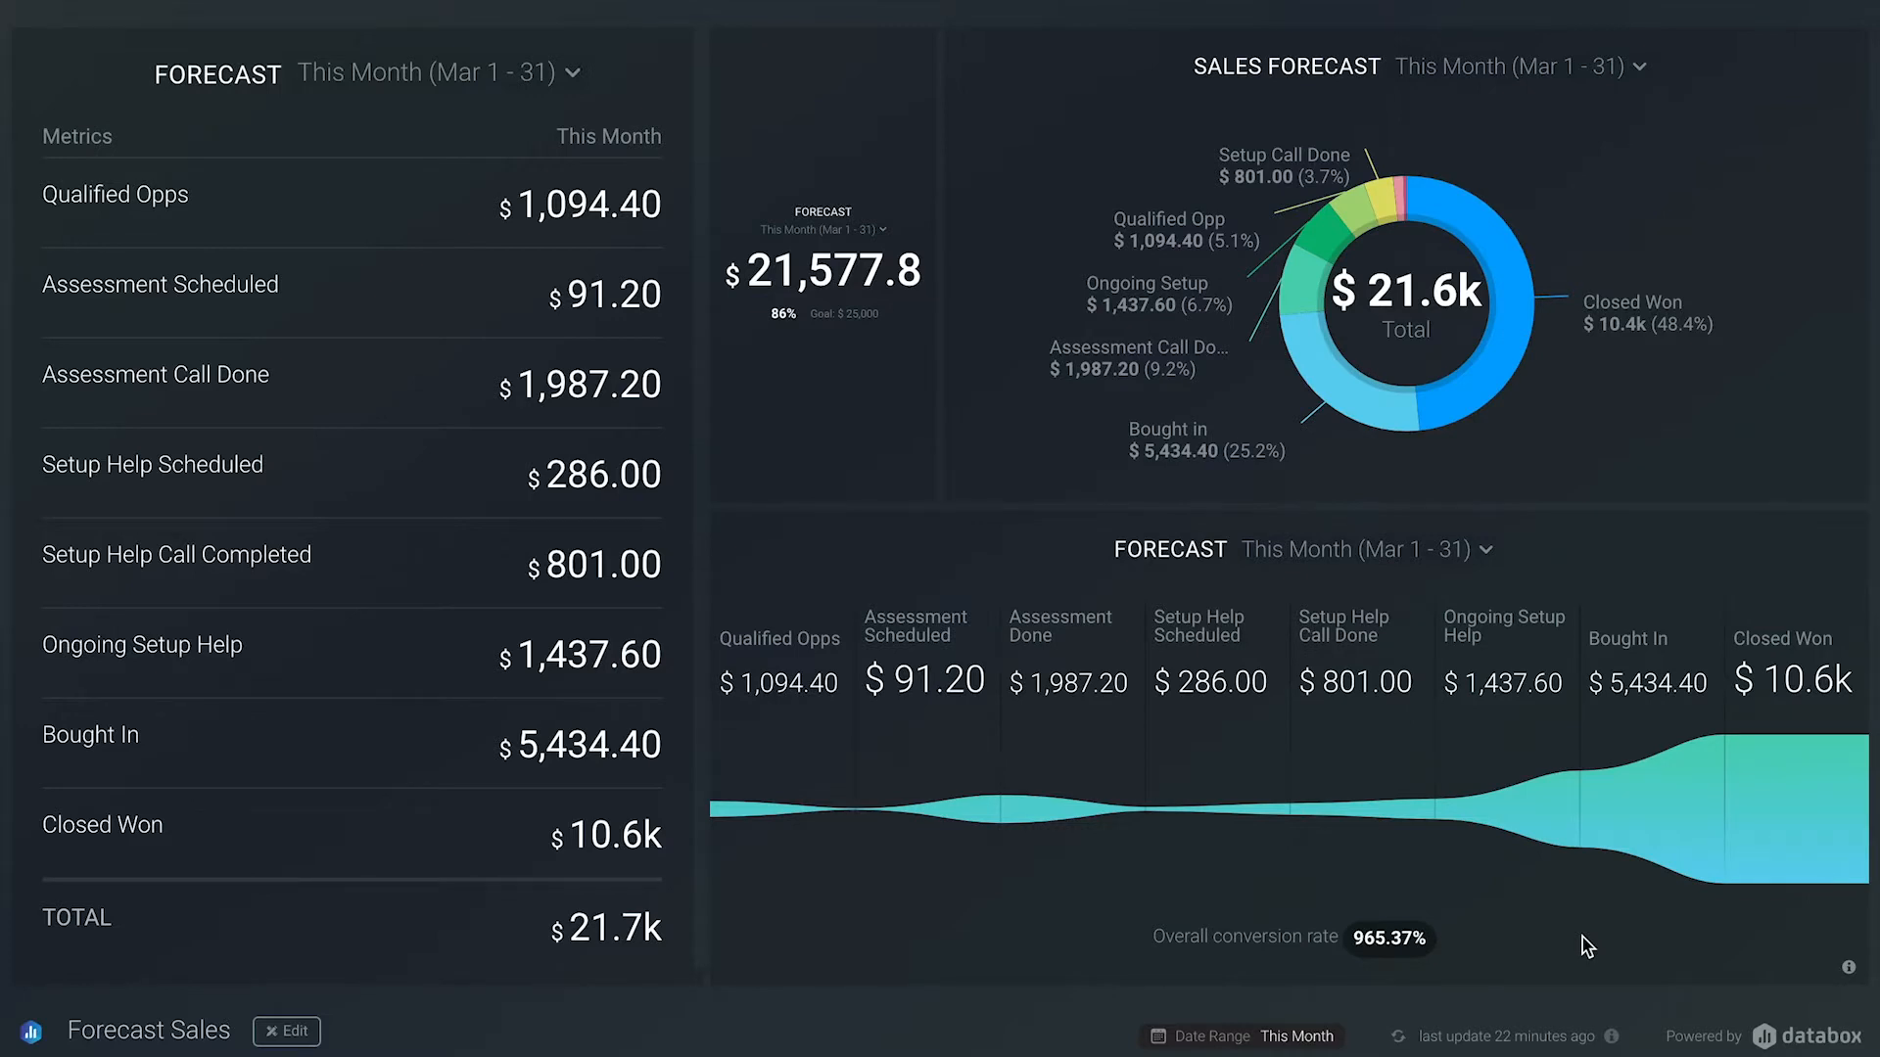
pyautogui.moveTo(1570, 946)
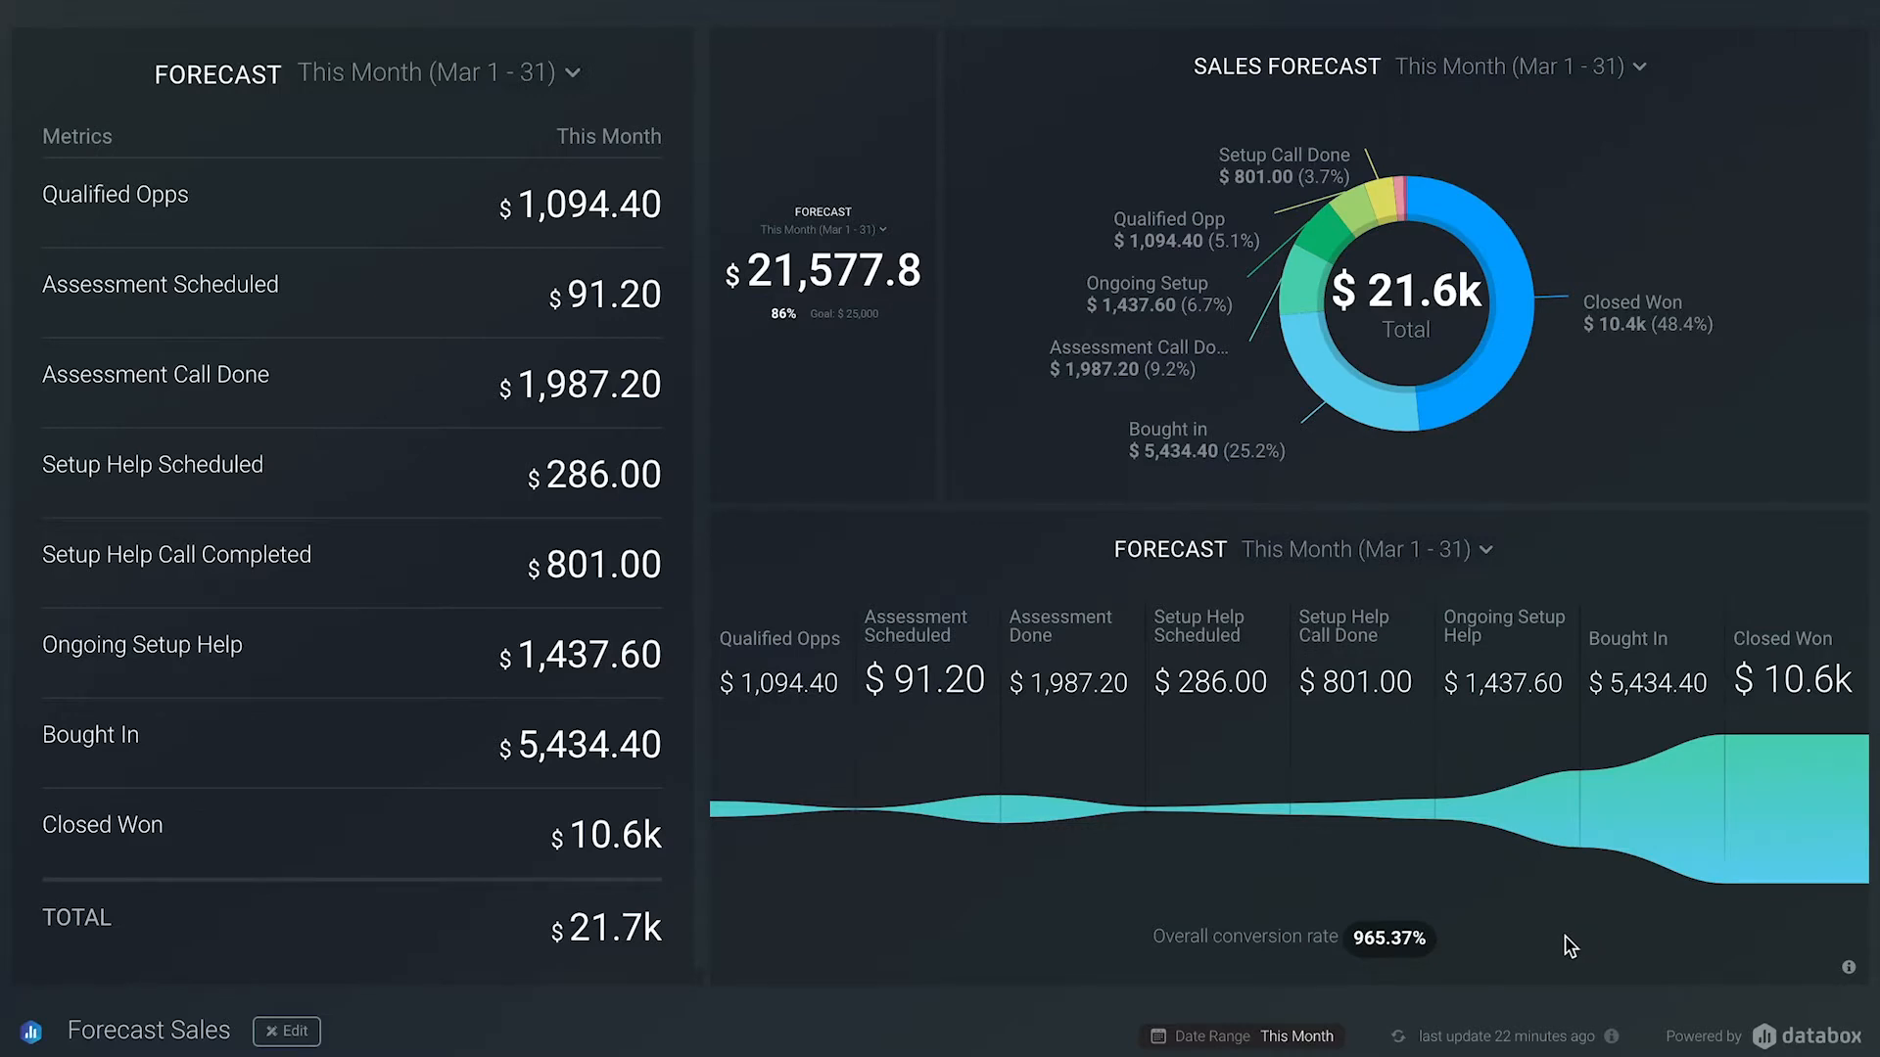
# Step: Open the finished Forecast Sales board in the Designer for editing
pyautogui.click(285, 1030)
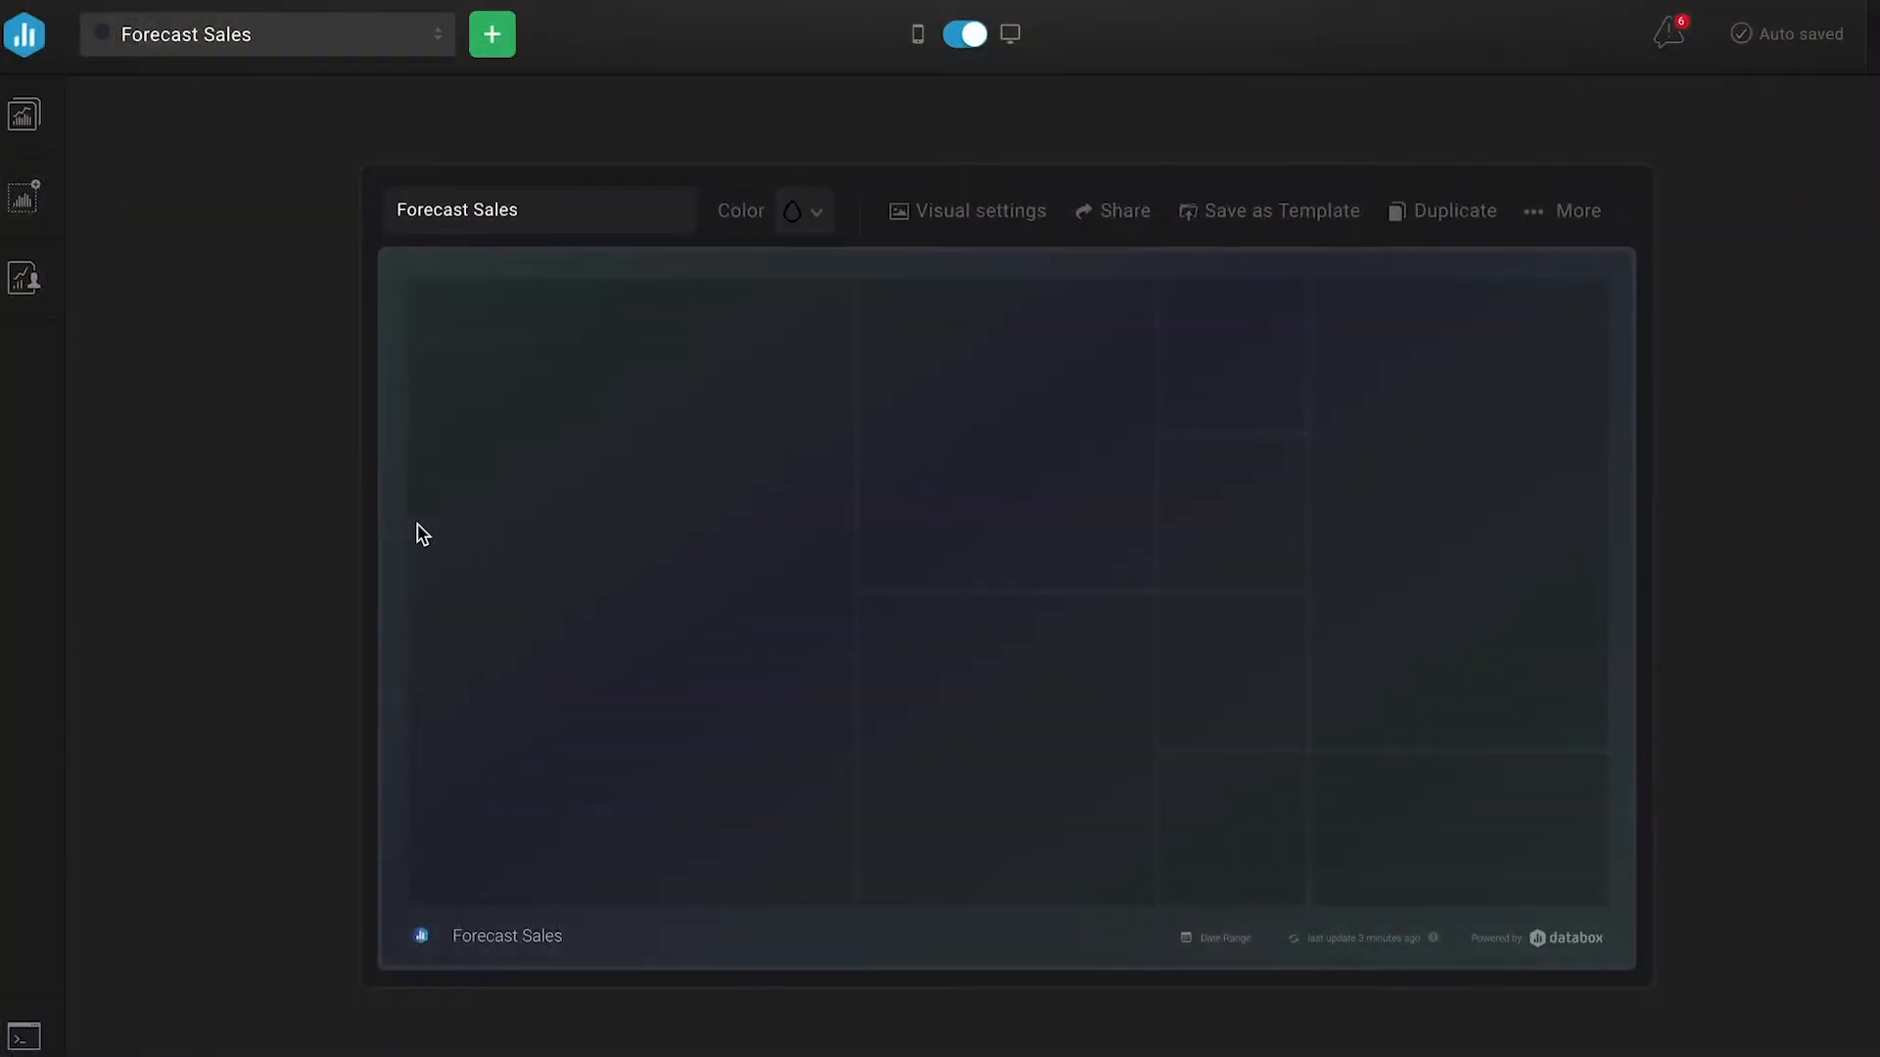
pyautogui.moveTo(129, 166)
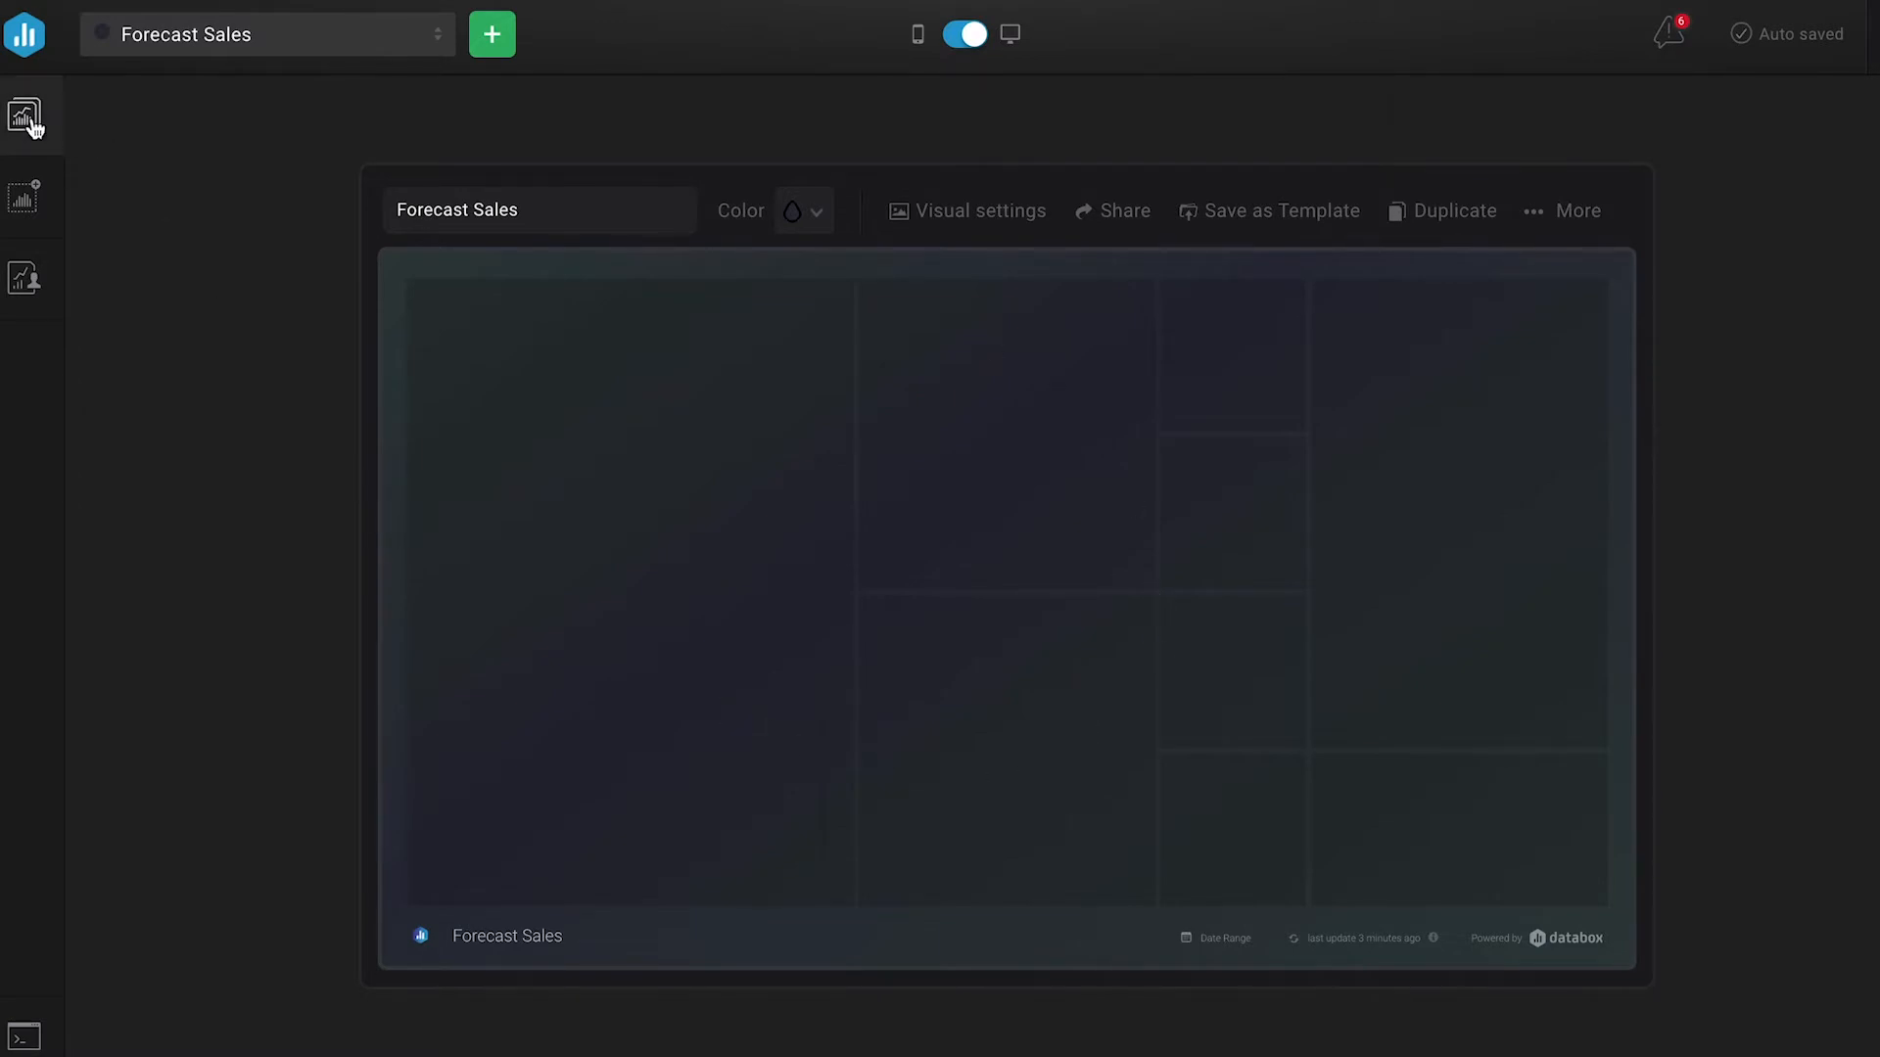
# Step: Search the Metric Library for 'forecasted' and add the Forecasted Deals by Stage leaderboard
pyautogui.click(24, 115)
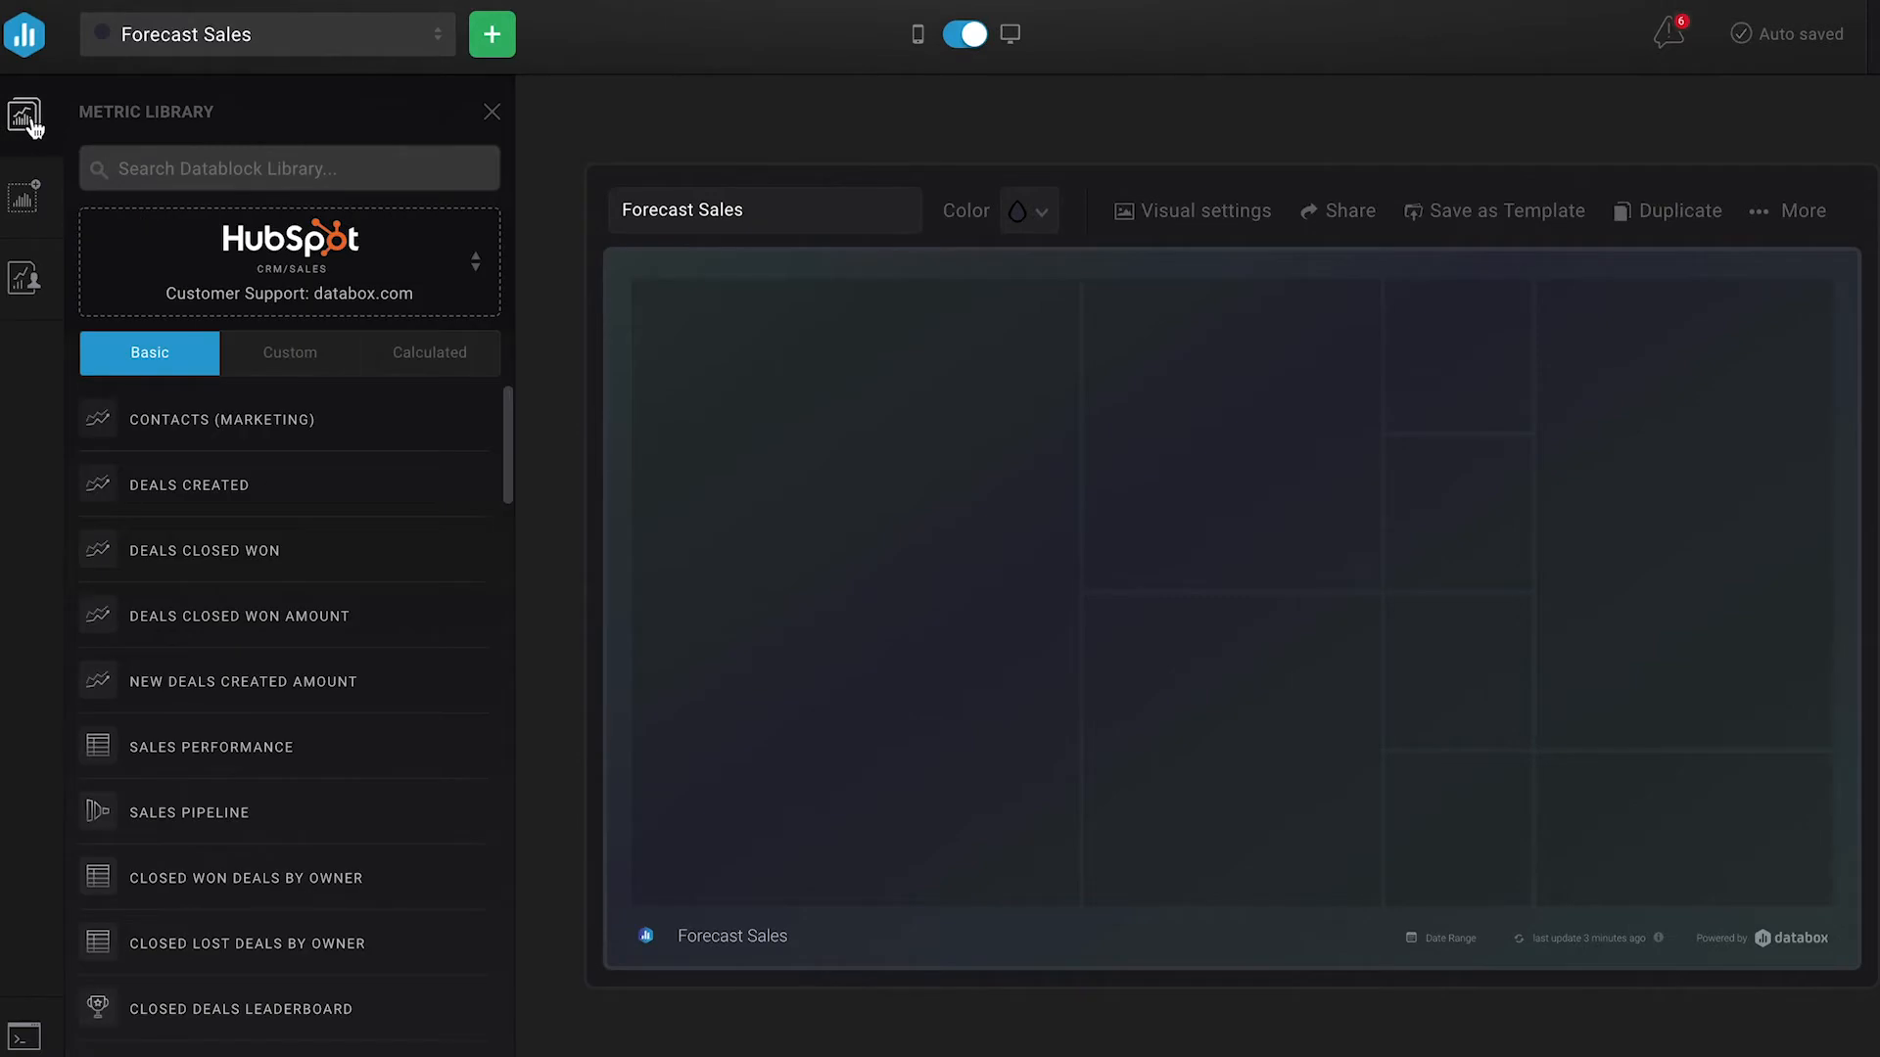
pyautogui.moveTo(372, 284)
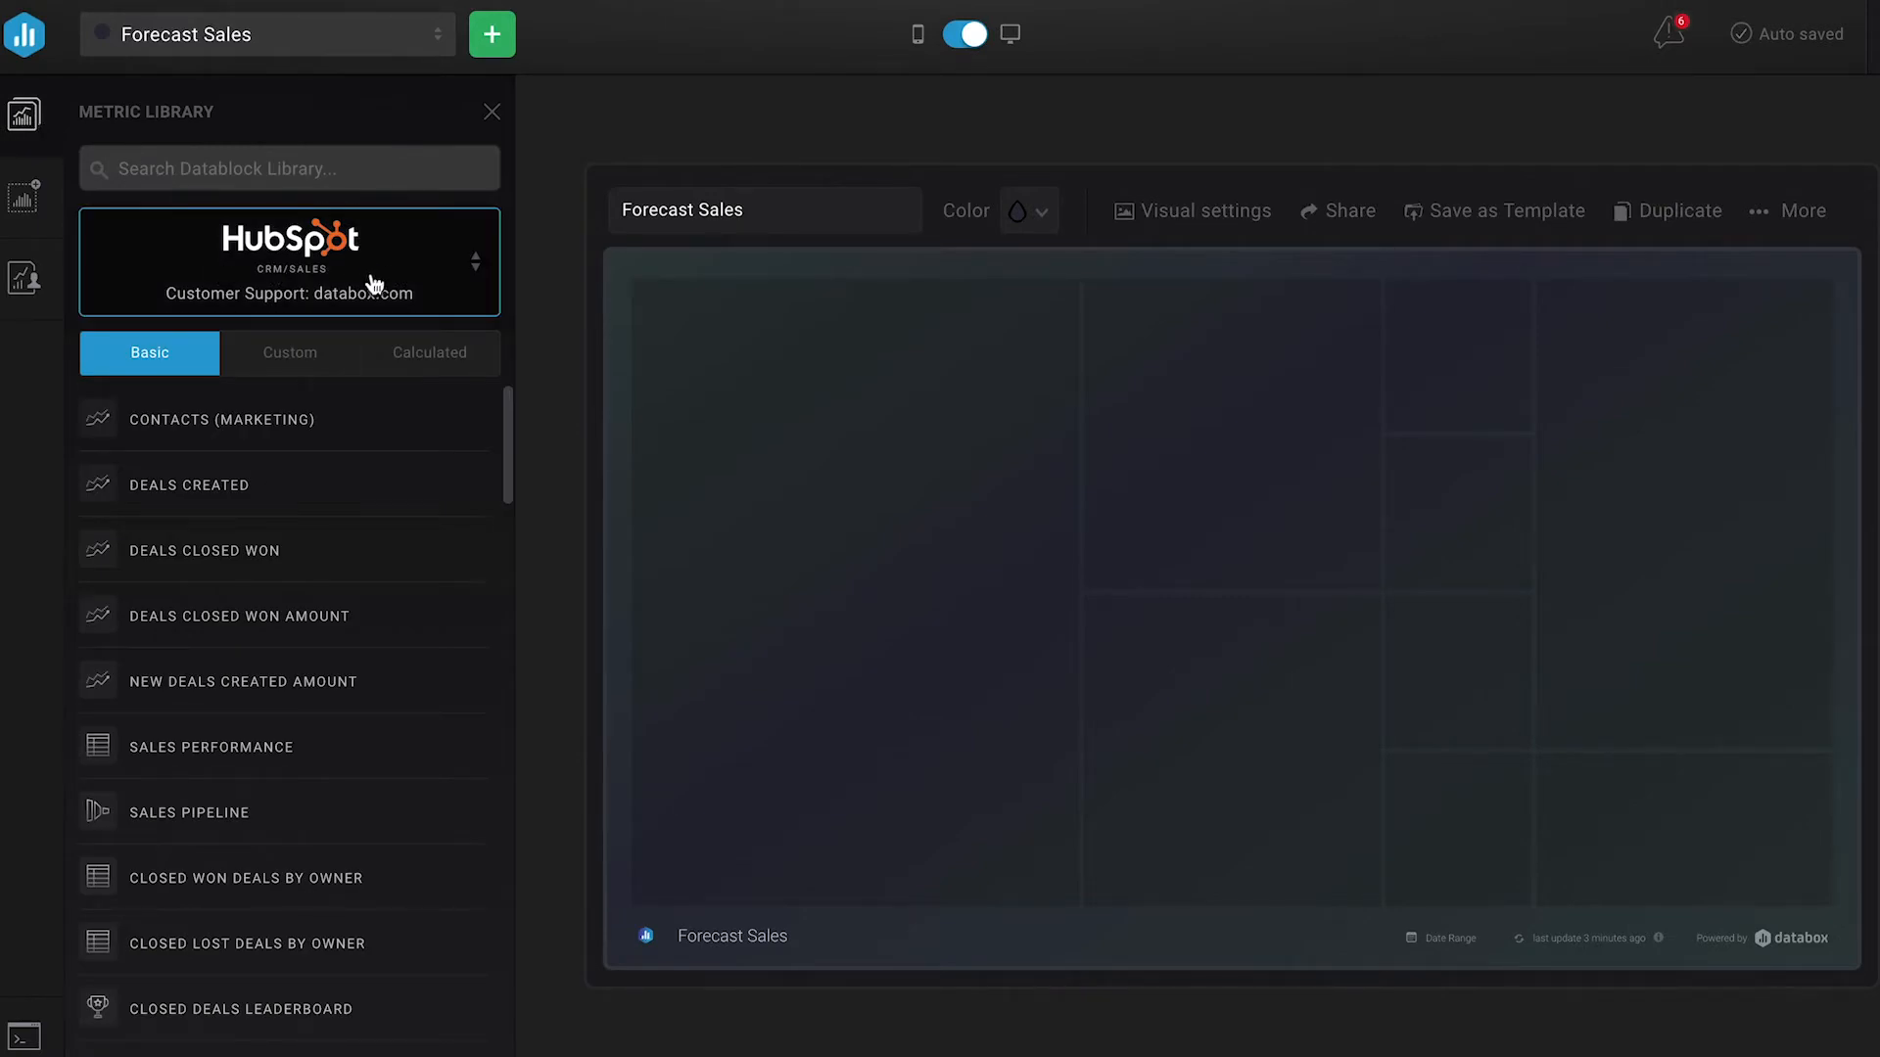
pyautogui.click(288, 167)
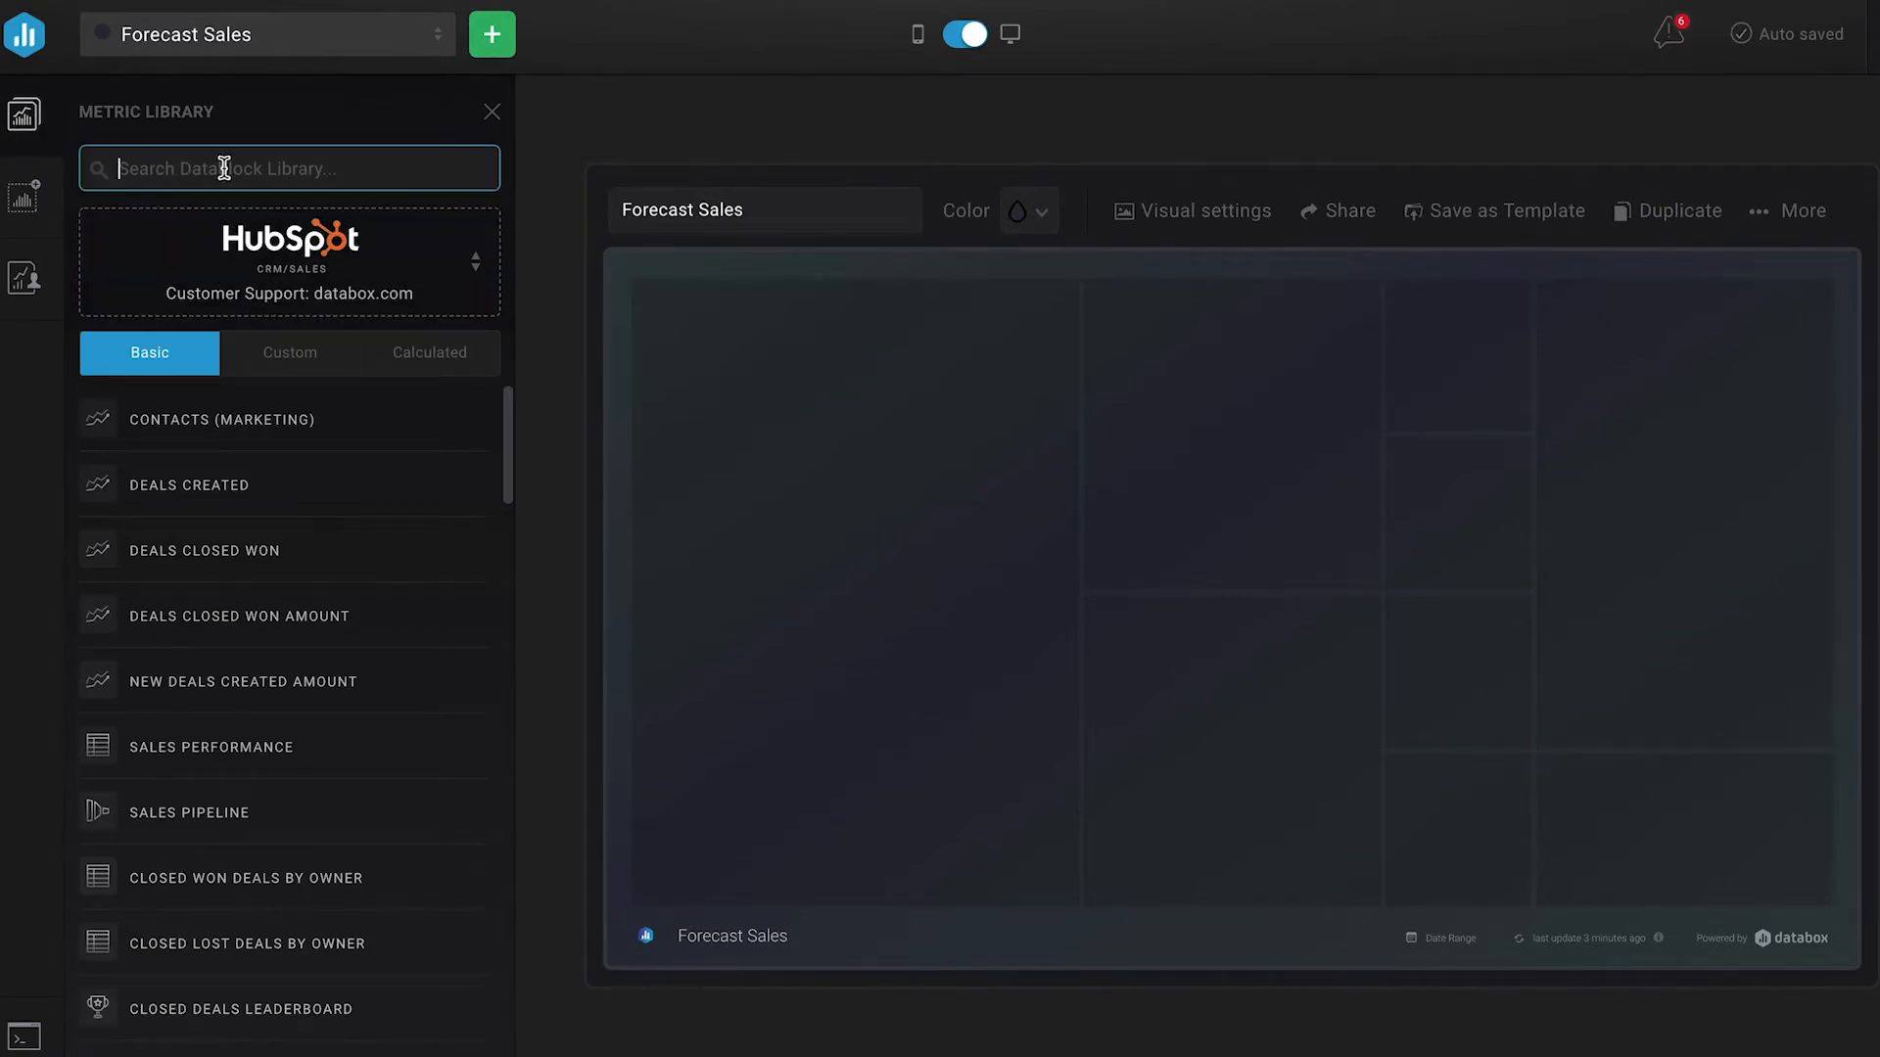
pyautogui.write('forecasted')
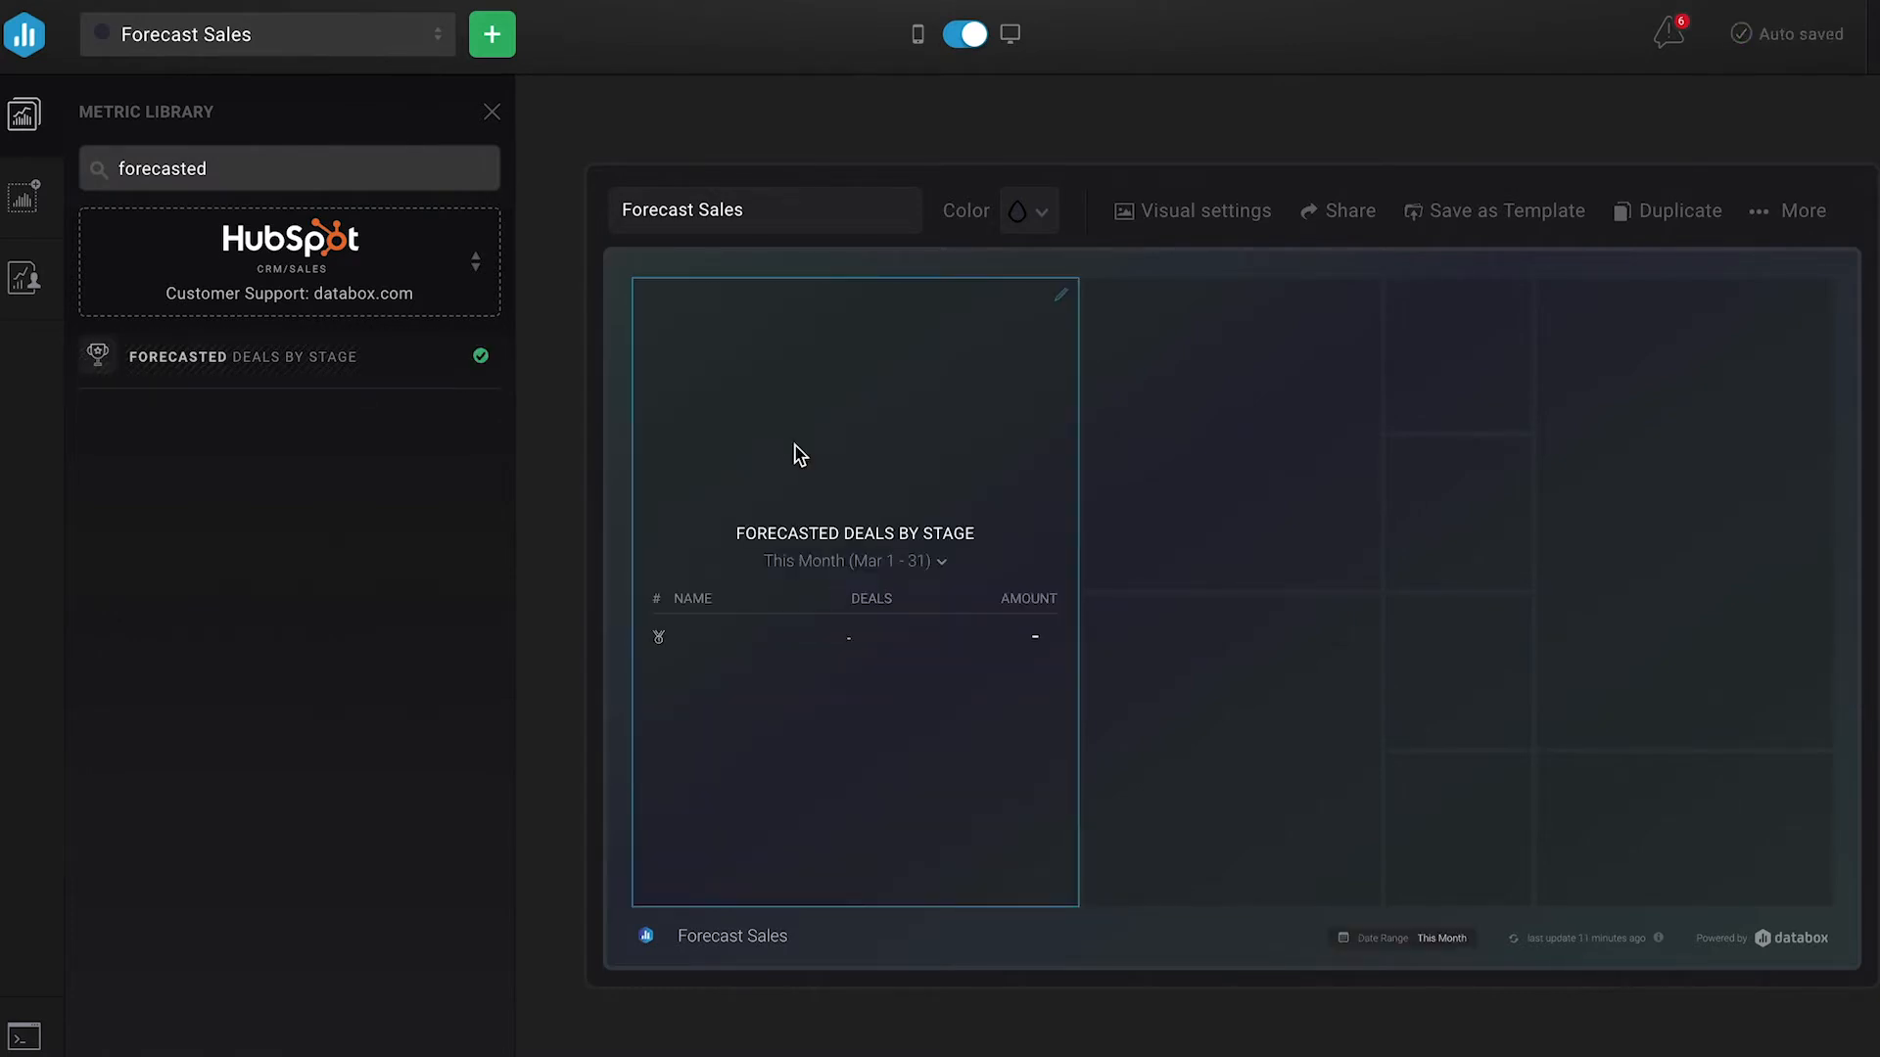
pyautogui.click(288, 357)
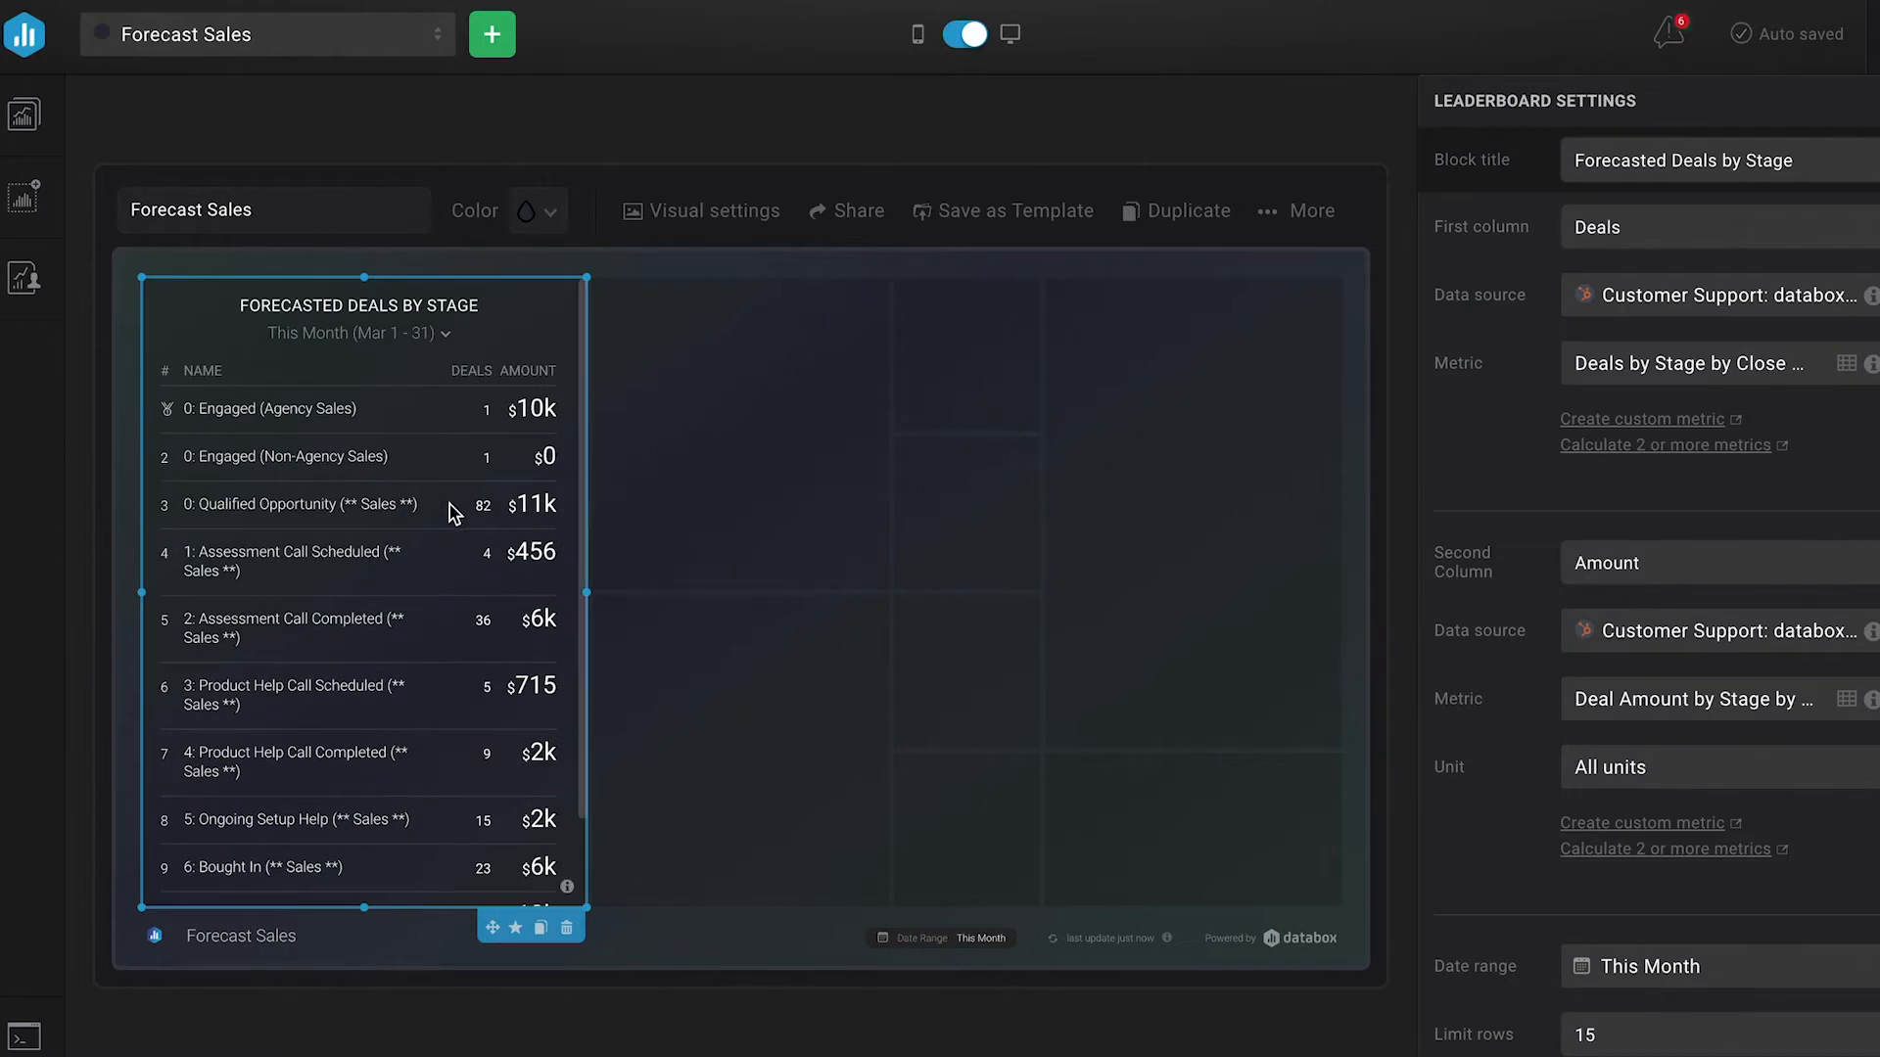
pyautogui.scroll(-3)
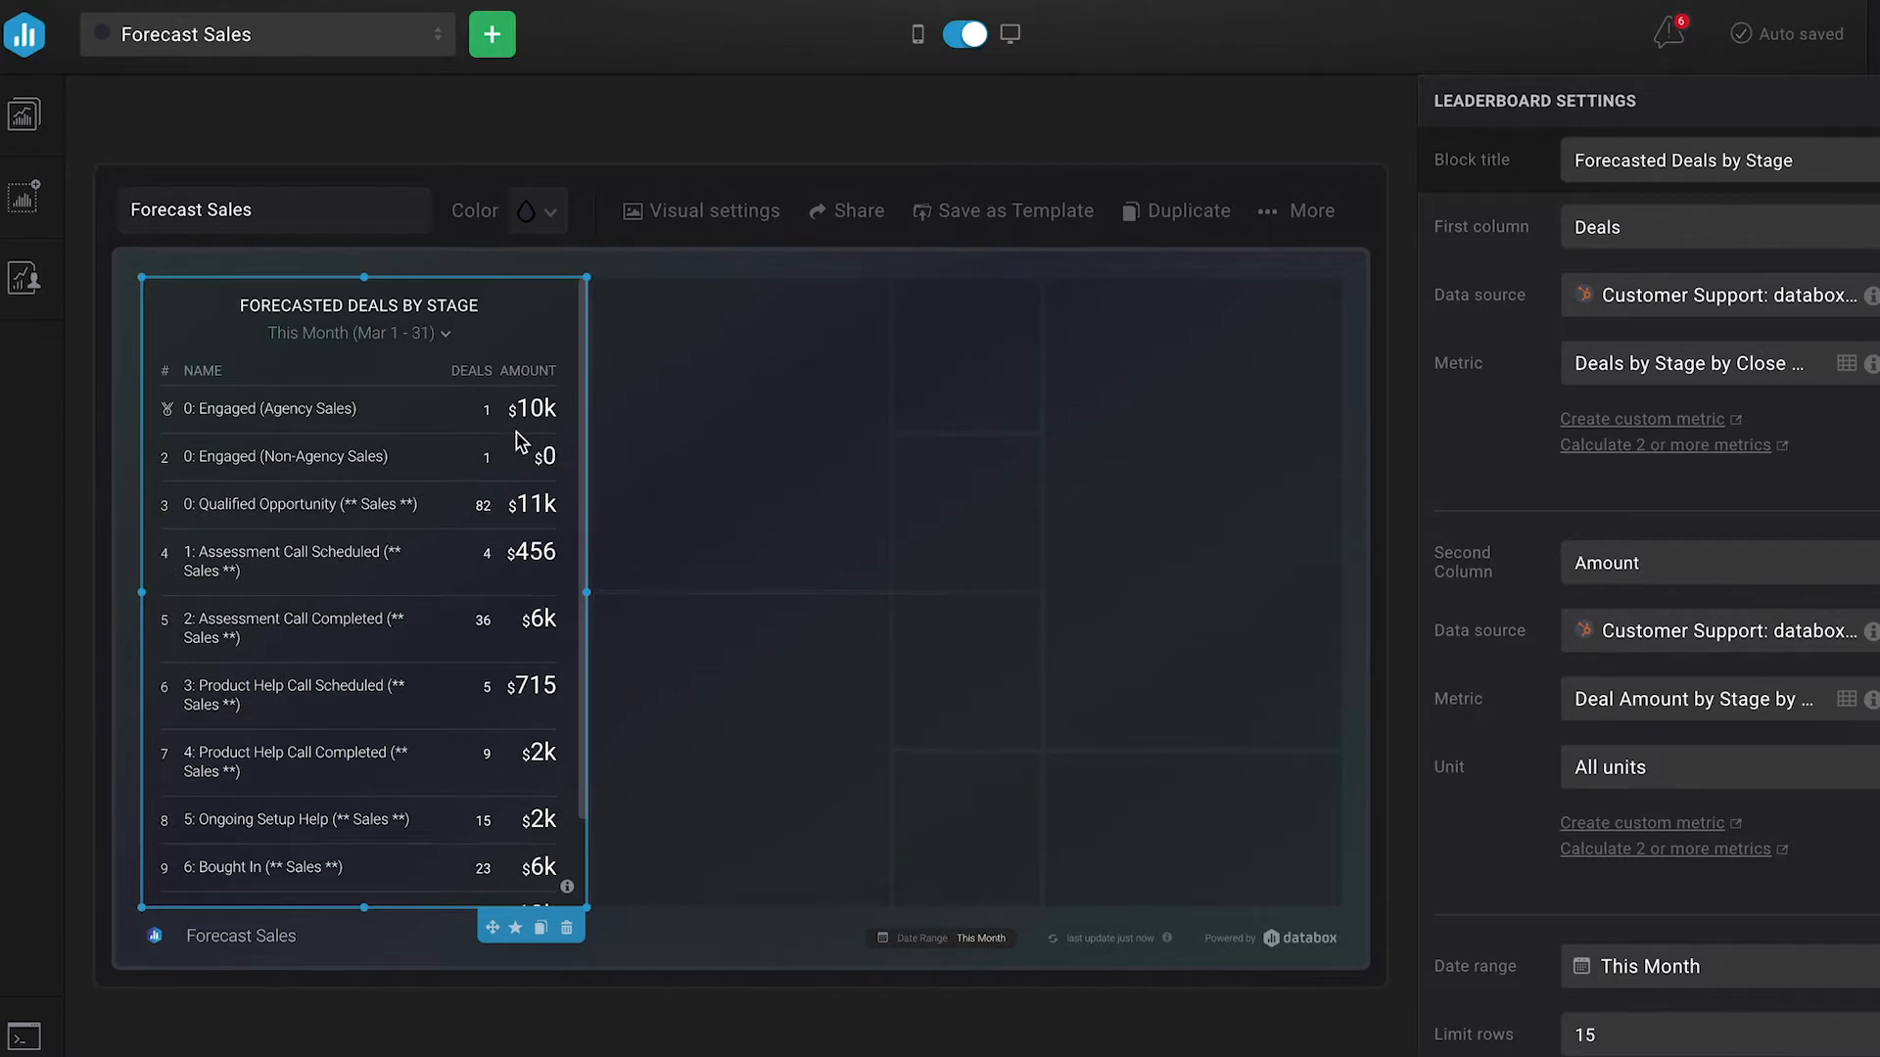
pyautogui.moveTo(528, 408)
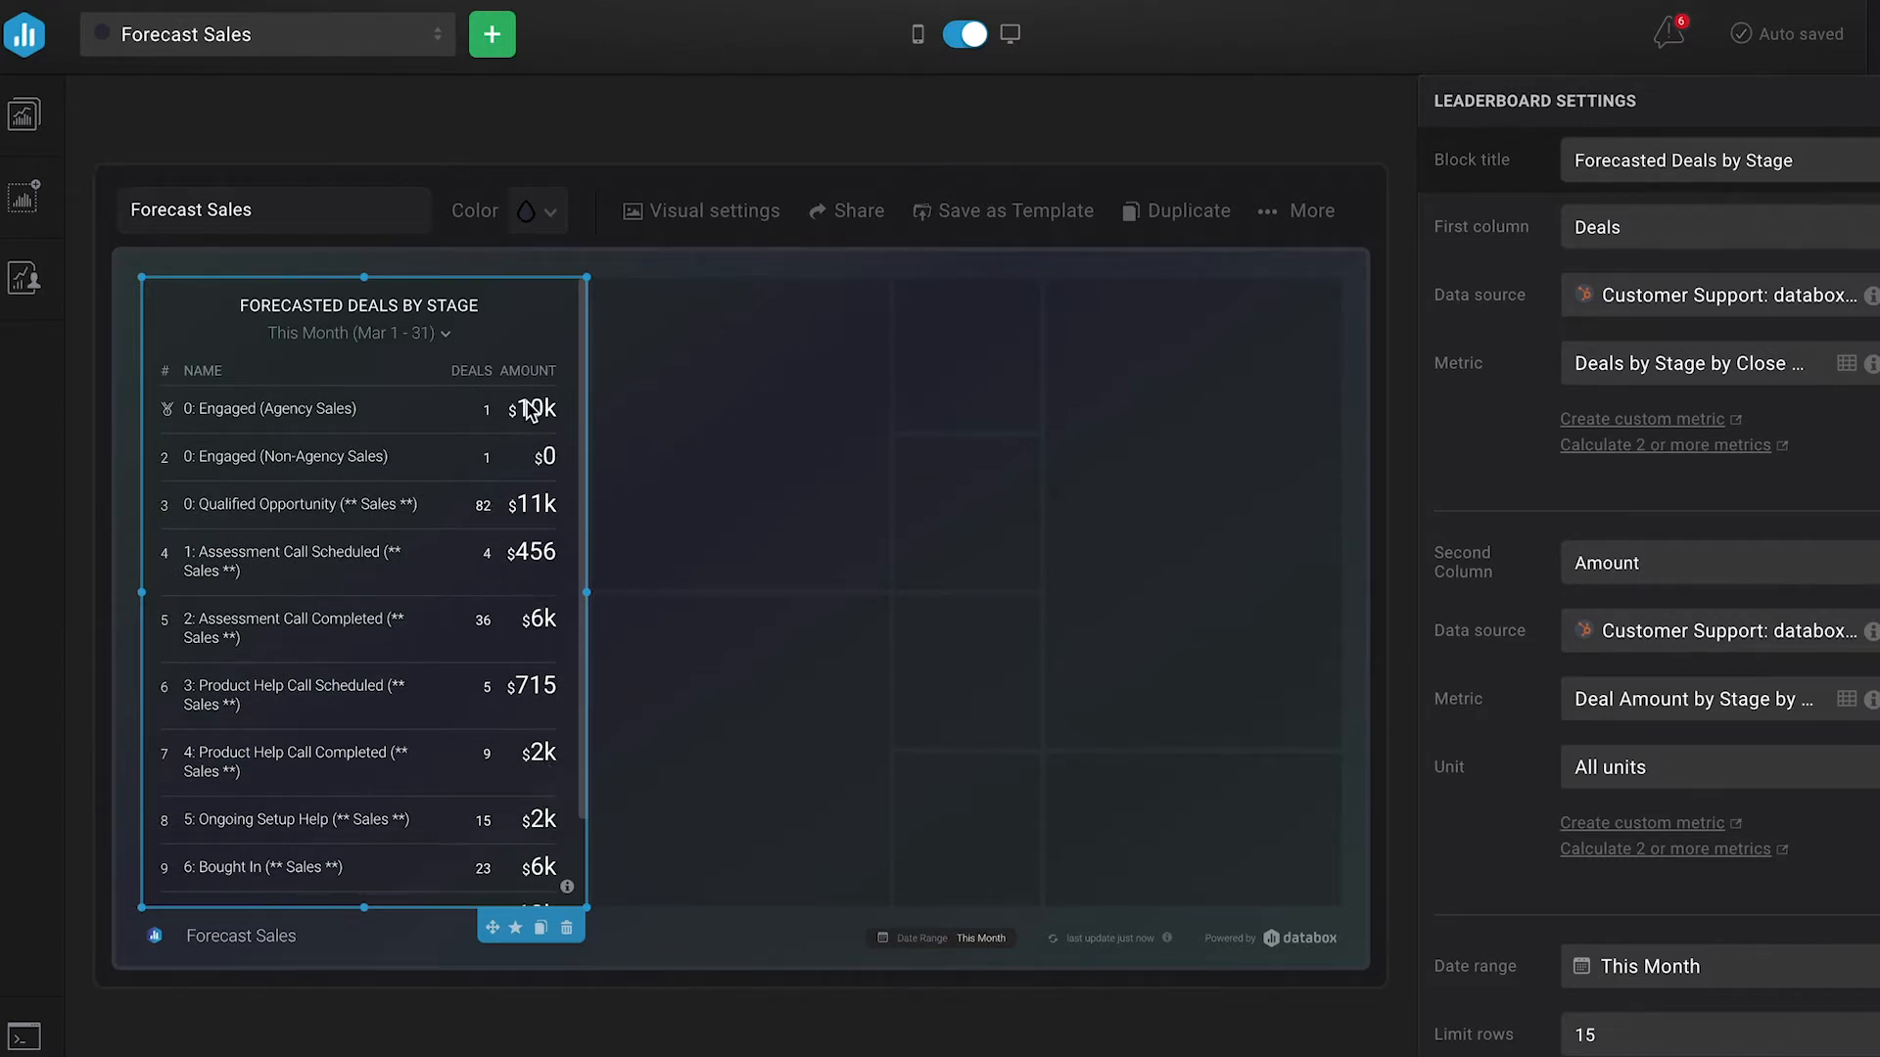
pyautogui.moveTo(420, 358)
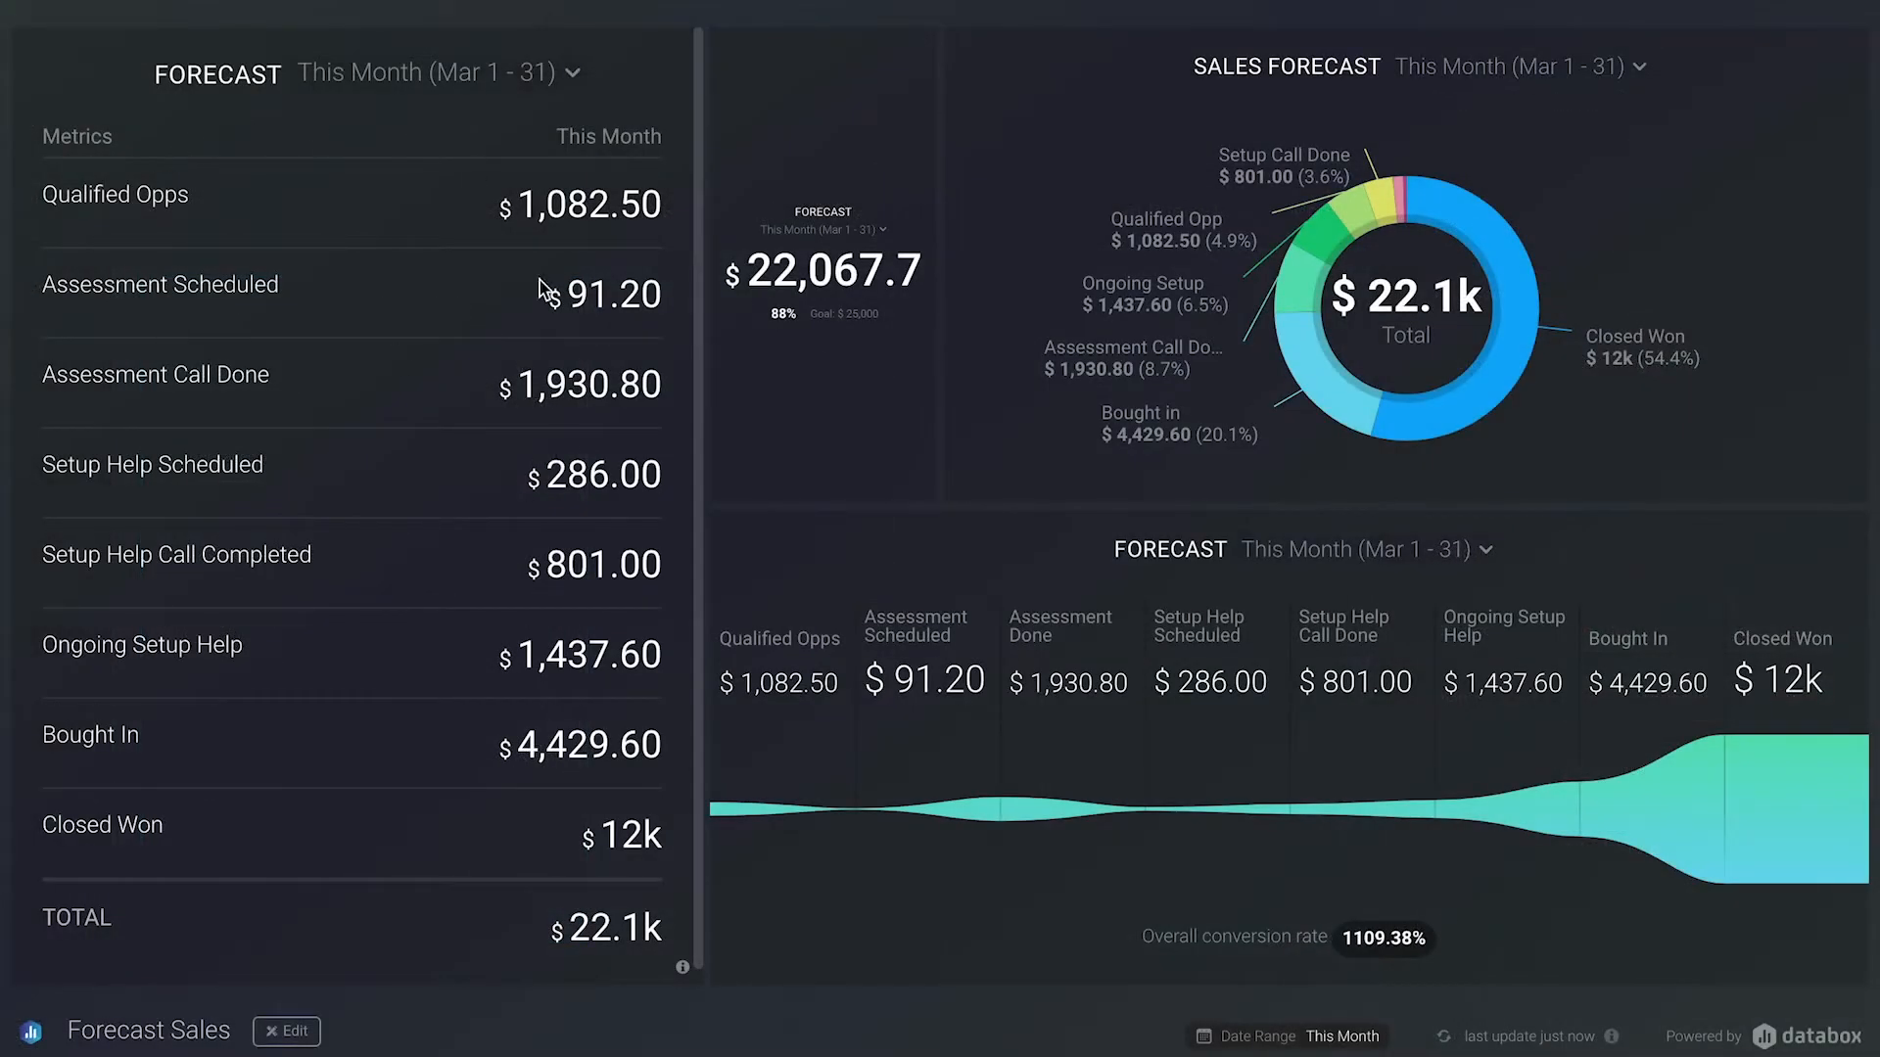
pyautogui.moveTo(549, 704)
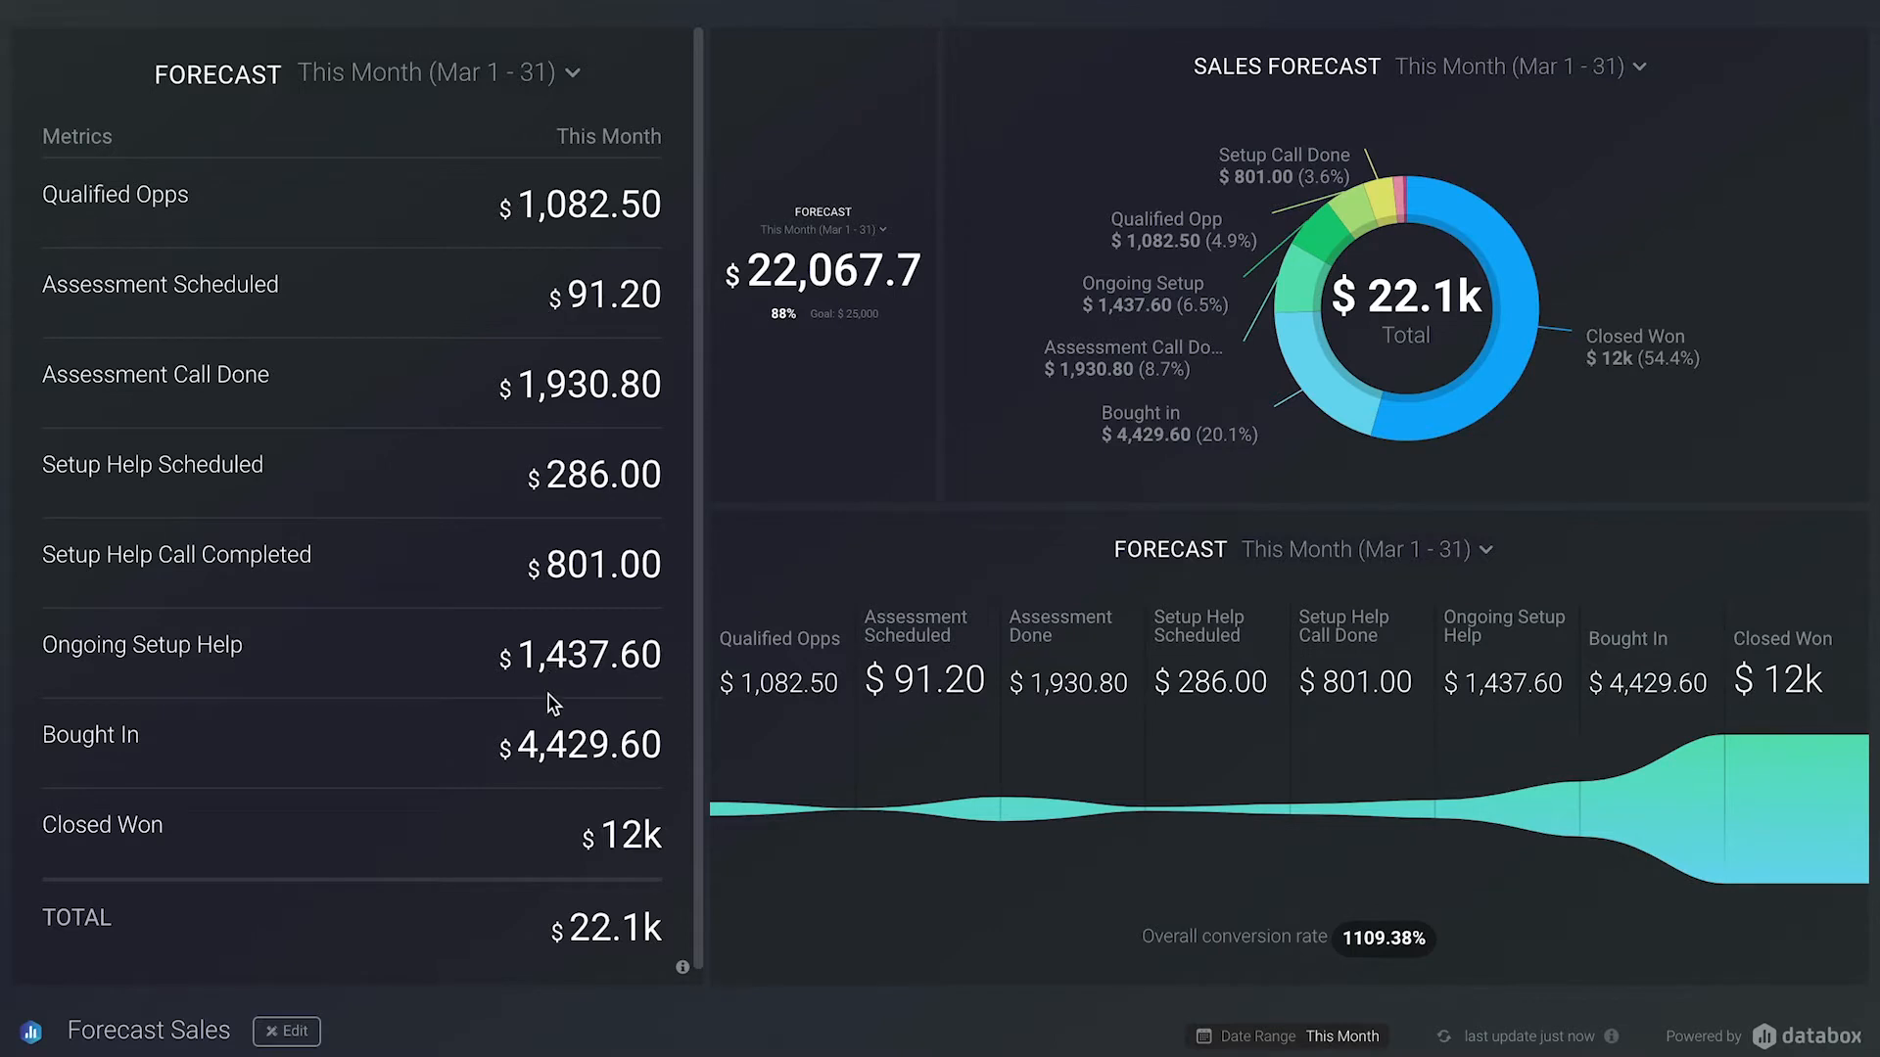
pyautogui.moveTo(278, 815)
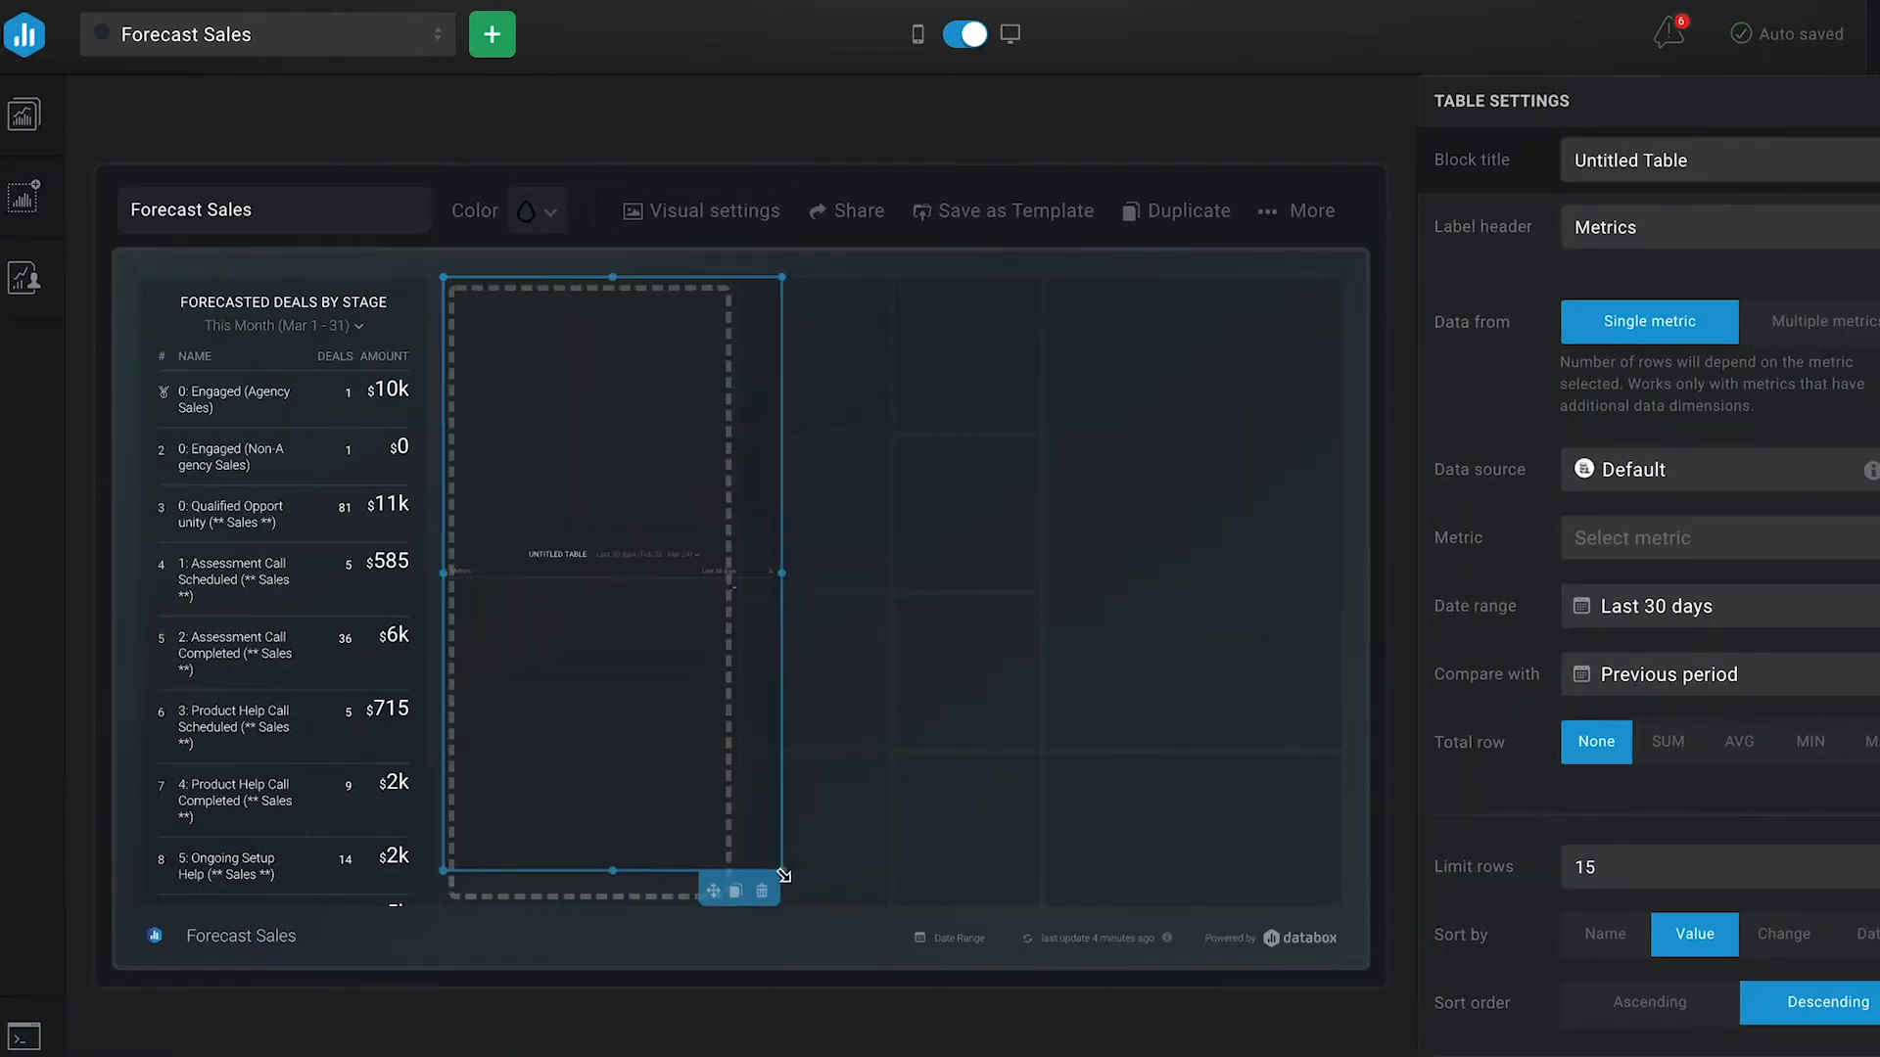
# Step: Set the table's data source to HubSpot CRM and list the calculated metrics
pyautogui.click(1716, 469)
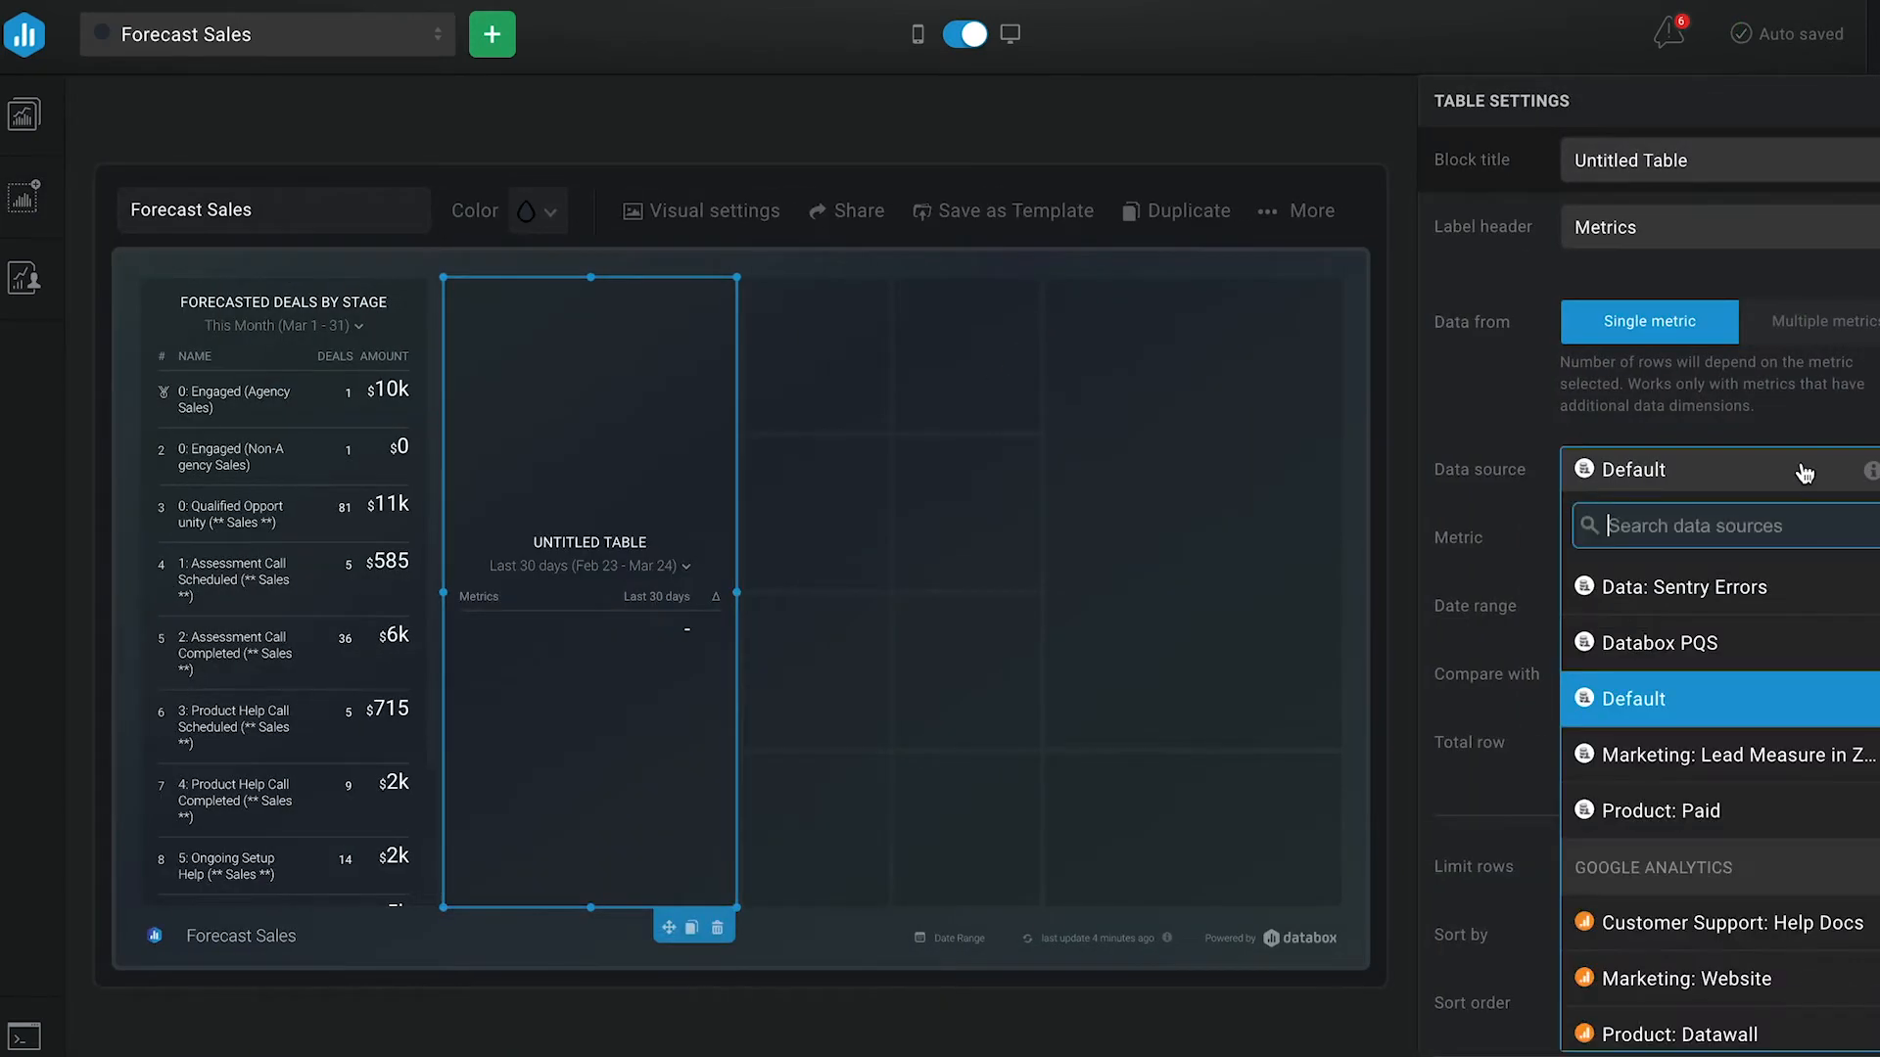
pyautogui.write('hubspot')
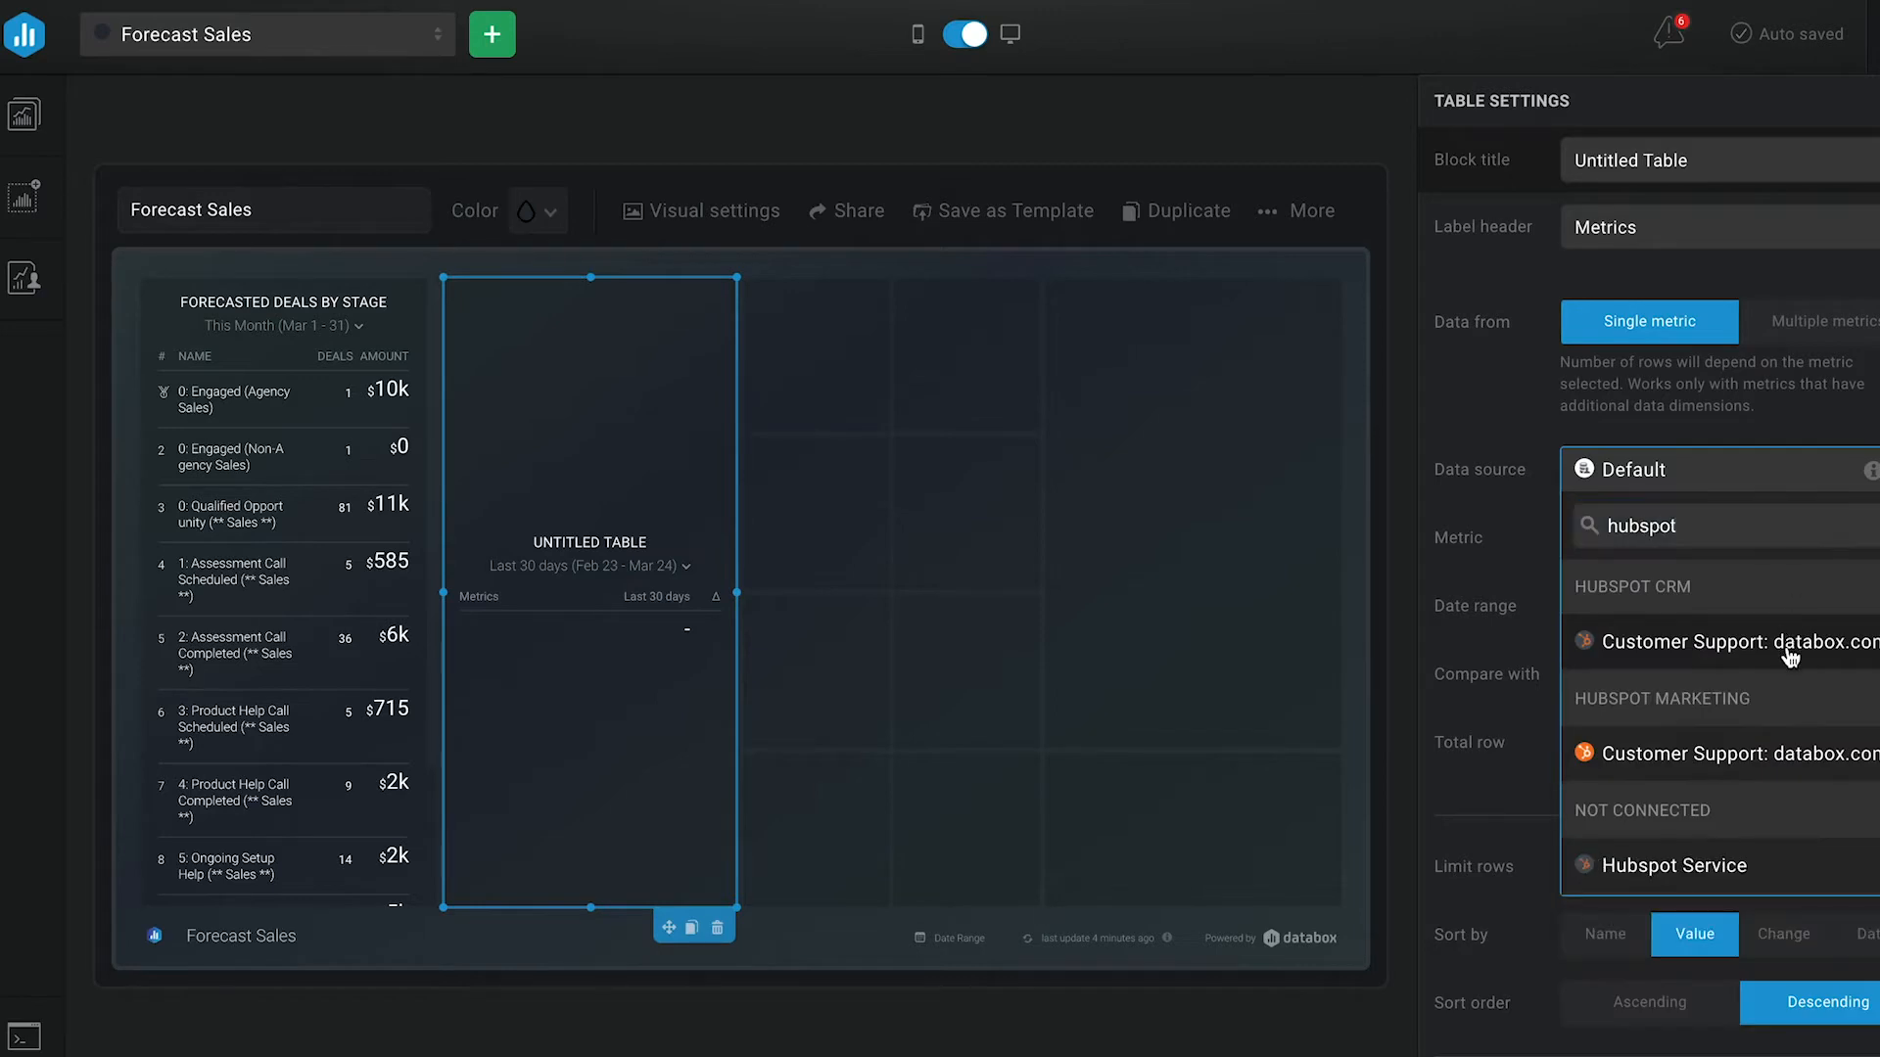
pyautogui.click(1734, 641)
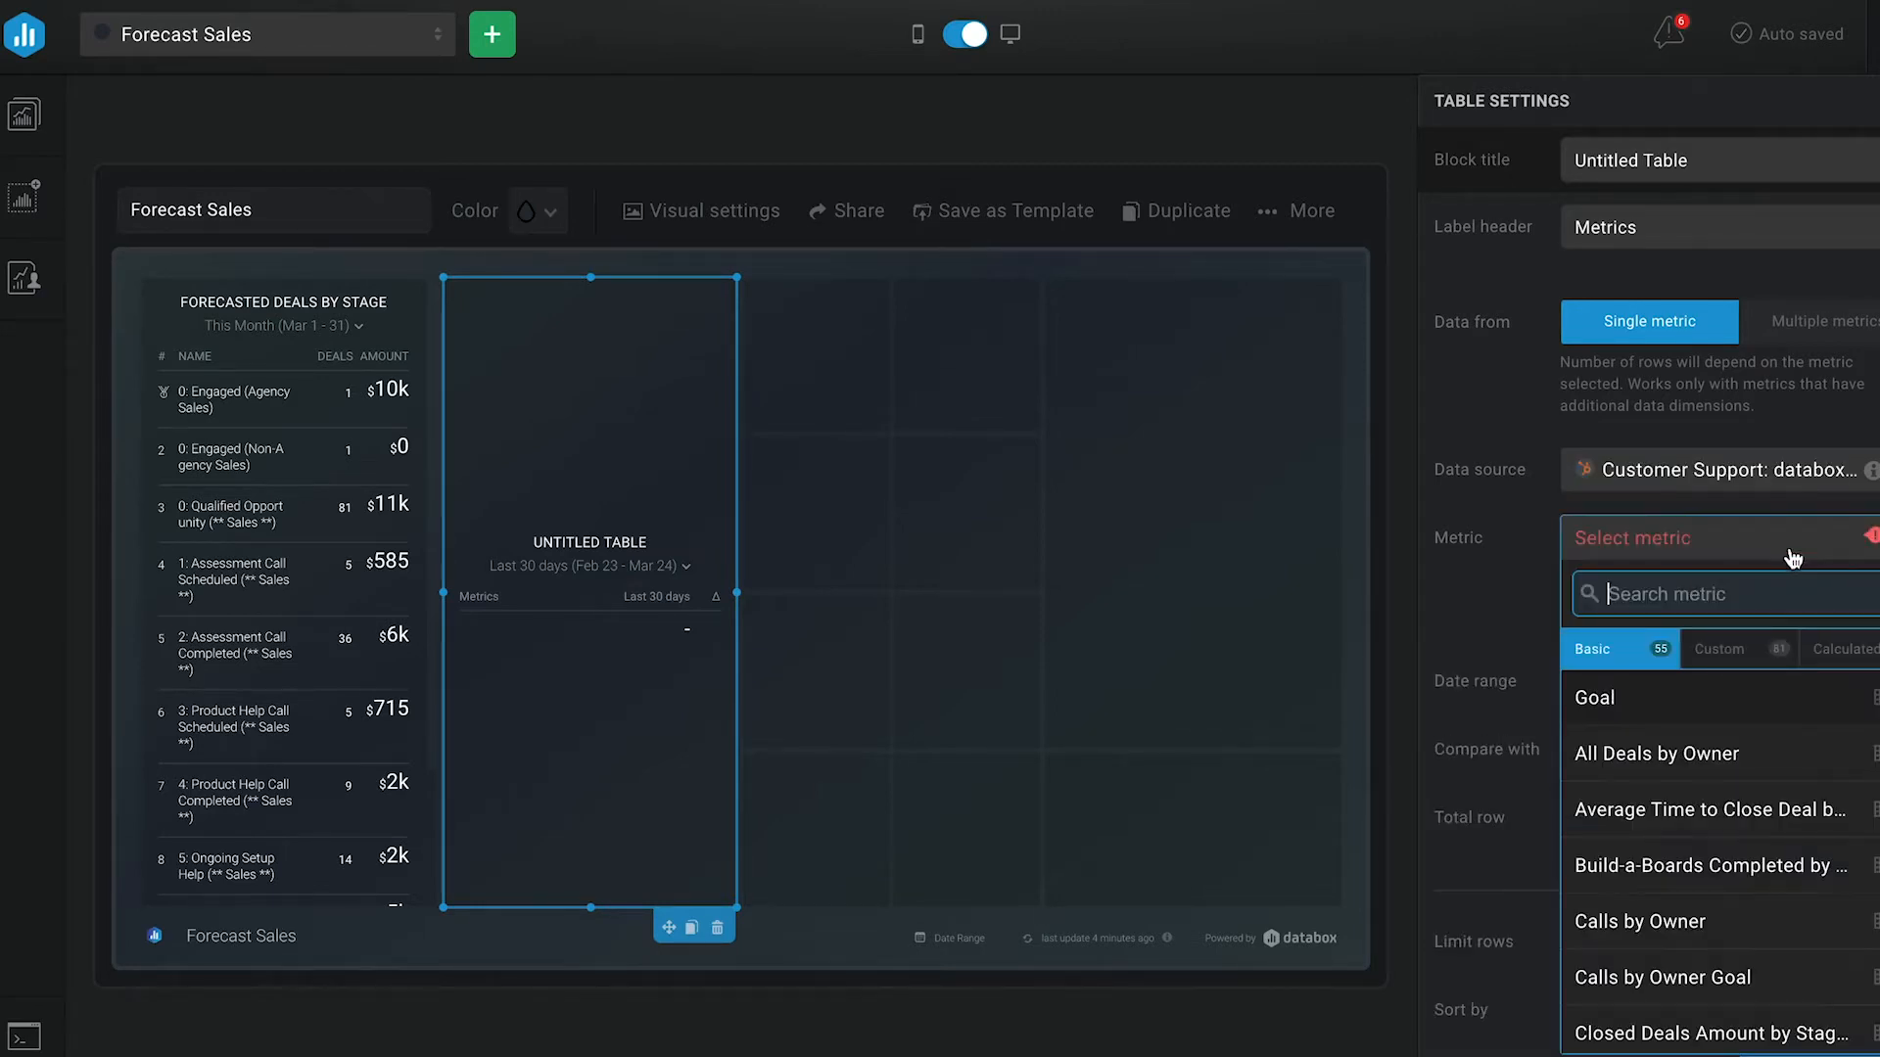
pyautogui.click(1843, 649)
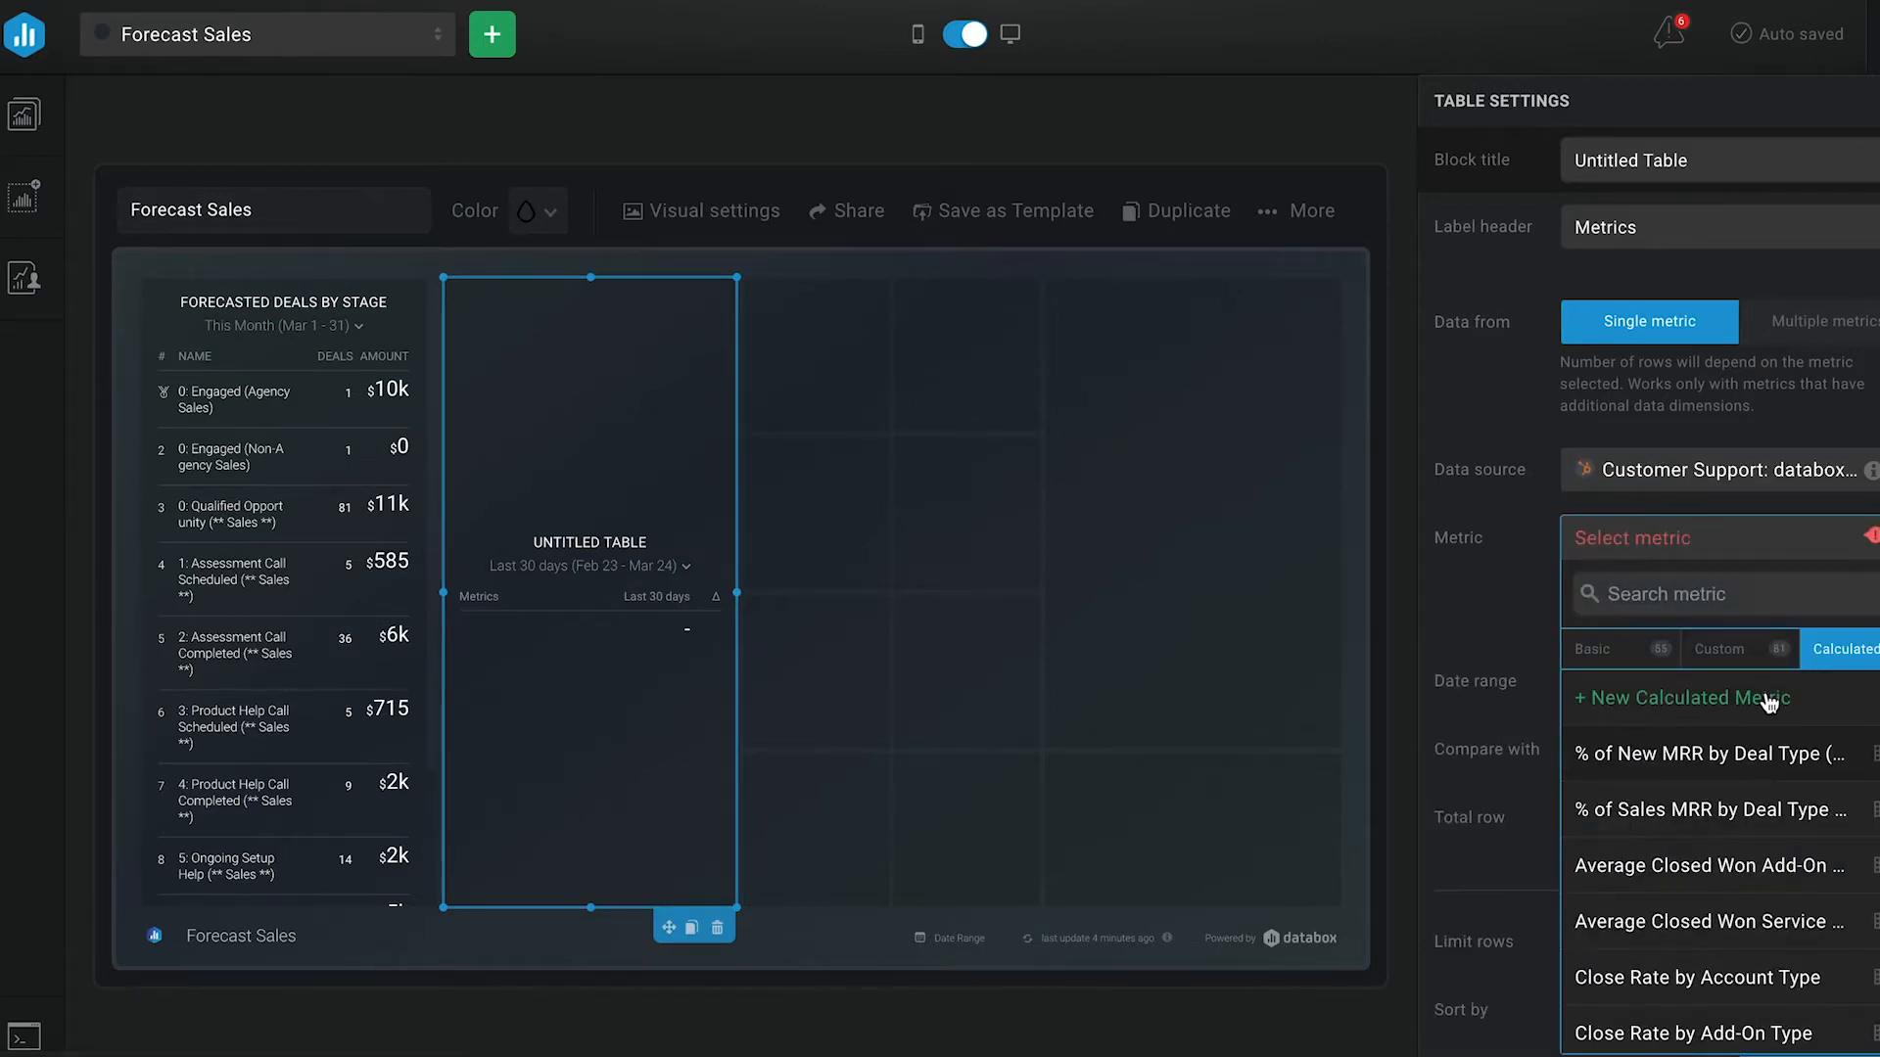
# Step: Build a calculation: Deal Amount by Stage (Qualified Opportunity) multiplied by 0.1
pyautogui.click(1682, 698)
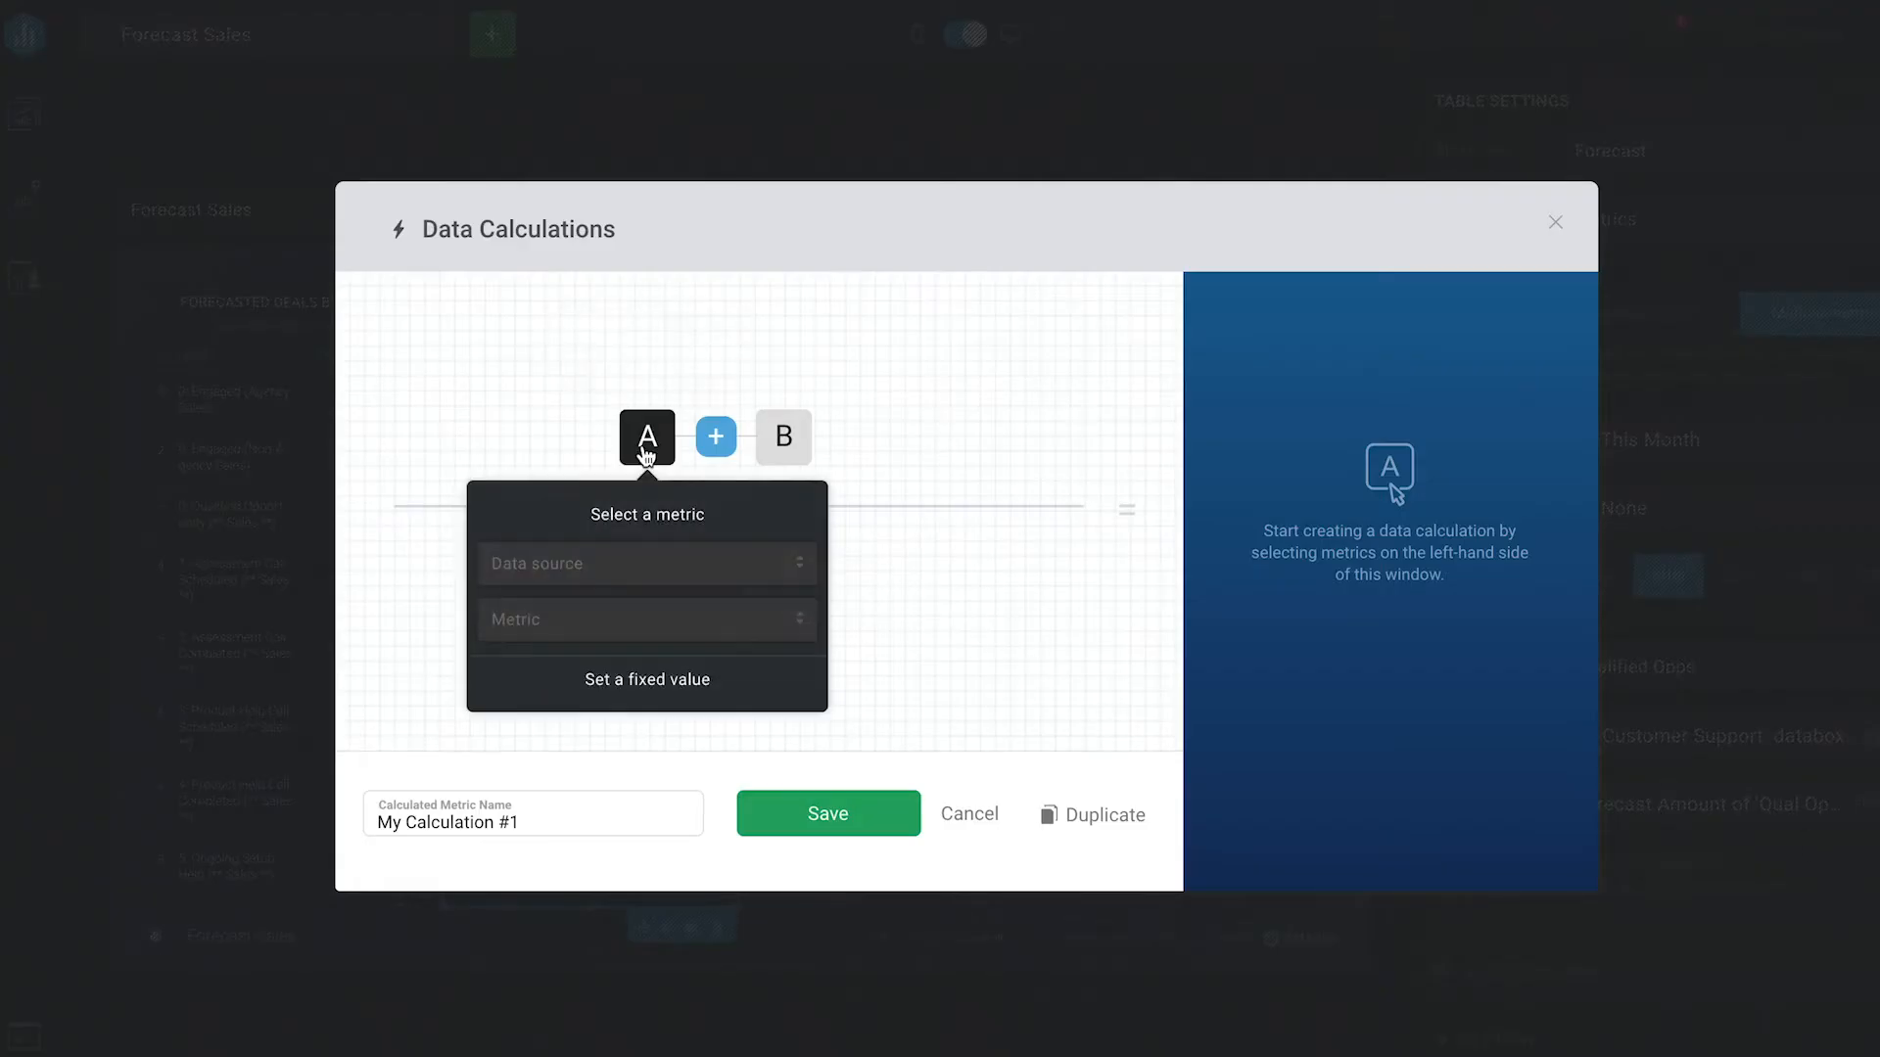
pyautogui.click(645, 564)
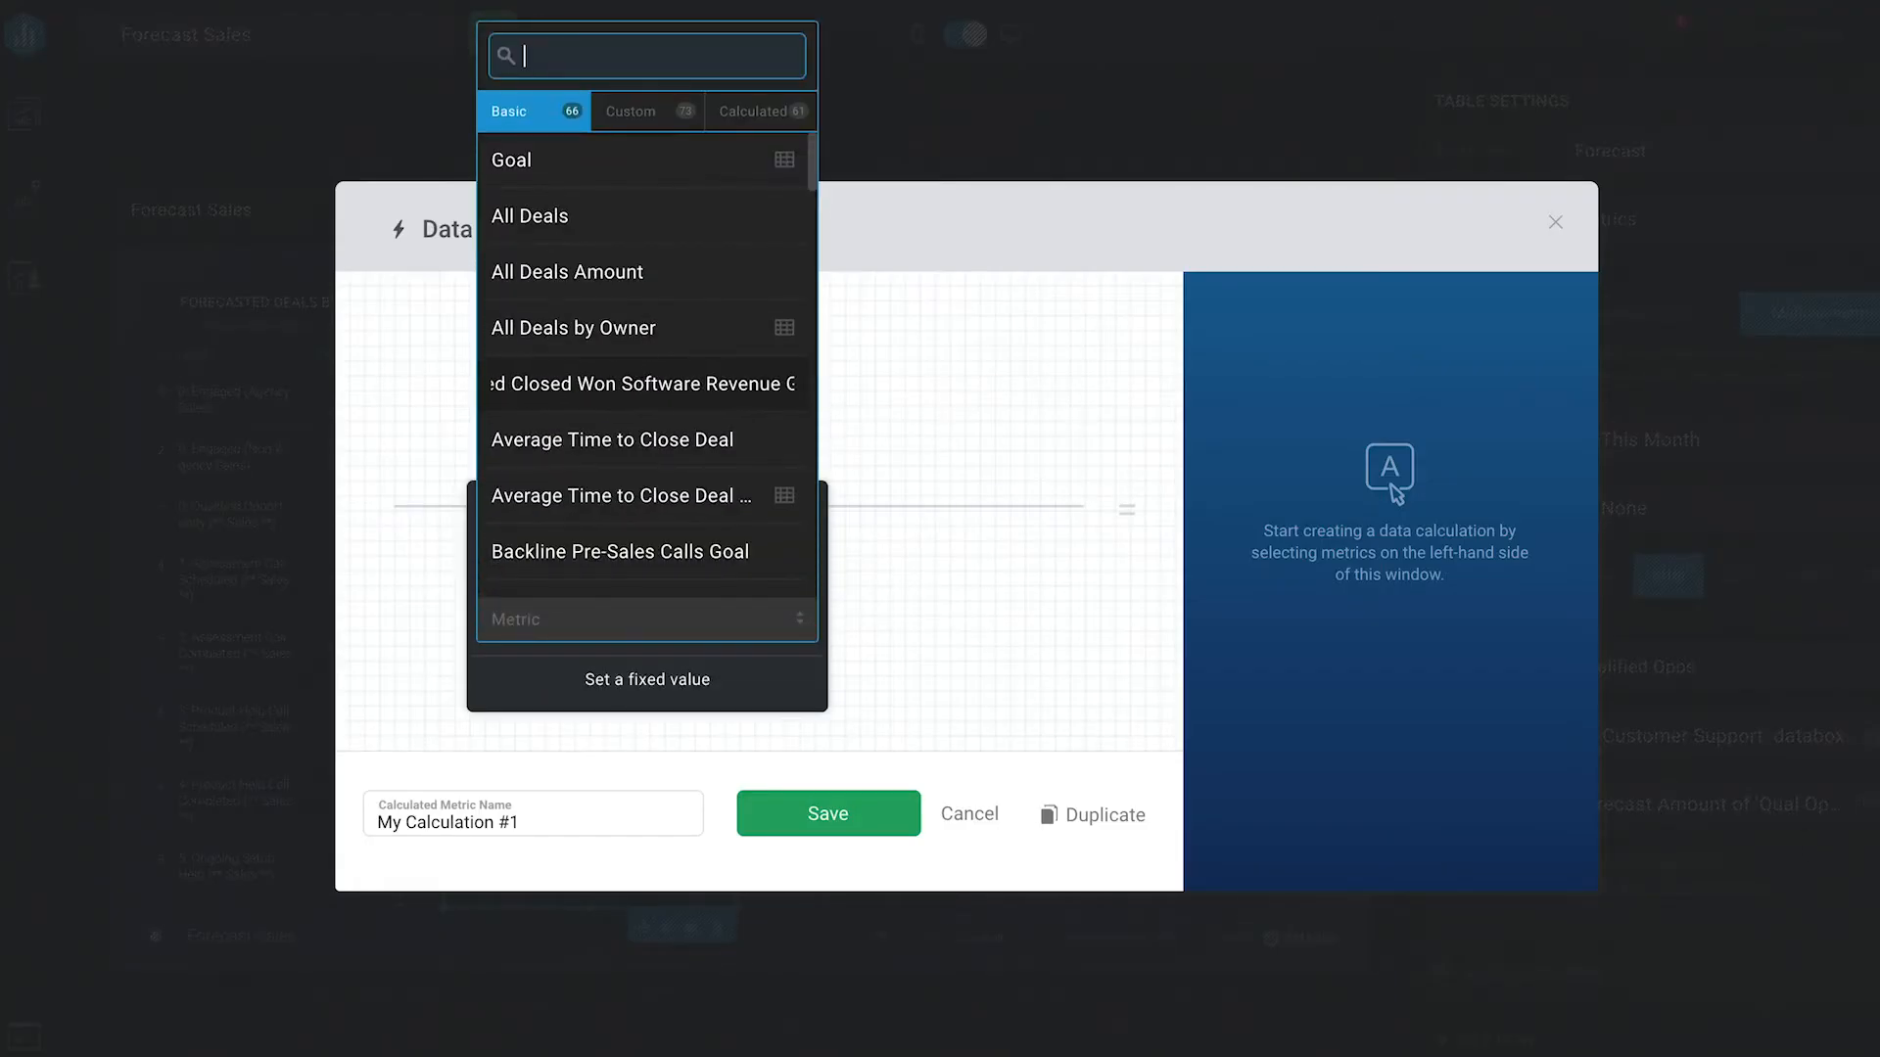
pyautogui.write('deal amount by stage')
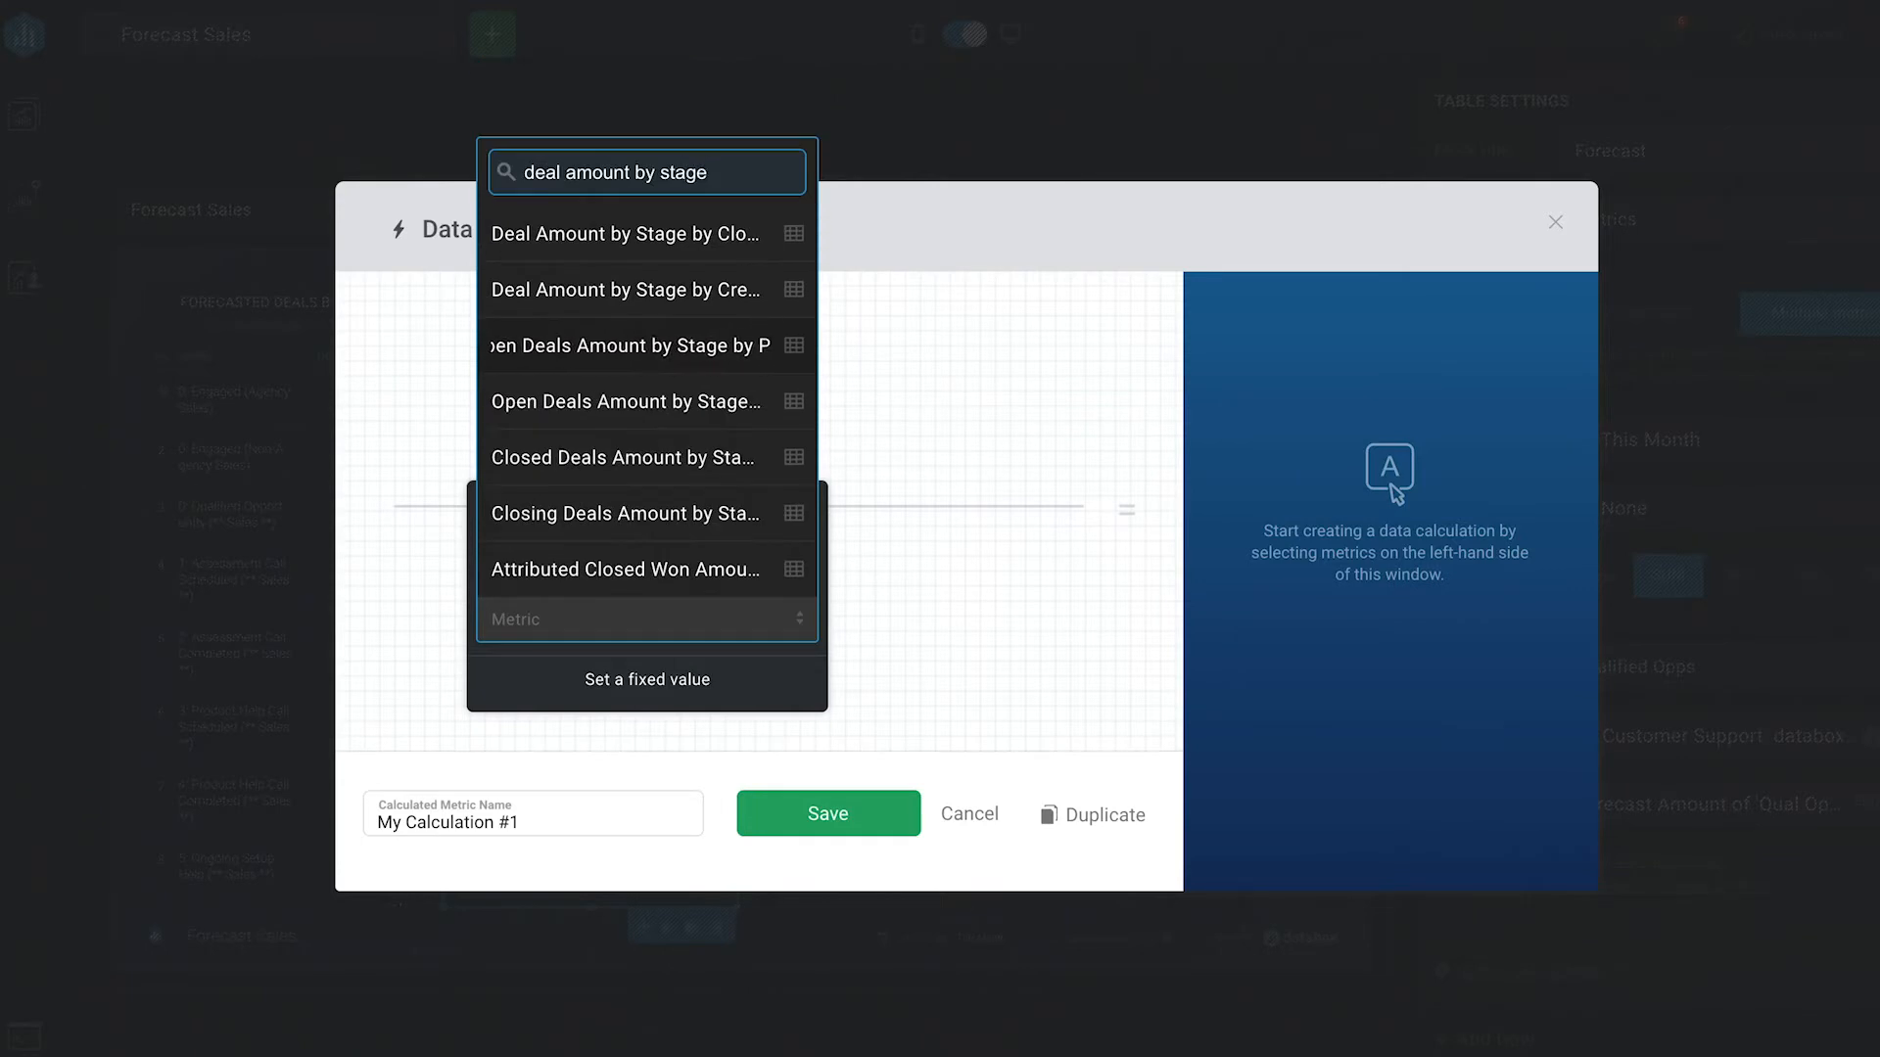
pyautogui.click(632, 234)
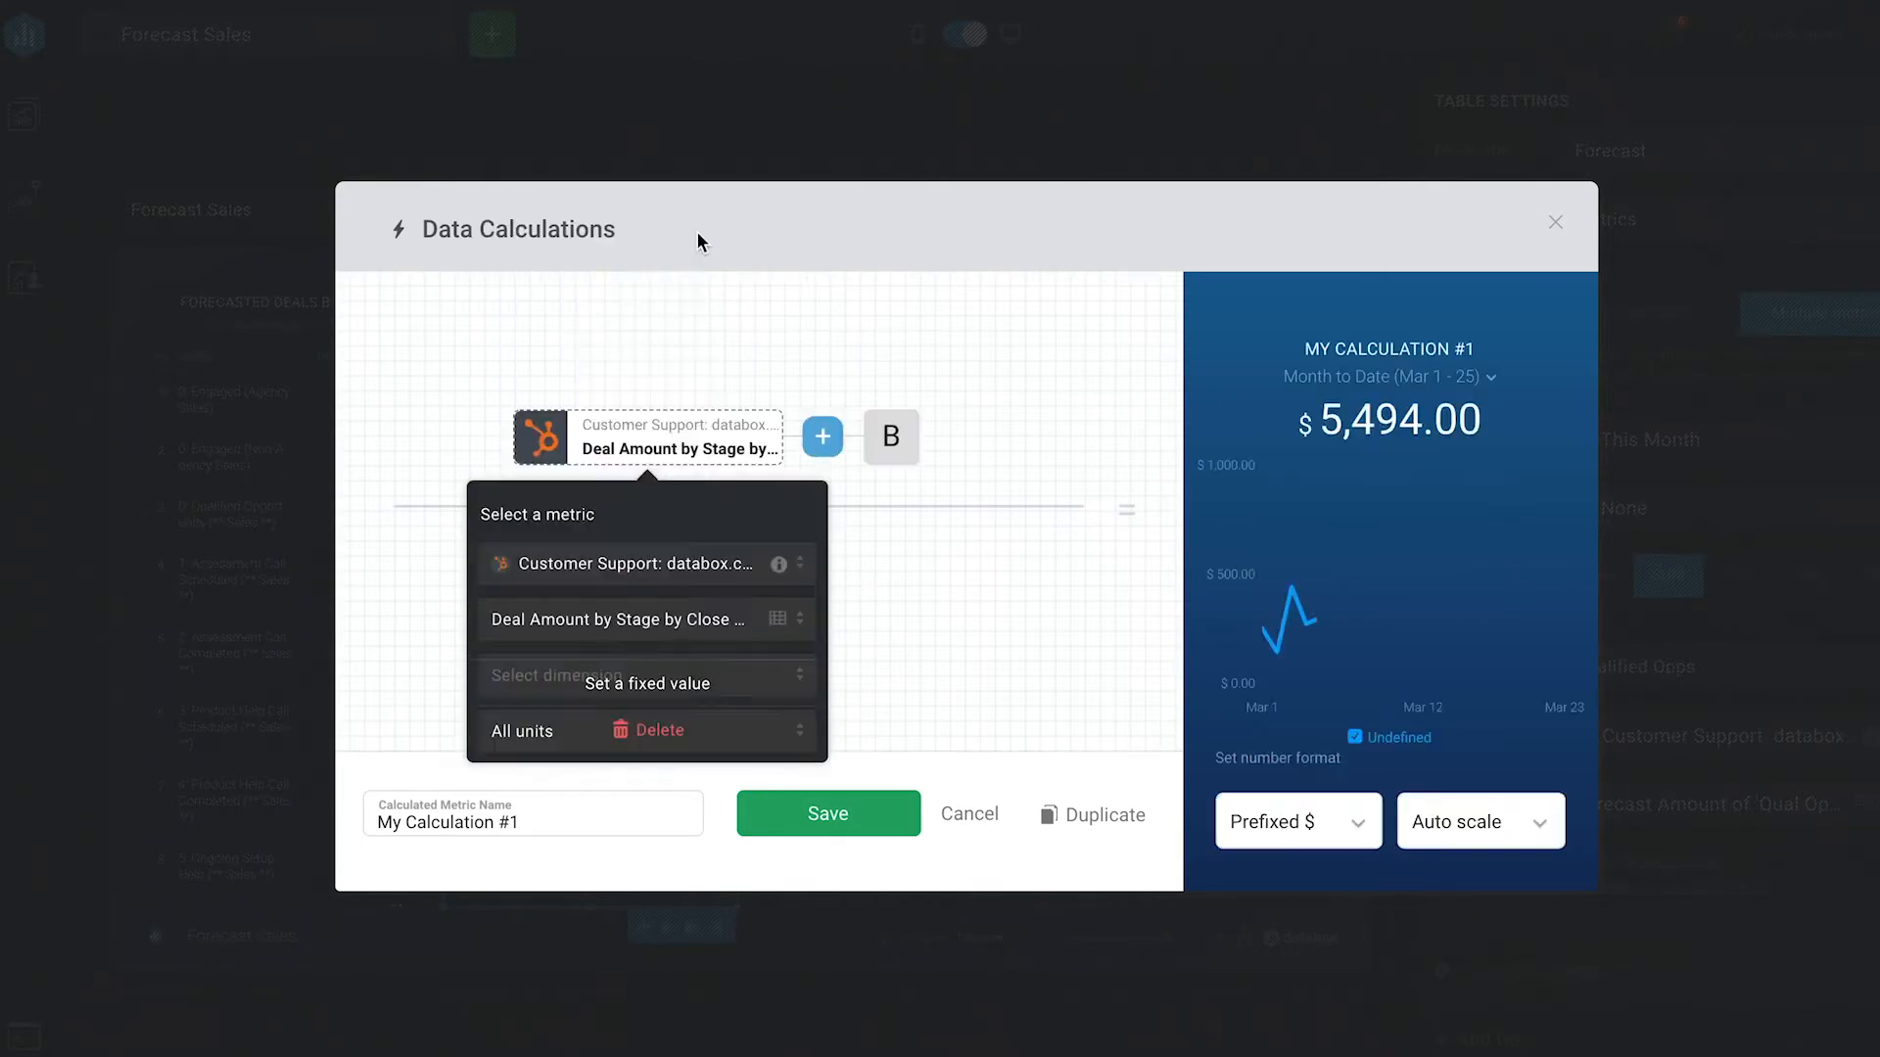
pyautogui.click(645, 674)
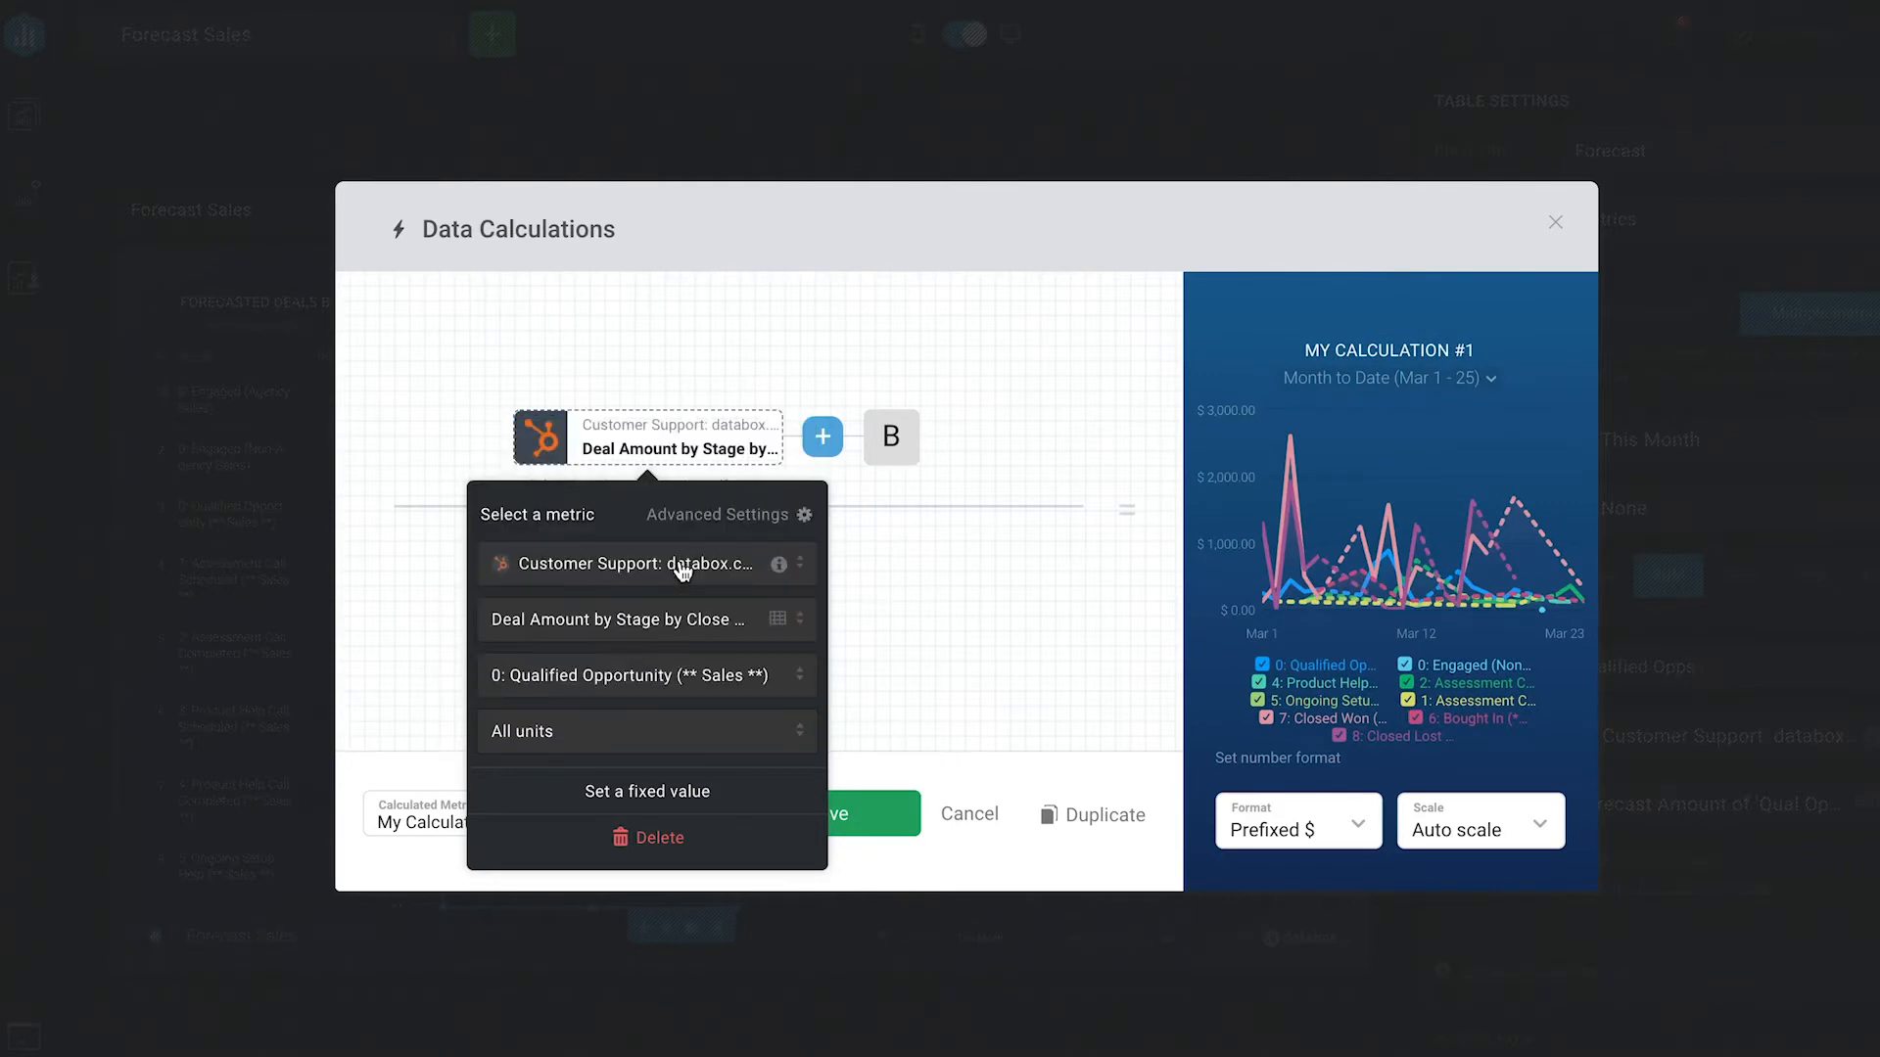
pyautogui.click(822, 437)
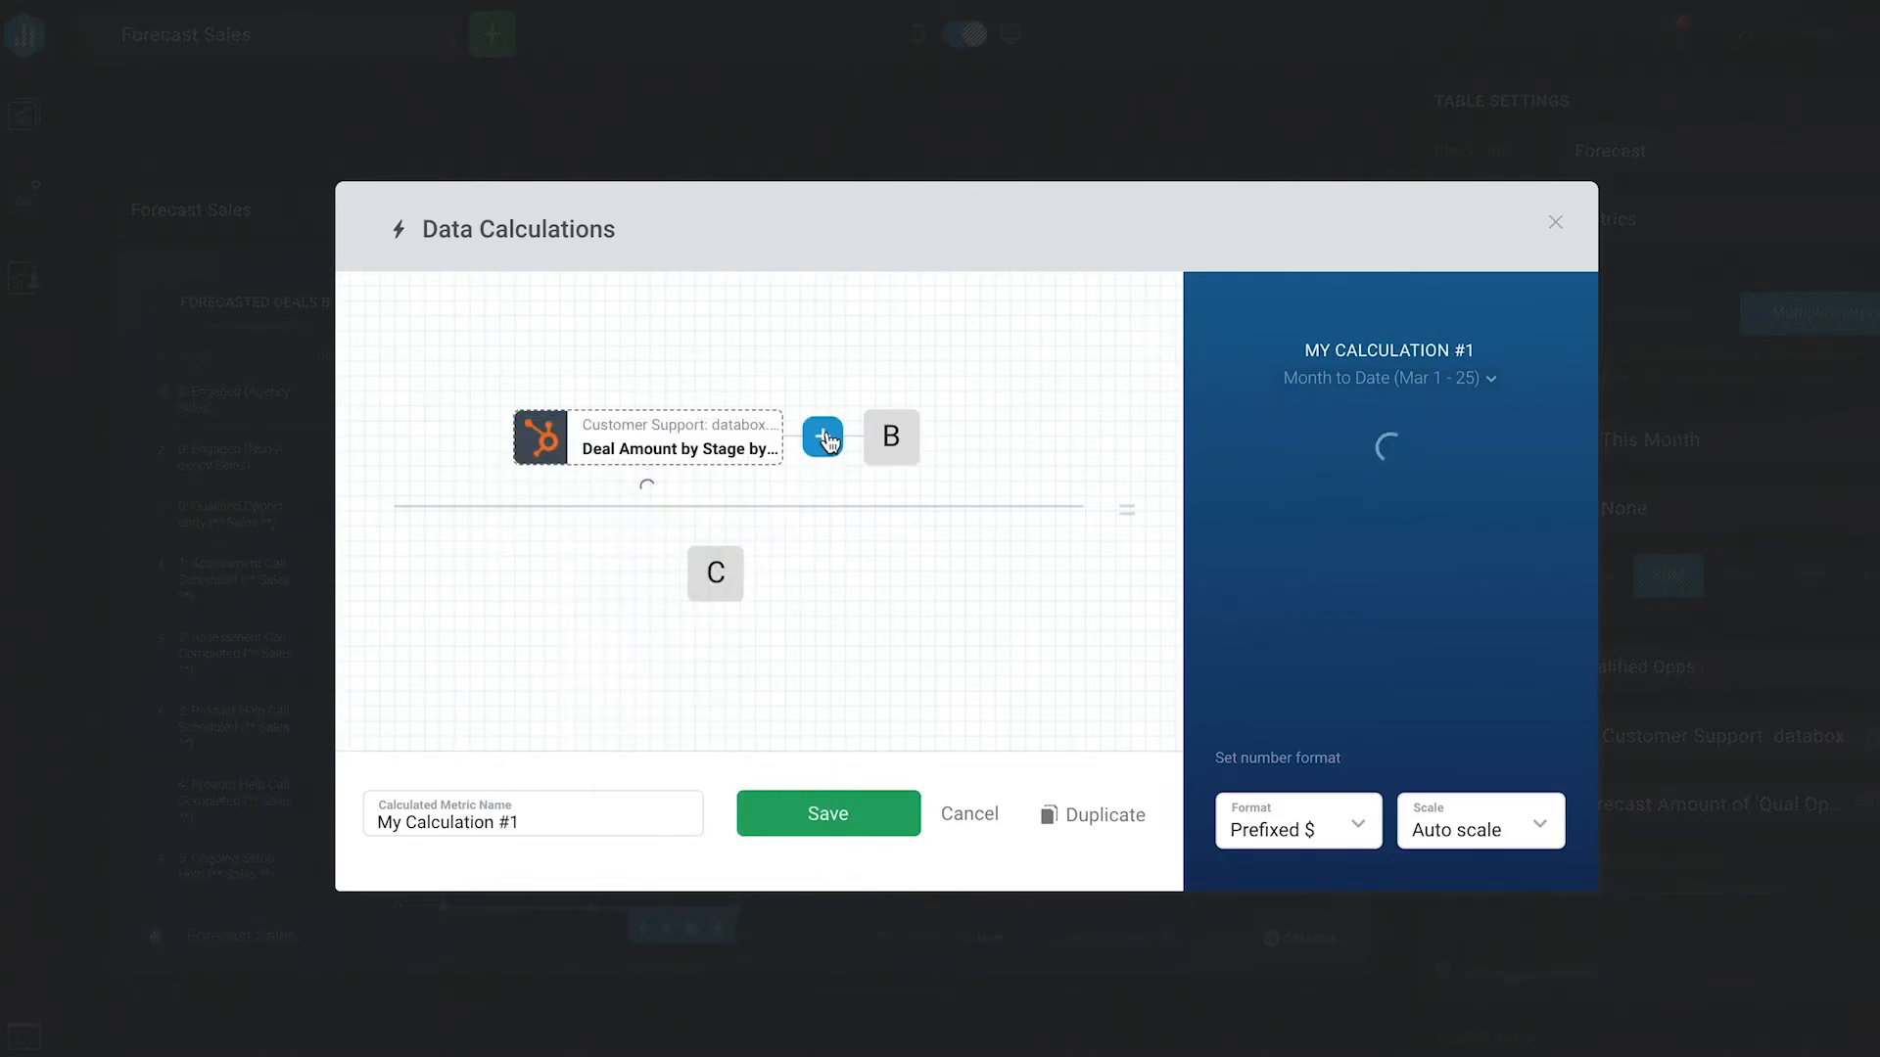
pyautogui.click(823, 436)
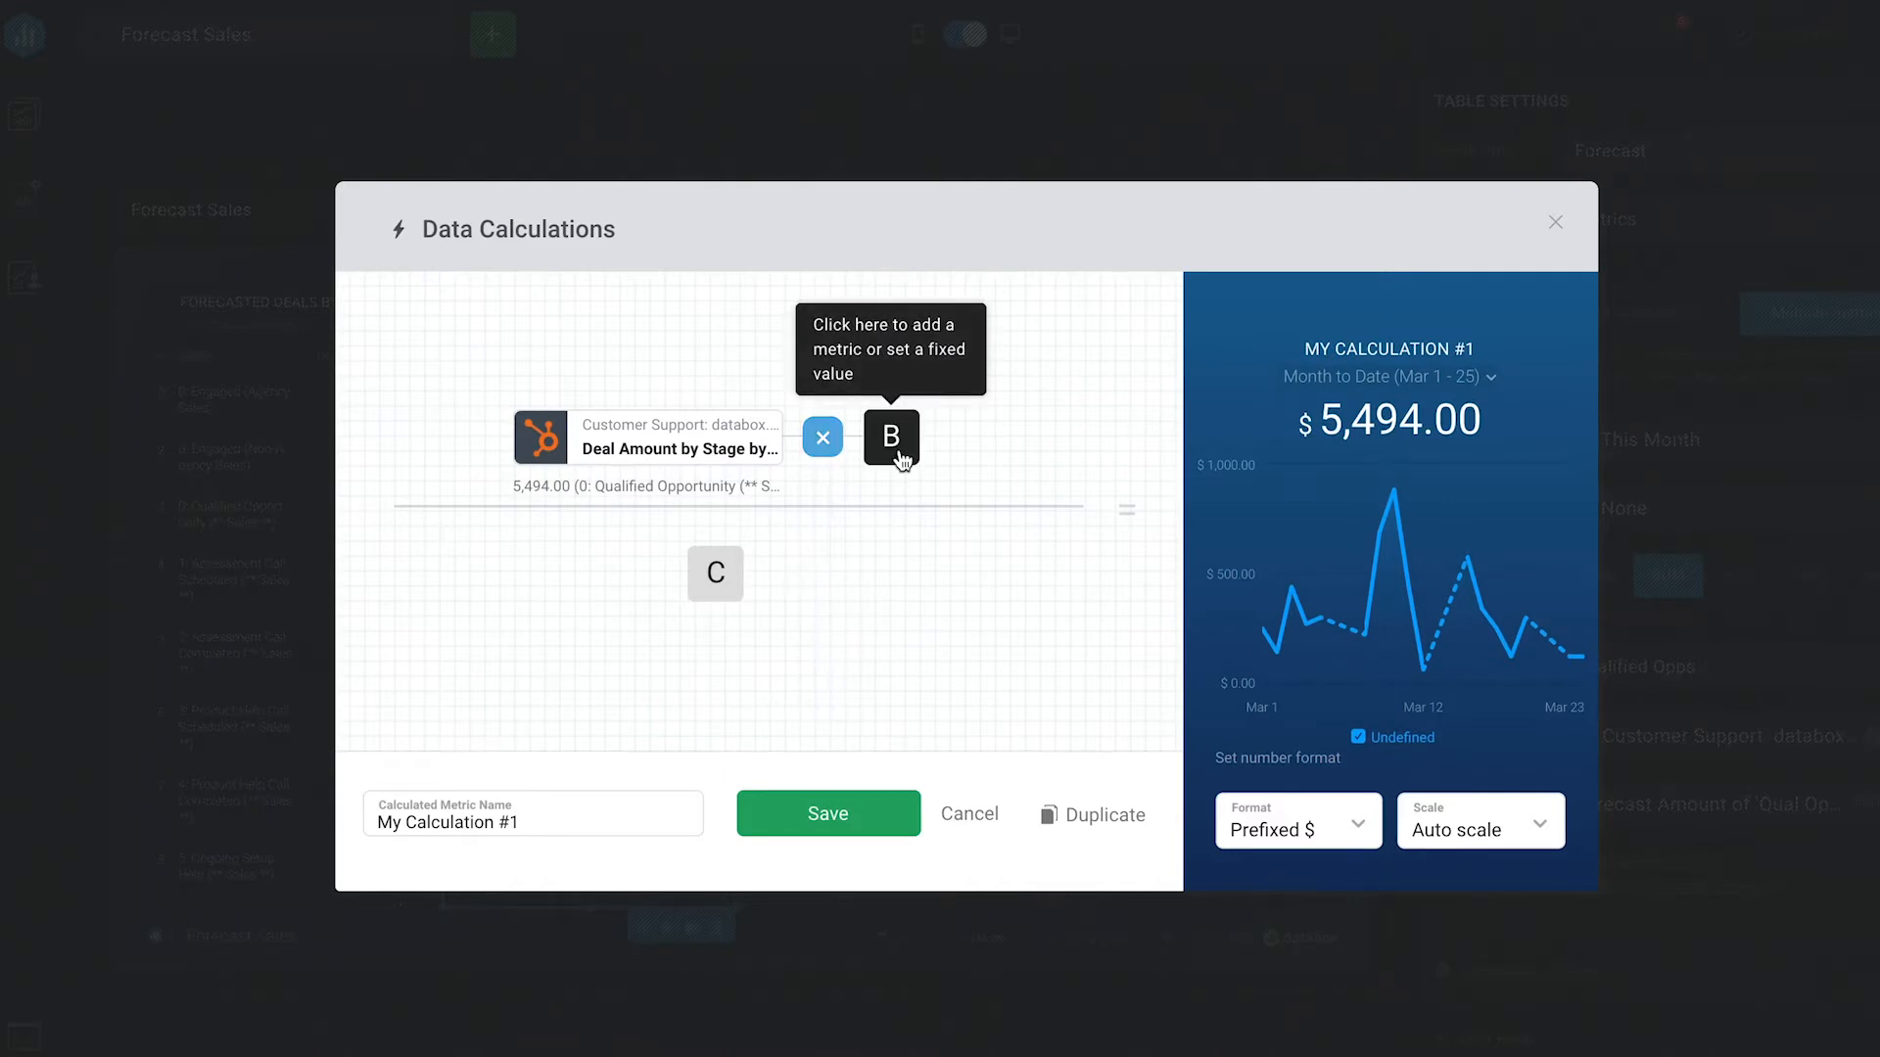
pyautogui.click(890, 437)
pyautogui.write('0.1')
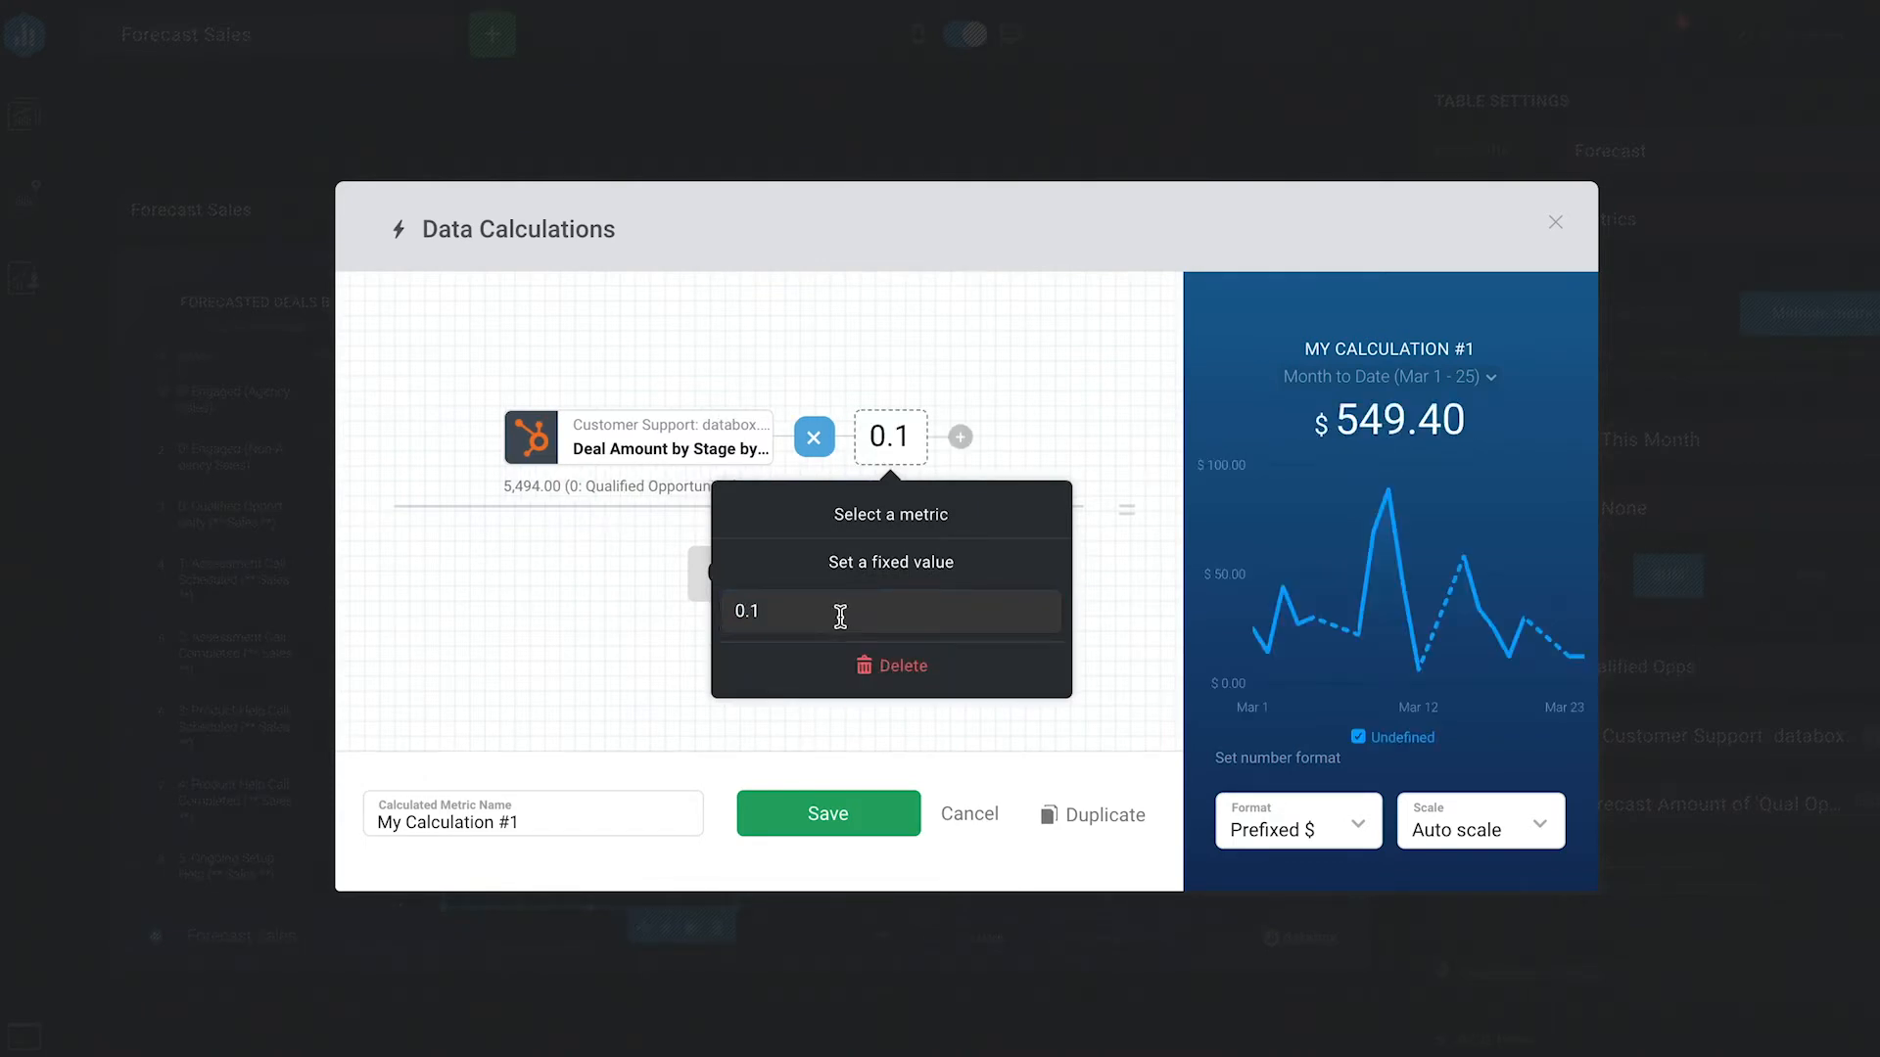
# Step: Name the calculation Forecast Amount of 'Qual Opp' Deals and save it
pyautogui.click(531, 813)
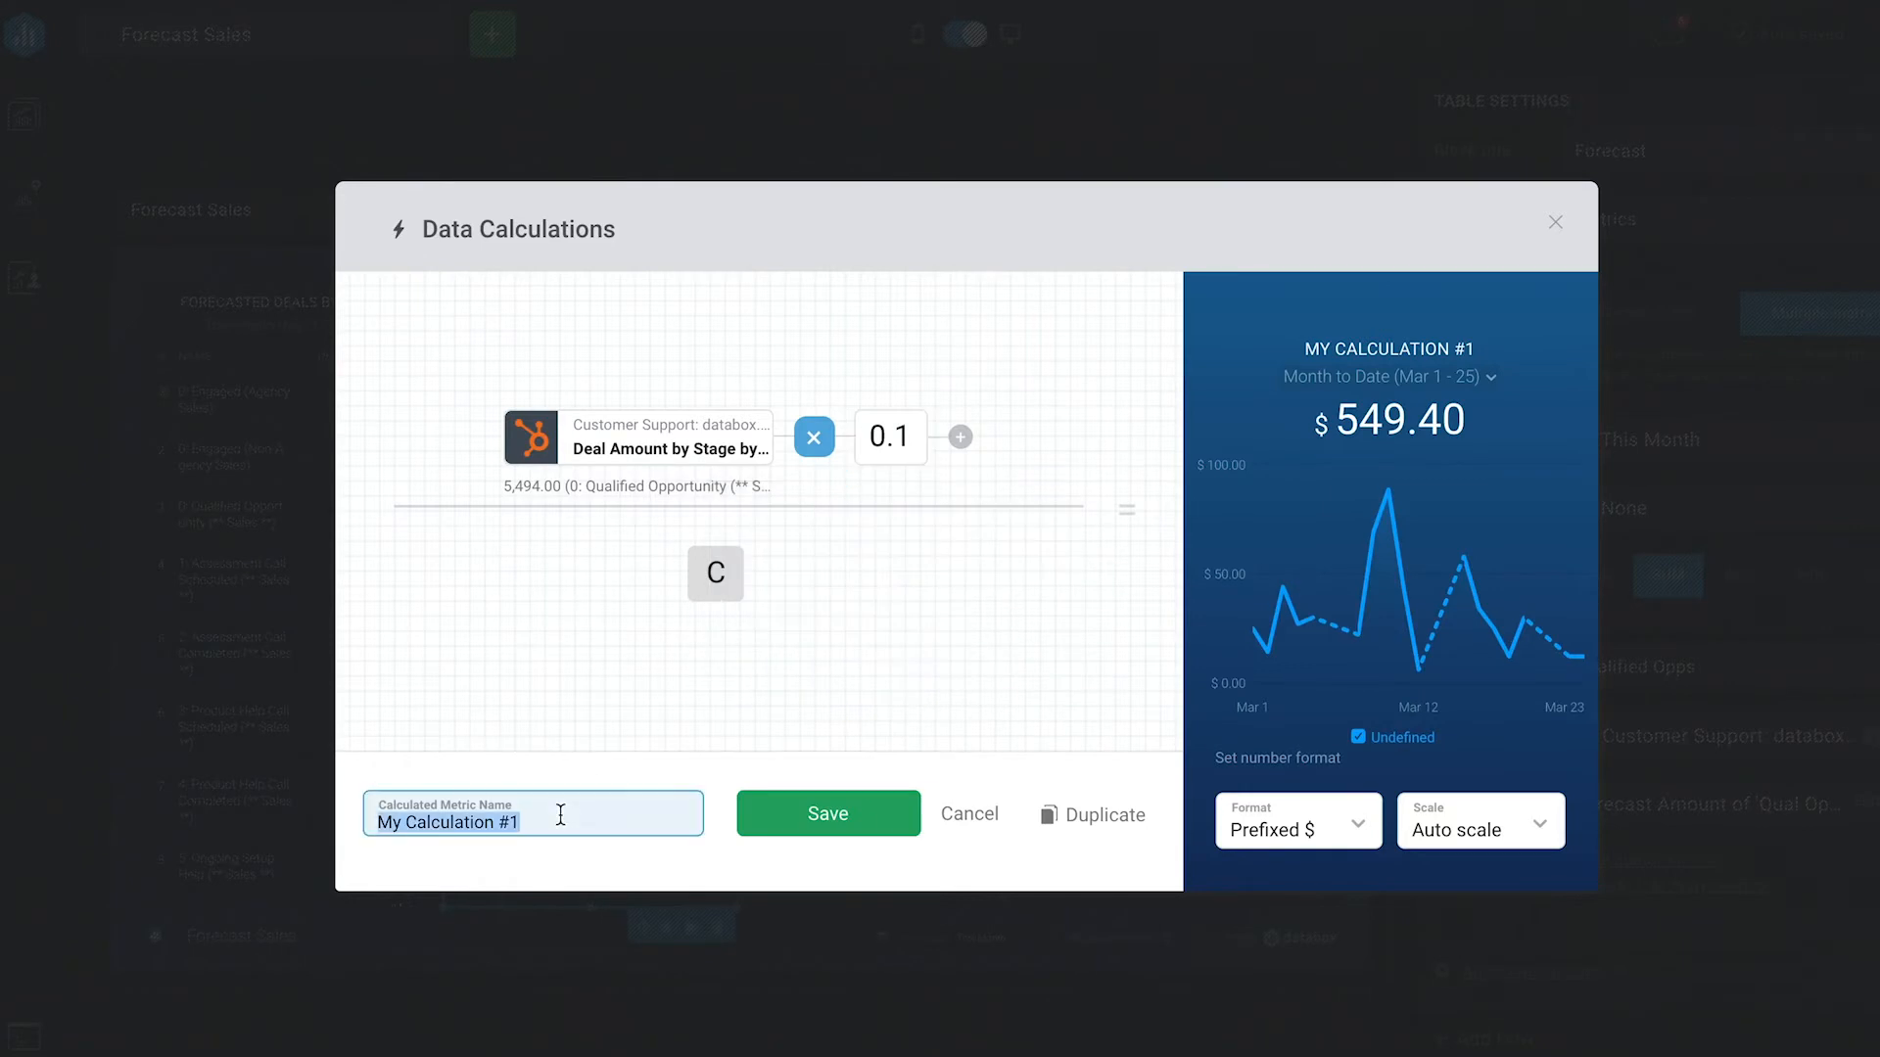
pyautogui.write("Forecast Amount of 'Qual Opp")
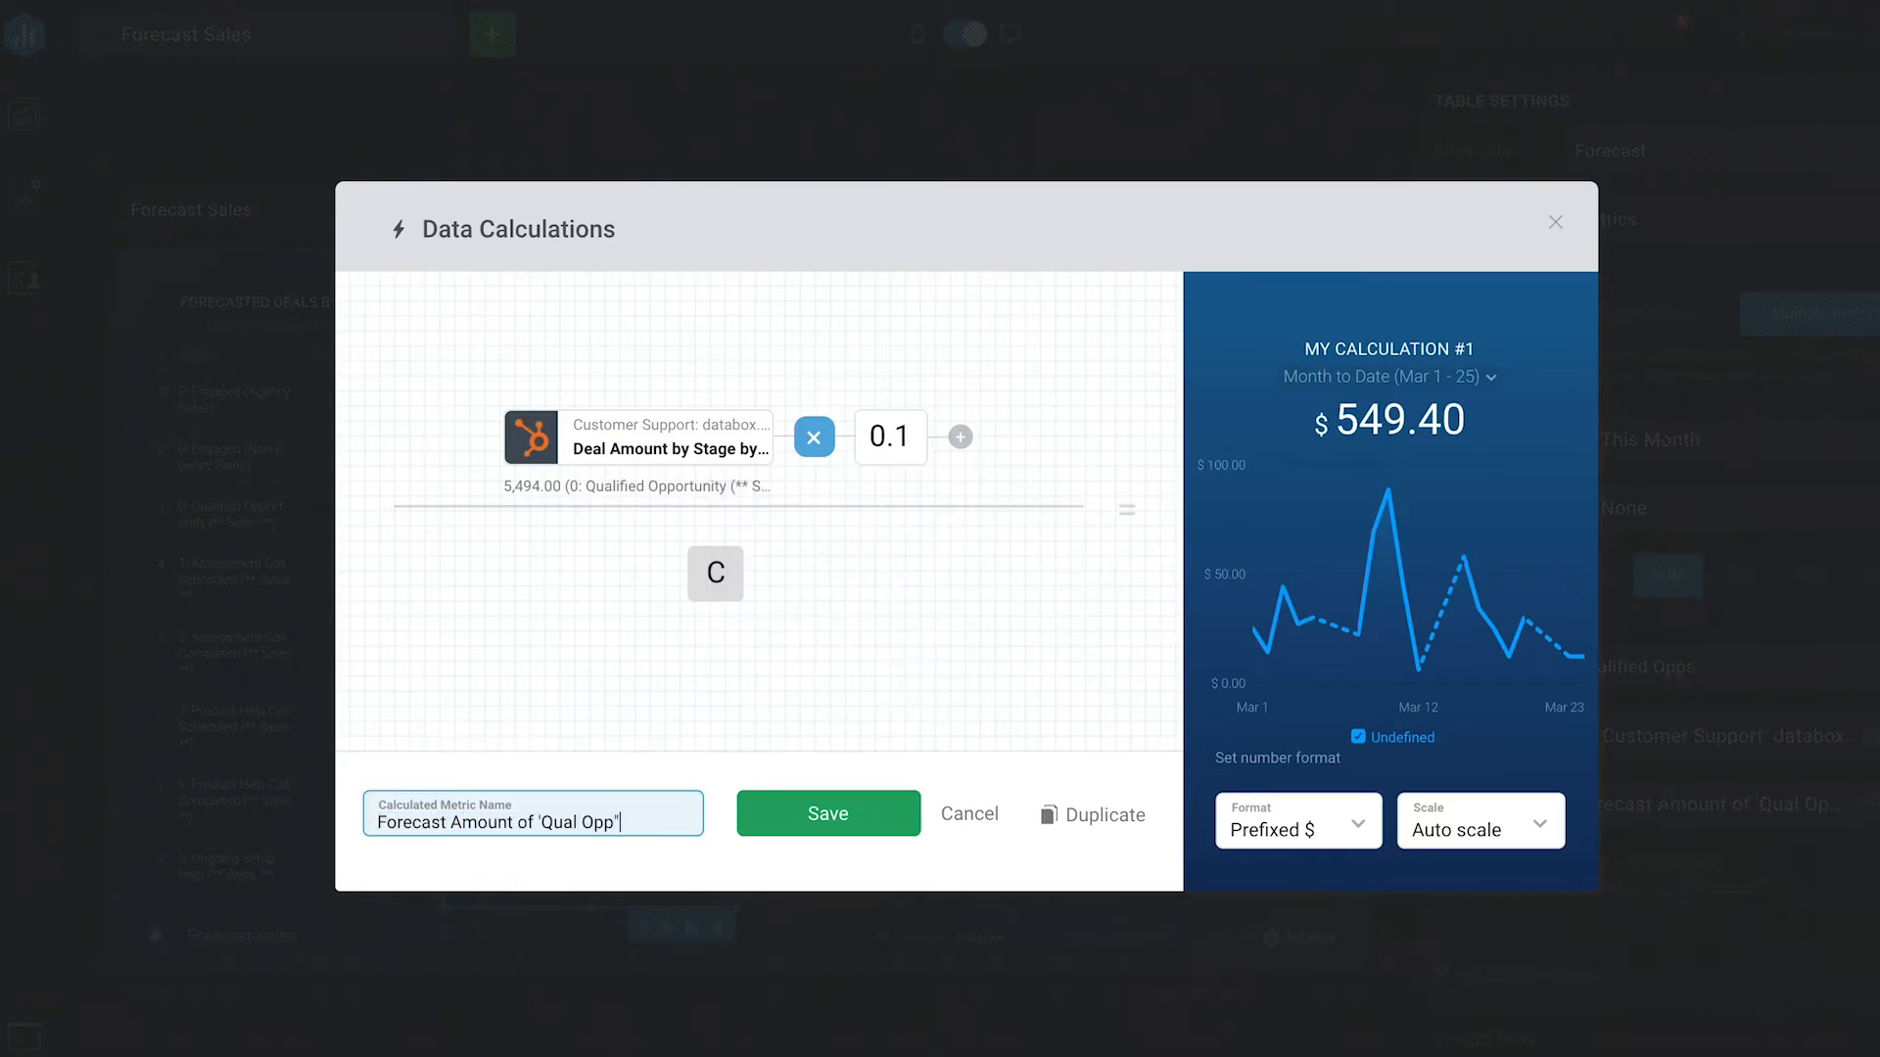
pyautogui.write('Deals')
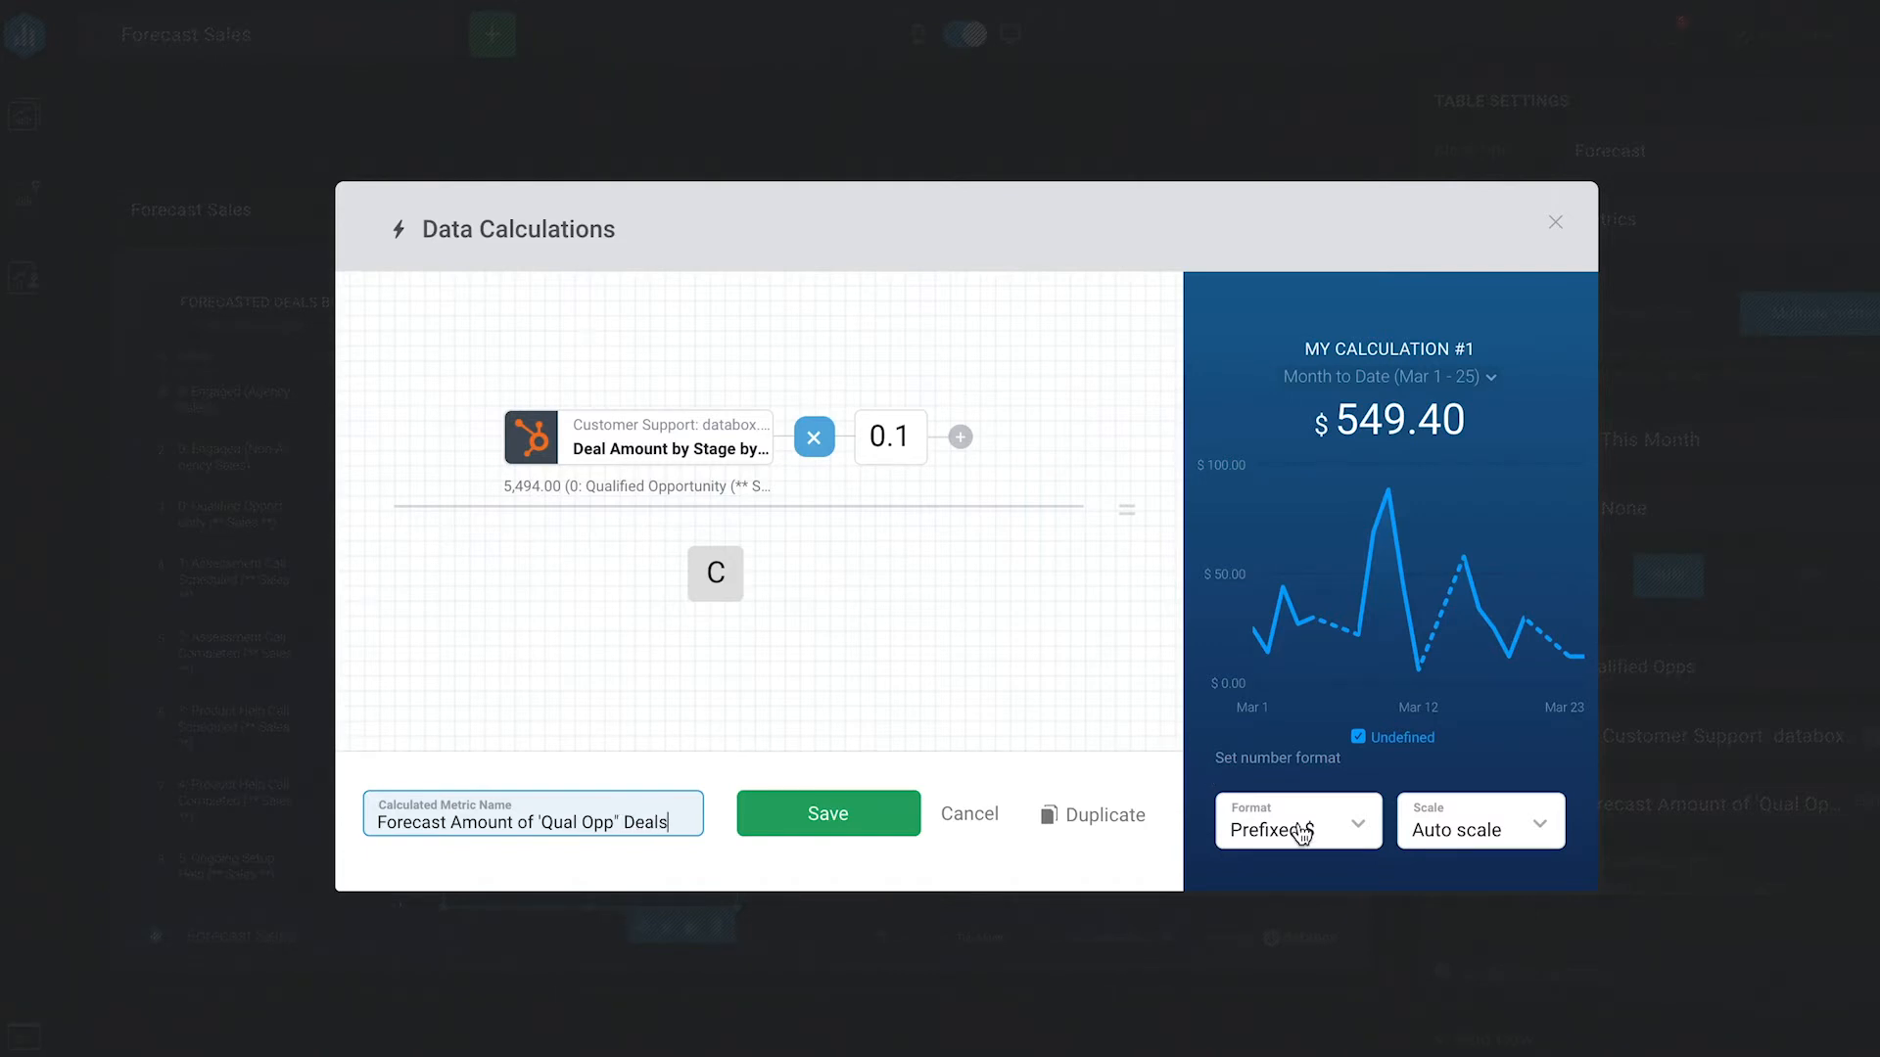
pyautogui.click(826, 813)
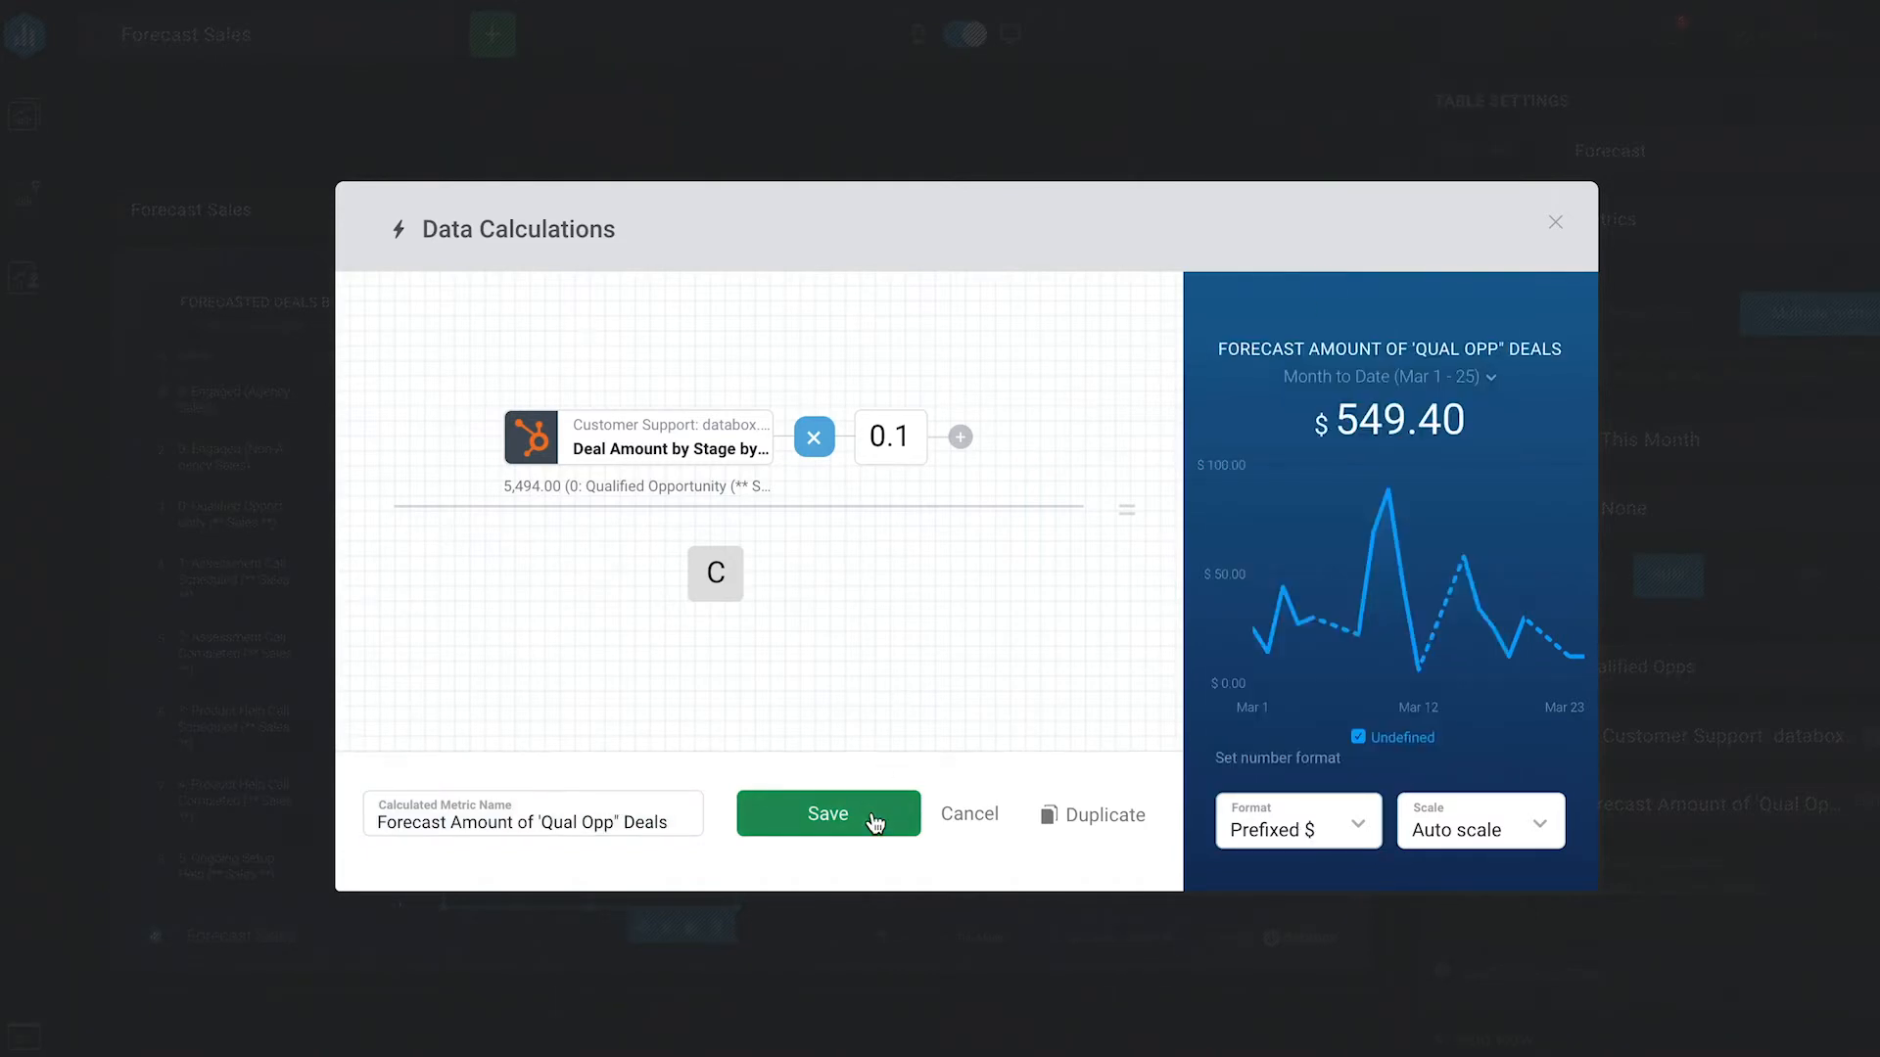
pyautogui.click(828, 813)
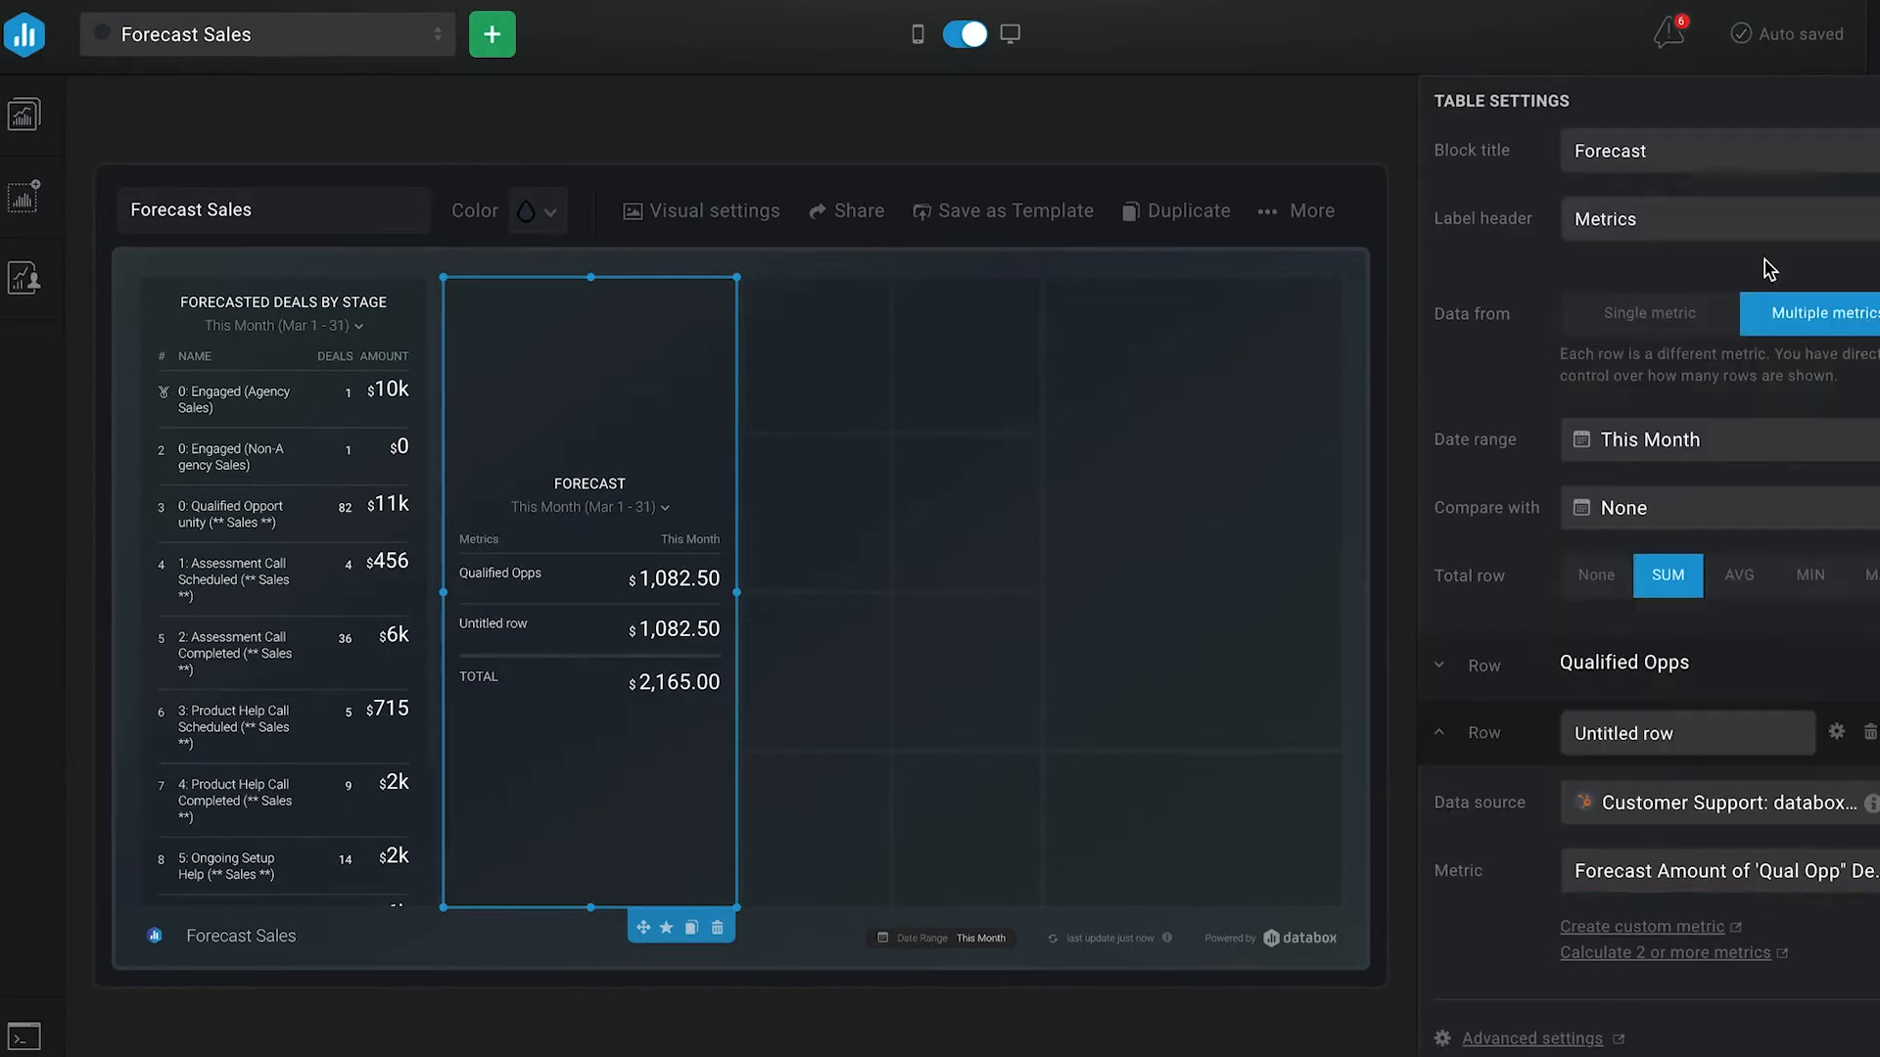
# Step: Create and save the Assessment Call Scheduled forecast metric from Deal Amount by Stage
pyautogui.click(1665, 951)
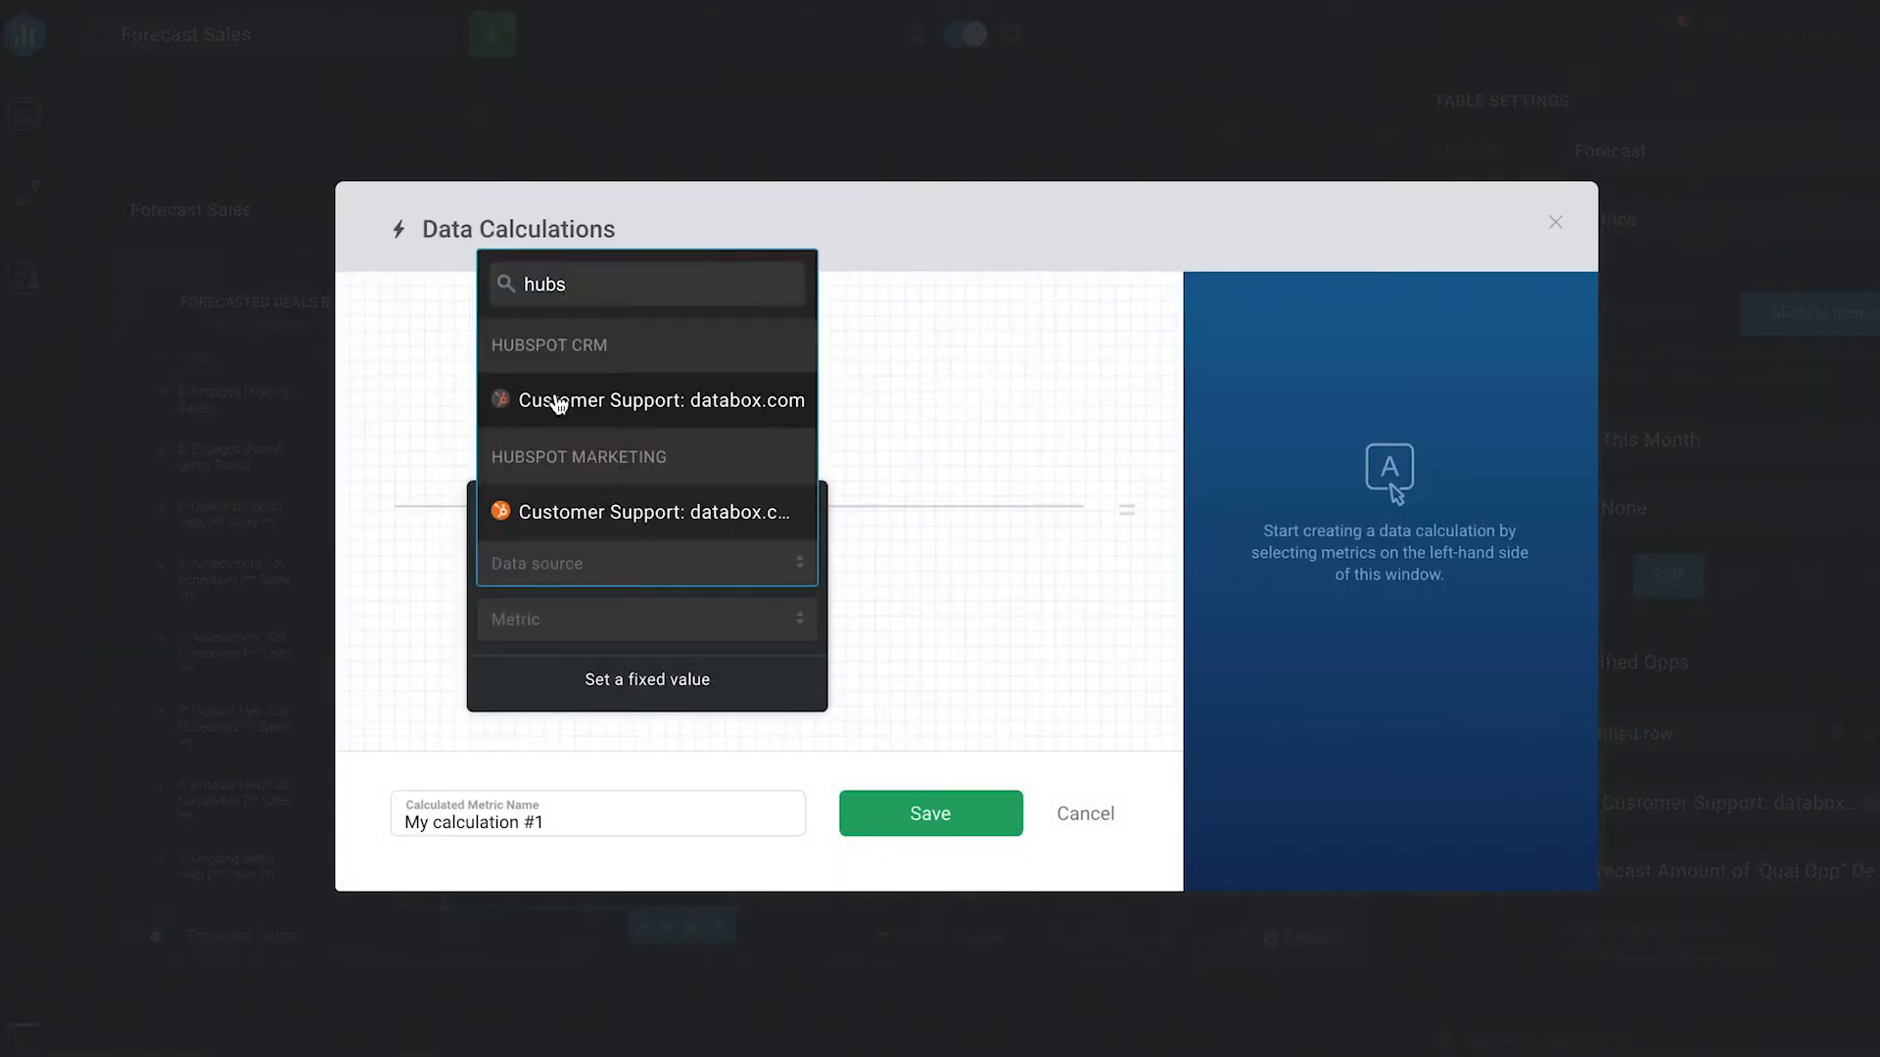
pyautogui.write('deal amount by stage')
pyautogui.write('asses')
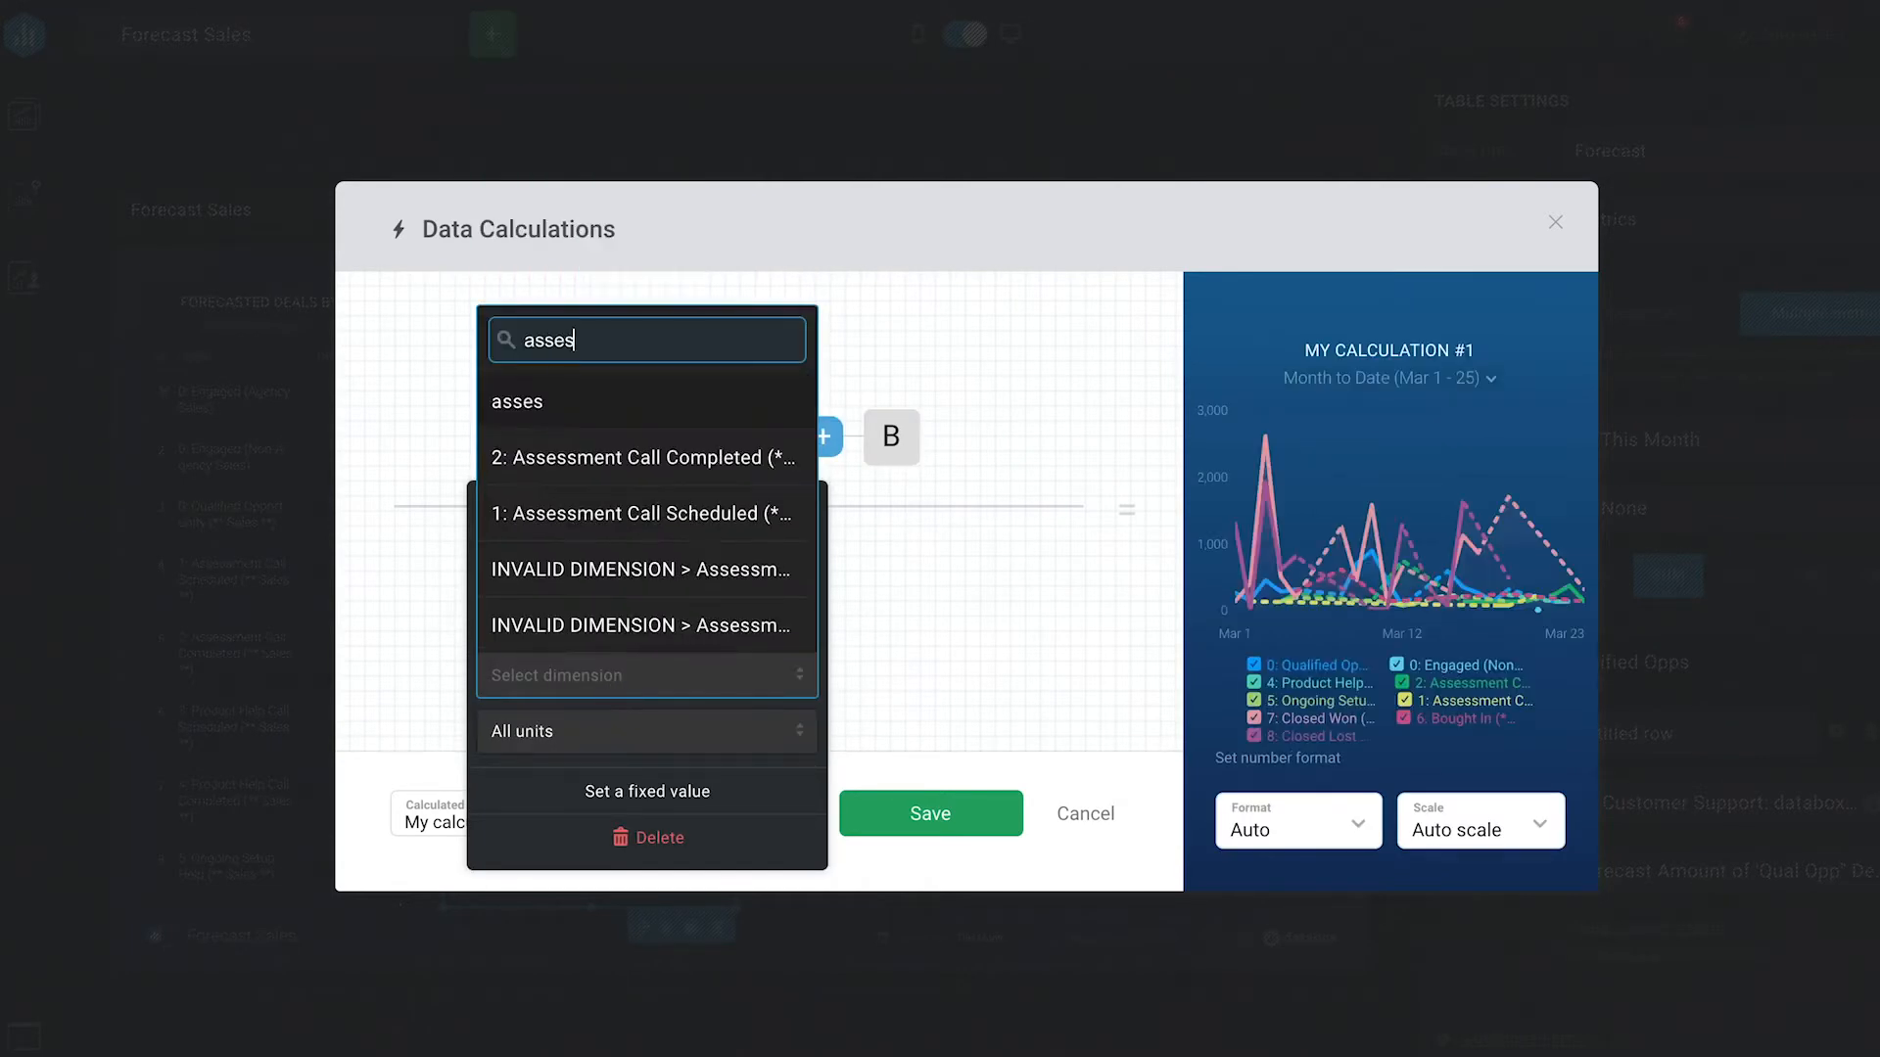
pyautogui.click(645, 457)
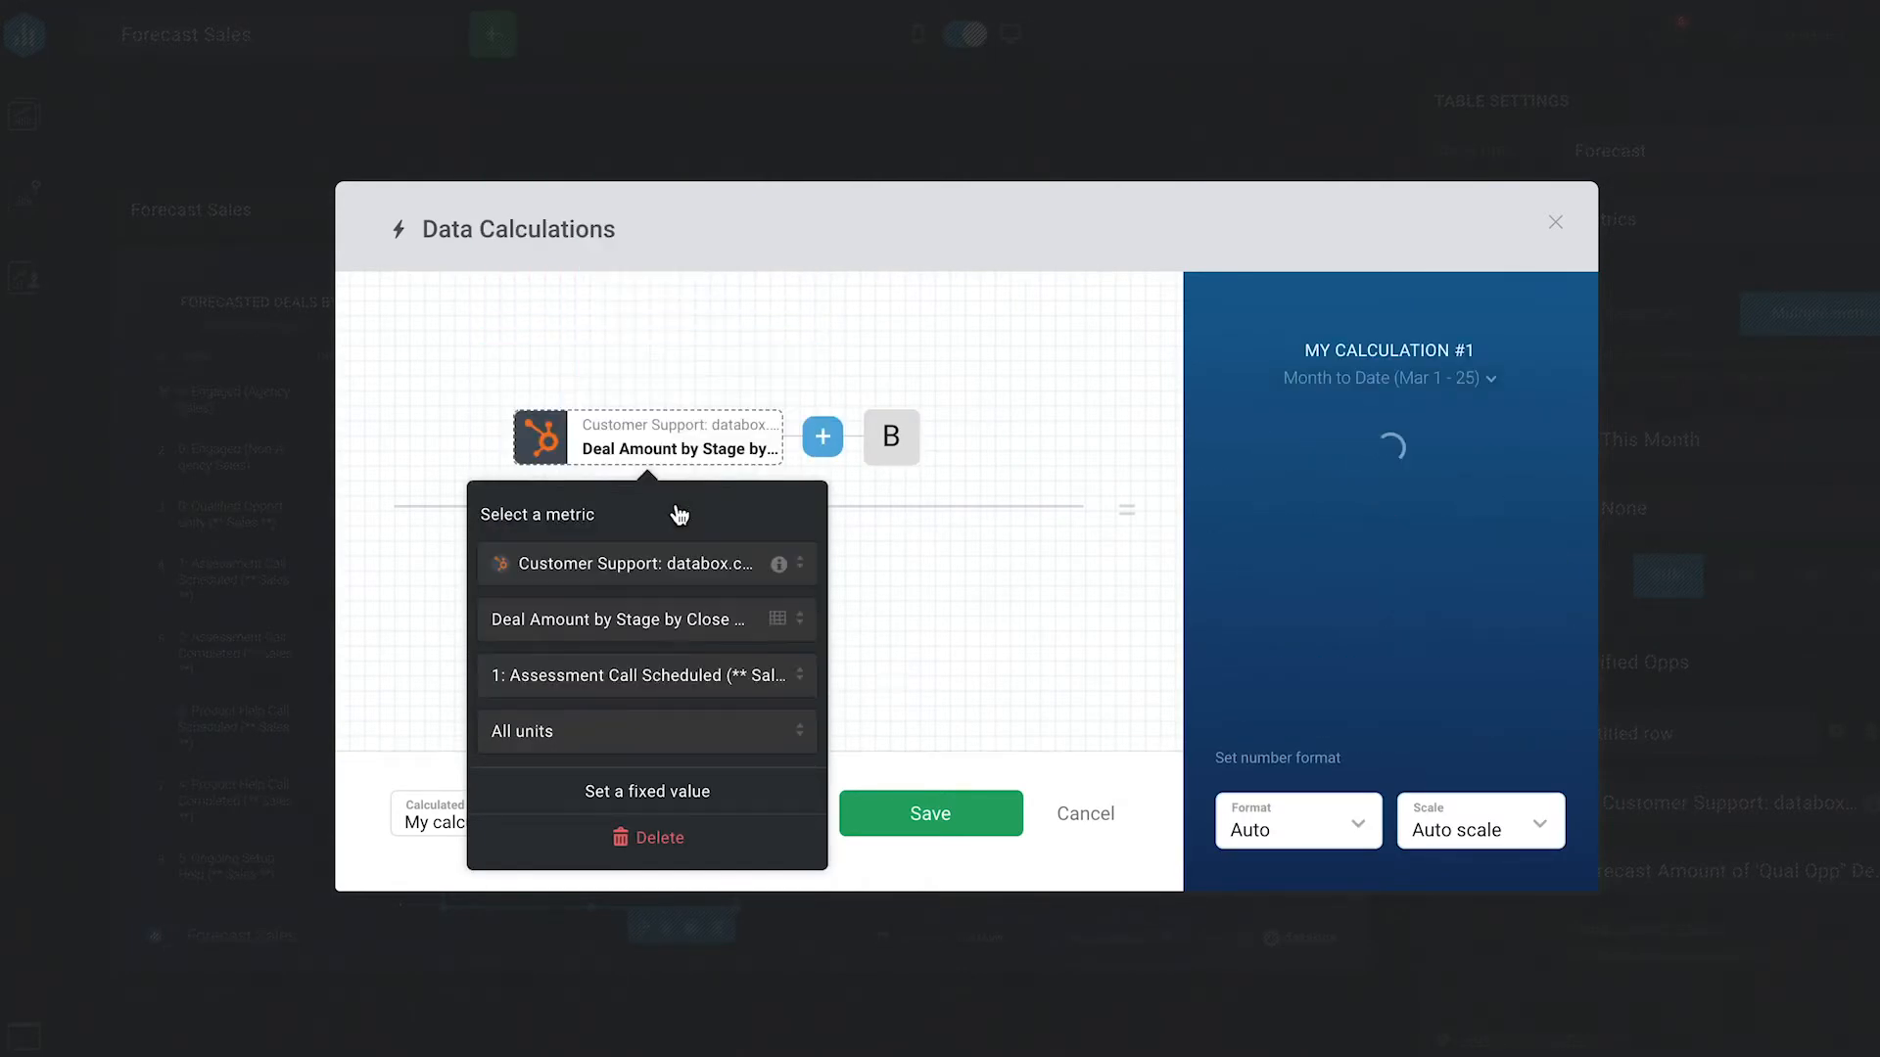
pyautogui.click(615, 674)
pyautogui.write("orecast Amount of 'Assessment Call Sched' Deals")
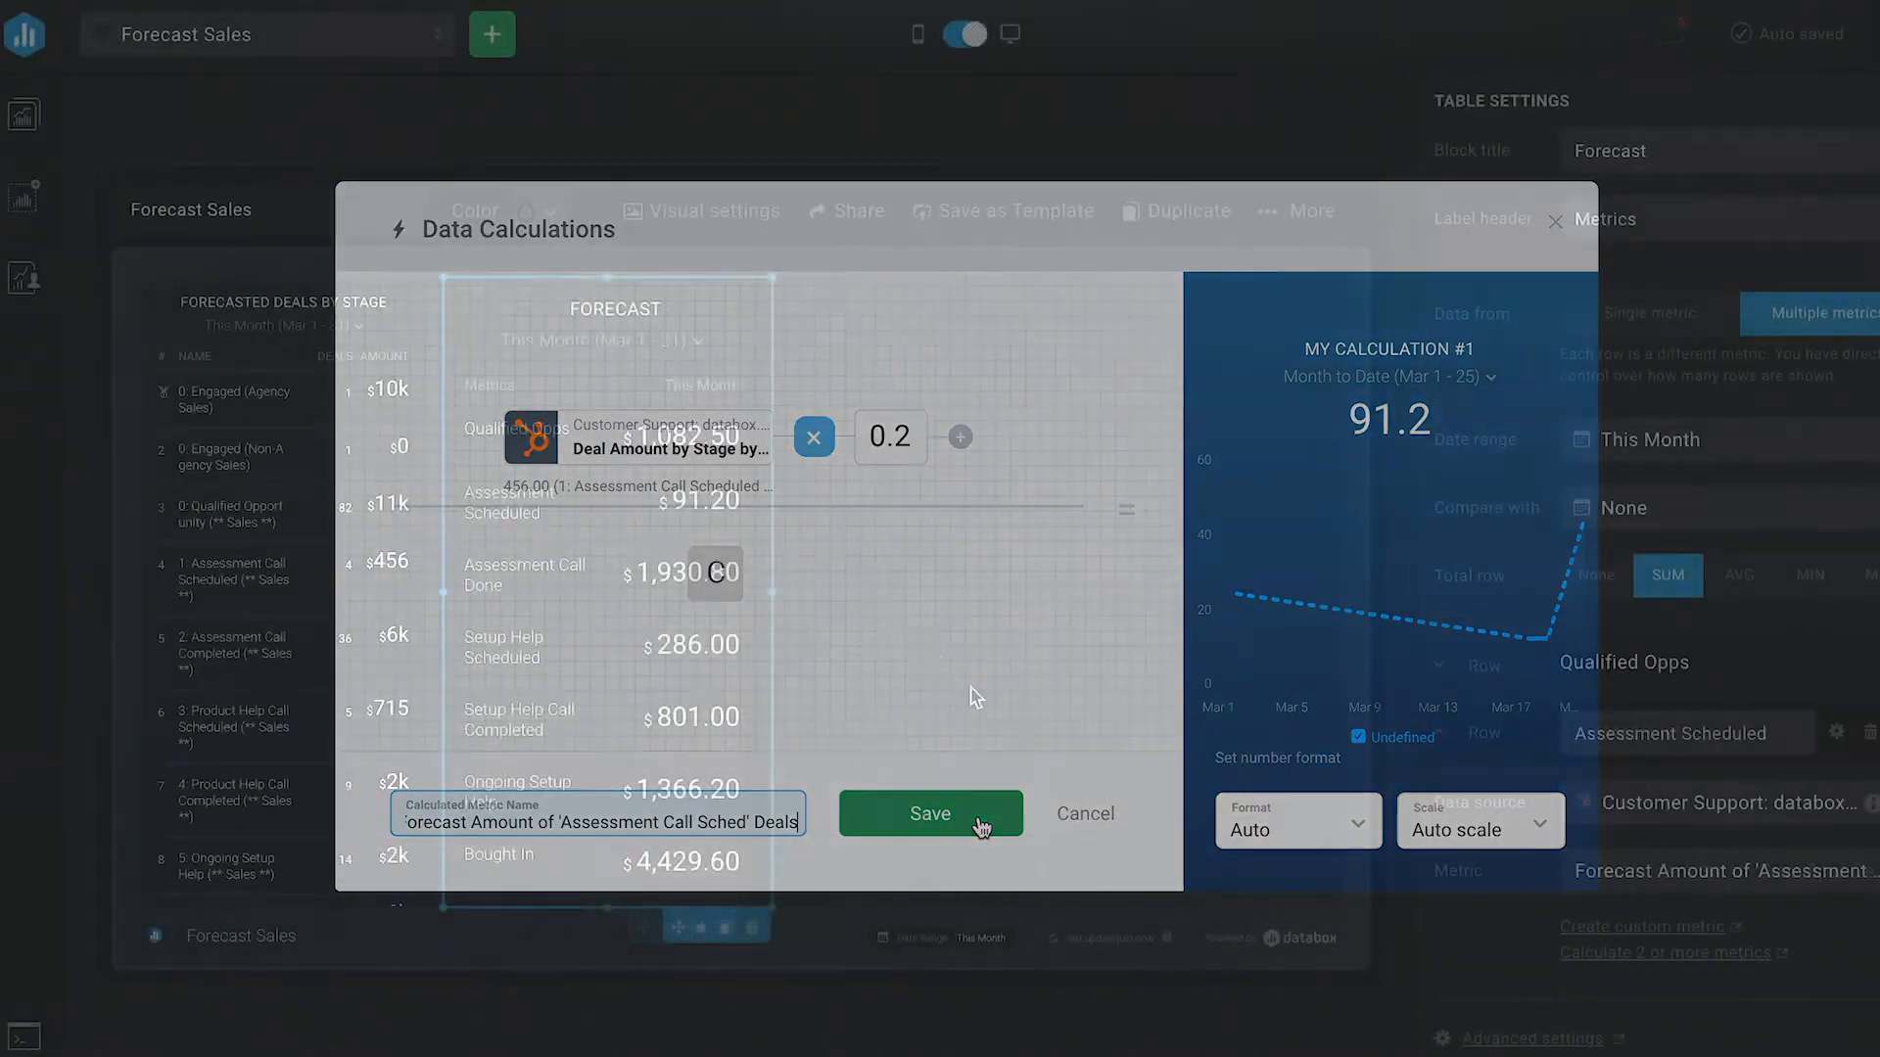
pyautogui.click(929, 814)
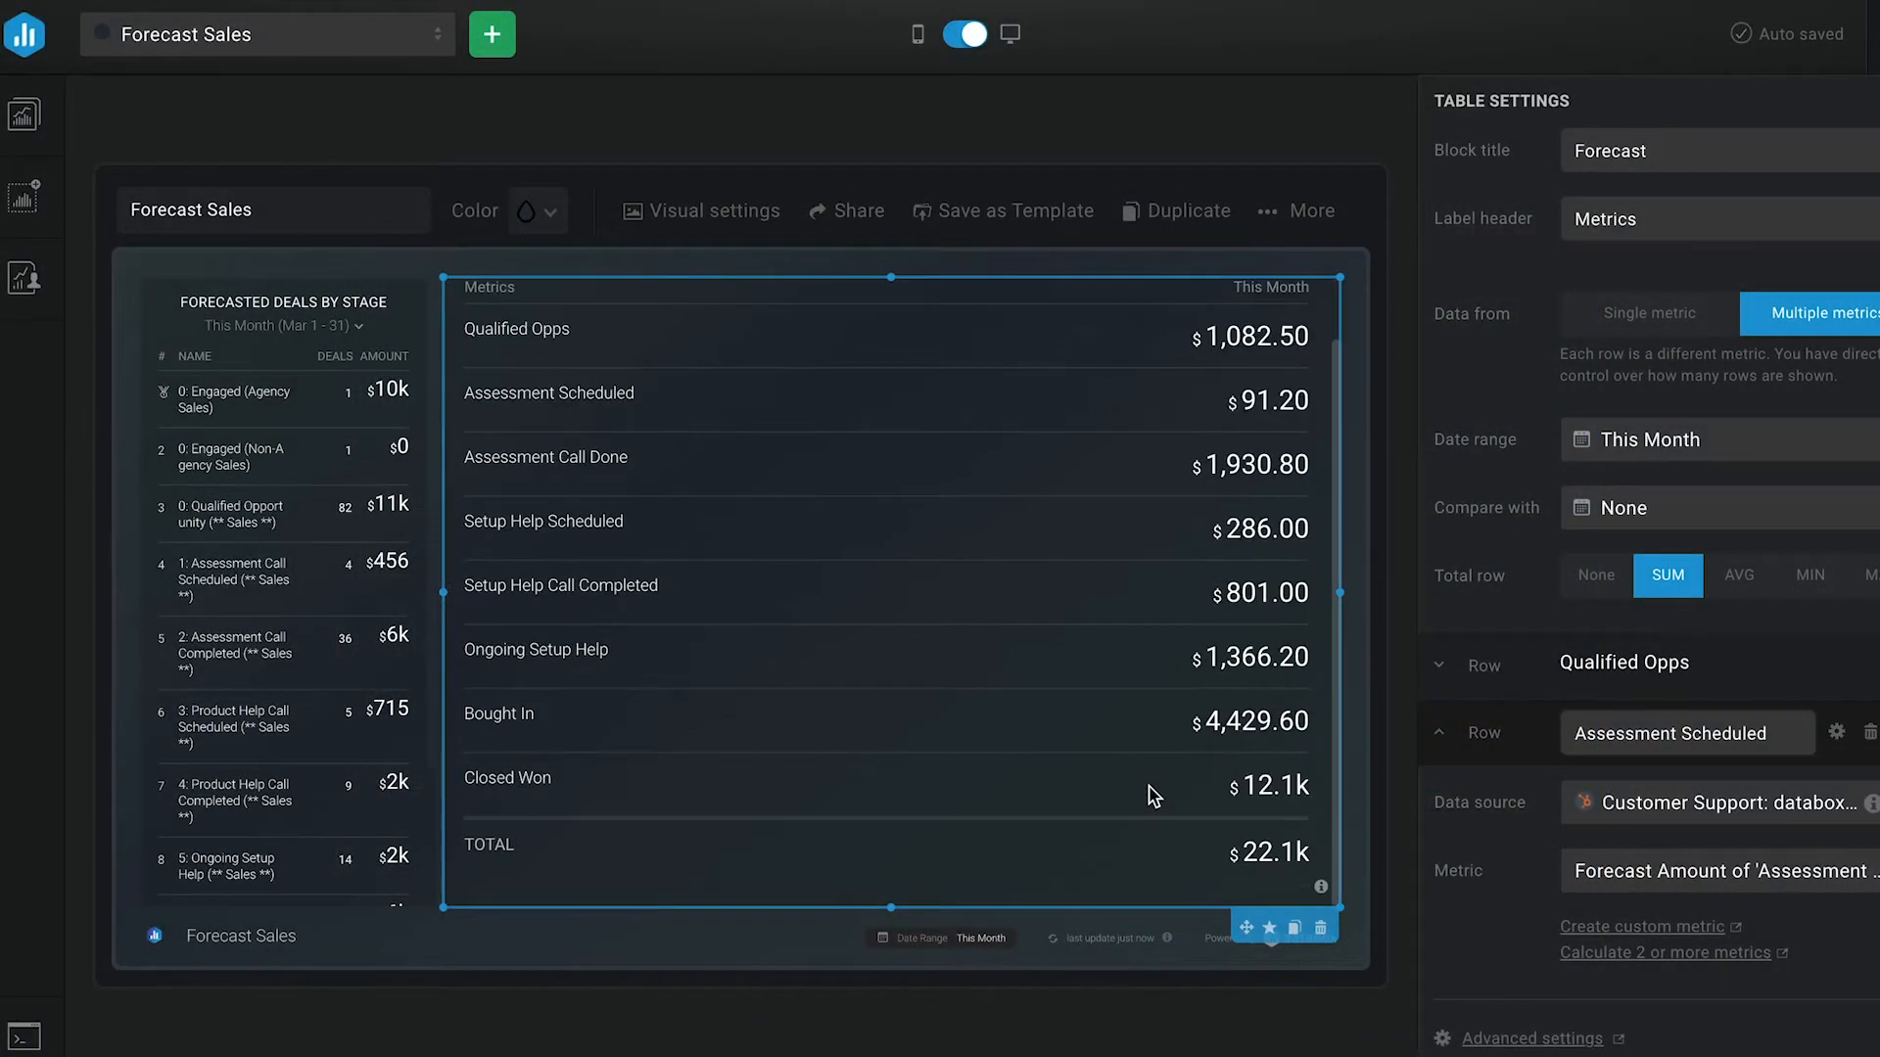
pyautogui.moveTo(631, 881)
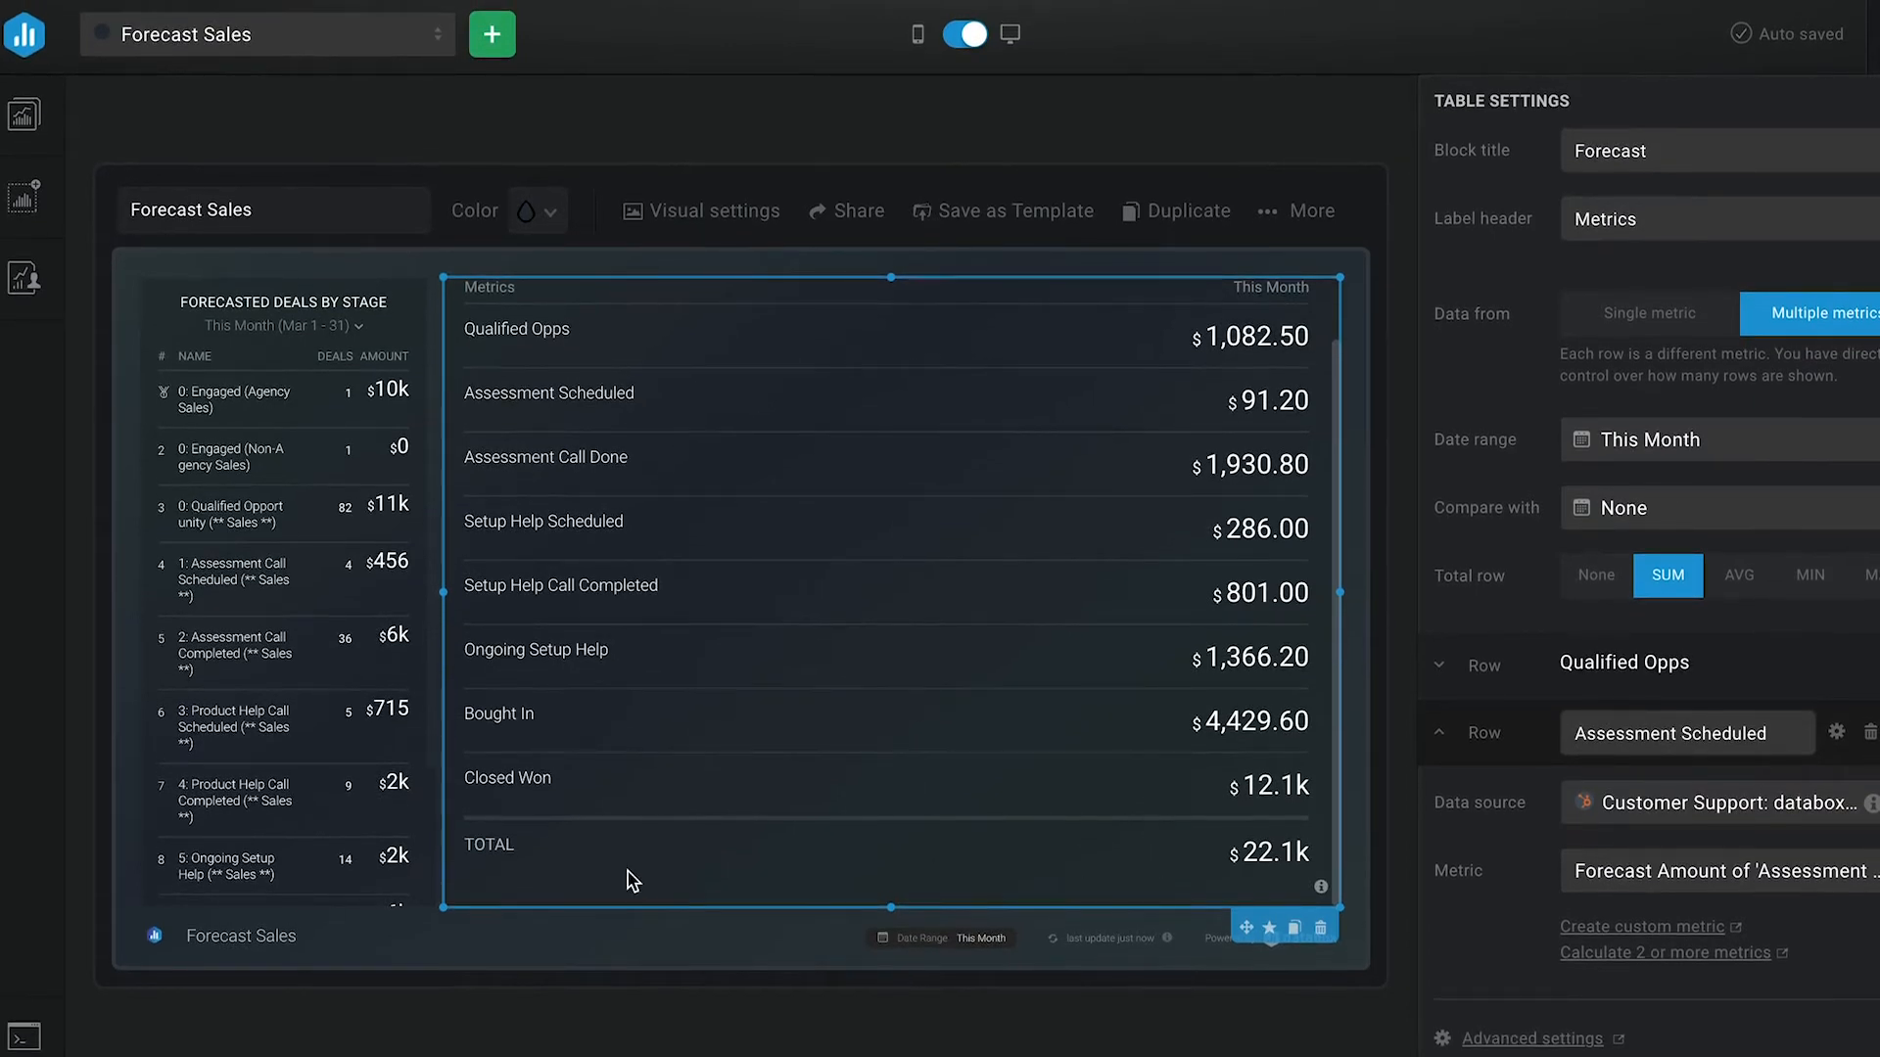
pyautogui.moveTo(1660, 608)
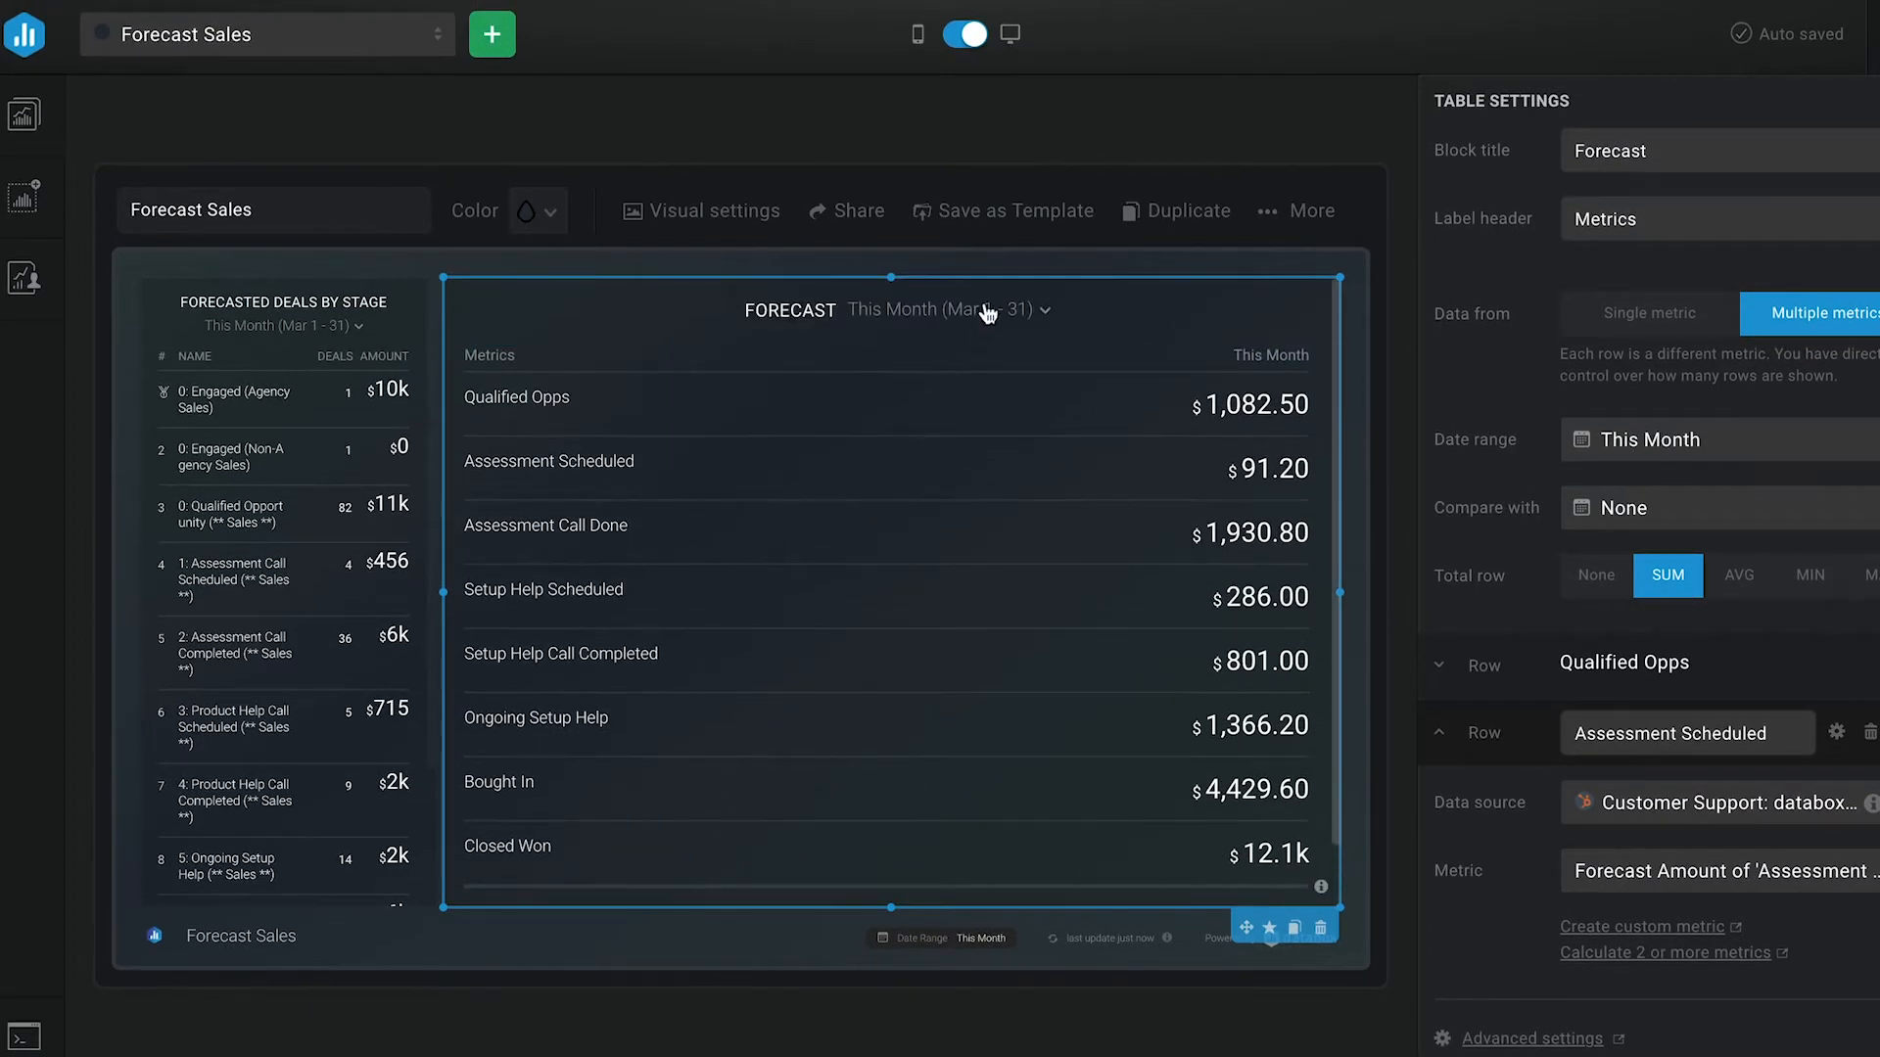
pyautogui.moveTo(1015, 539)
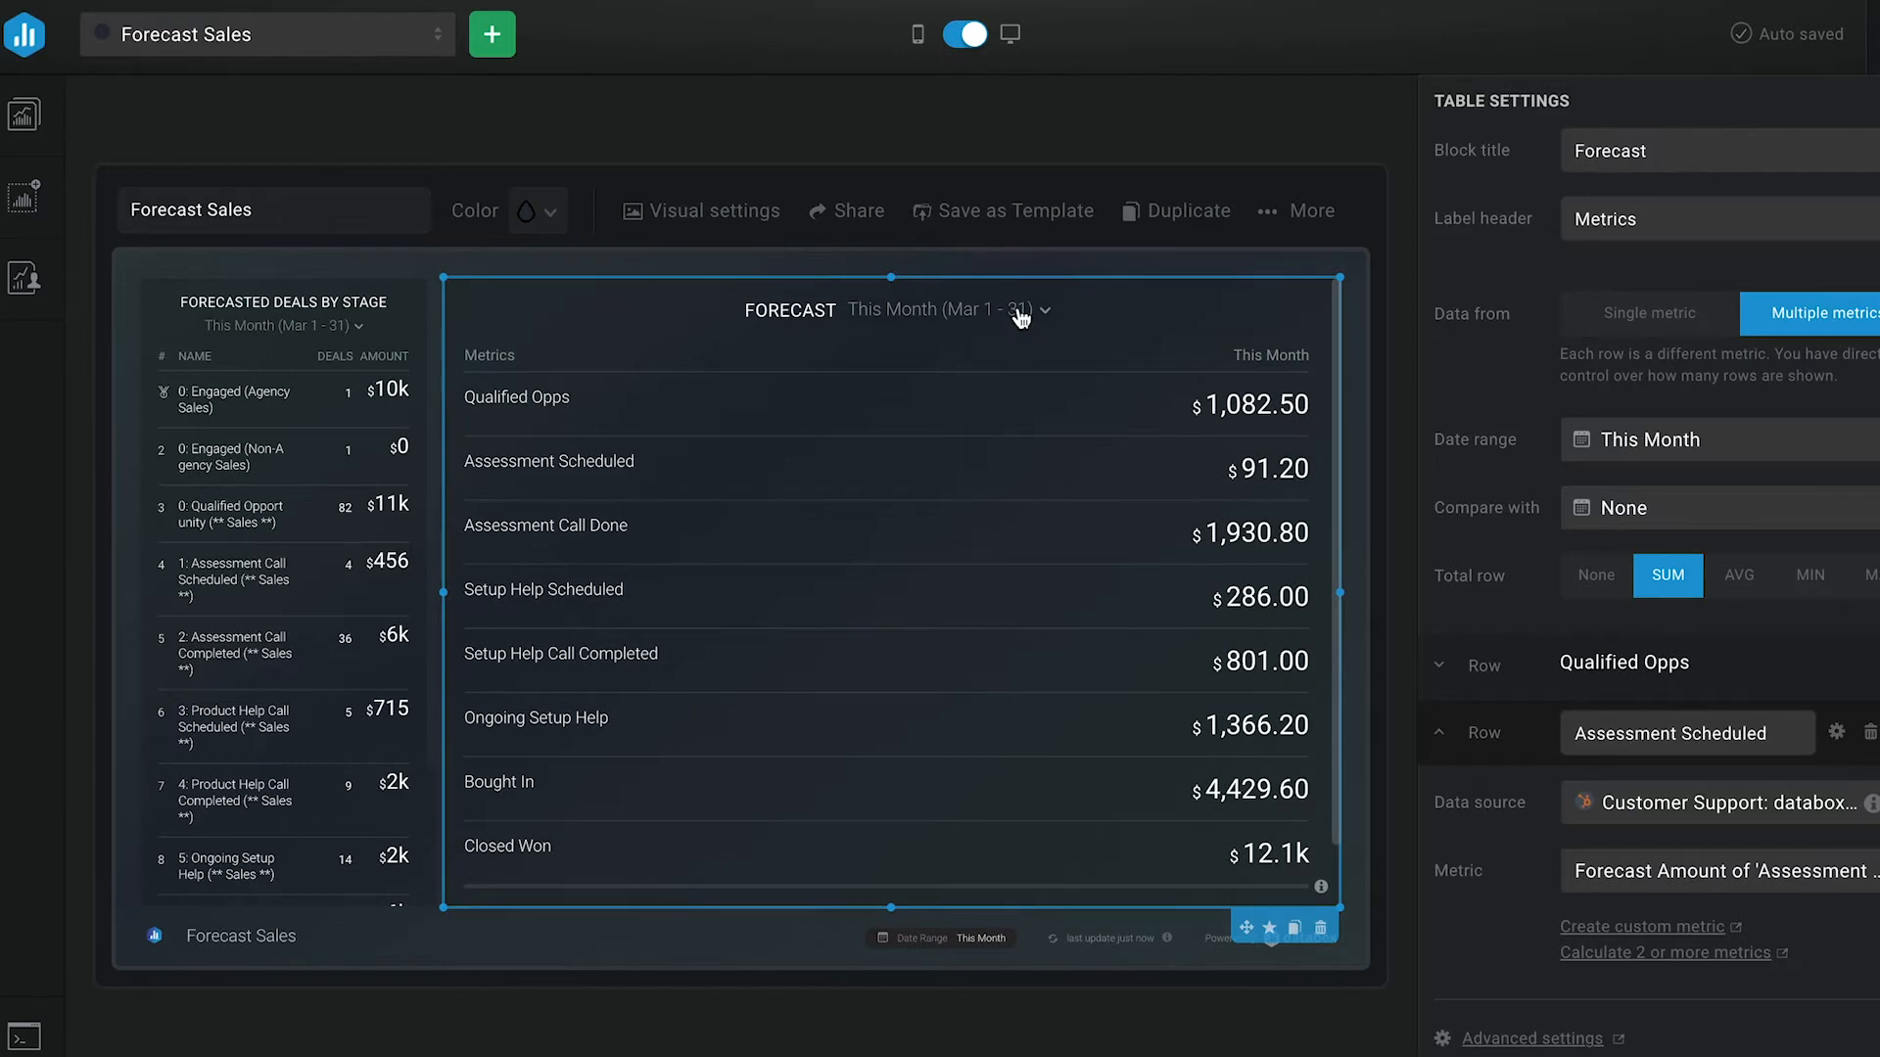
# Step: Keep the Forecast table's date range on This Month (Mar 1–31)
pyautogui.click(944, 310)
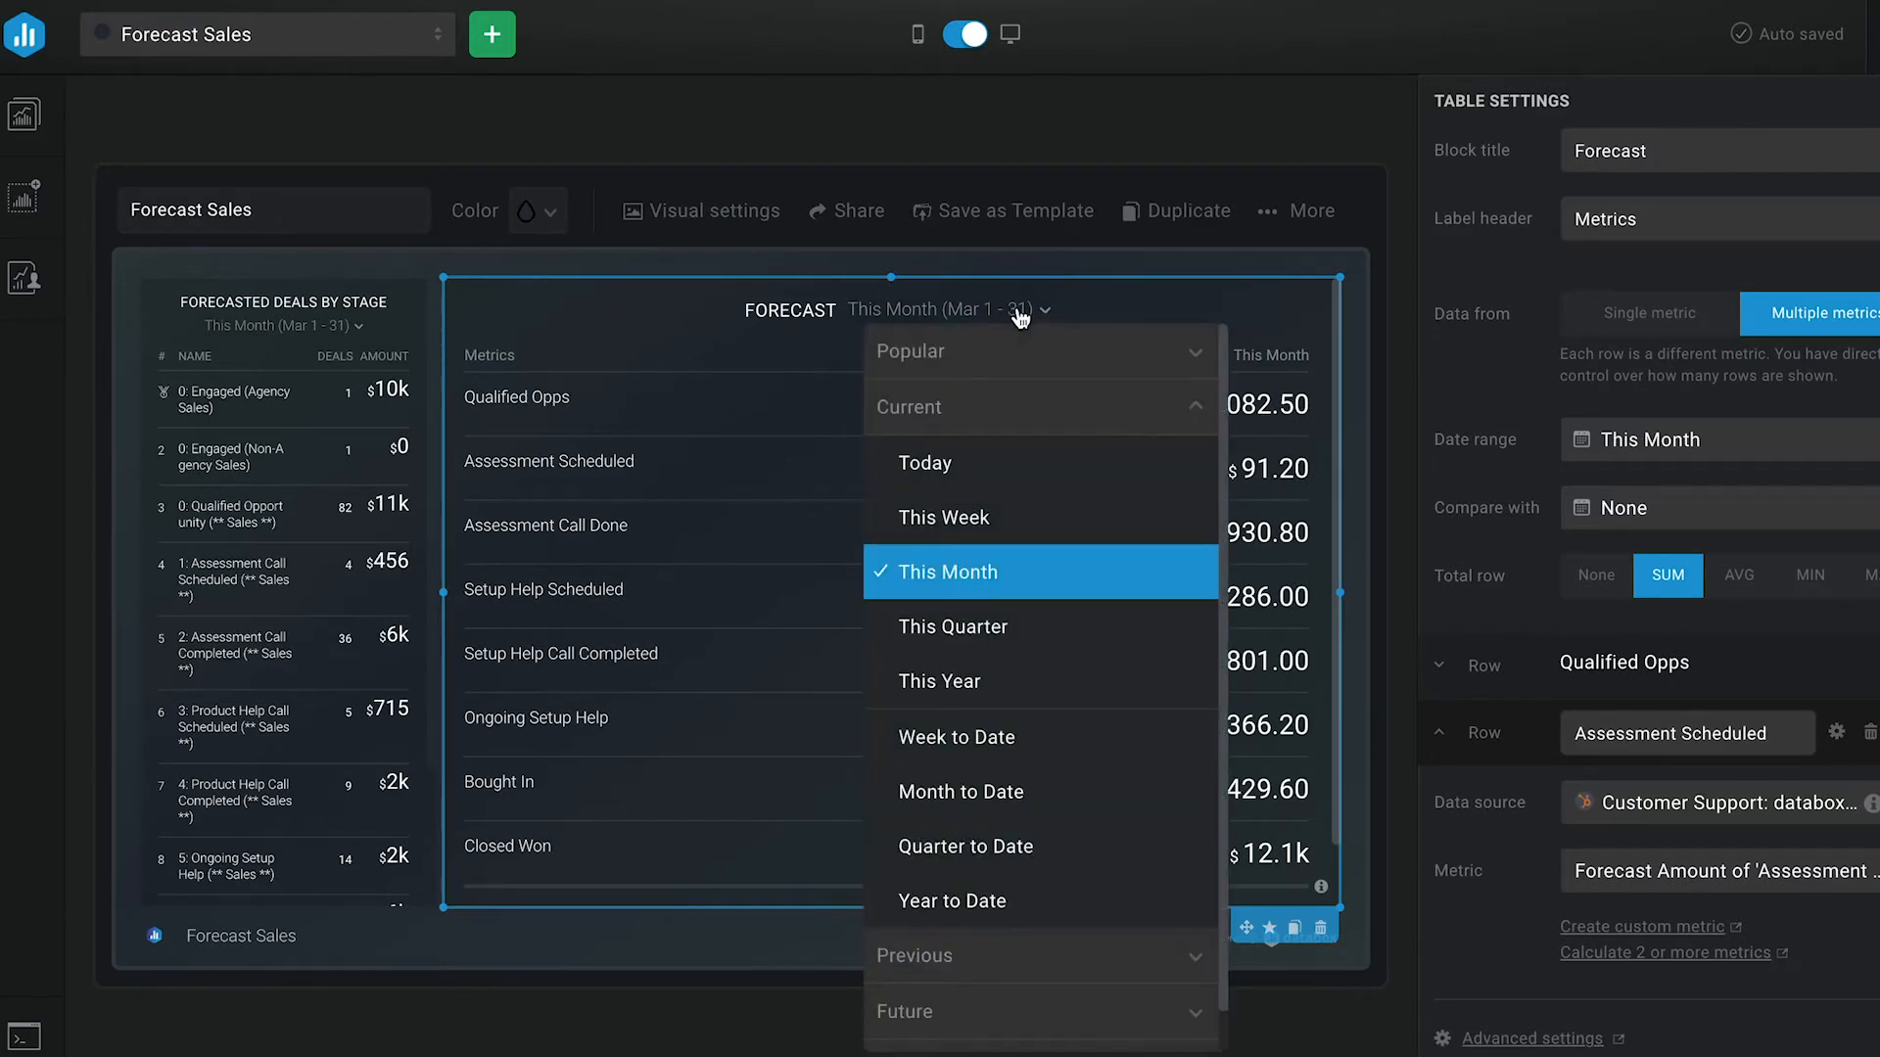
pyautogui.moveTo(1024, 492)
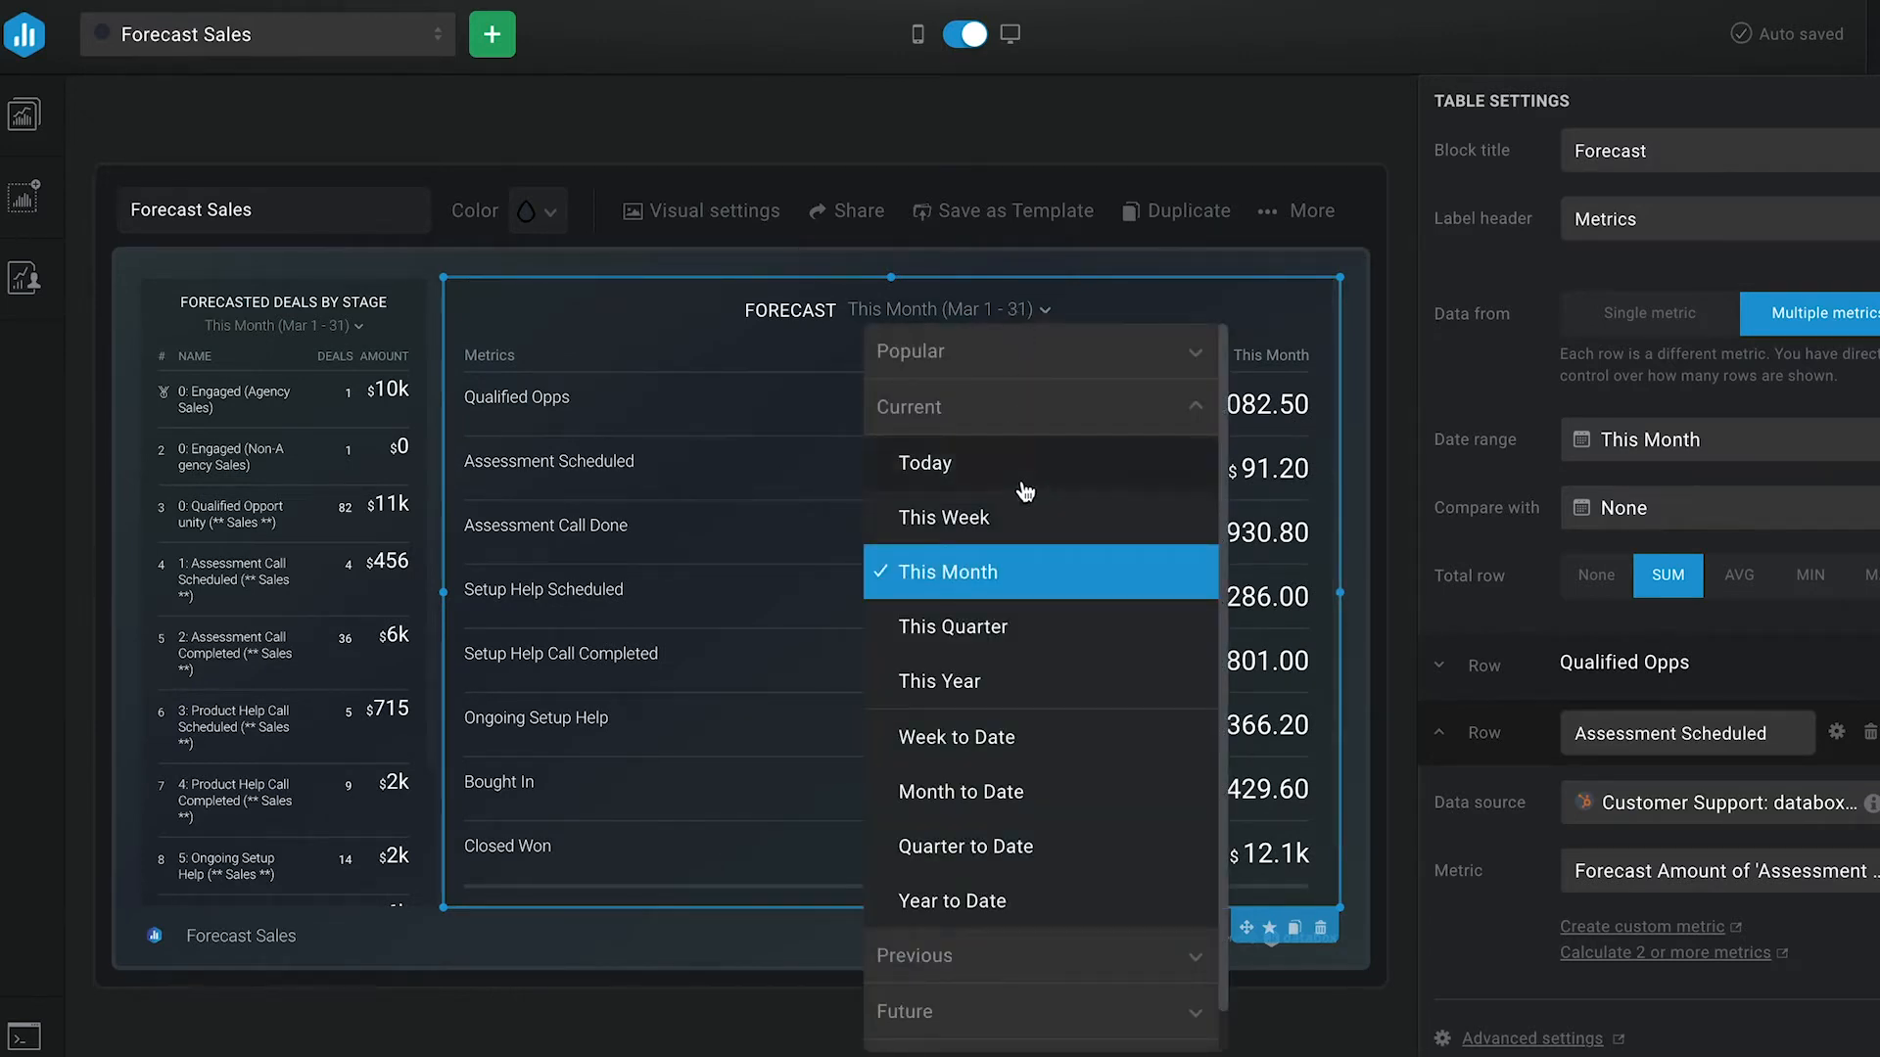
pyautogui.moveTo(979, 946)
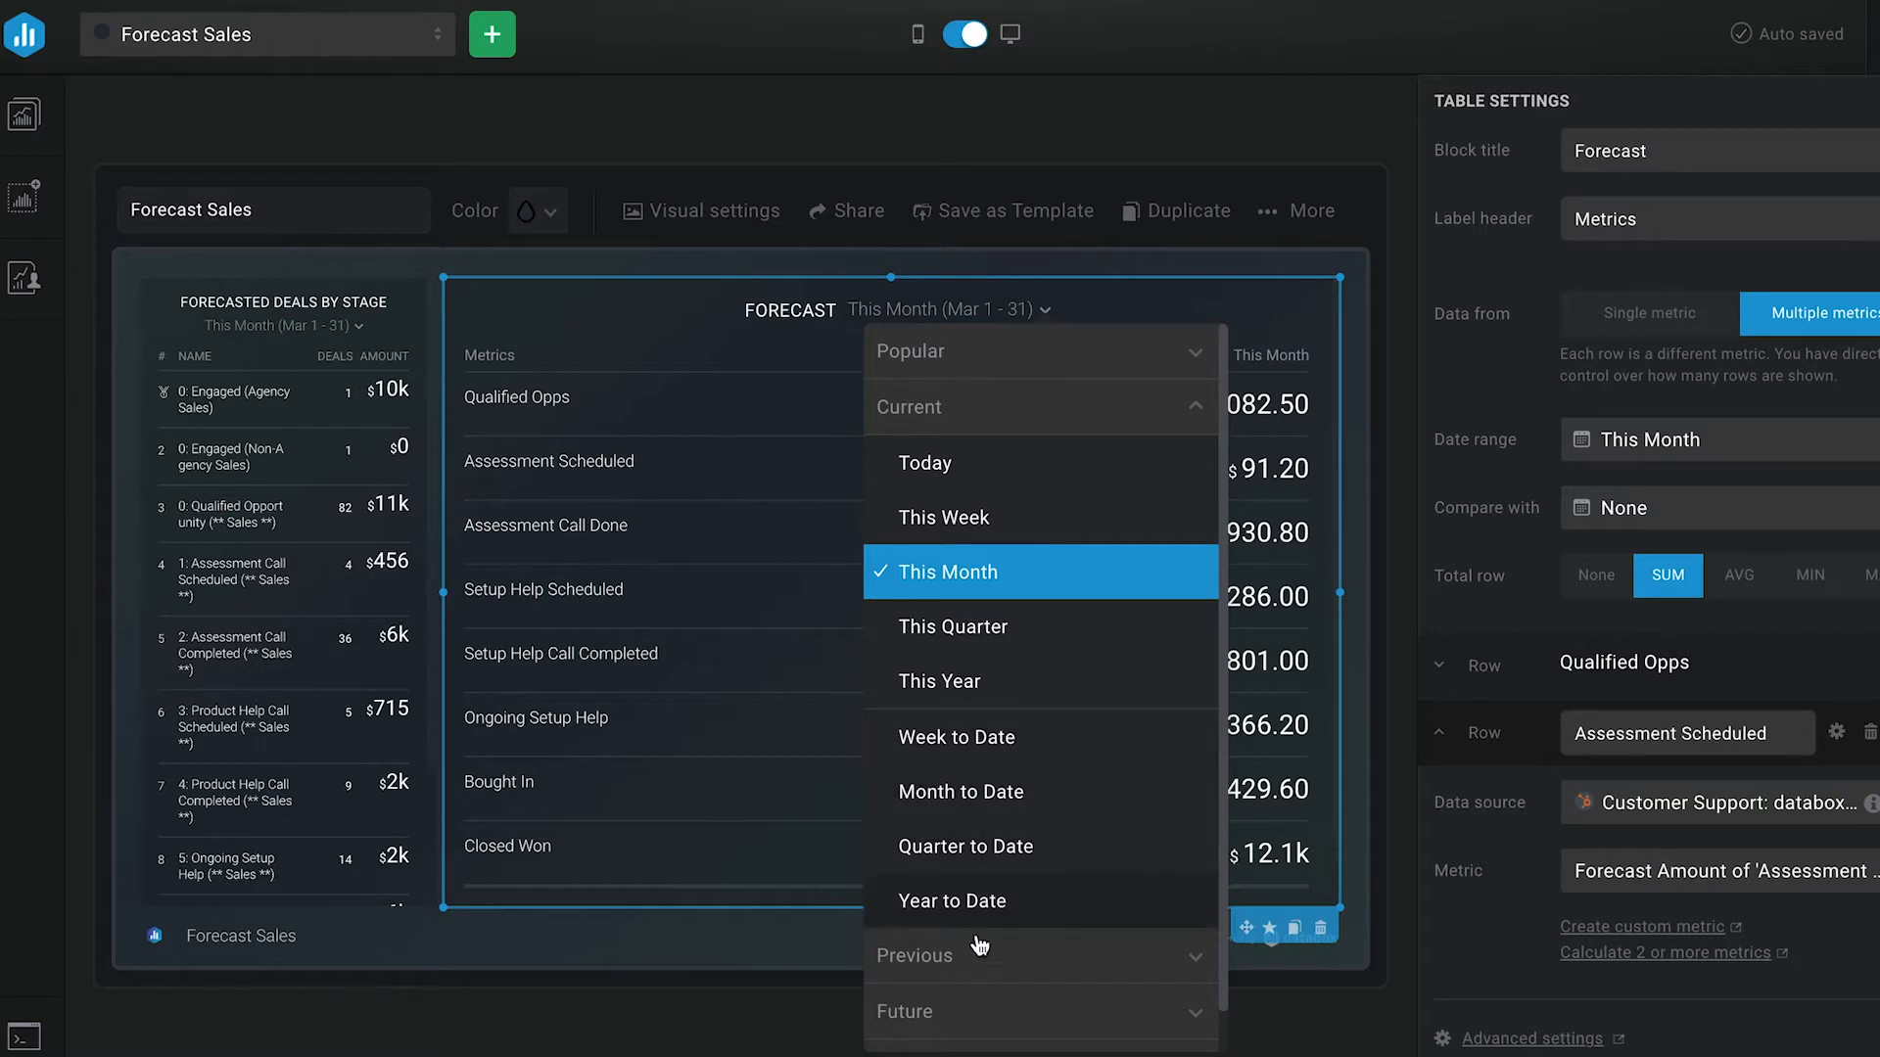
pyautogui.moveTo(979, 1010)
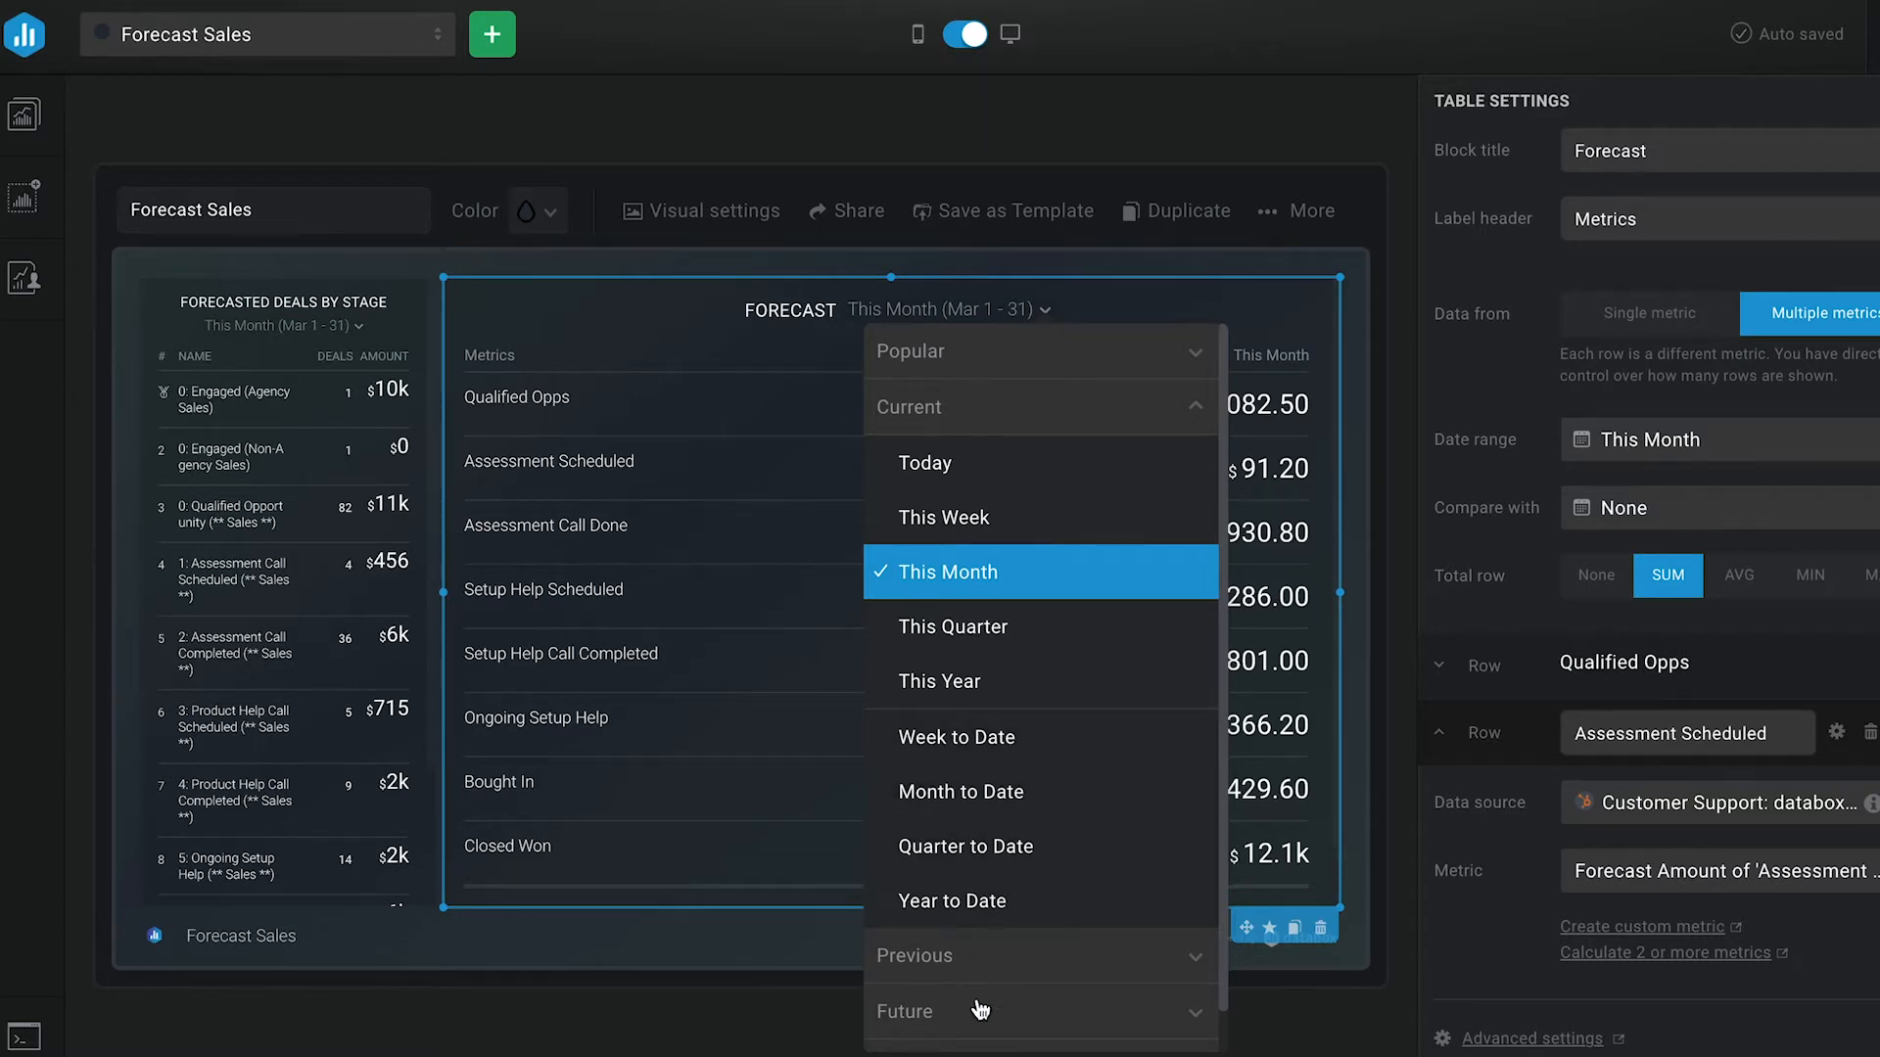
pyautogui.click(947, 572)
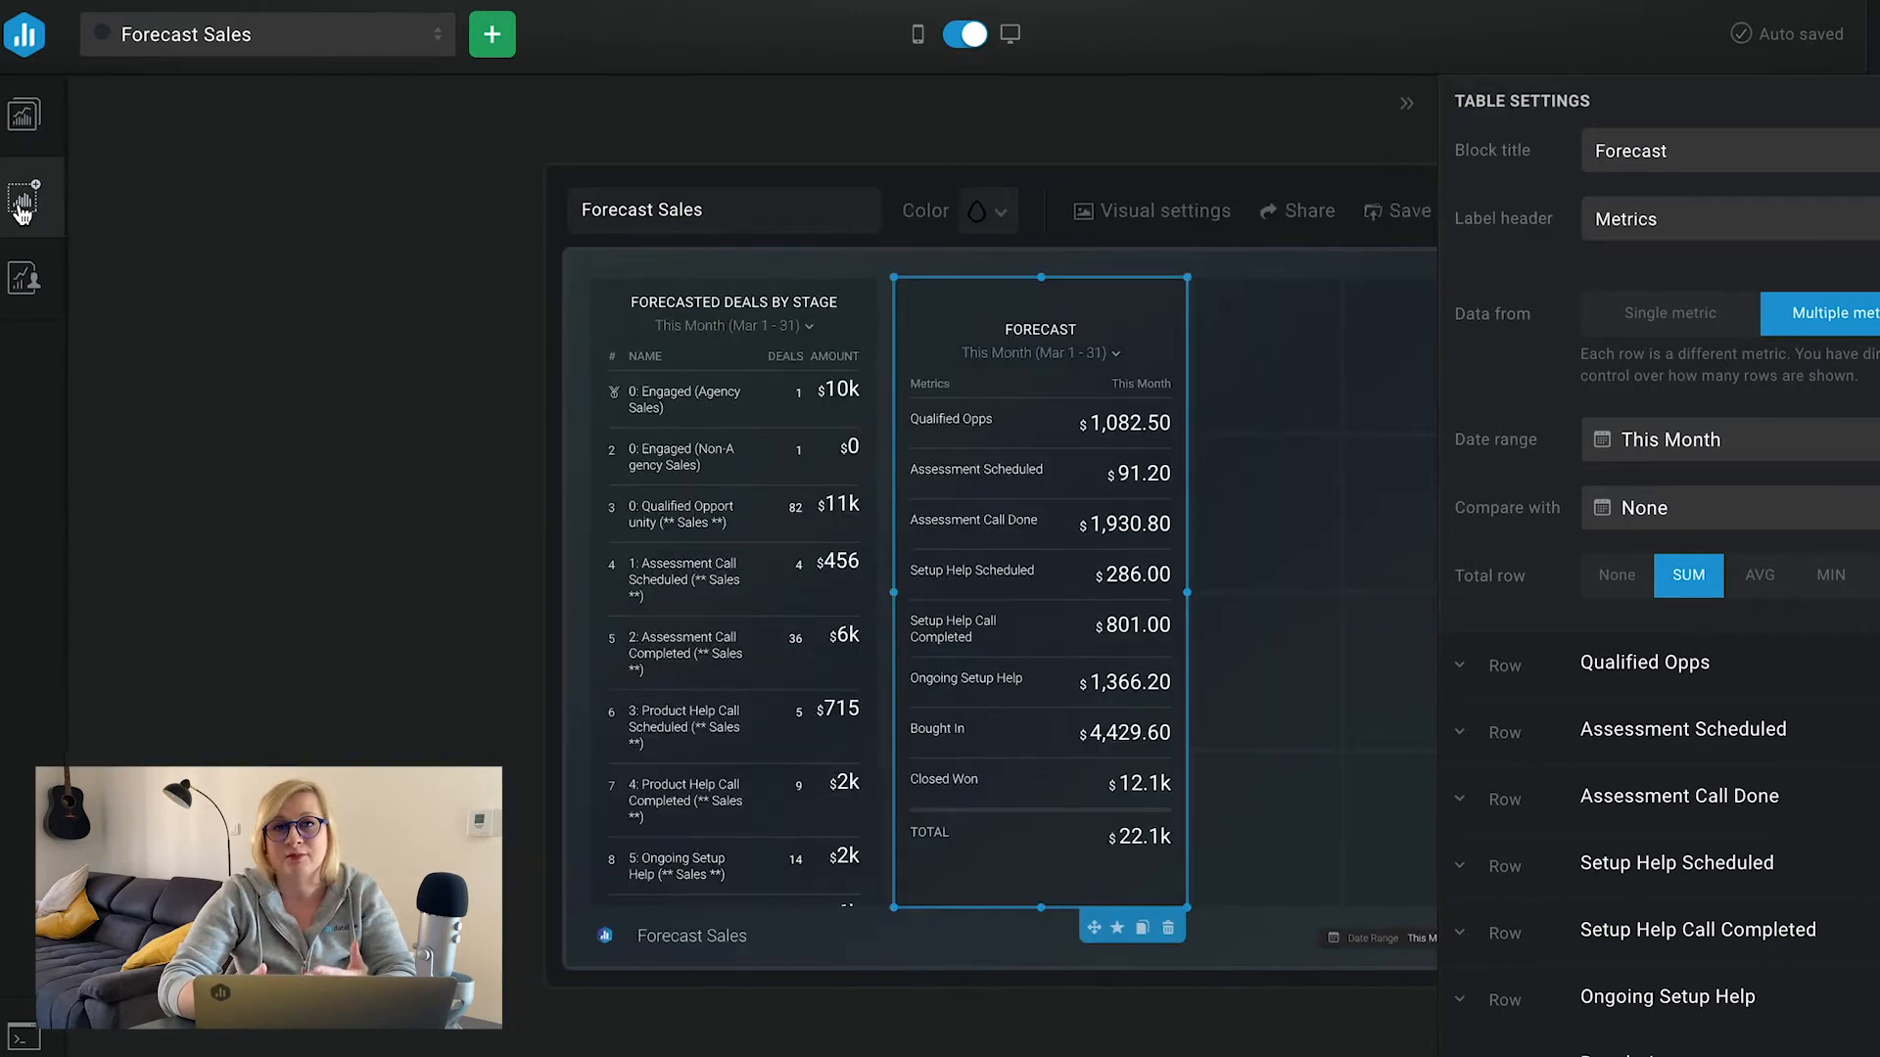
# Step: Add a Number block sourced from the HubSpot CRM account and start a multi-metric calculation
pyautogui.click(24, 198)
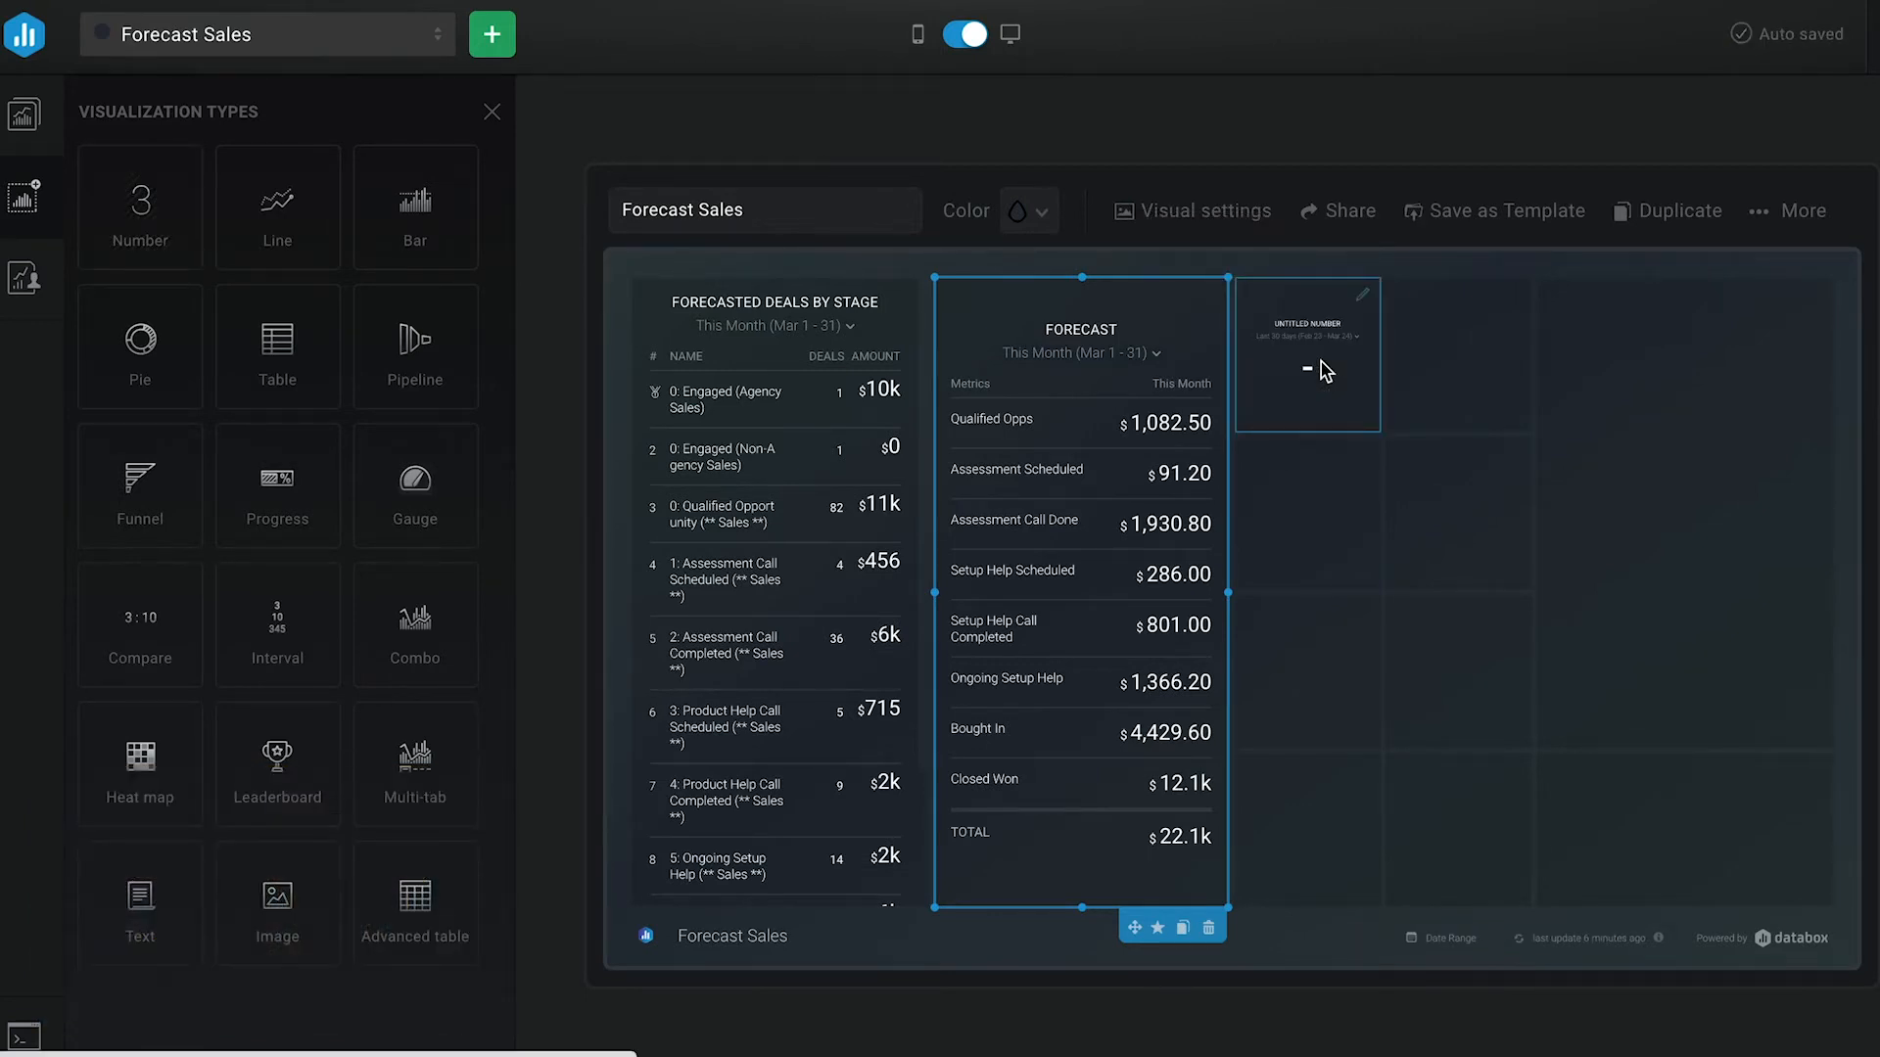
pyautogui.click(1305, 353)
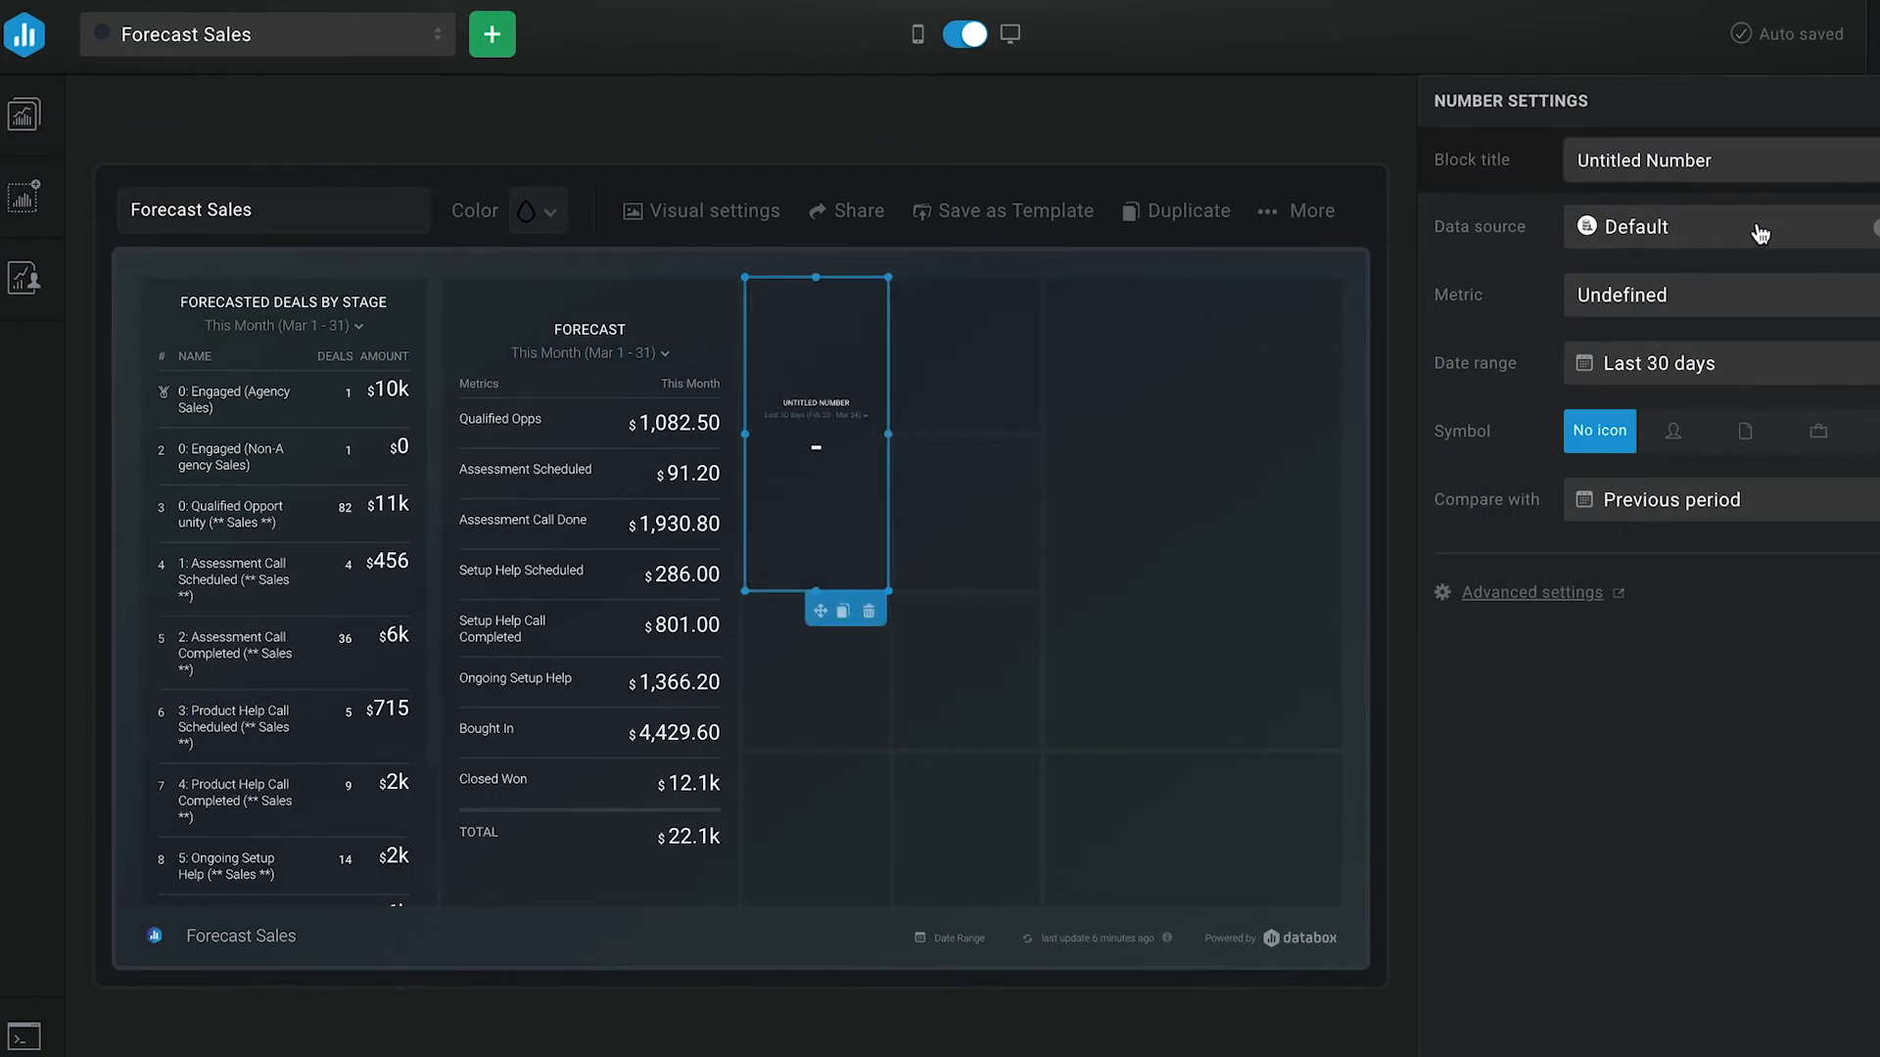
pyautogui.write('hubspot')
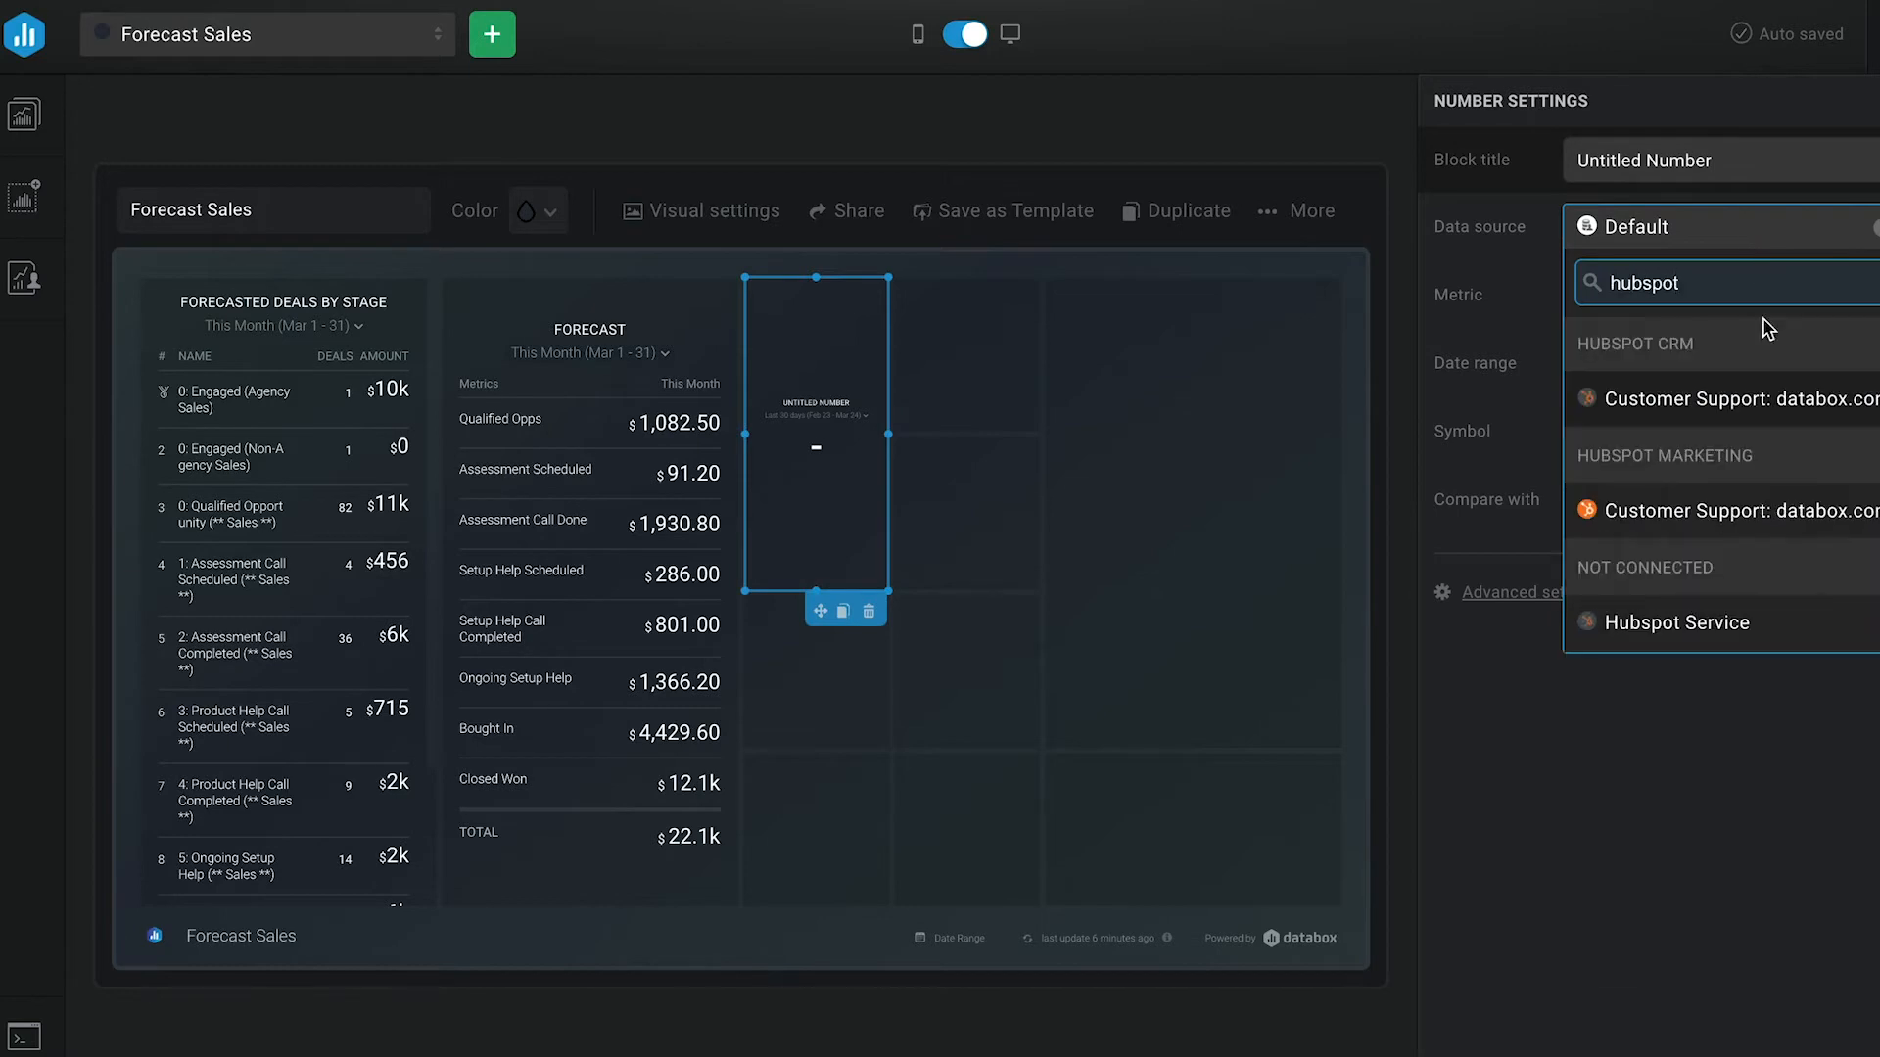
pyautogui.click(1735, 400)
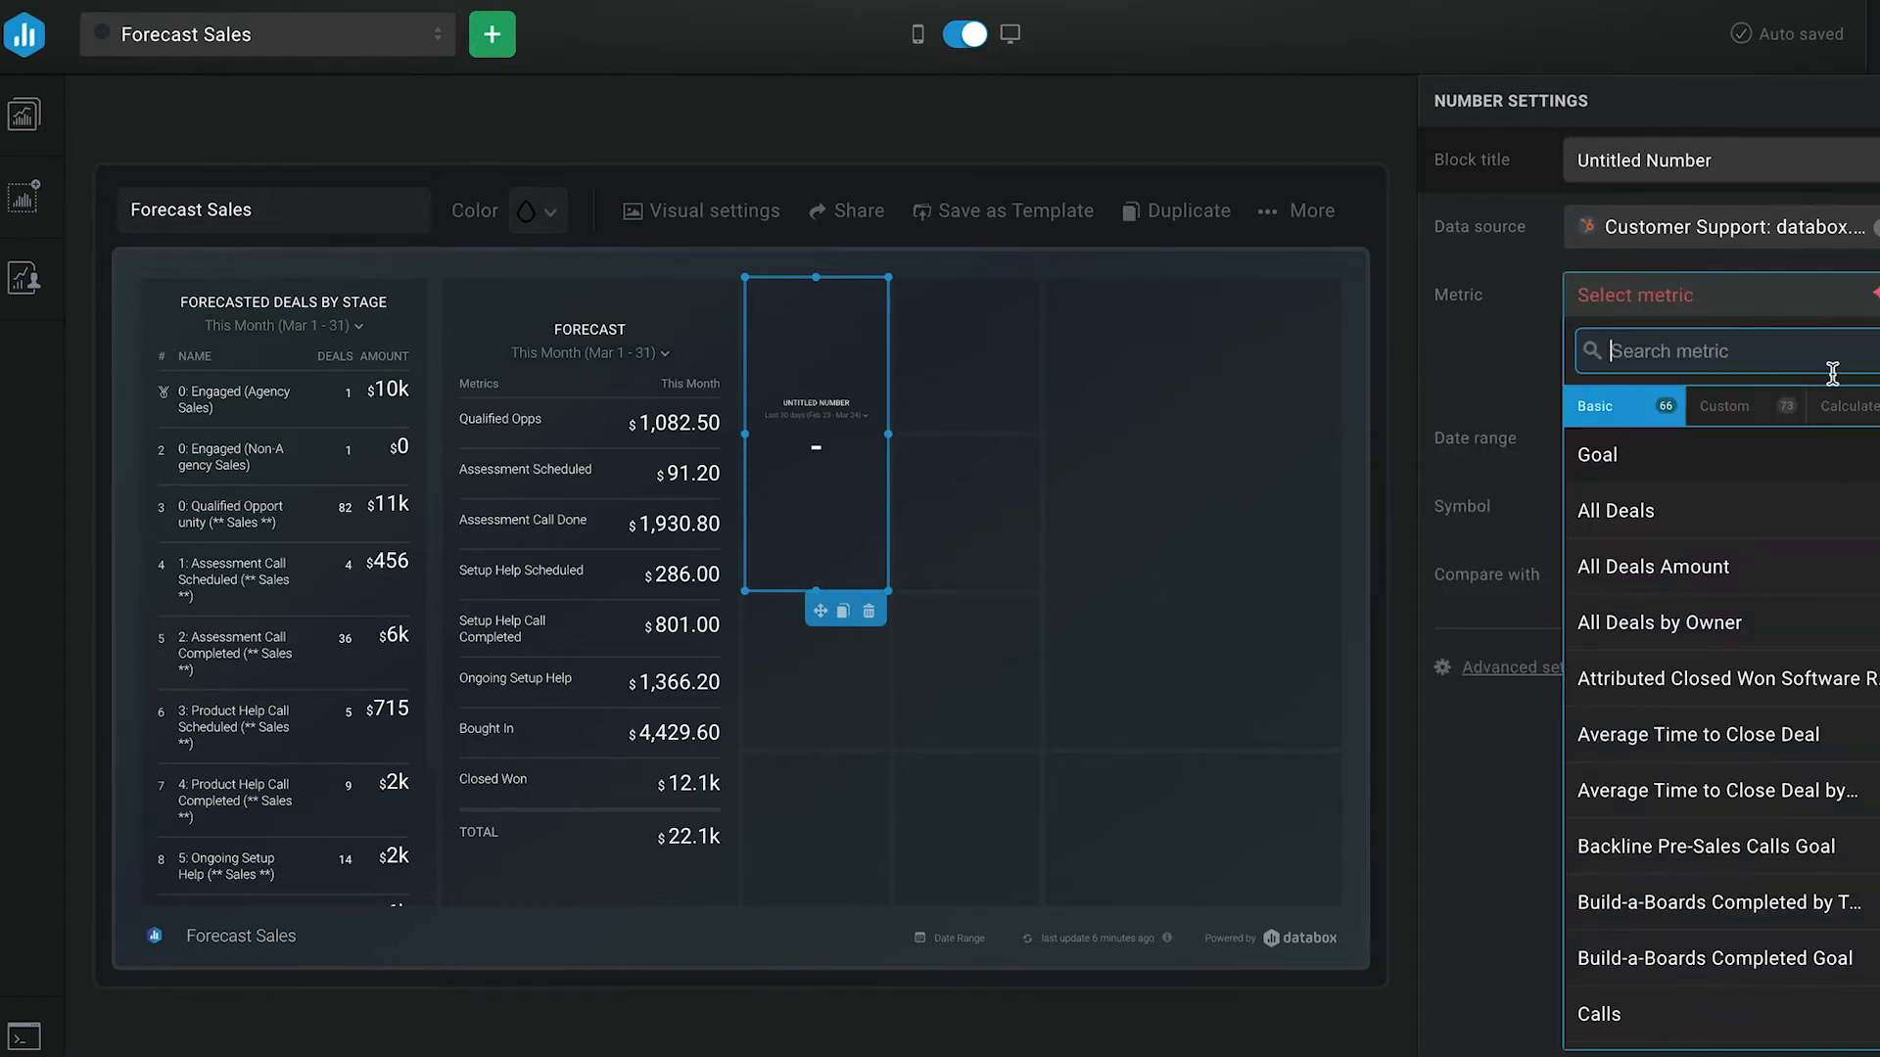
pyautogui.click(1845, 406)
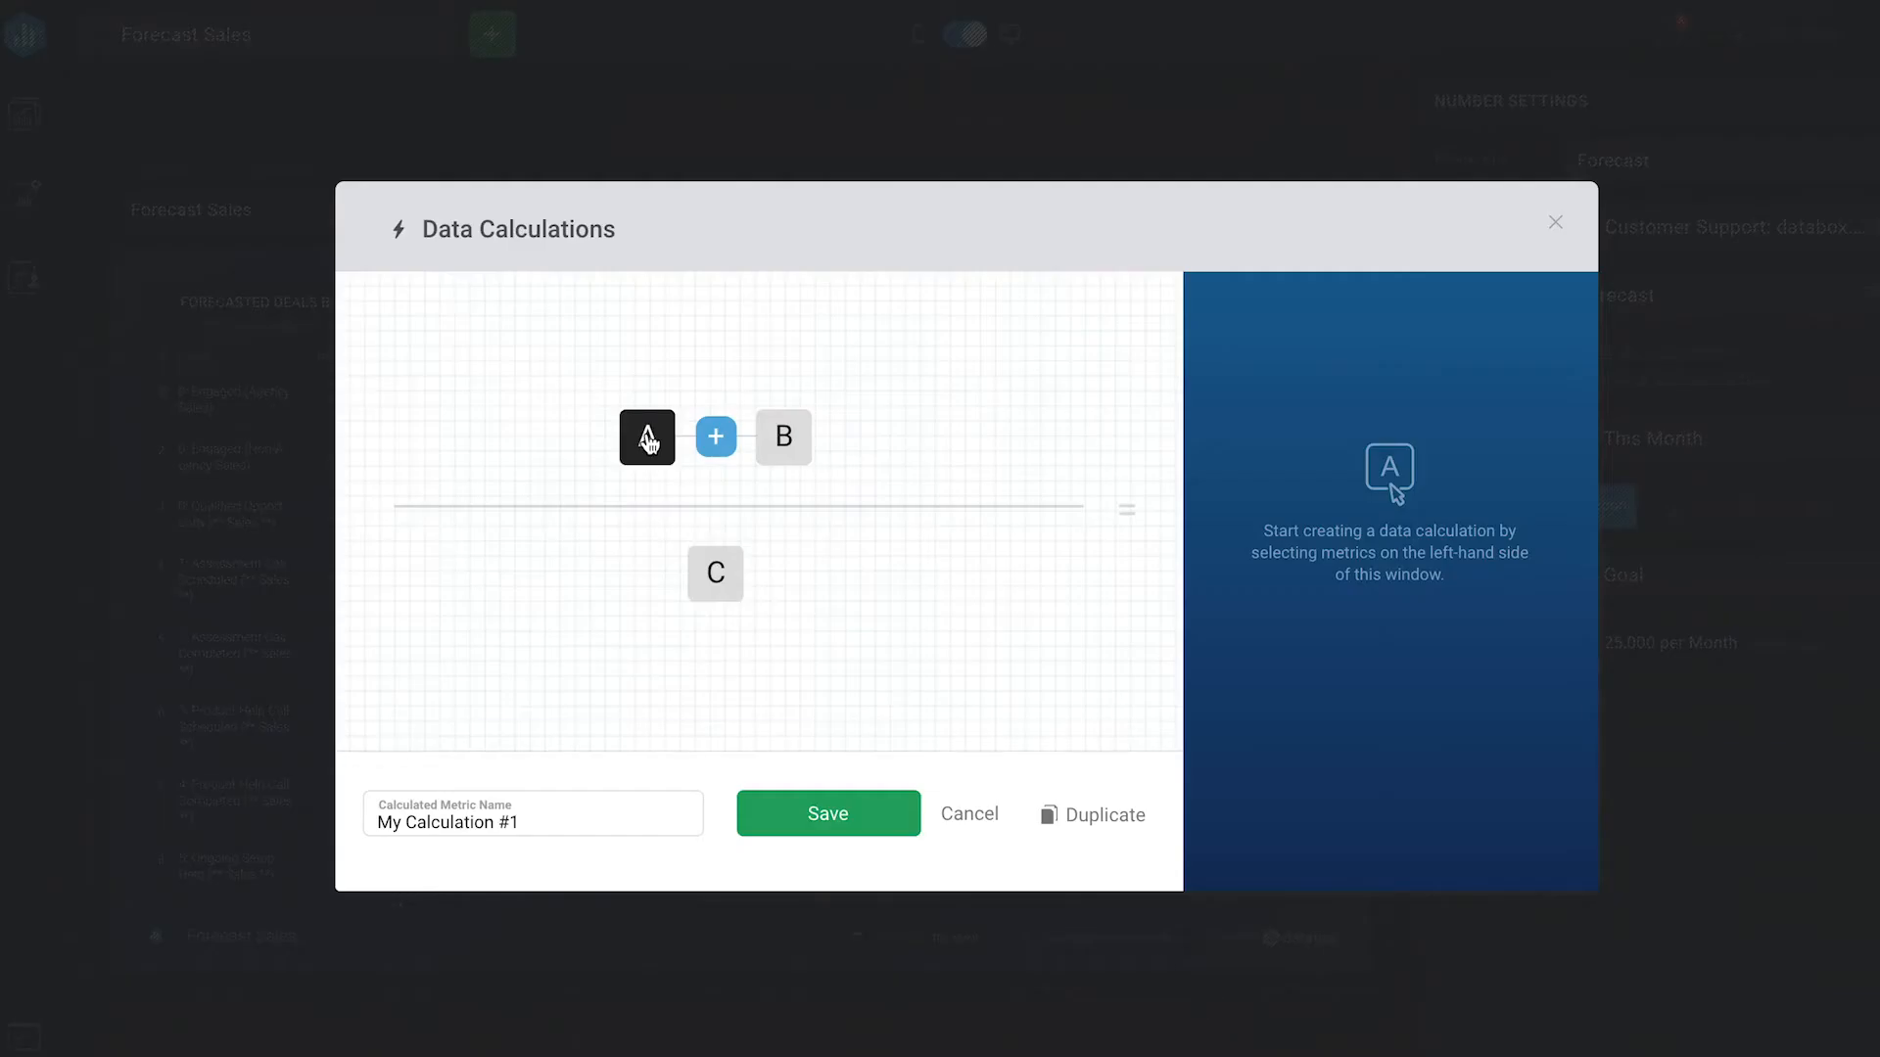
# Step: Sum the Forecast Amount metrics into a saved 'Forecast' calculation against a $25,000 goal
pyautogui.write('Forecast amount')
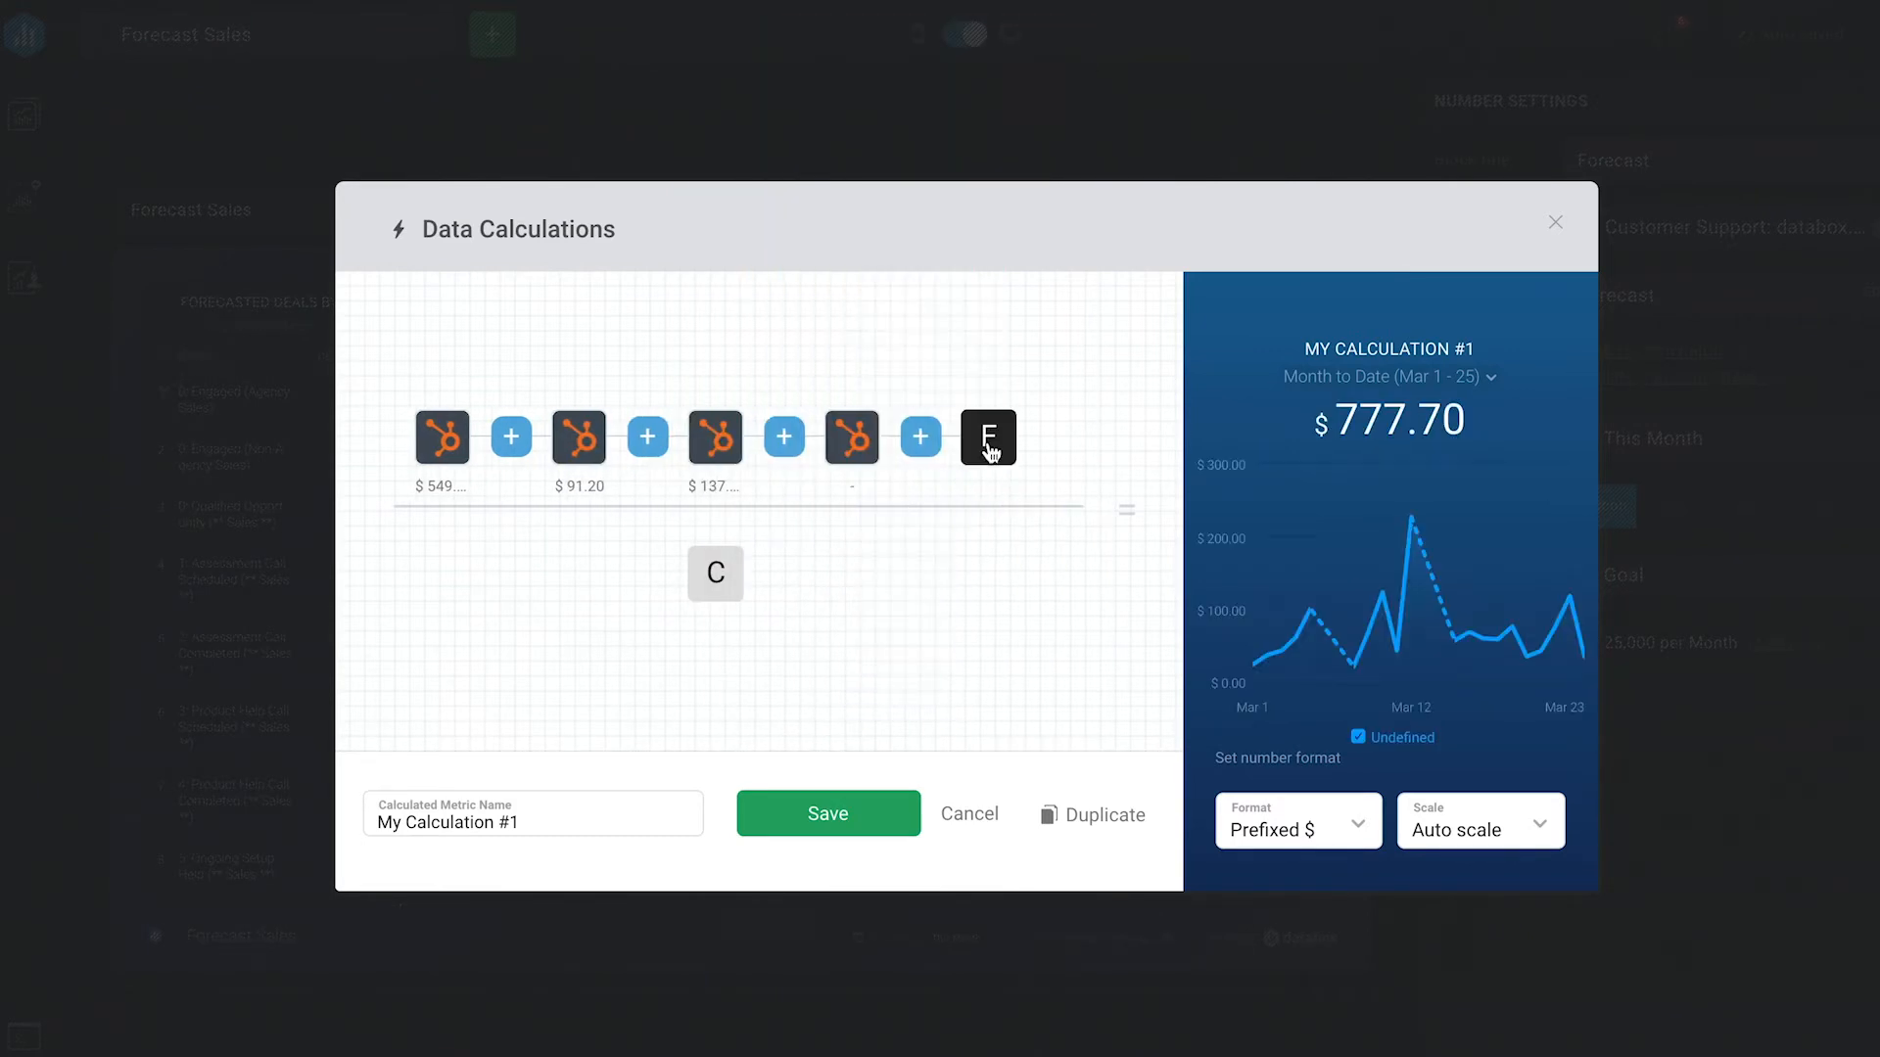
pyautogui.click(987, 437)
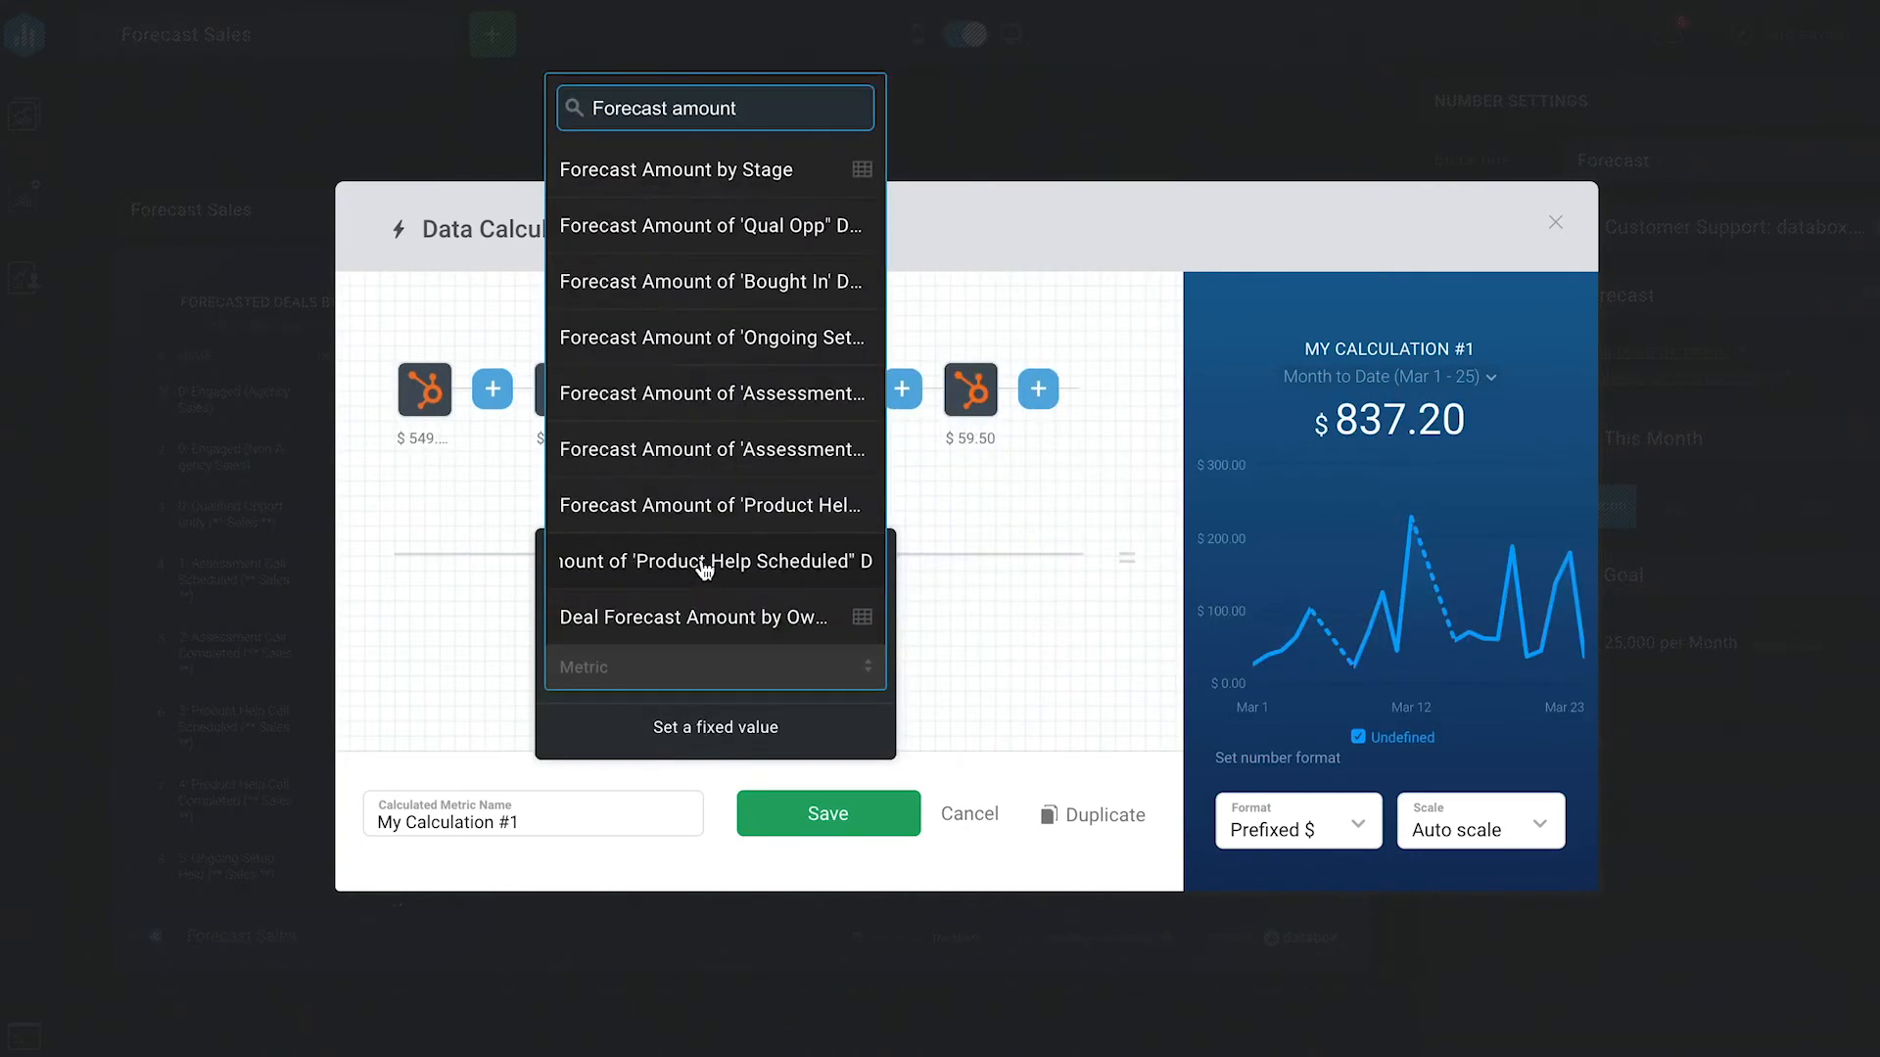
pyautogui.write('crm')
pyautogui.click(533, 815)
pyautogui.write('Forecast')
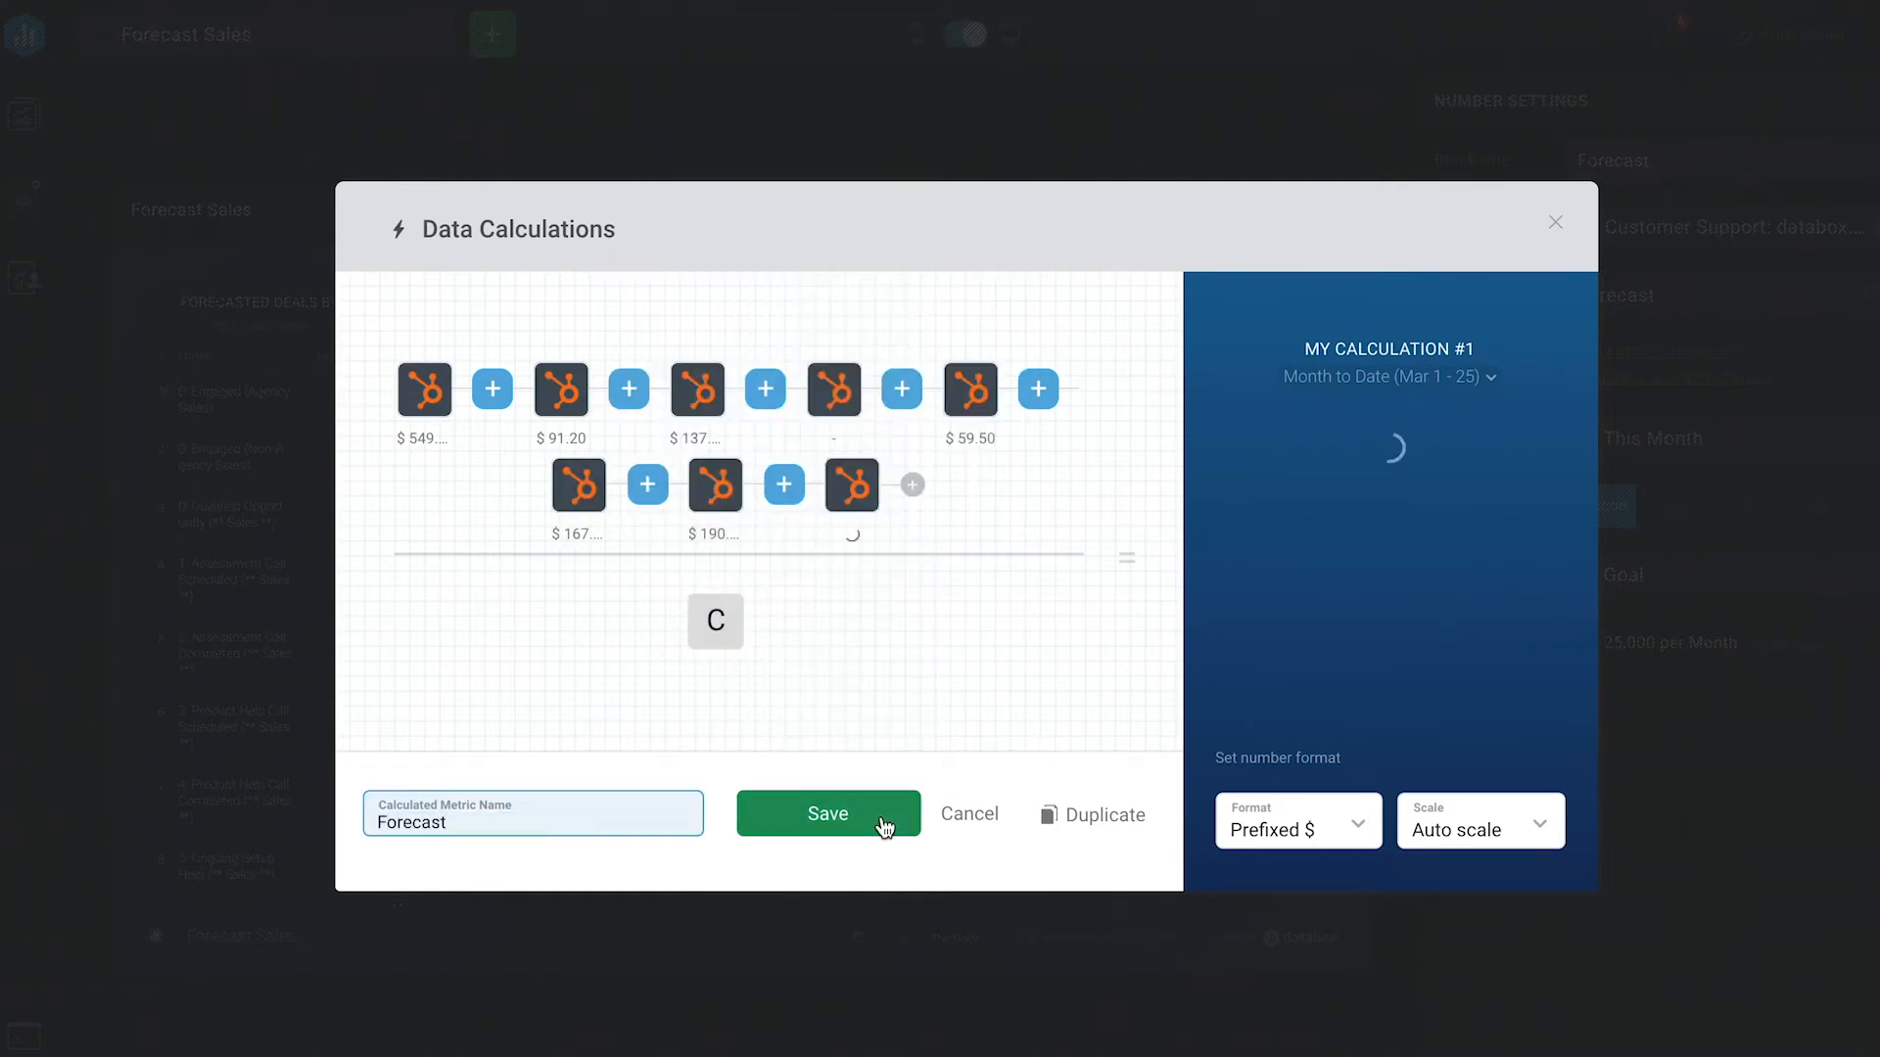
pyautogui.click(828, 813)
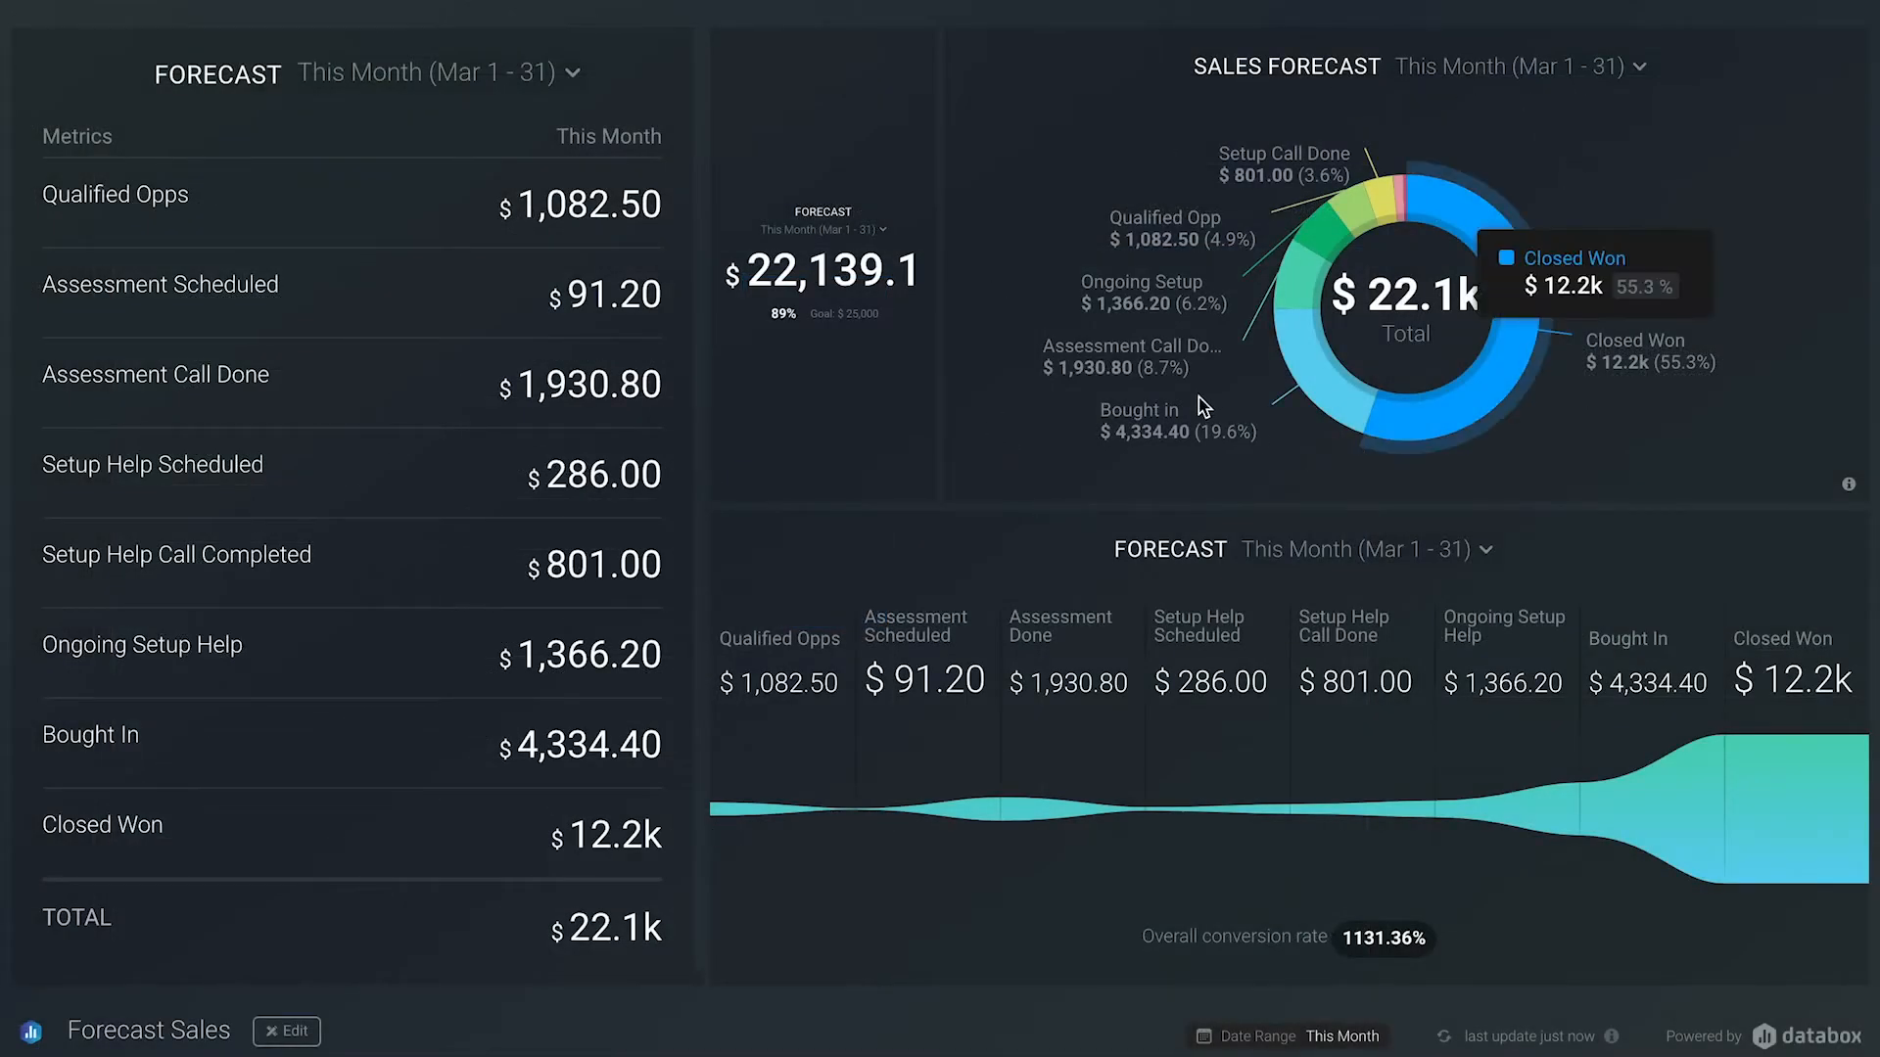
pyautogui.moveTo(1038, 898)
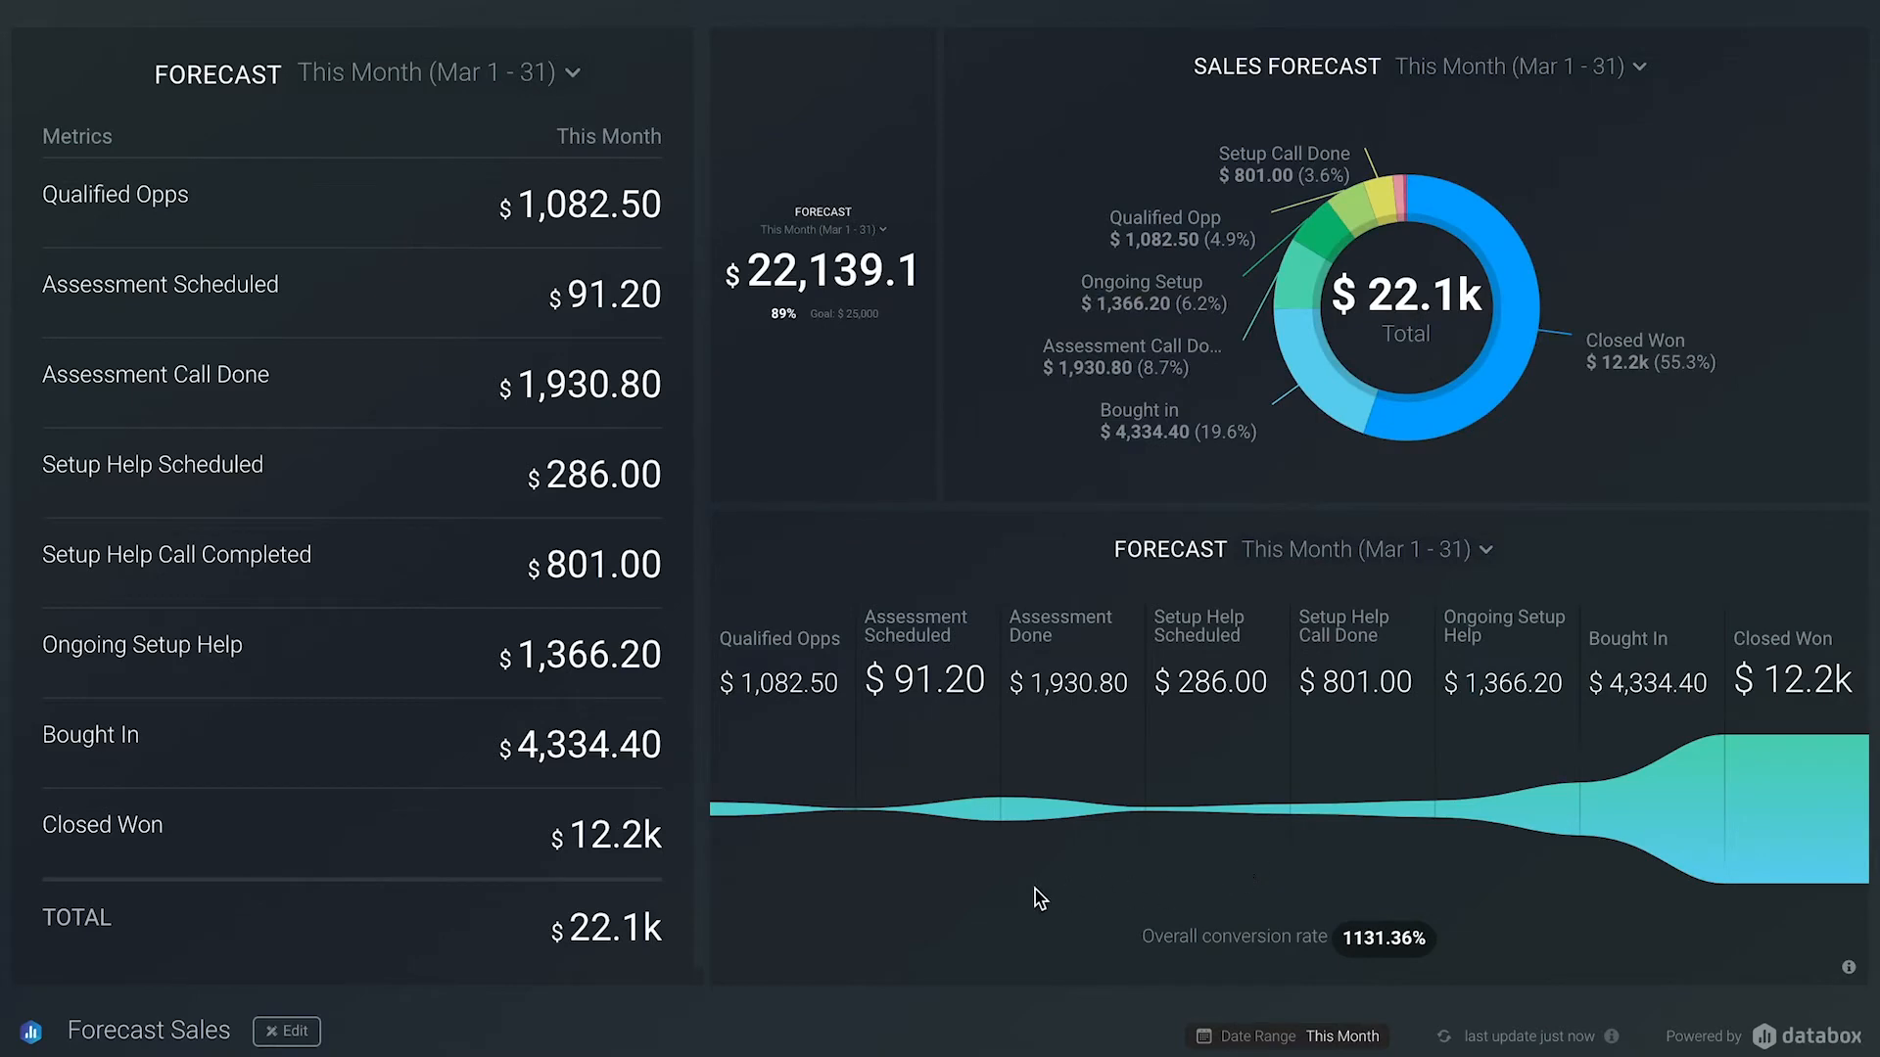
pyautogui.click(286, 1031)
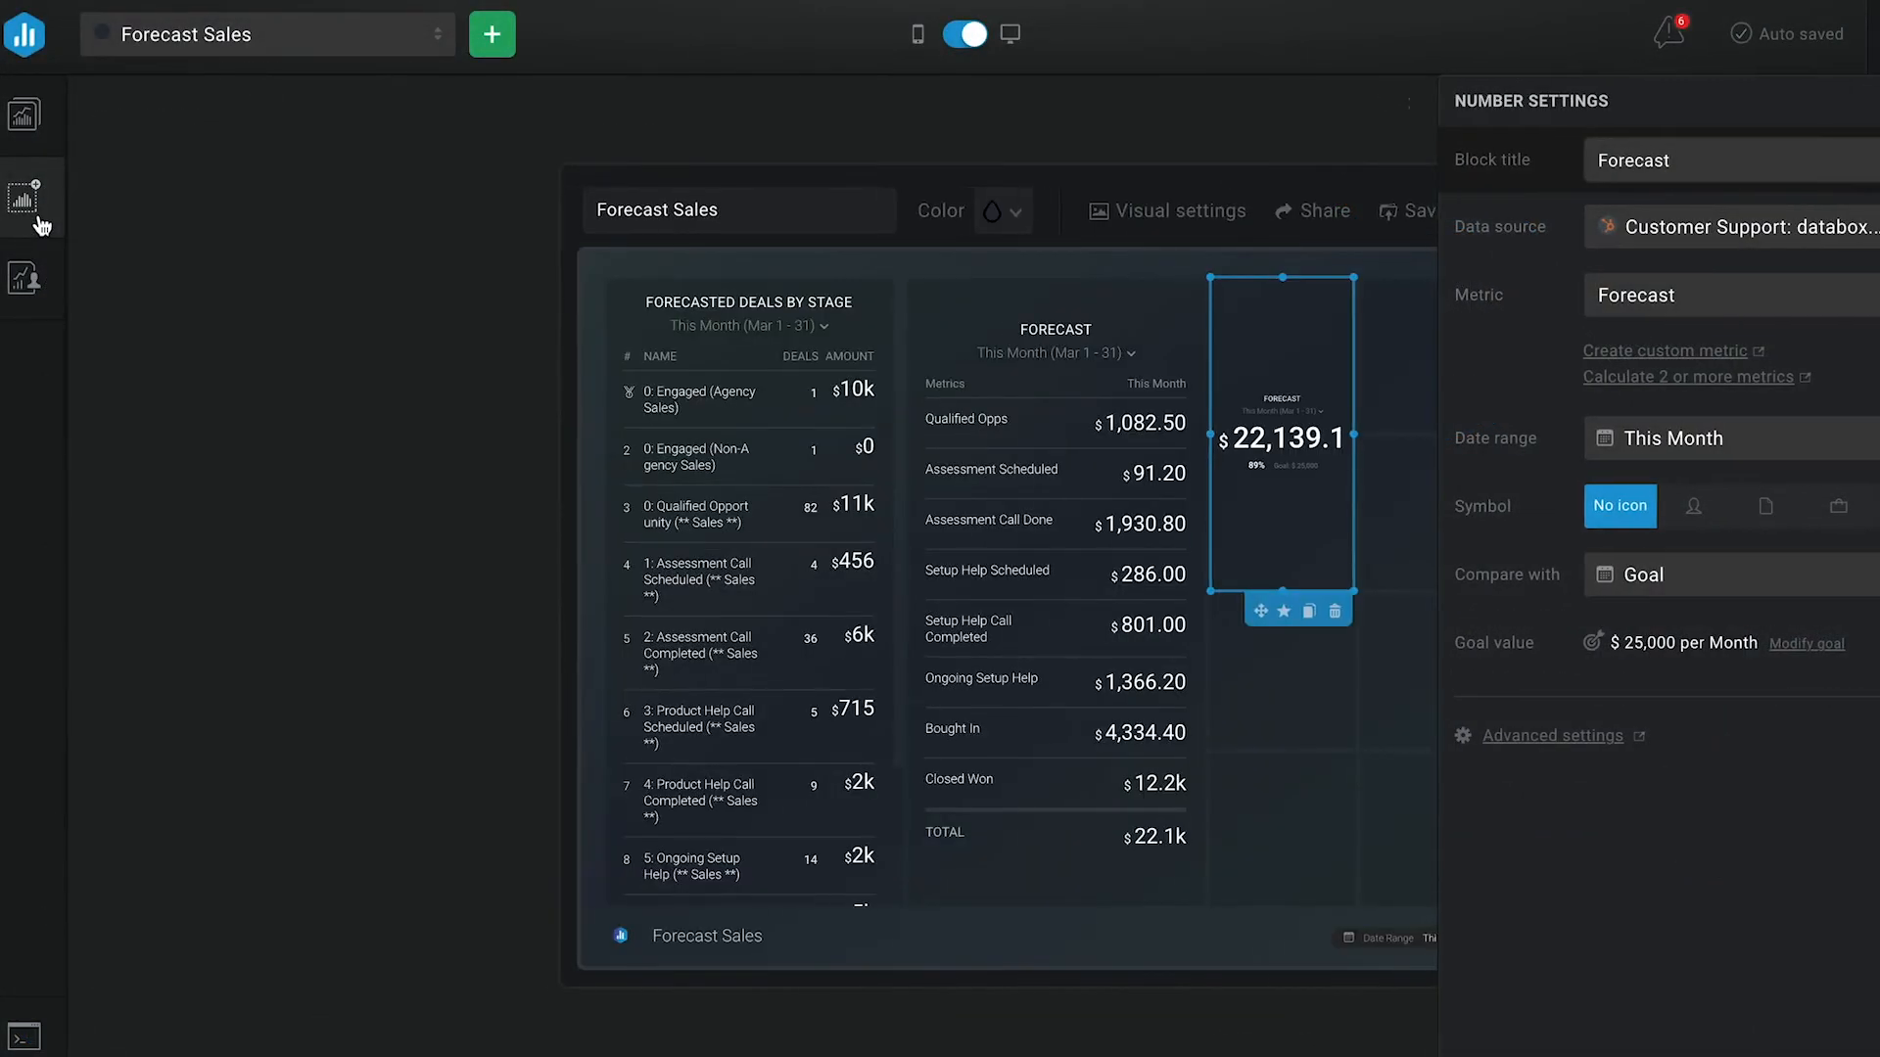
# Step: Add a multiple-metric Pie block with a Deal Amount by Stage slice for Closed Won
pyautogui.click(24, 198)
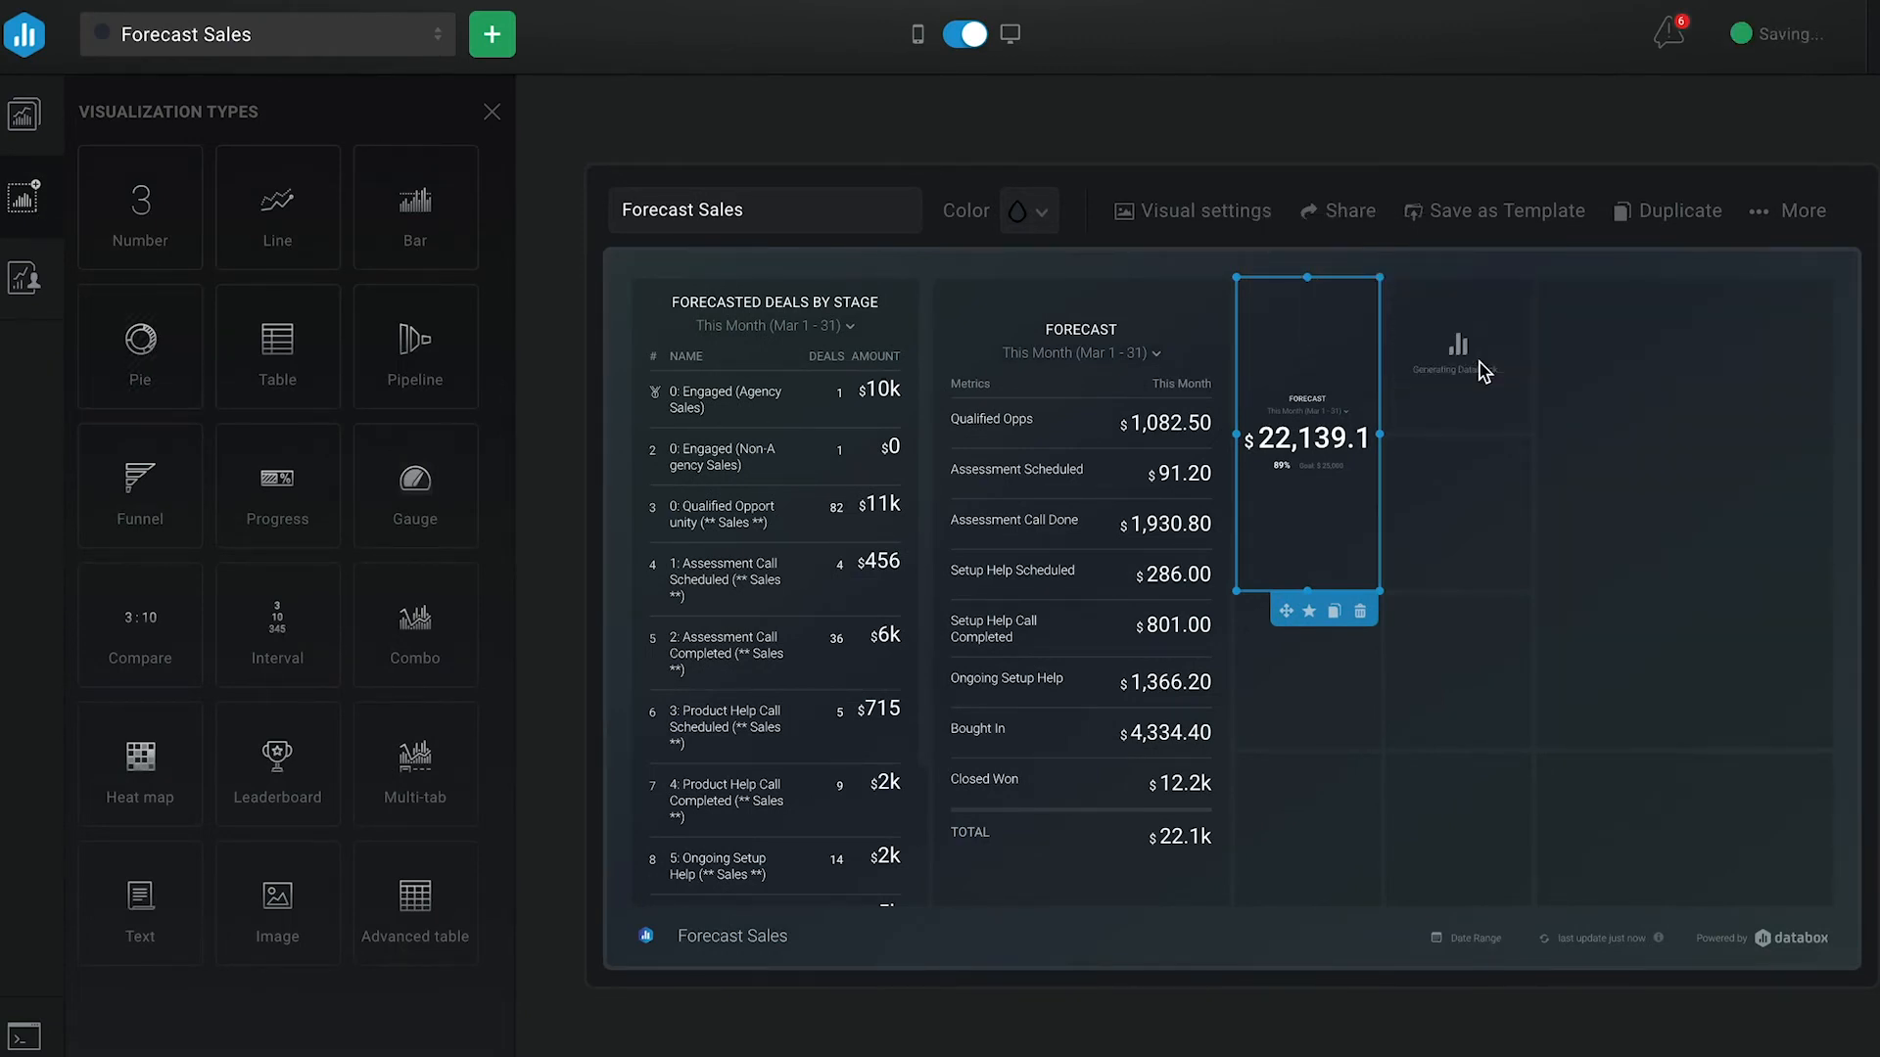
pyautogui.click(139, 347)
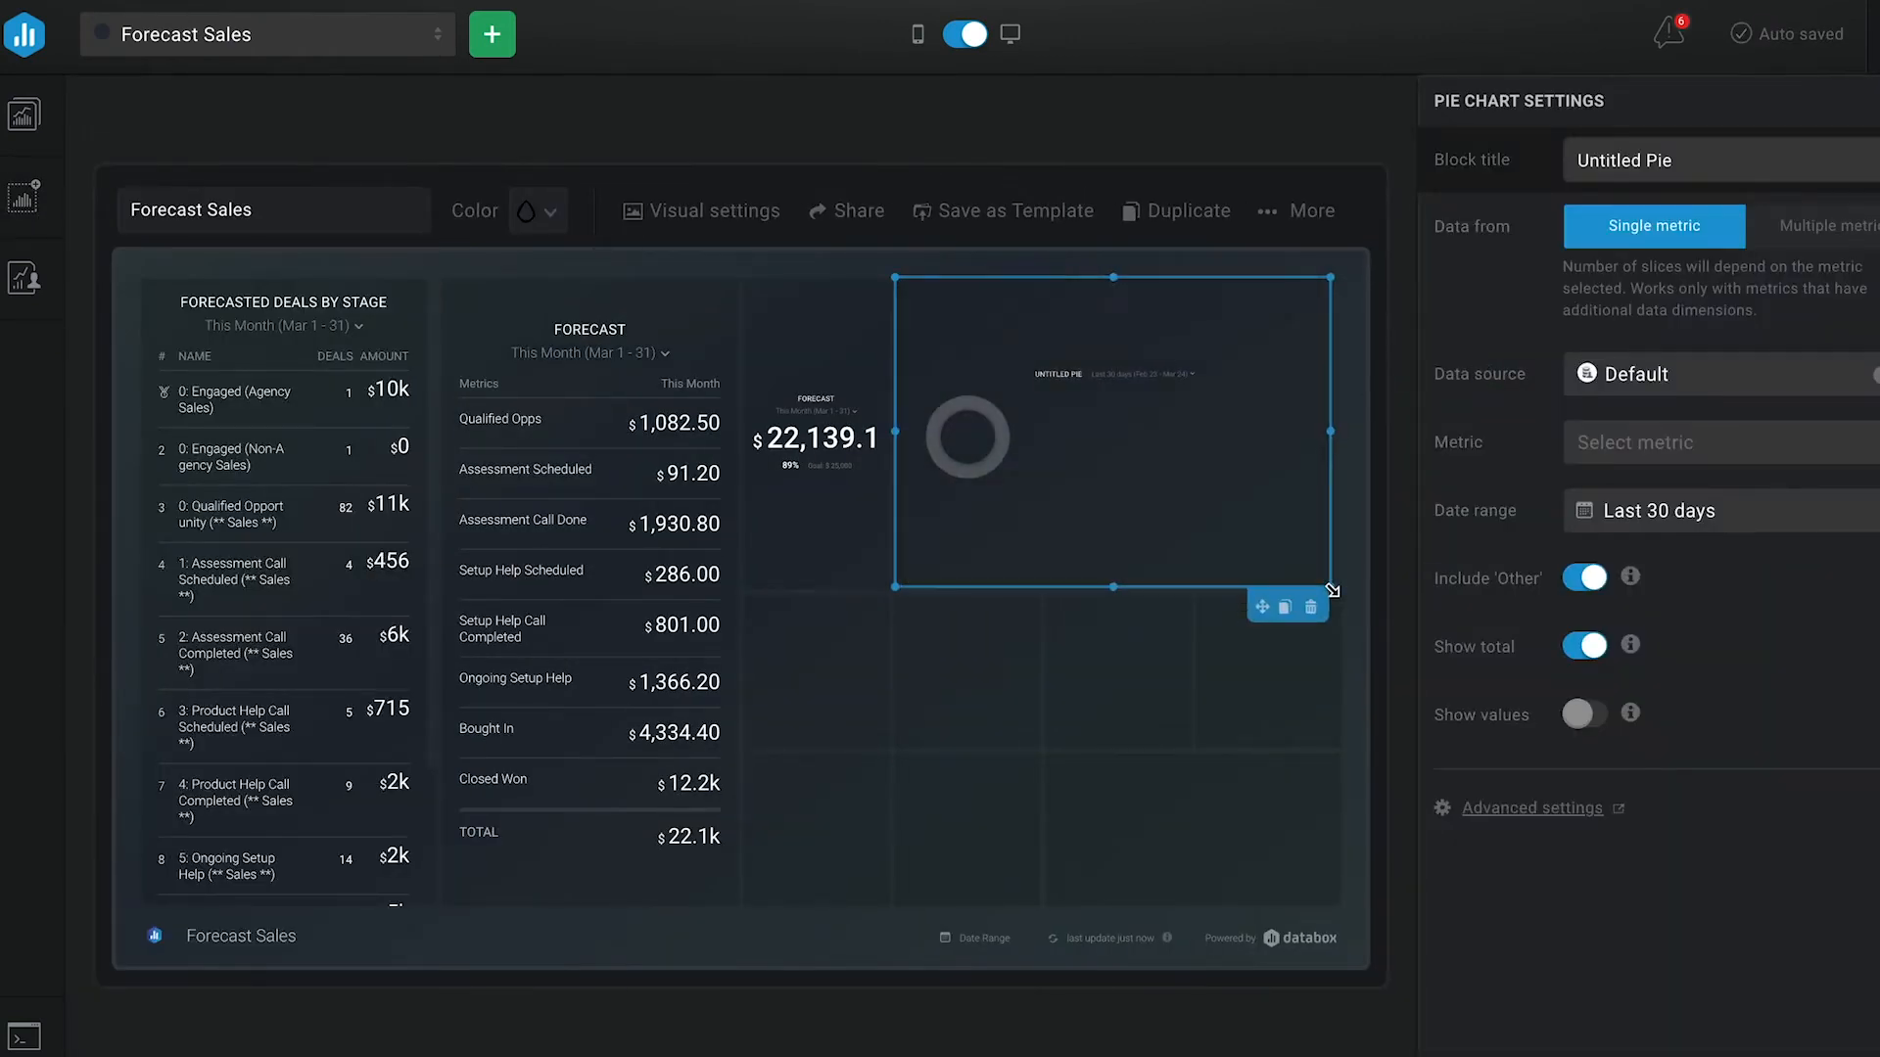
pyautogui.click(1821, 218)
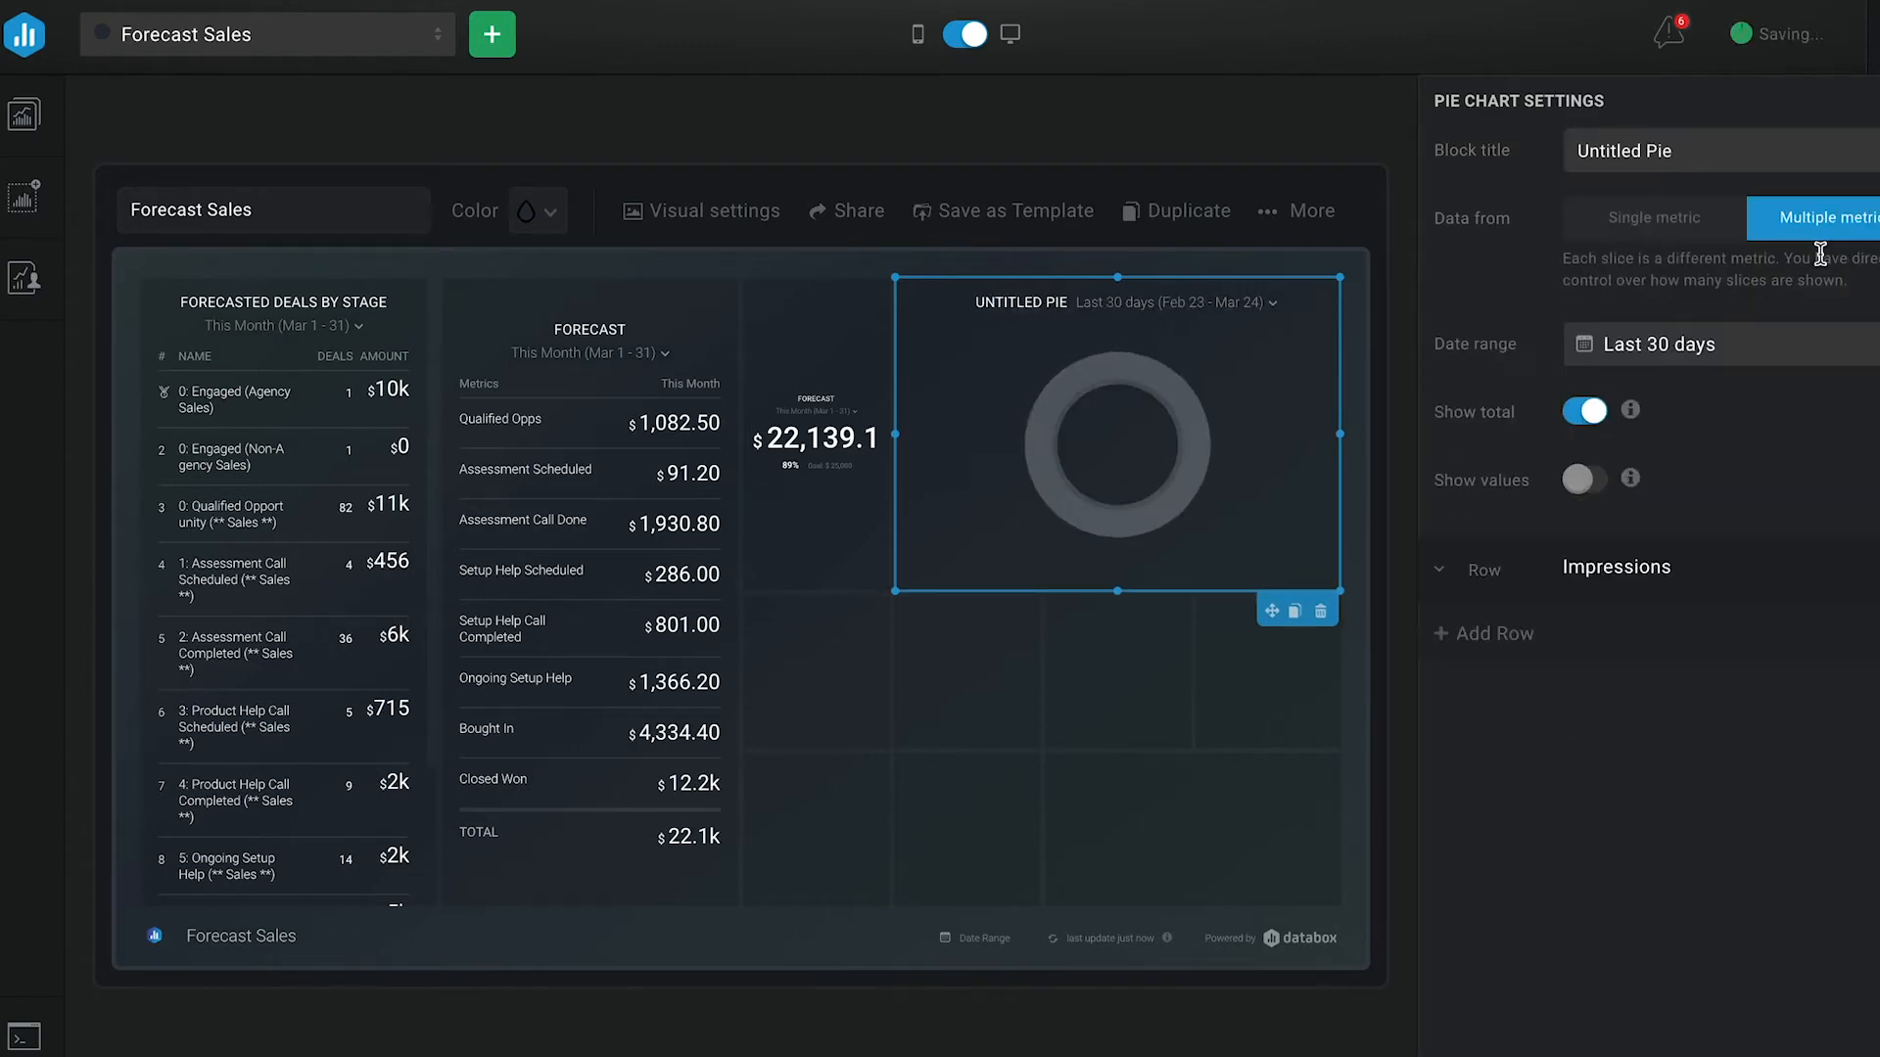
pyautogui.click(1582, 479)
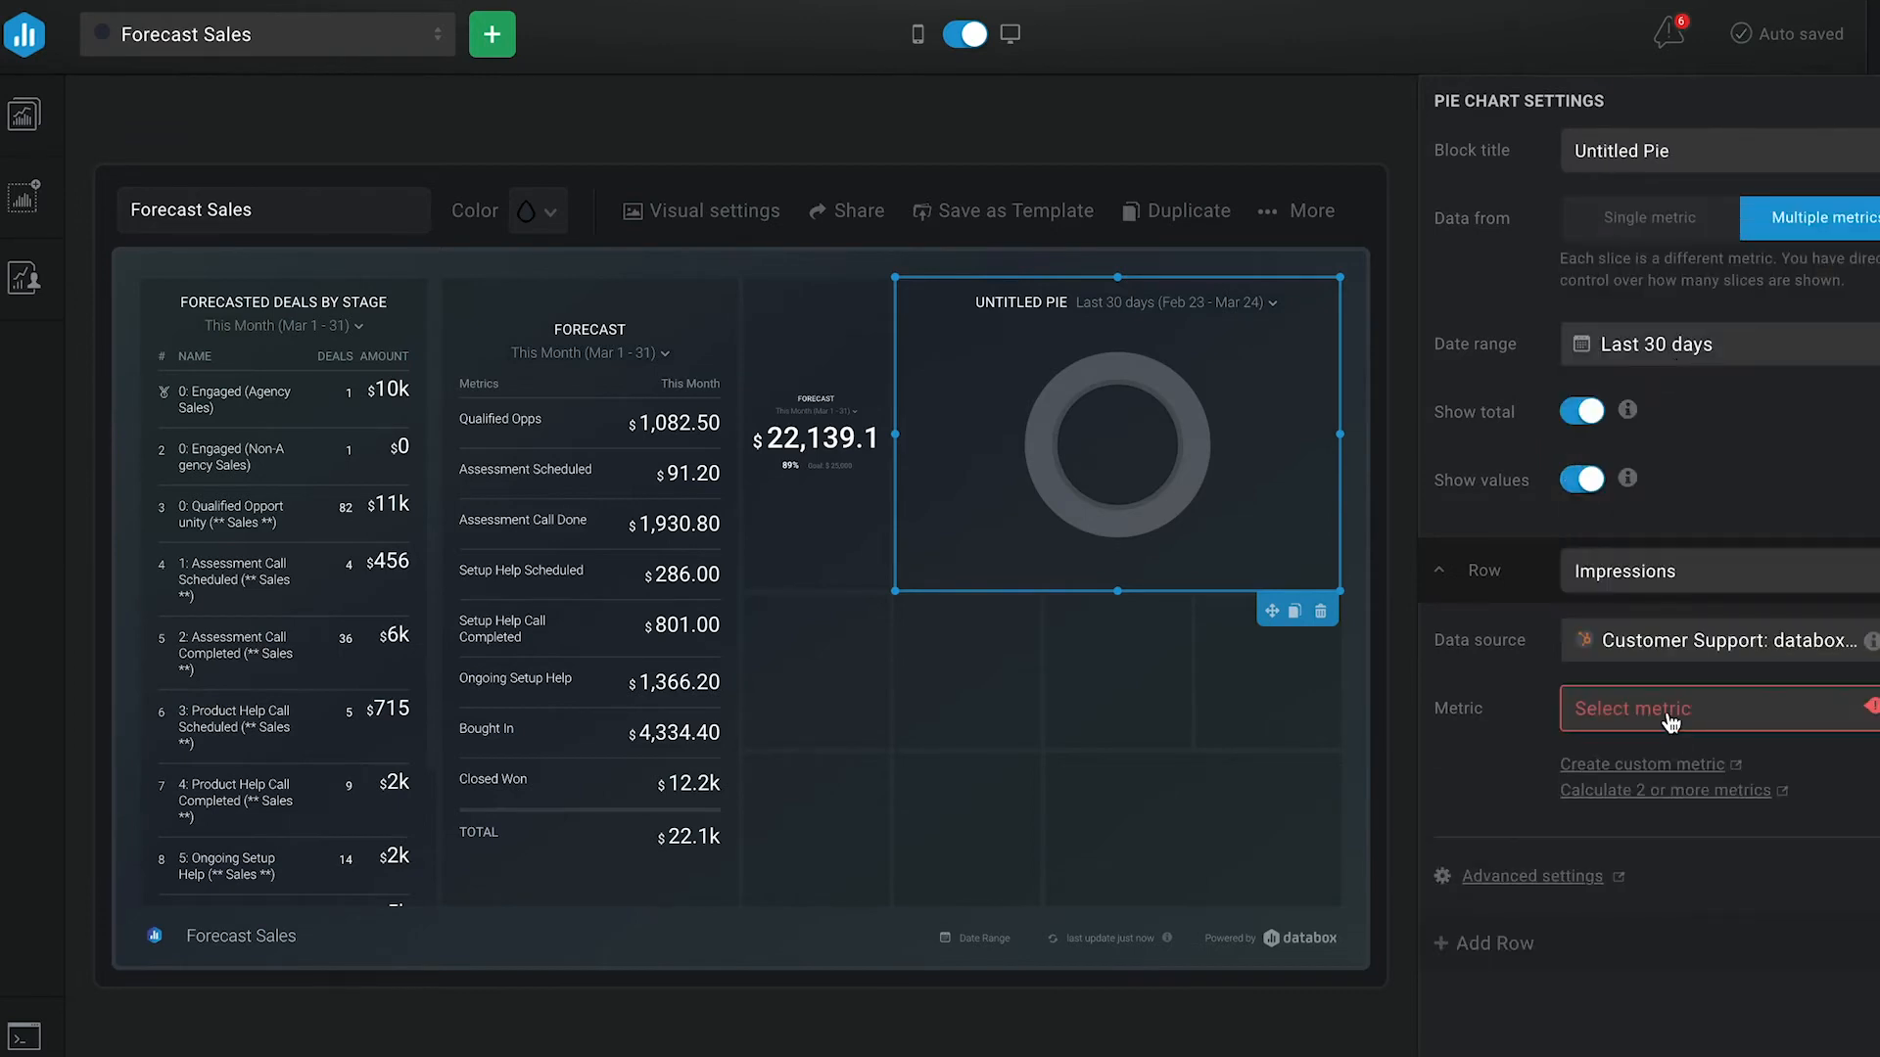
pyautogui.write('deal amount by stage')
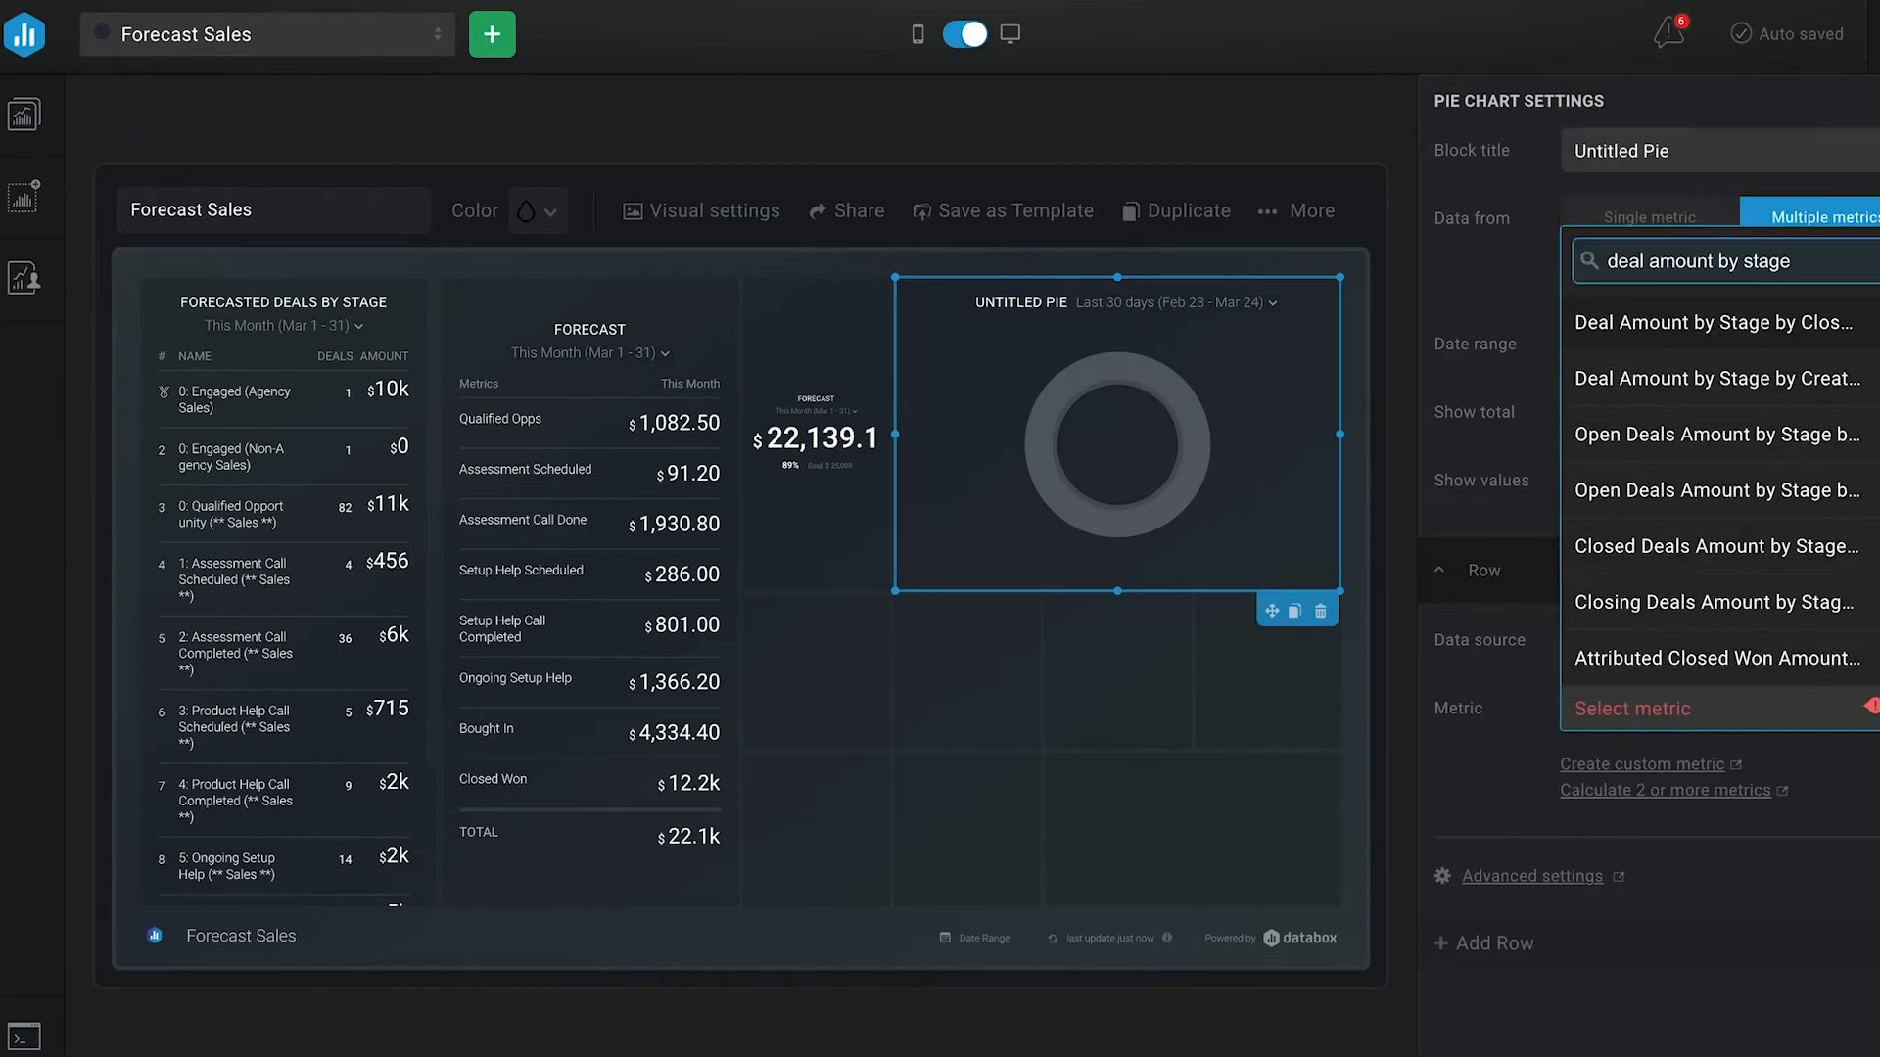
pyautogui.write('closed')
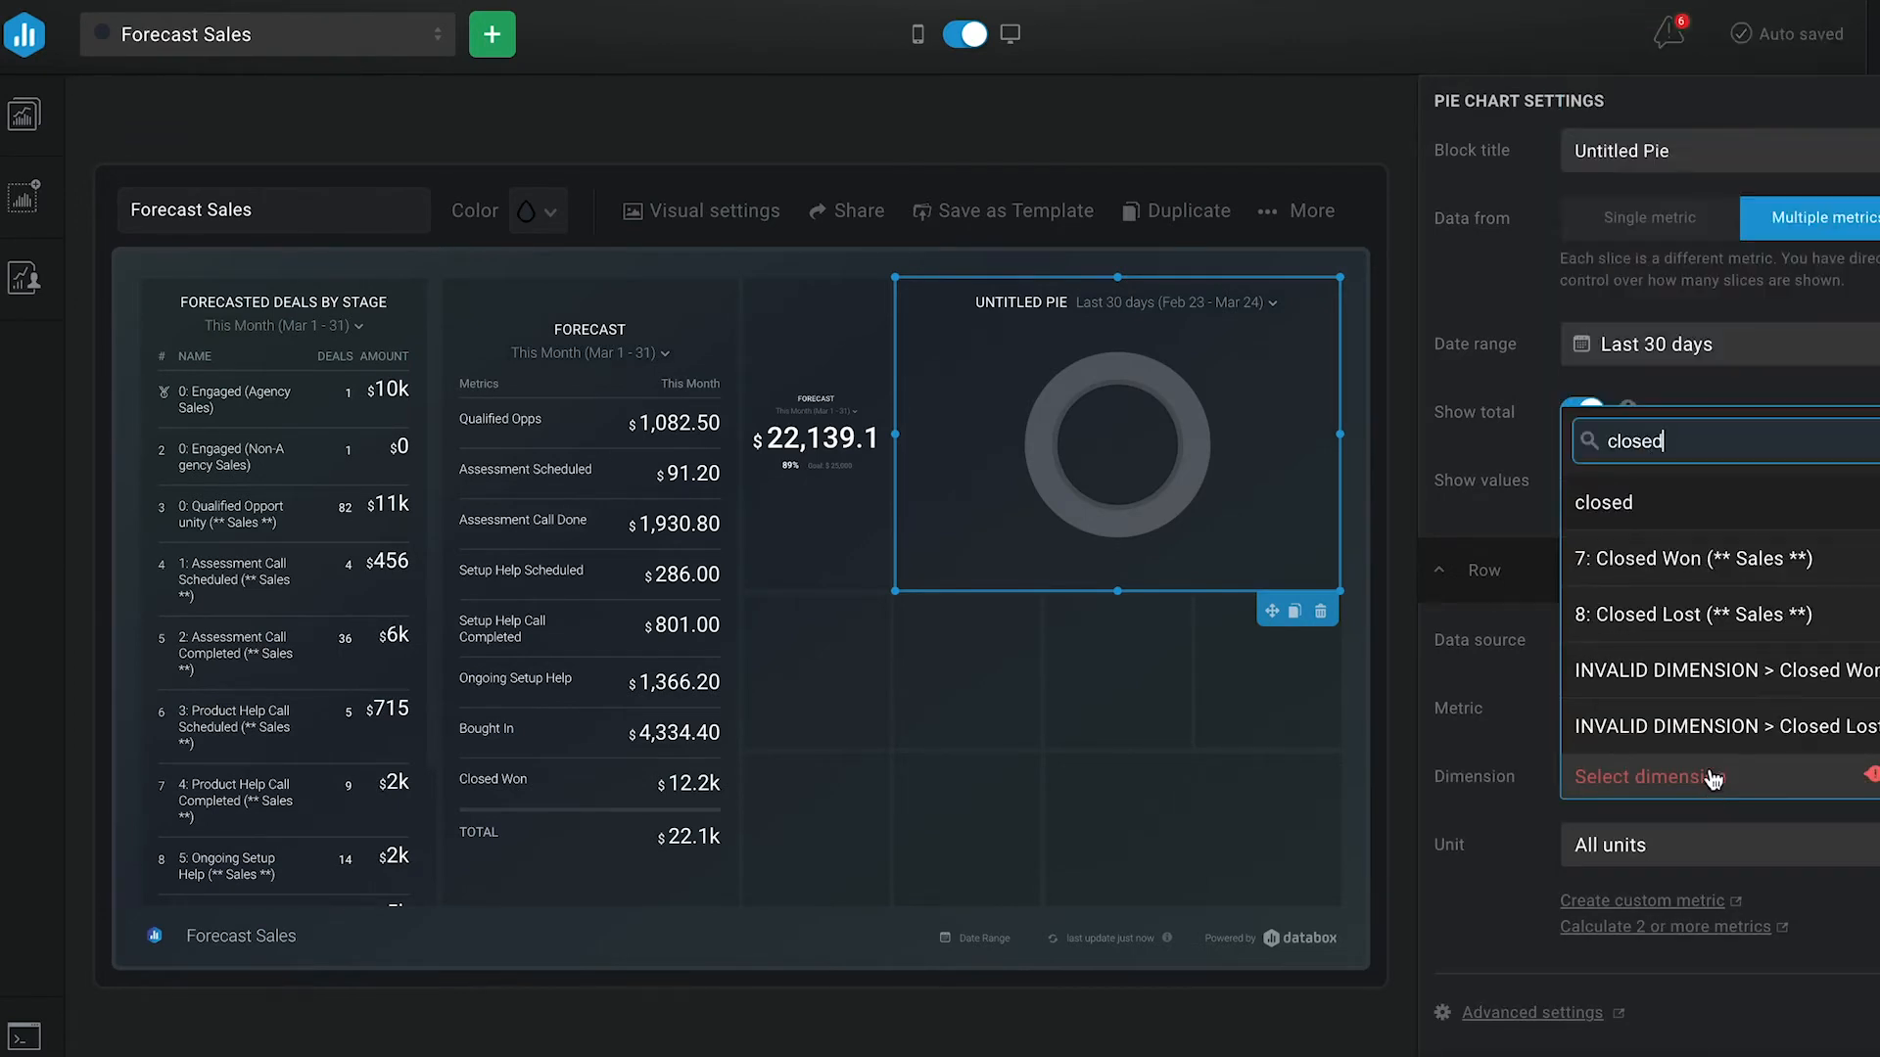
pyautogui.click(1691, 557)
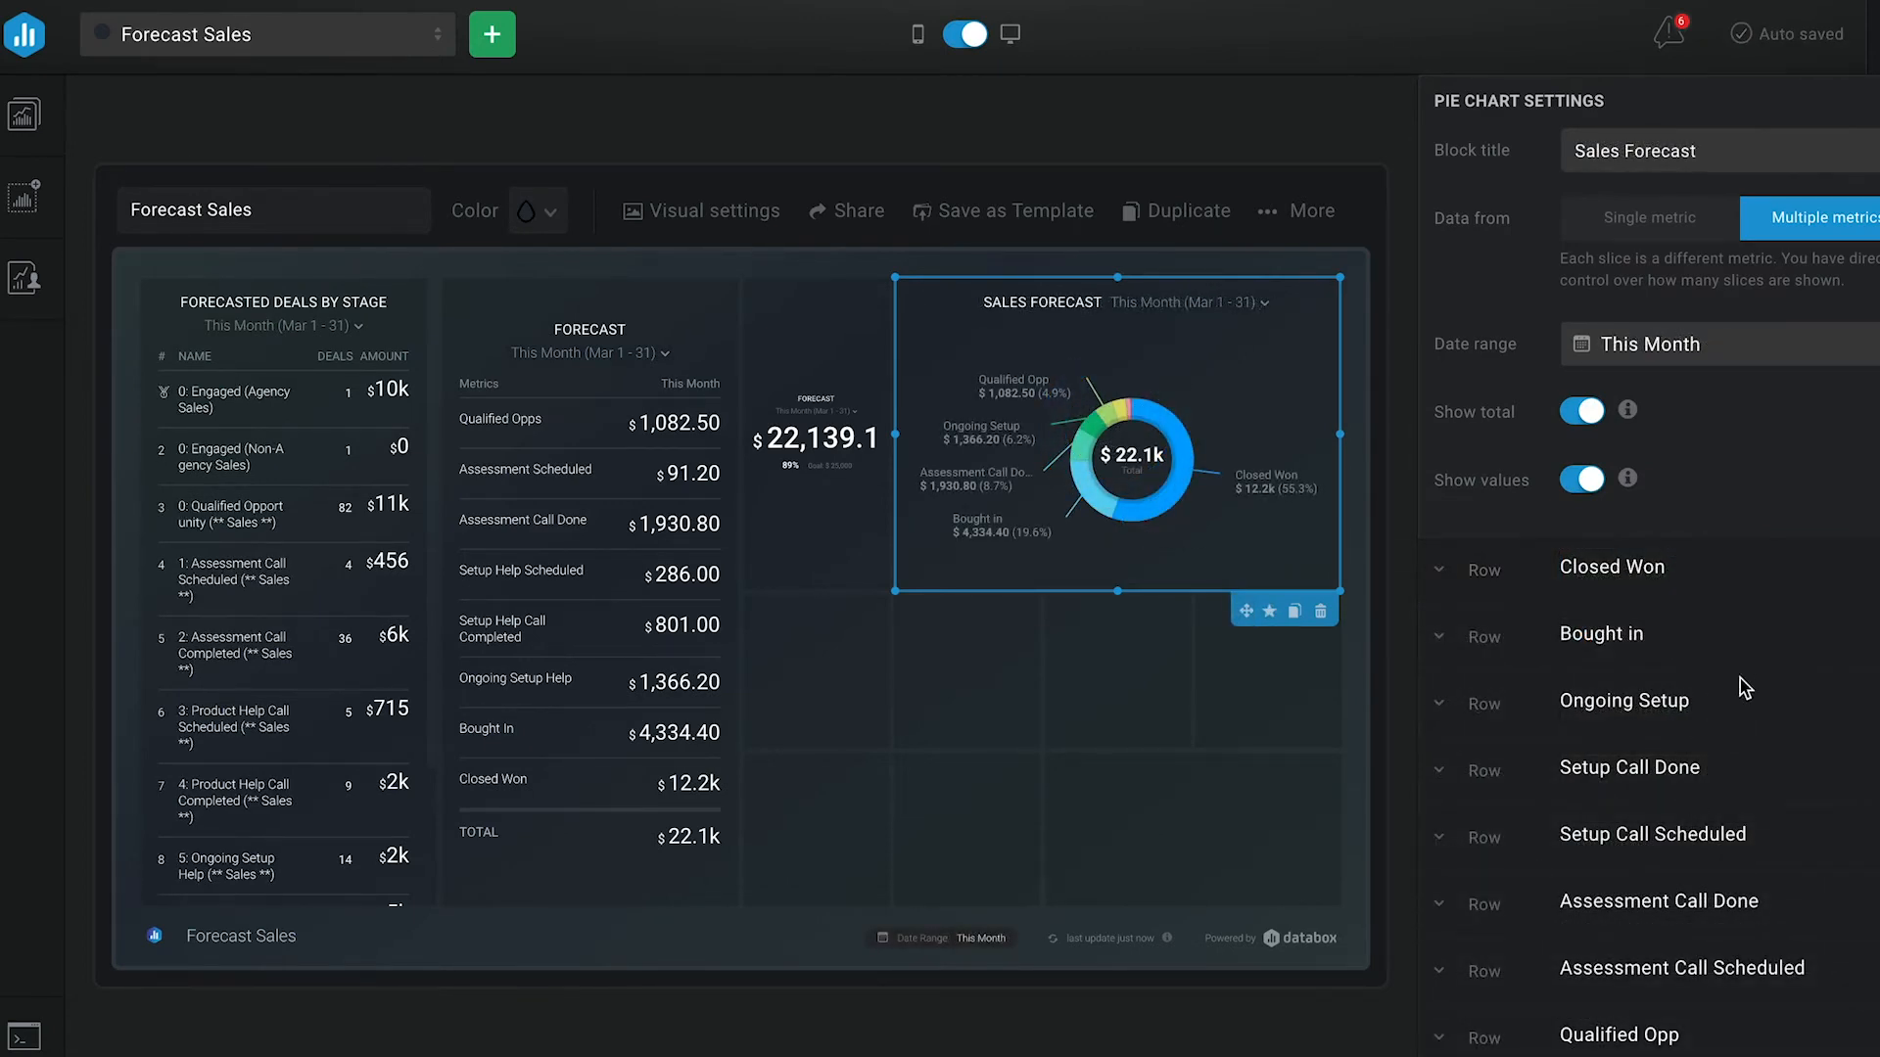
pyautogui.moveTo(1756, 825)
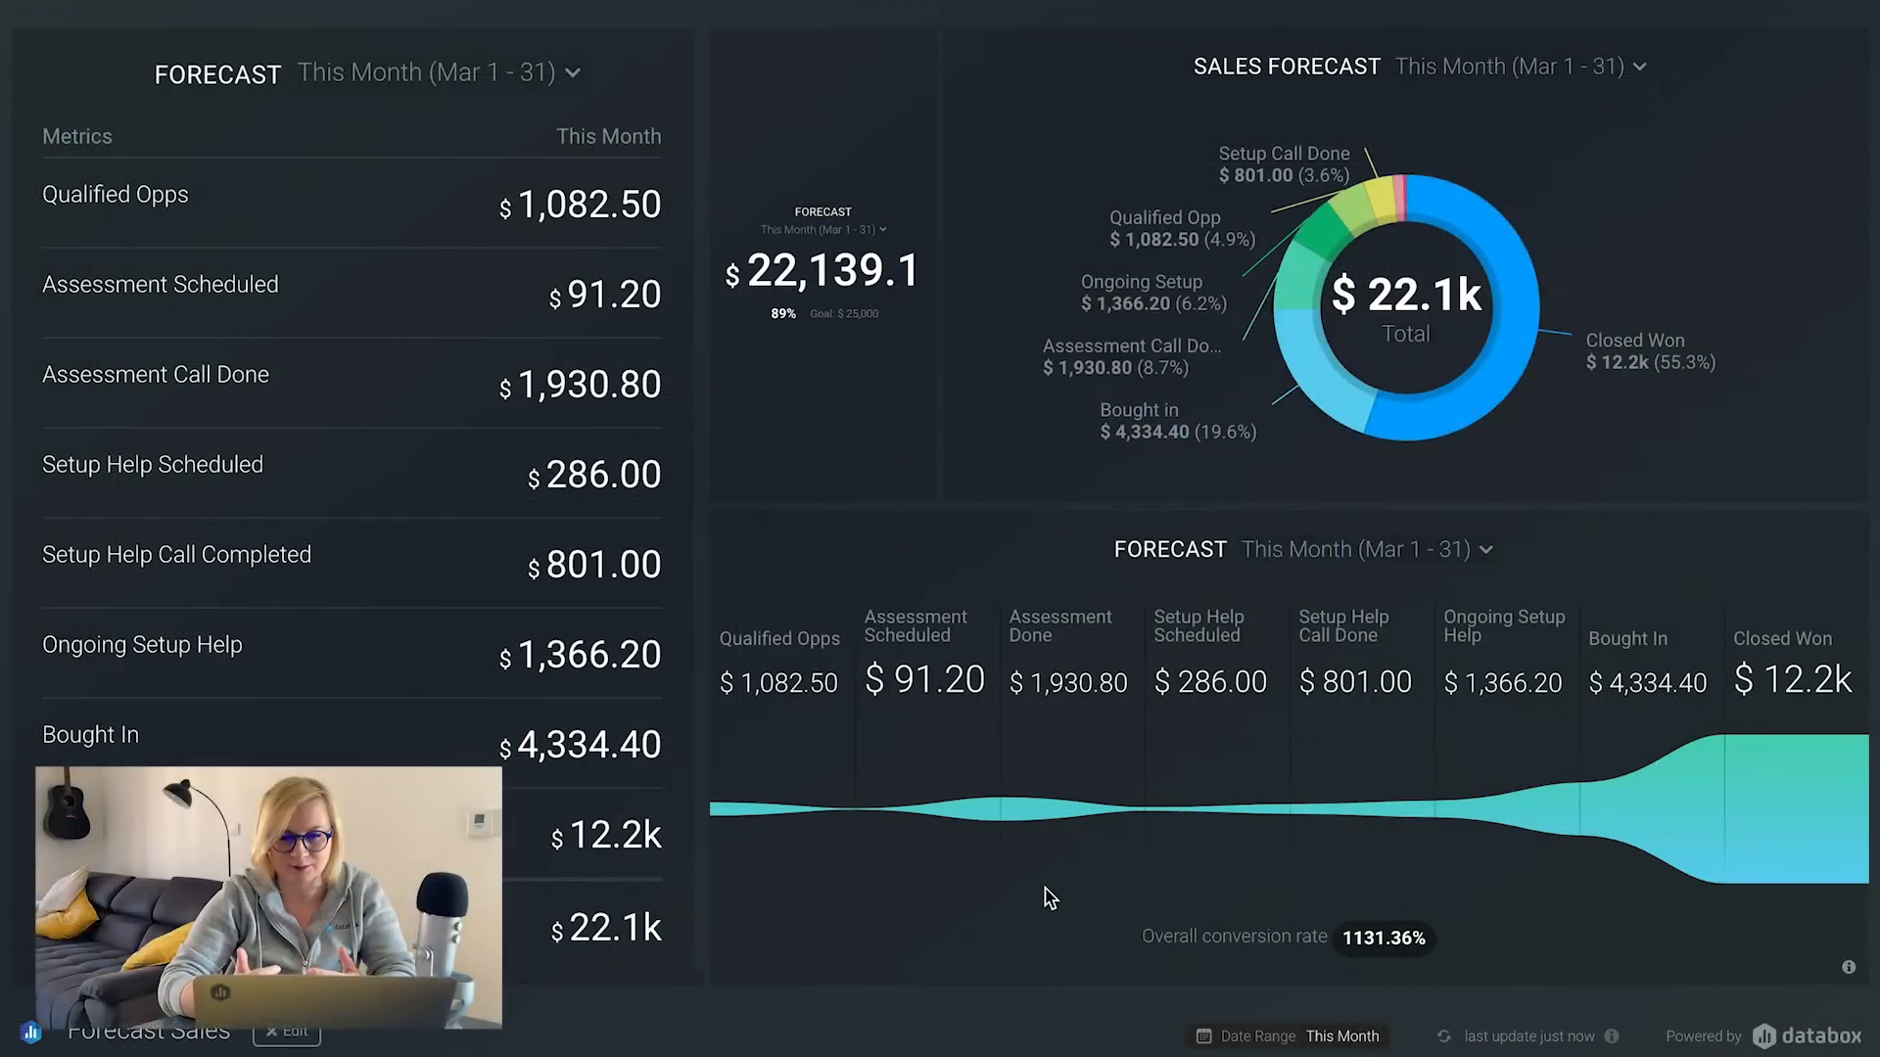
pyautogui.moveTo(1040, 898)
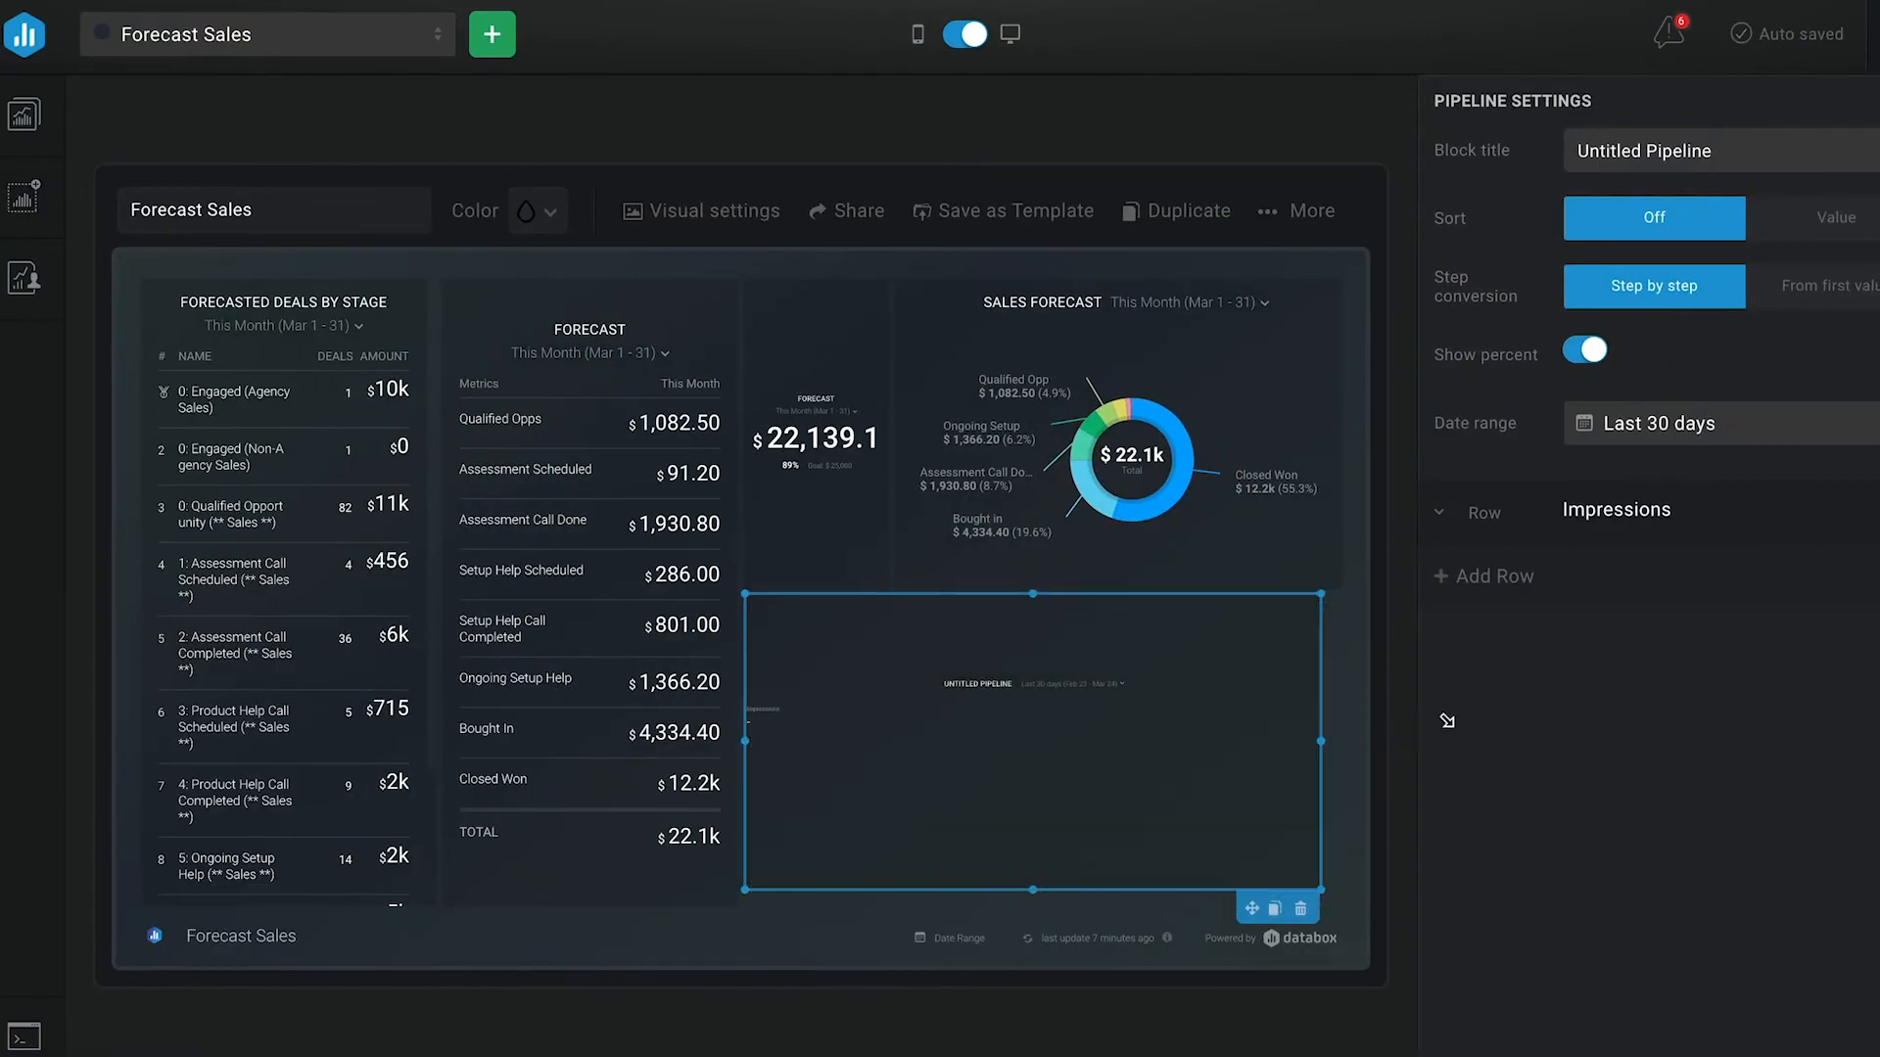
# Step: Set the pipeline's first row to the Qualified Opps forecast amount metric
pyautogui.click(1437, 512)
pyautogui.write('forecast')
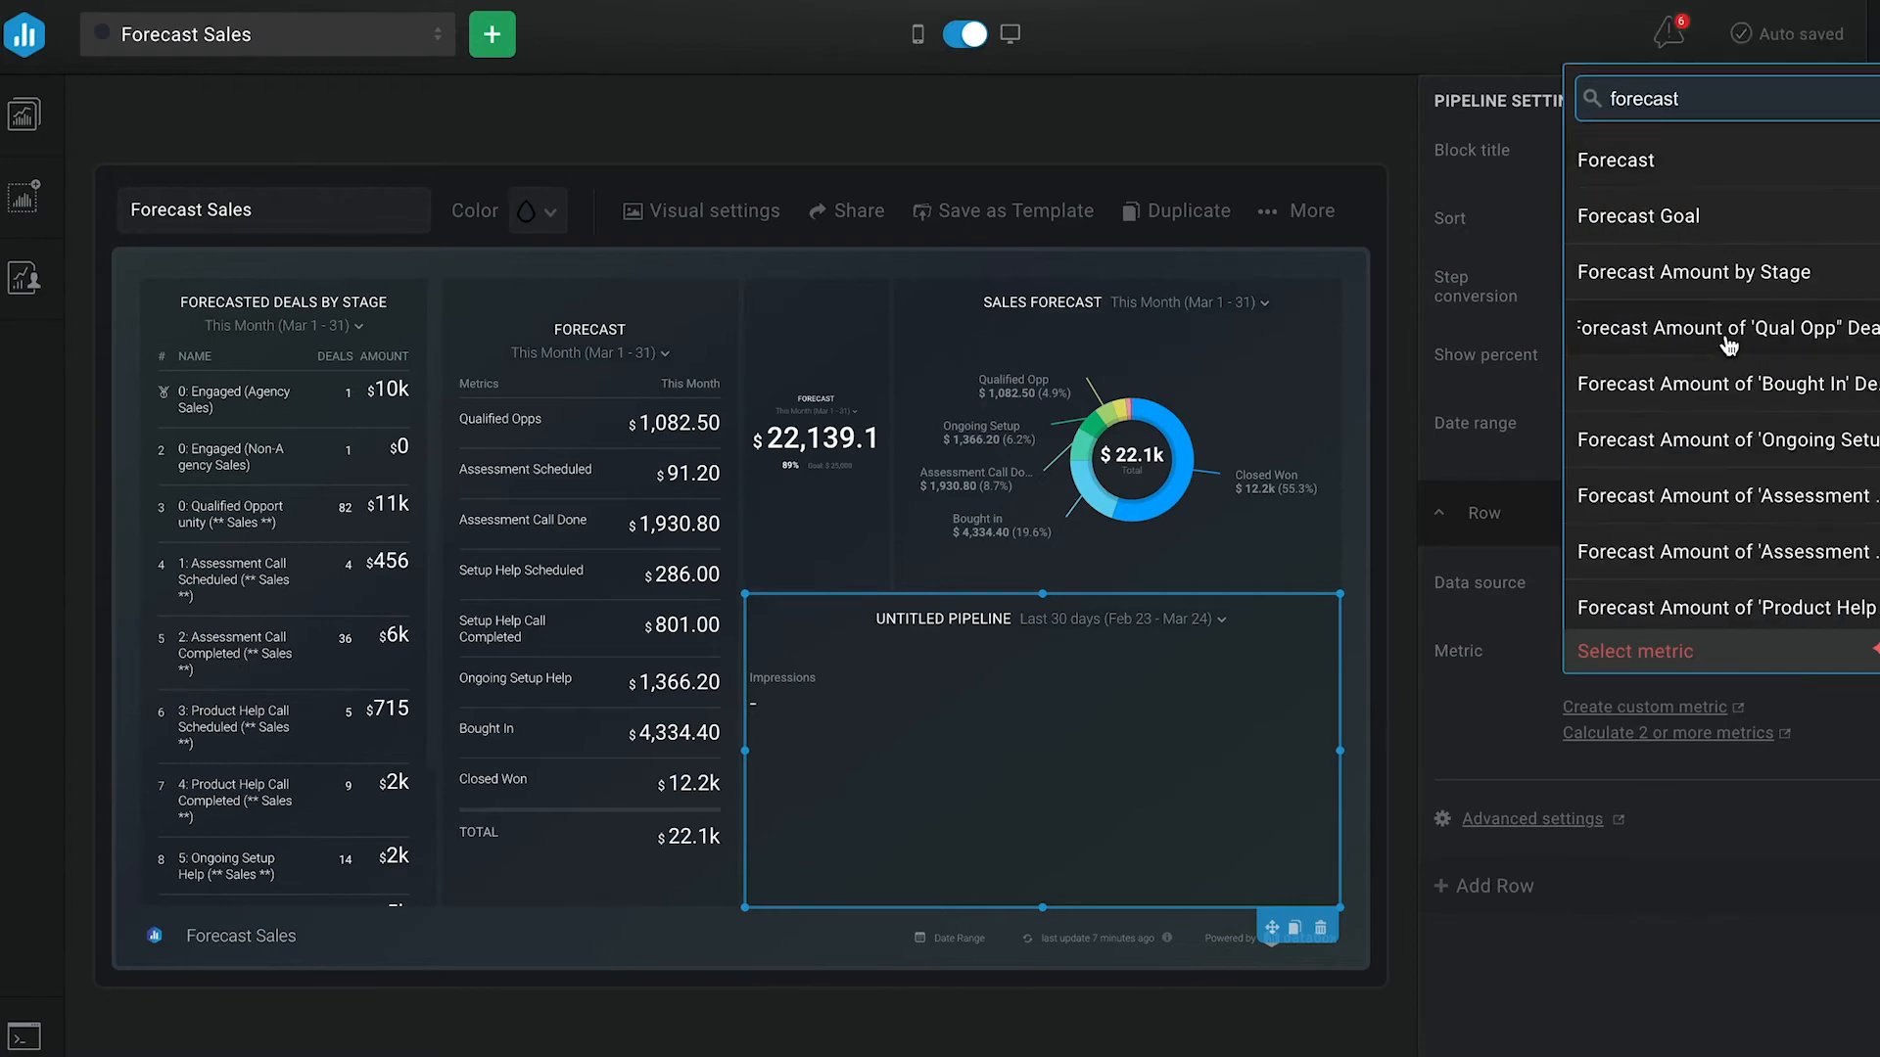
pyautogui.click(1726, 329)
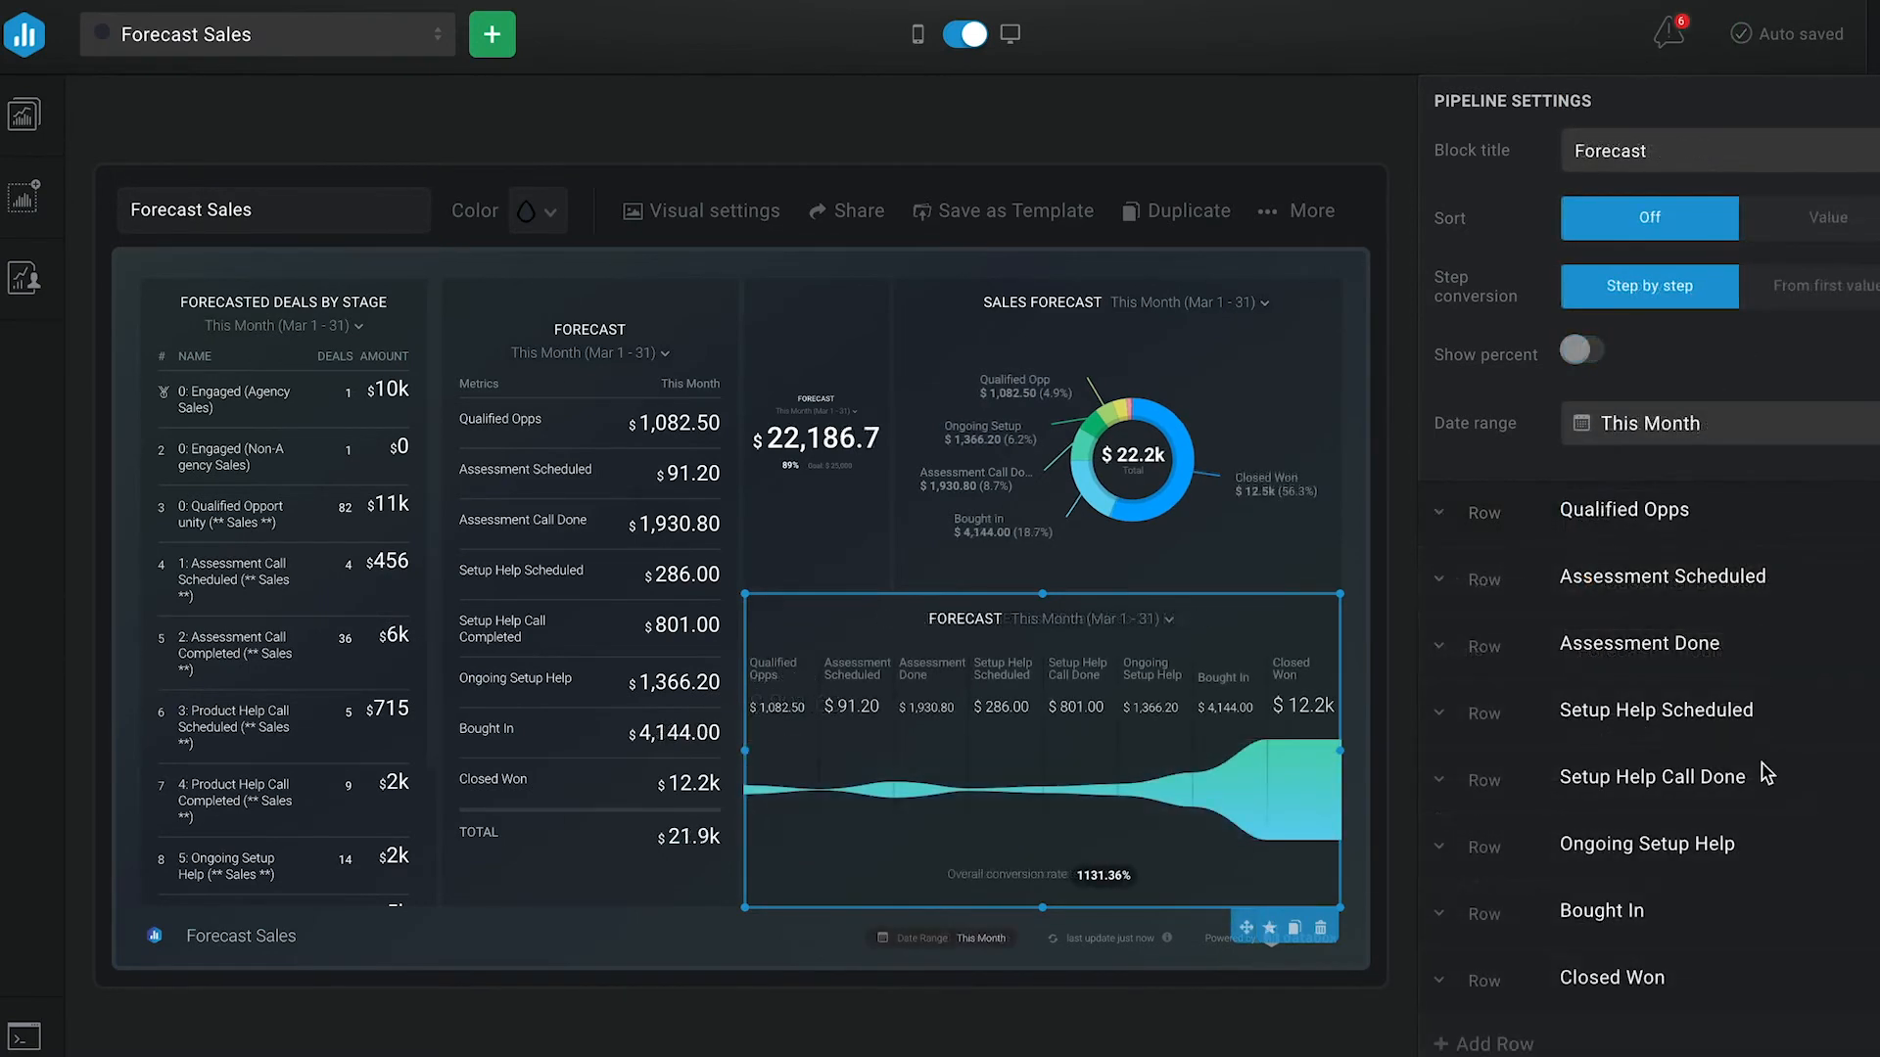
pyautogui.moveTo(1295, 728)
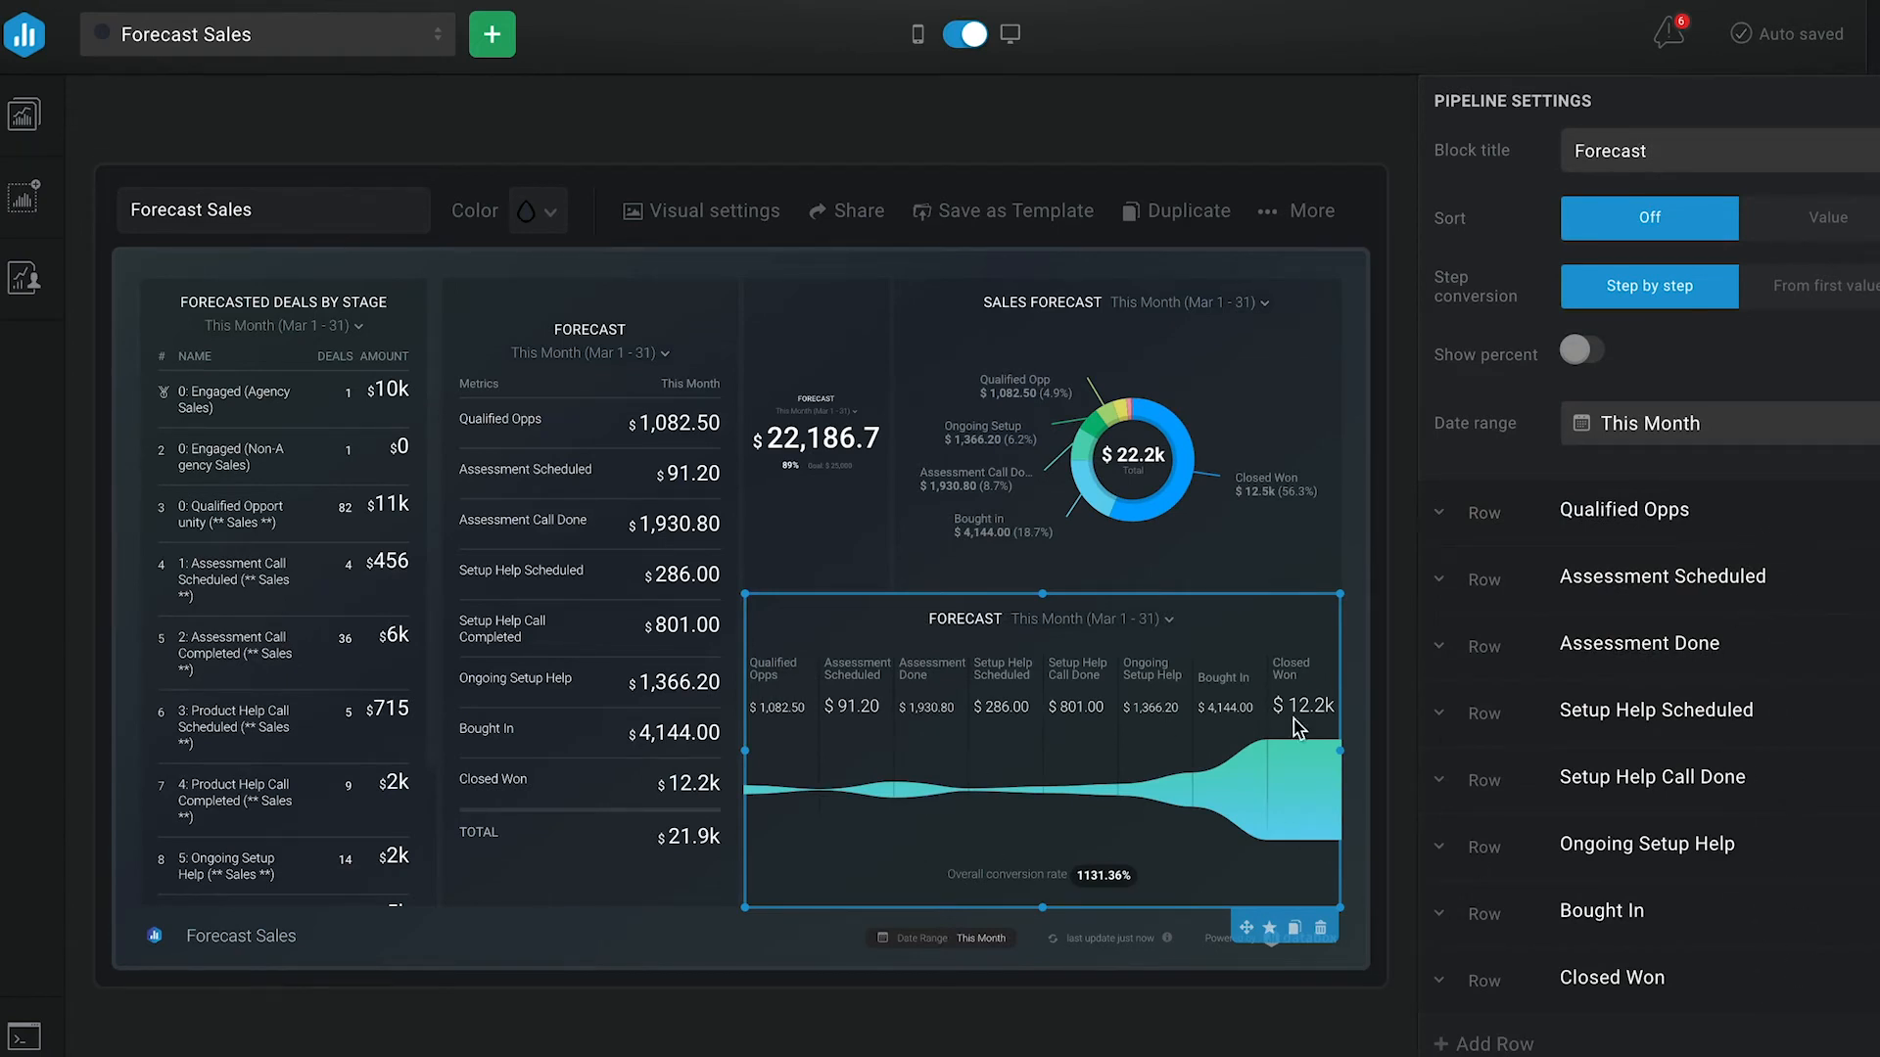
pyautogui.moveTo(1288, 865)
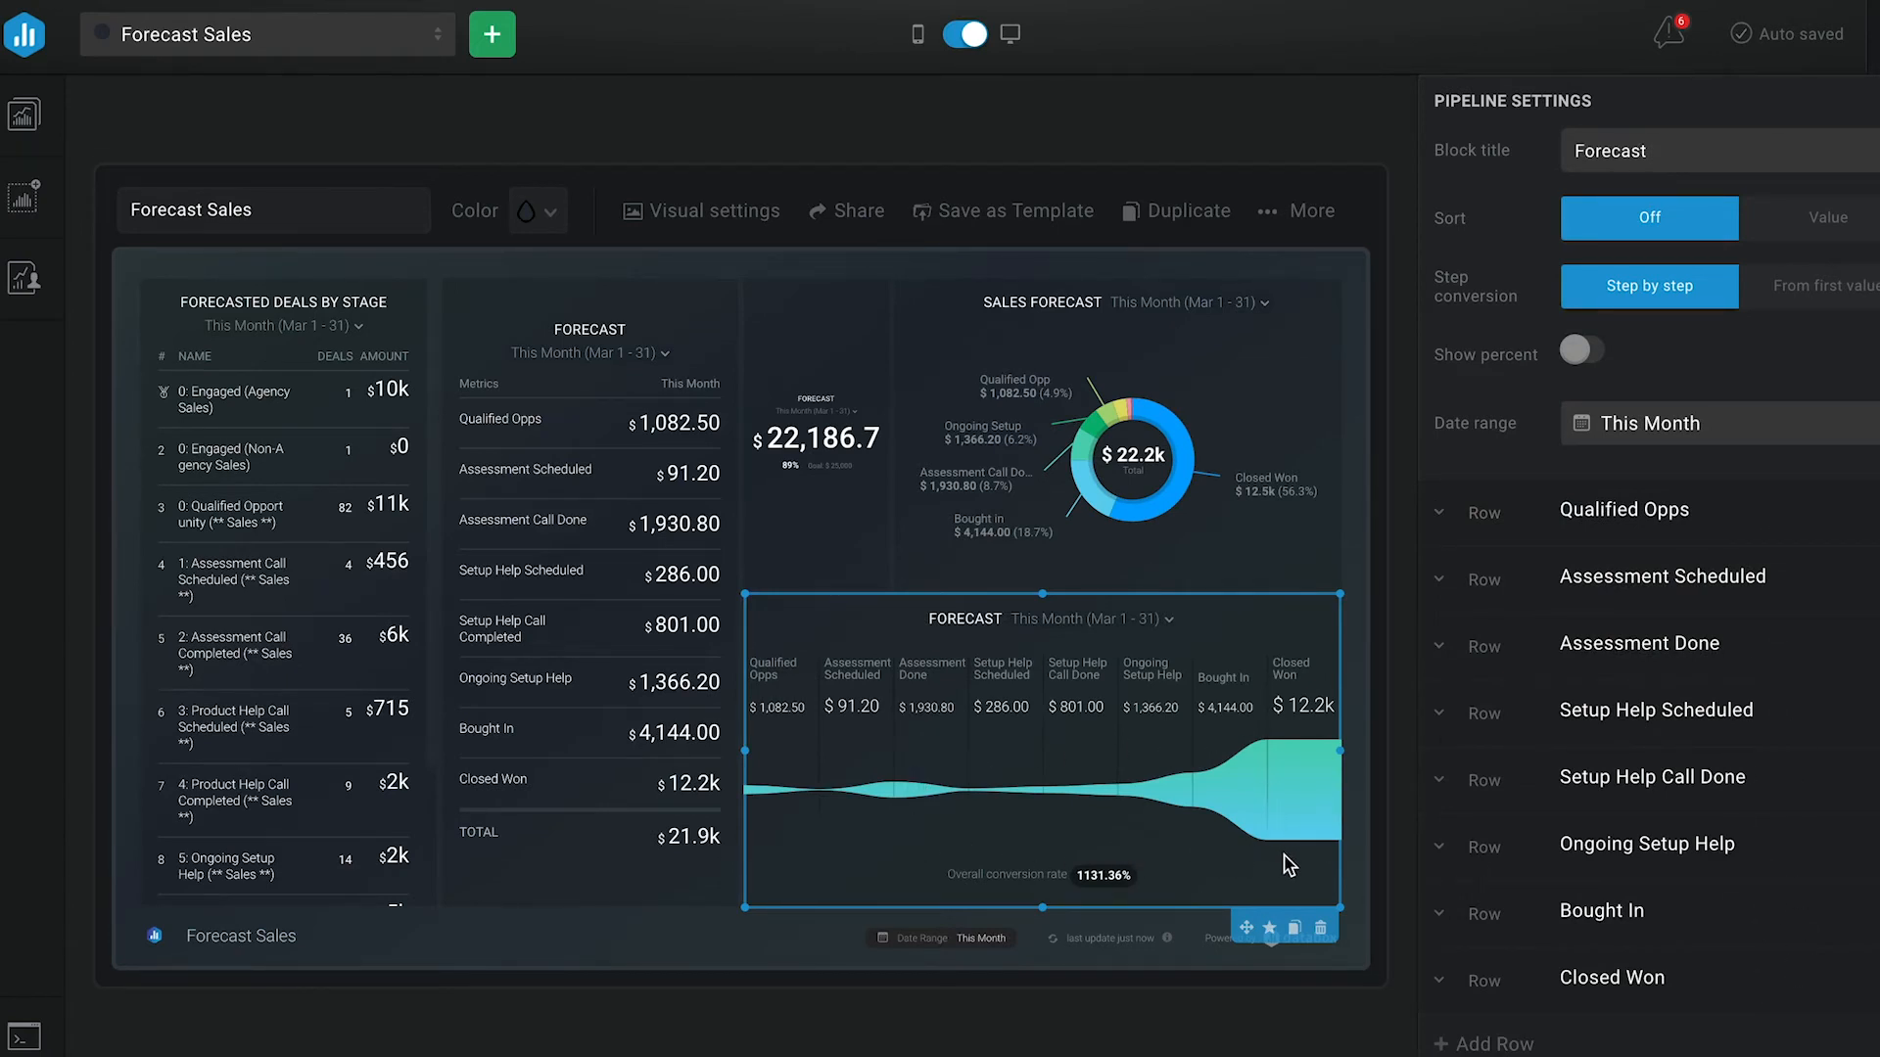
pyautogui.moveTo(1169, 395)
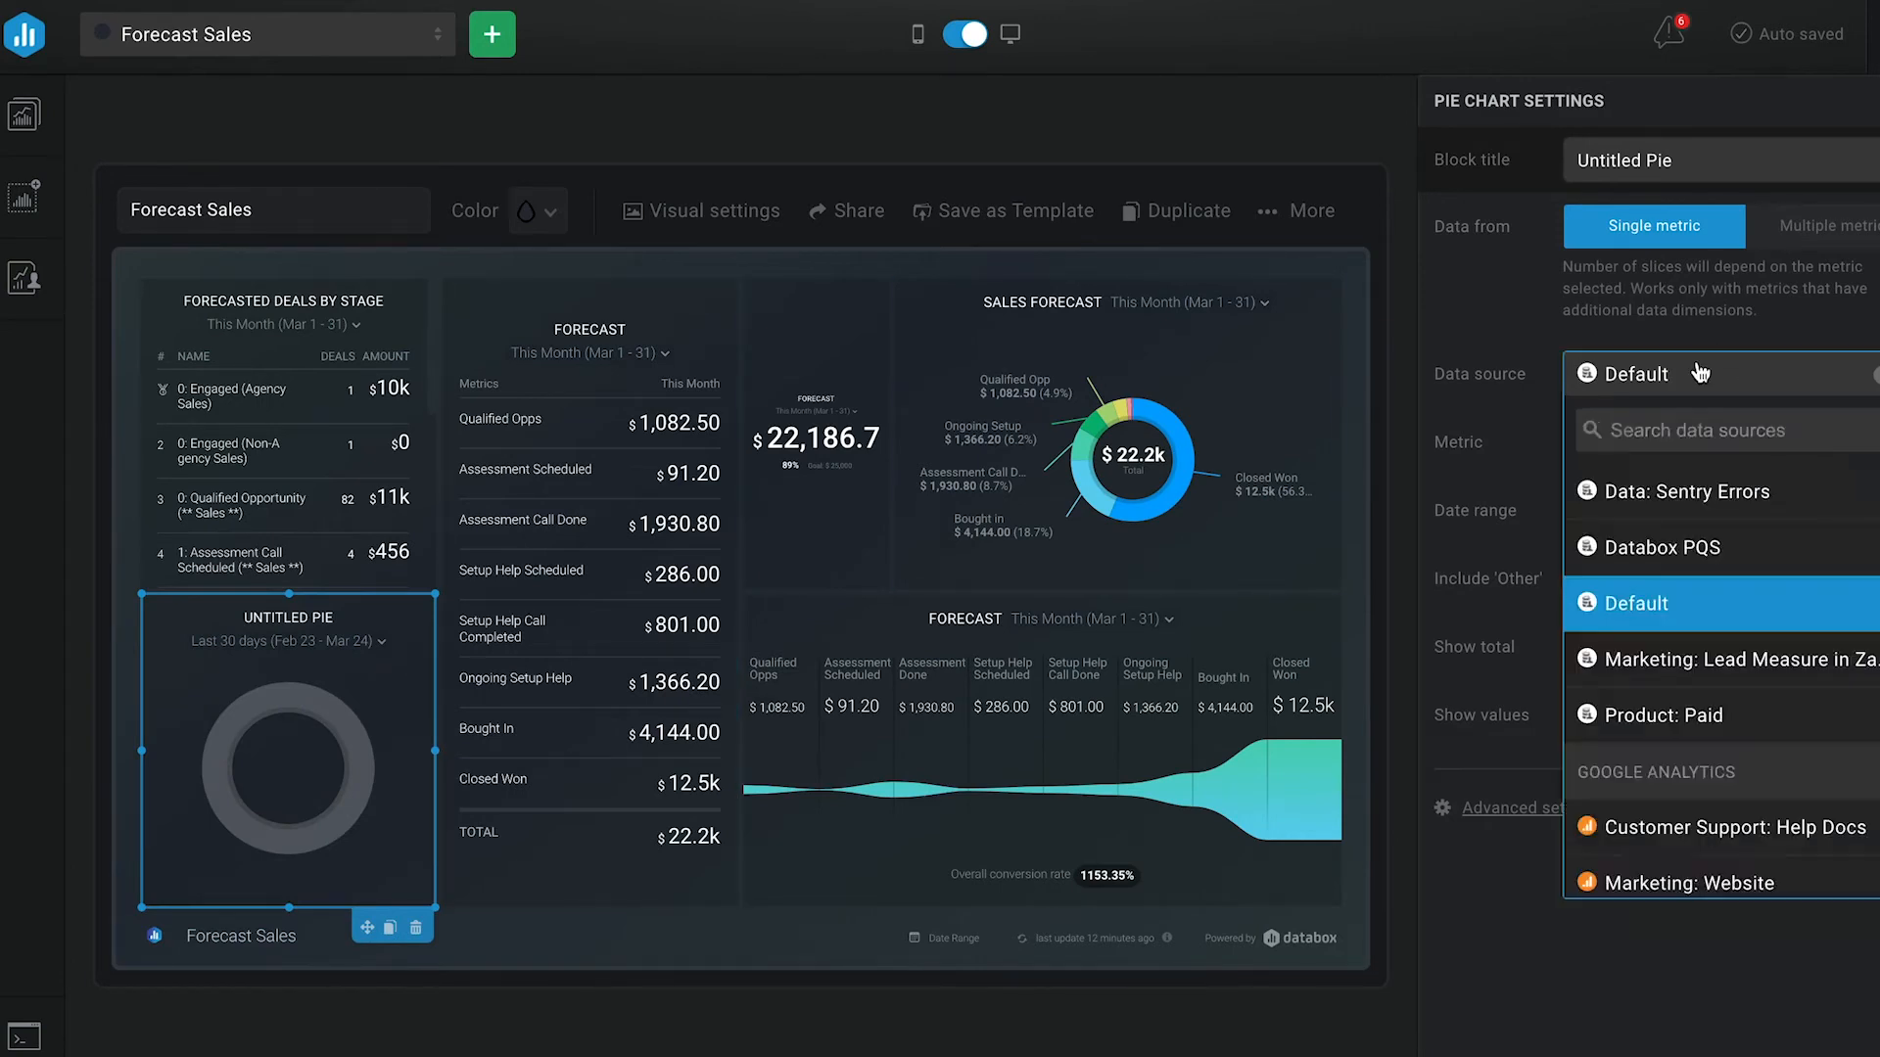
# Step: Set the pie chart's source to HubSpot CRM Customer Support: databox.com and begin a custom metric
pyautogui.write('hubspot')
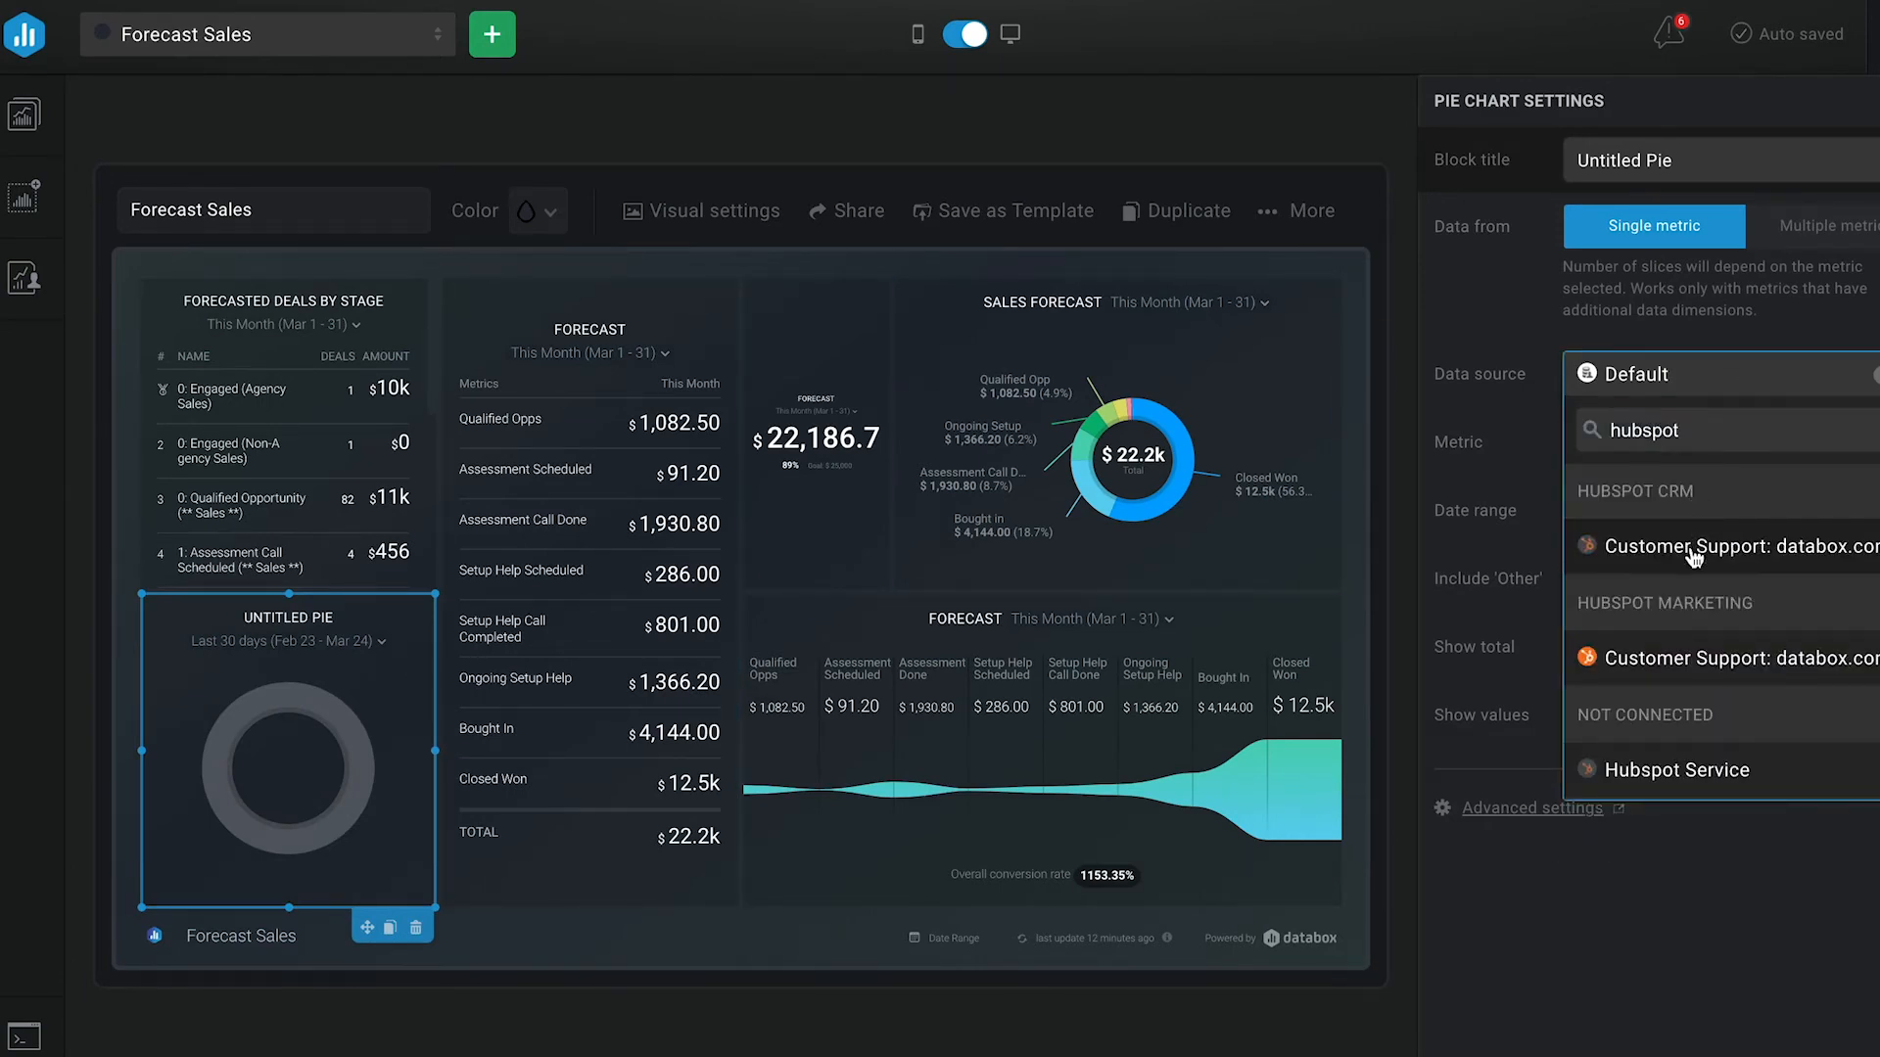
pyautogui.click(1726, 547)
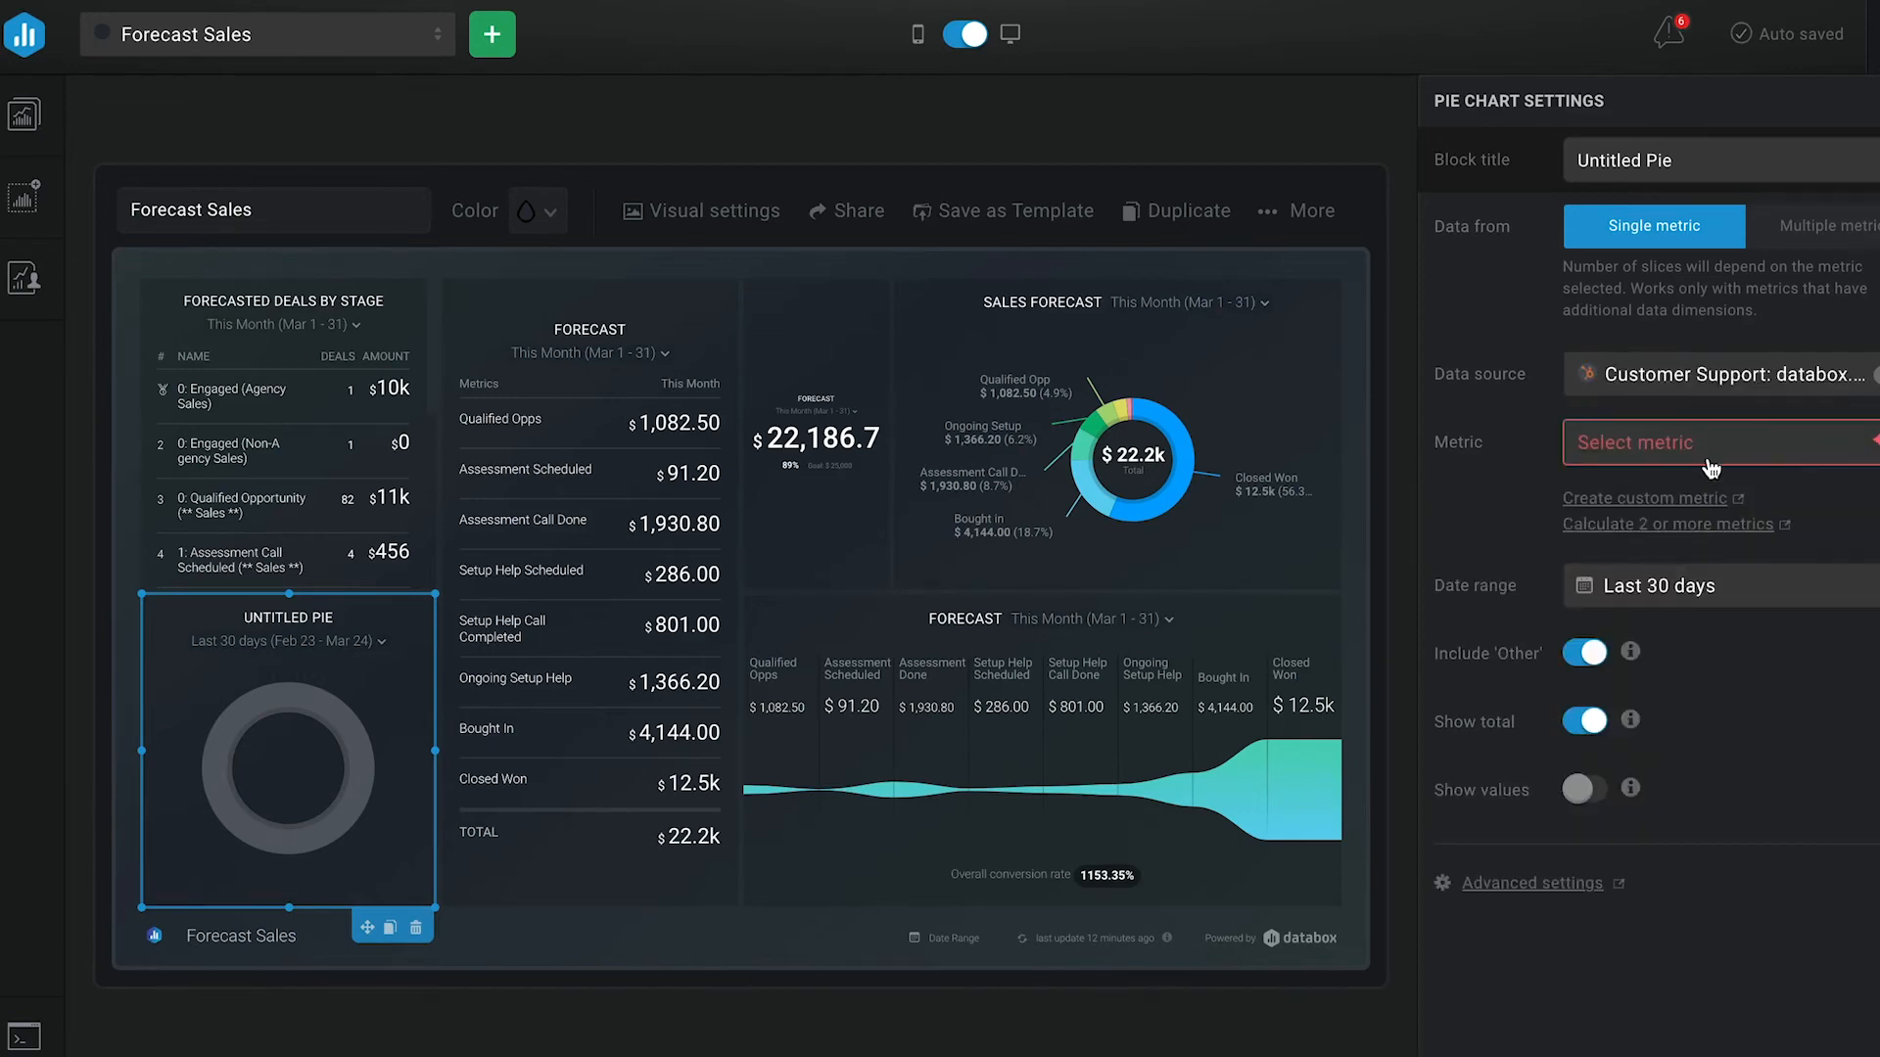
pyautogui.click(1645, 499)
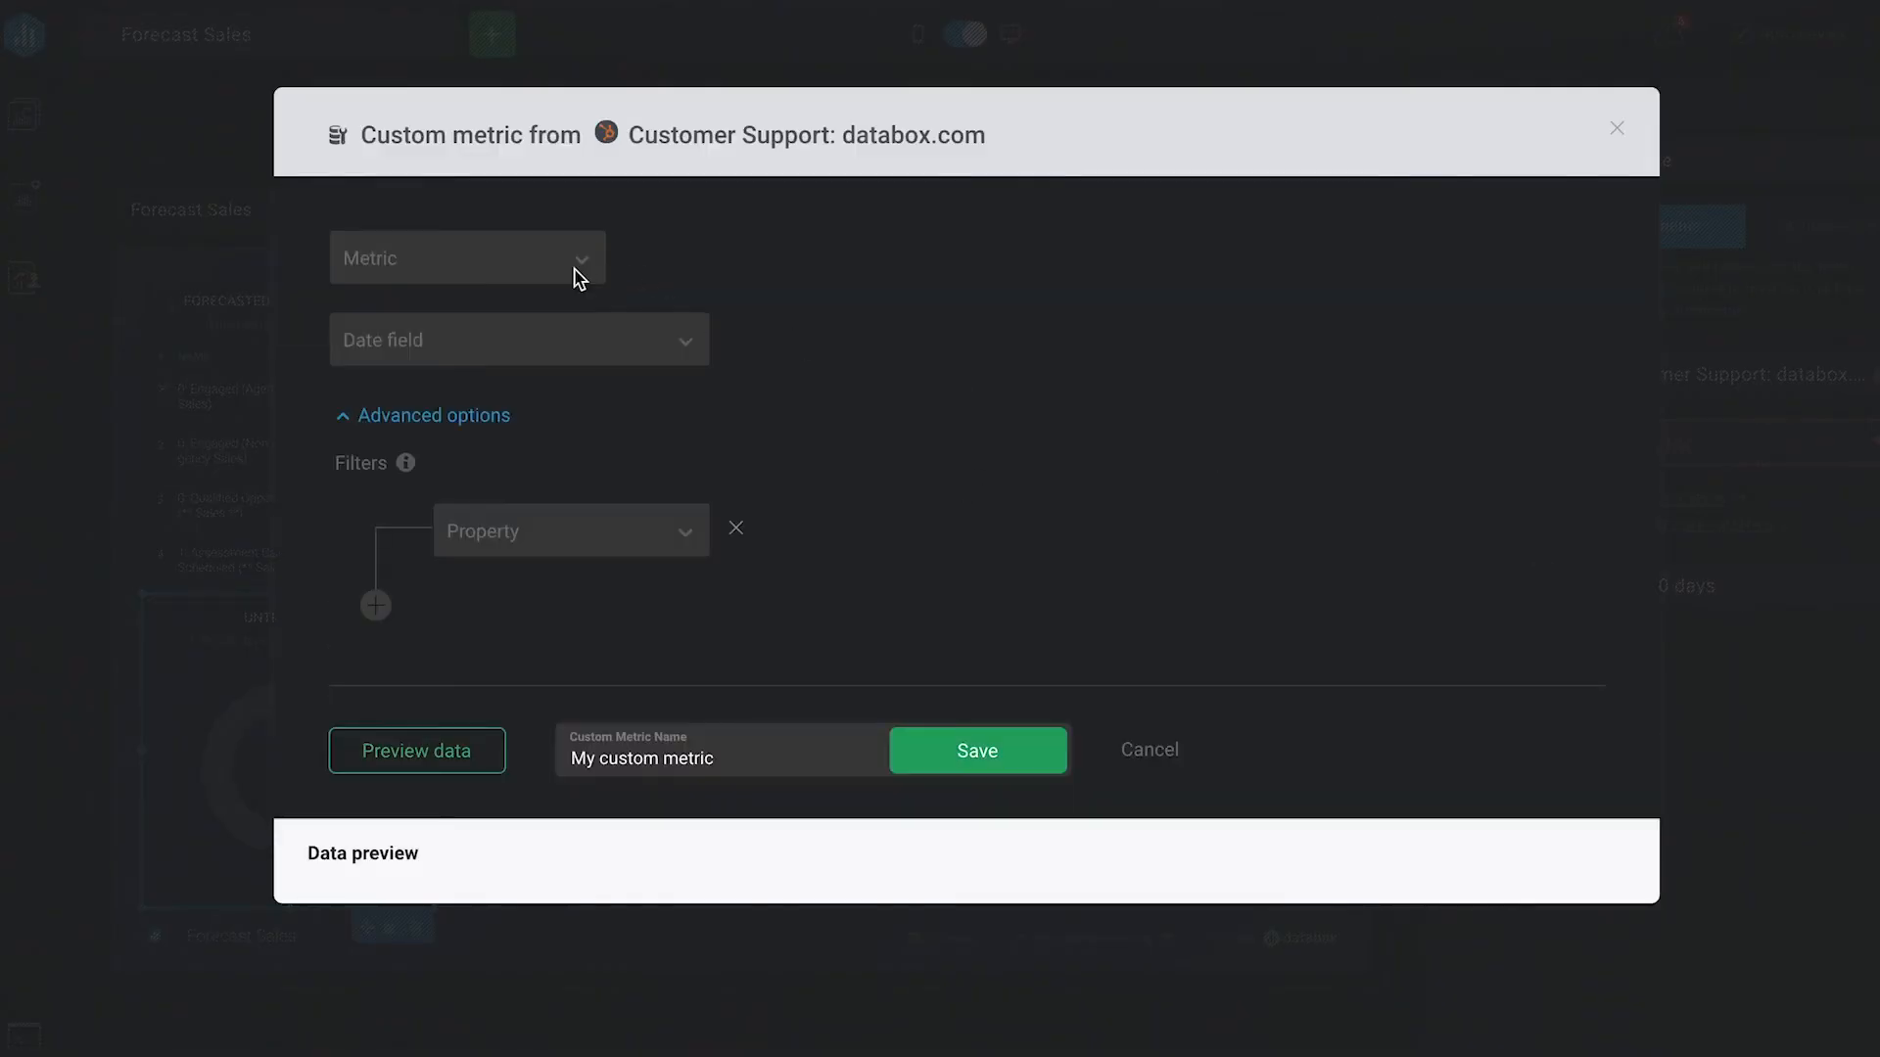
# Step: Build Forecast Amount by Deal Stage on Close Date, with pipeline containing sales, and preview
pyautogui.click(466, 256)
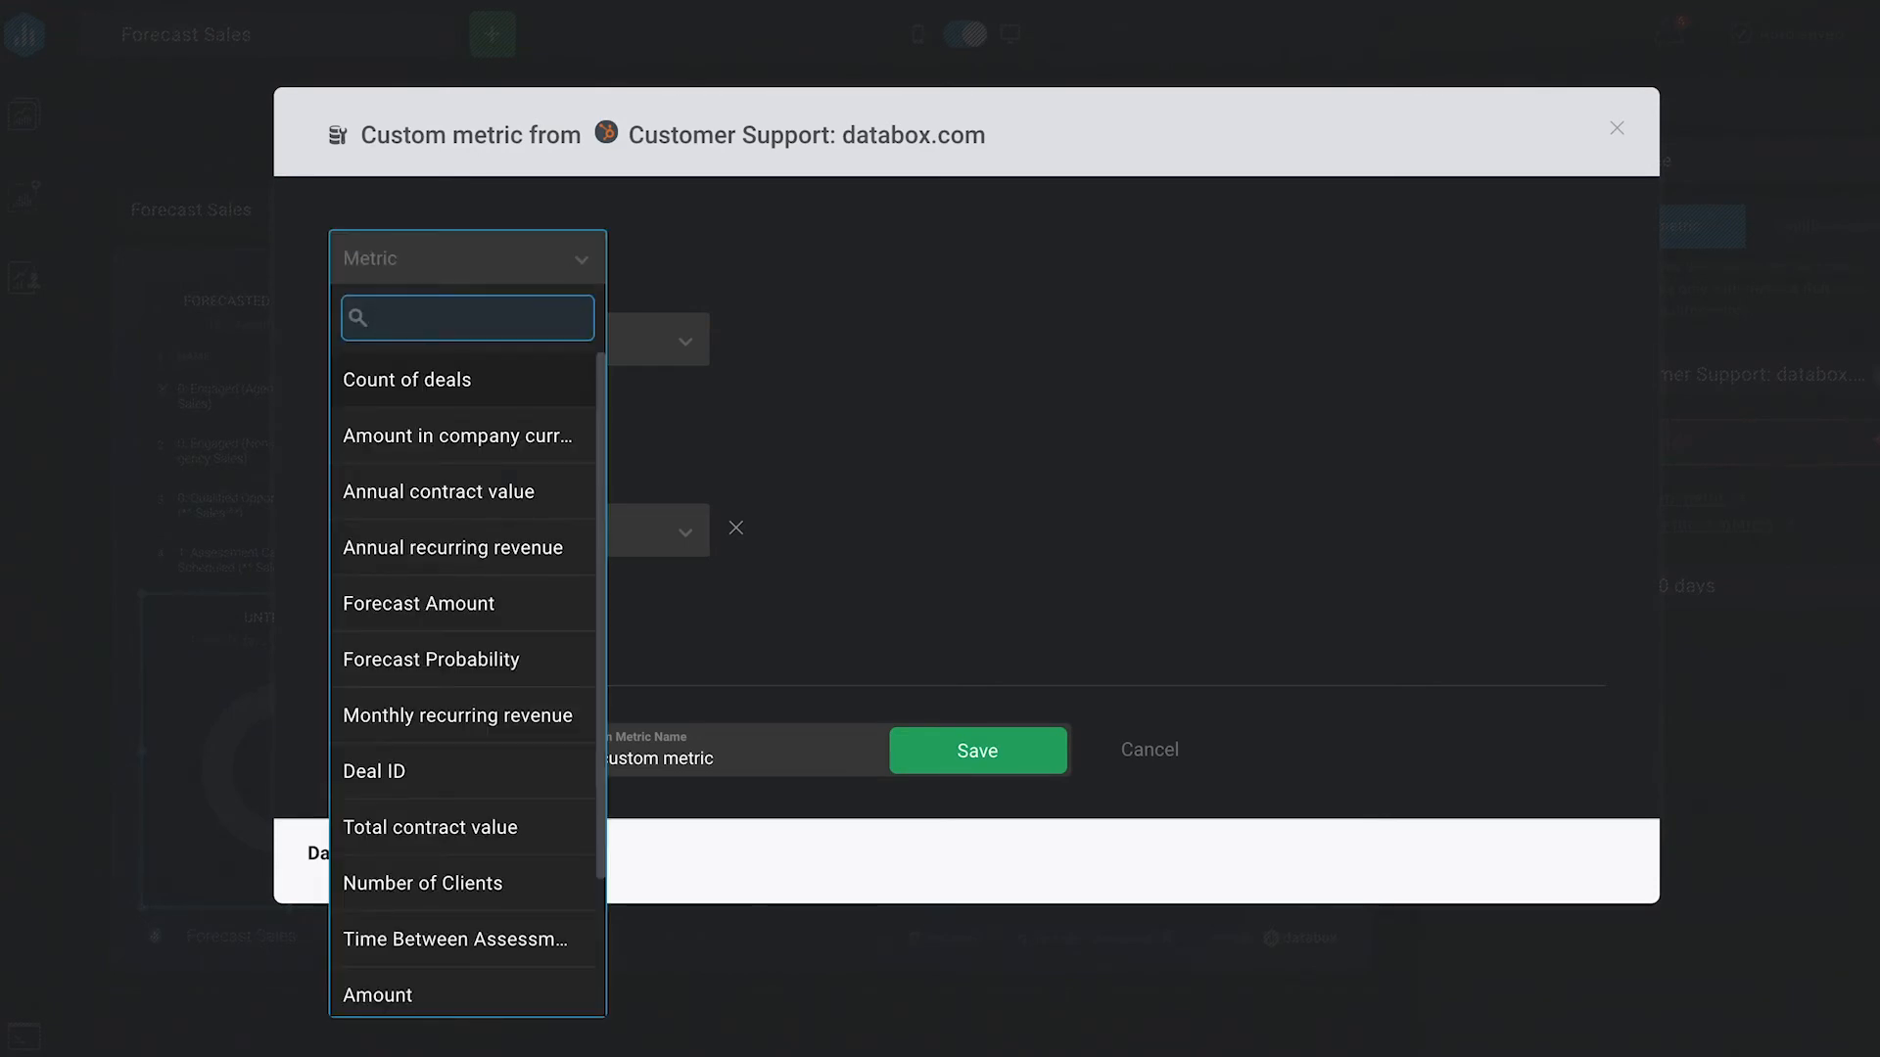
pyautogui.write('forecas')
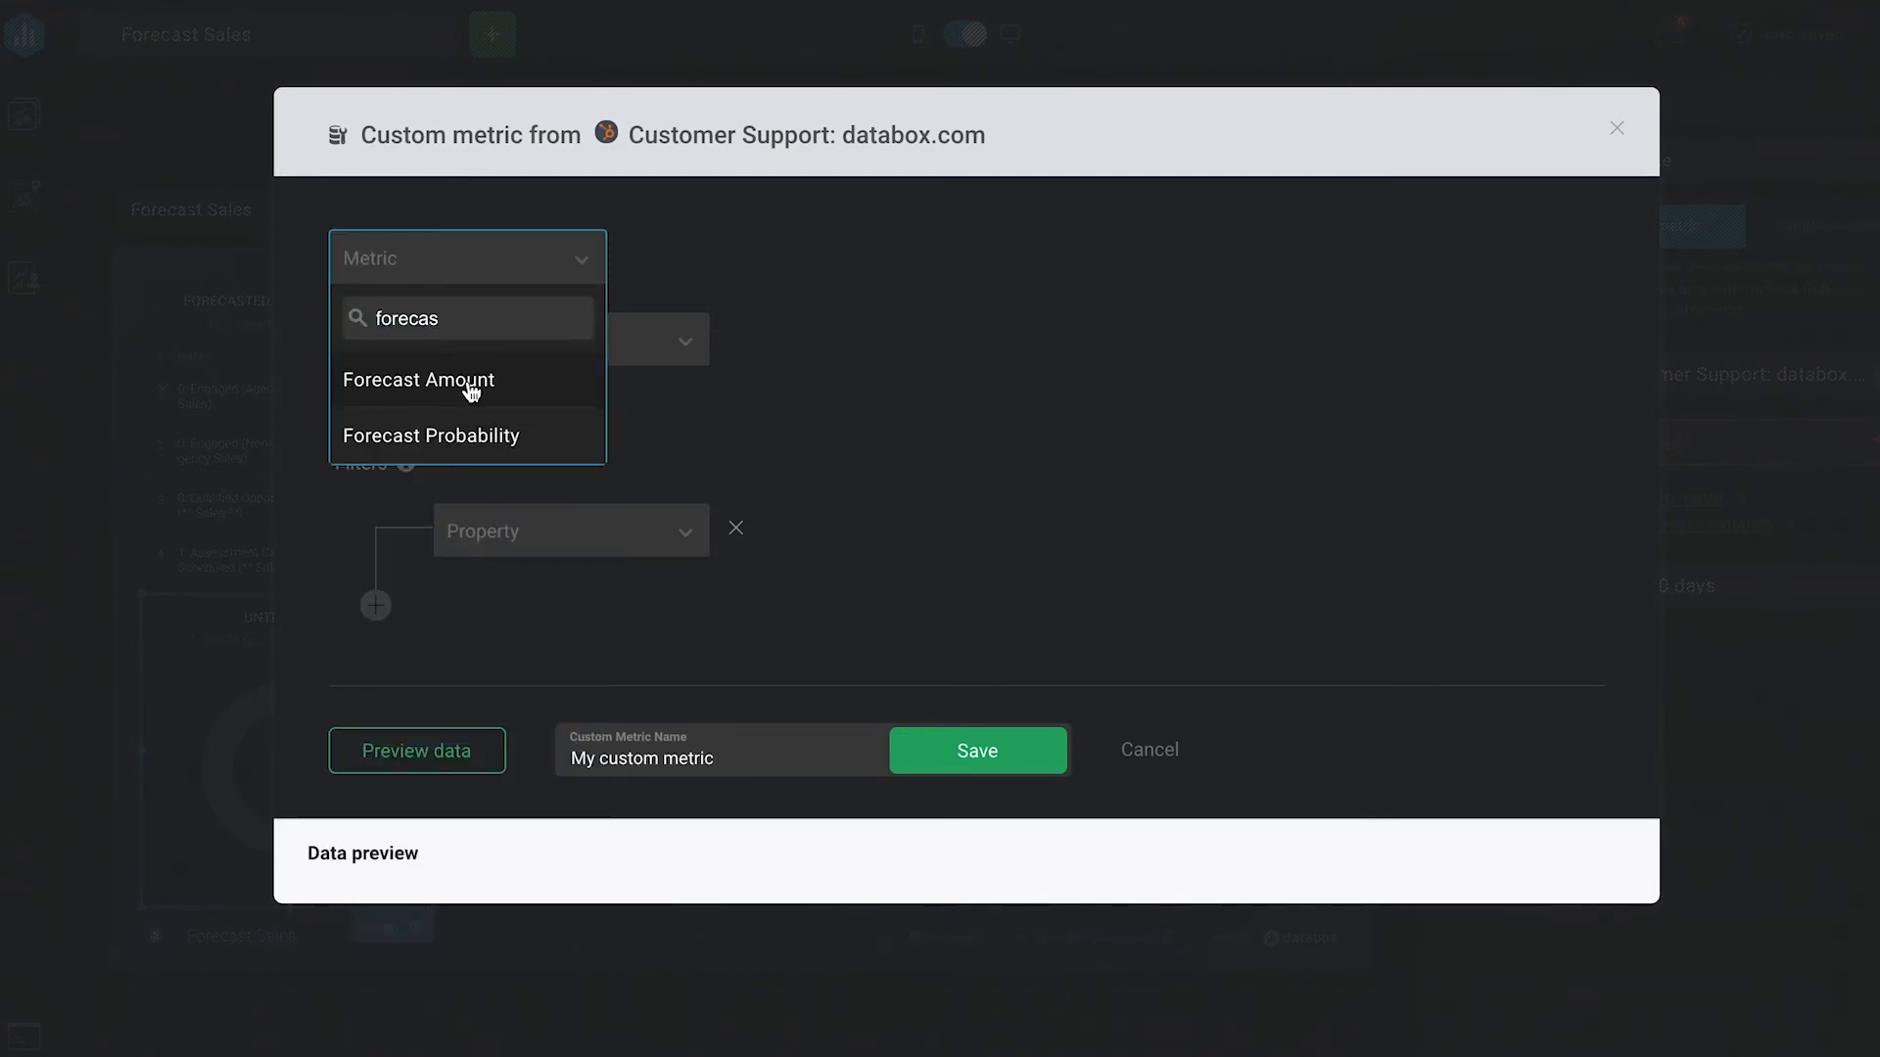
pyautogui.click(418, 380)
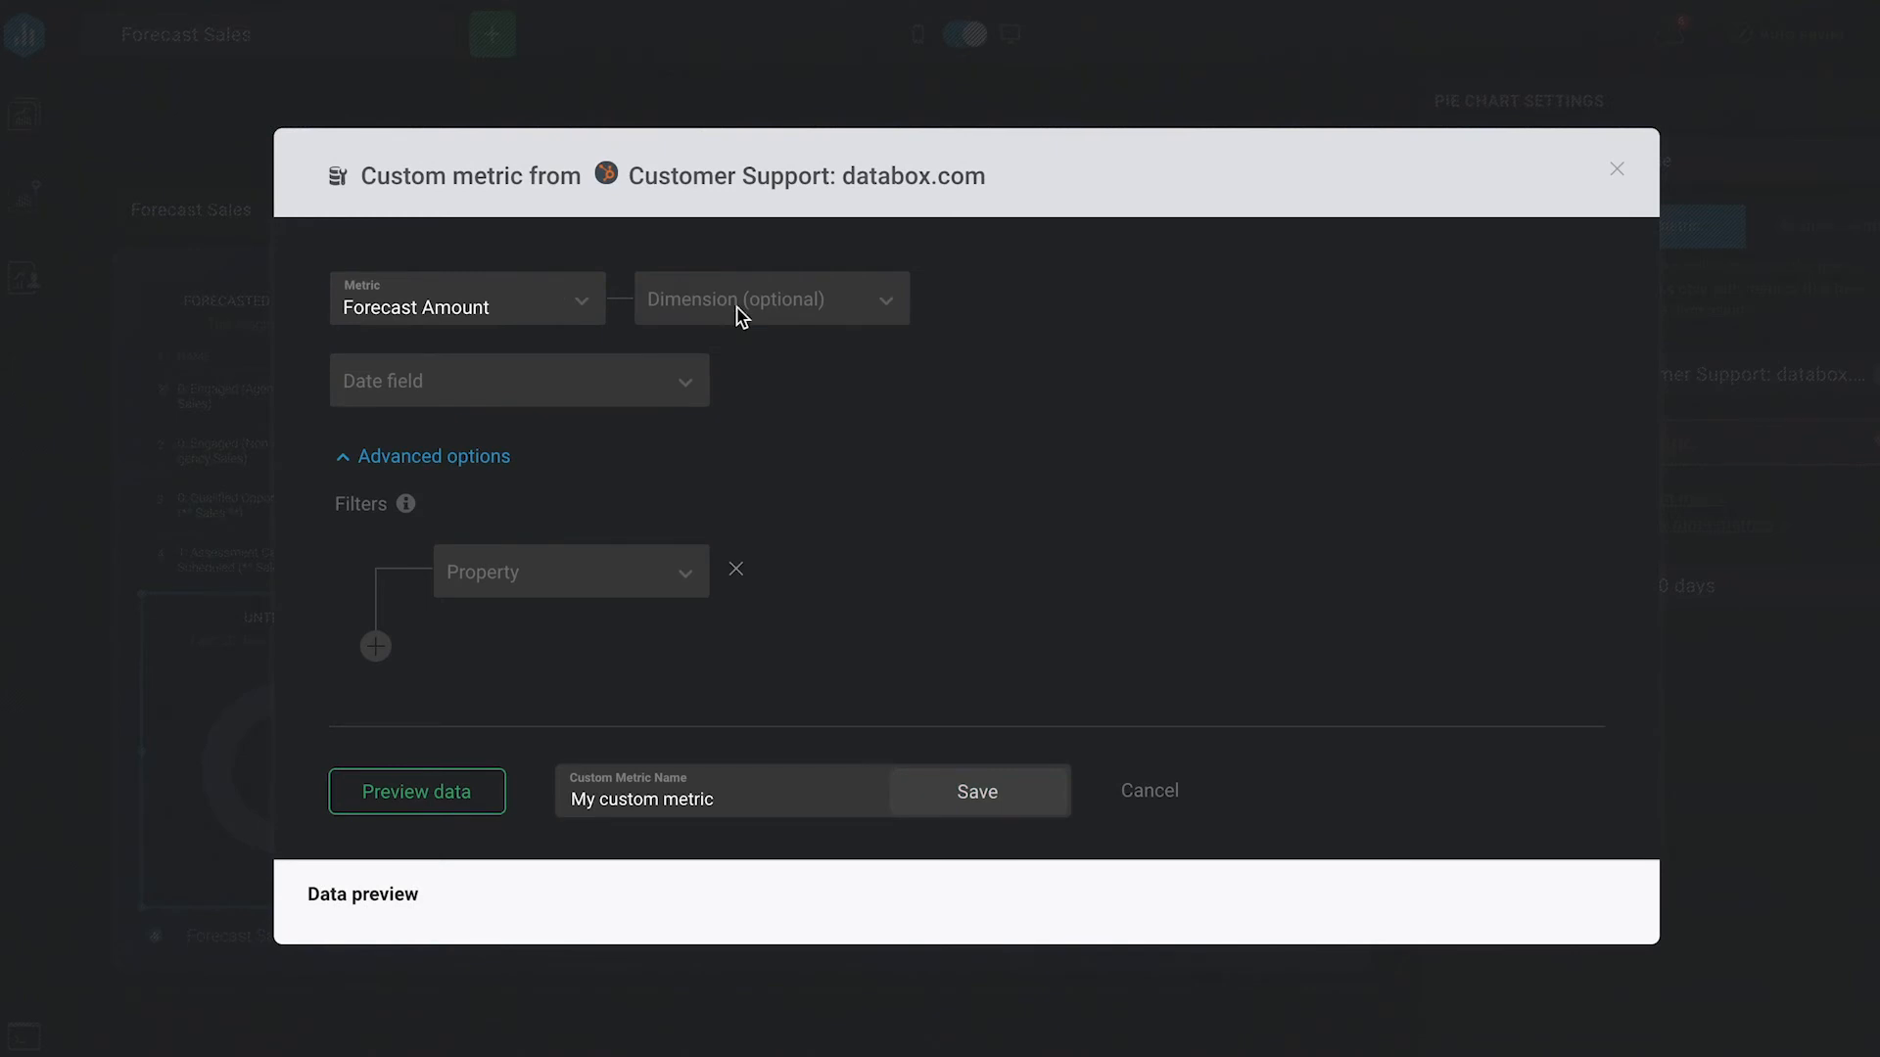
pyautogui.write('deal stage')
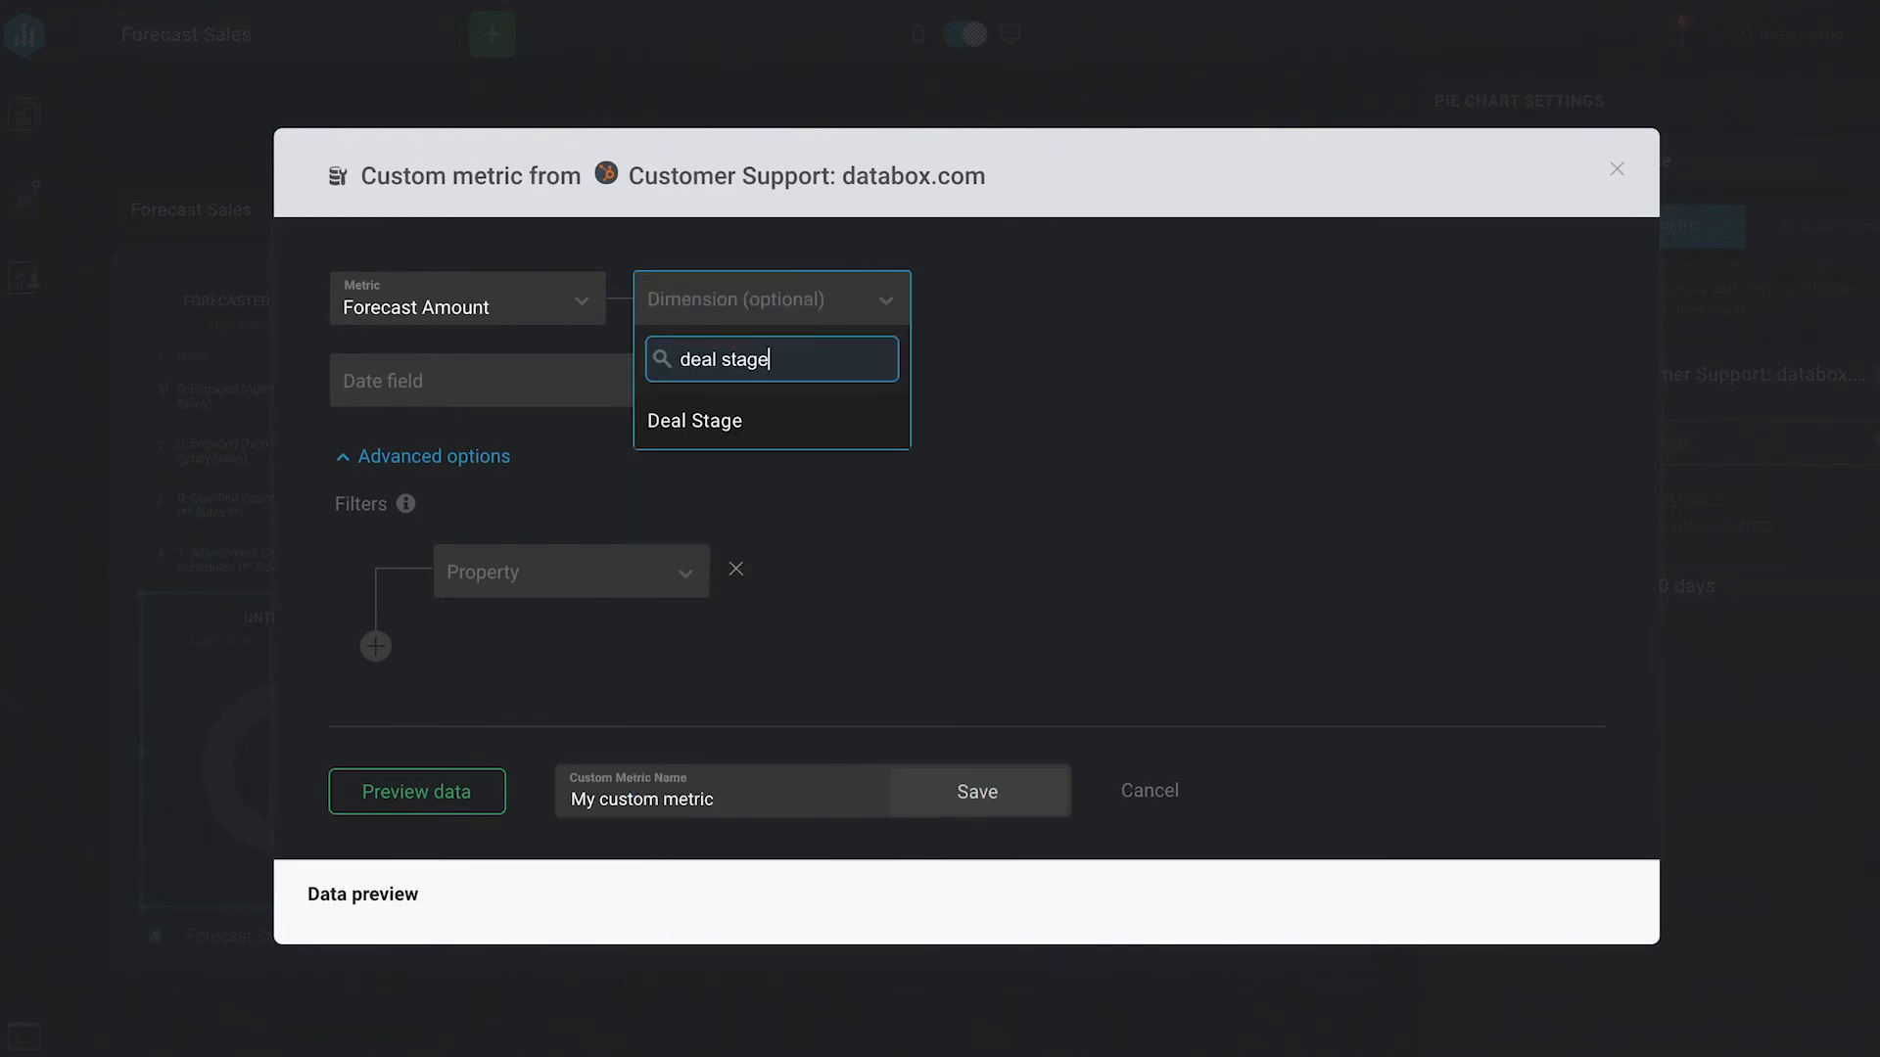
pyautogui.click(694, 421)
pyautogui.write('c')
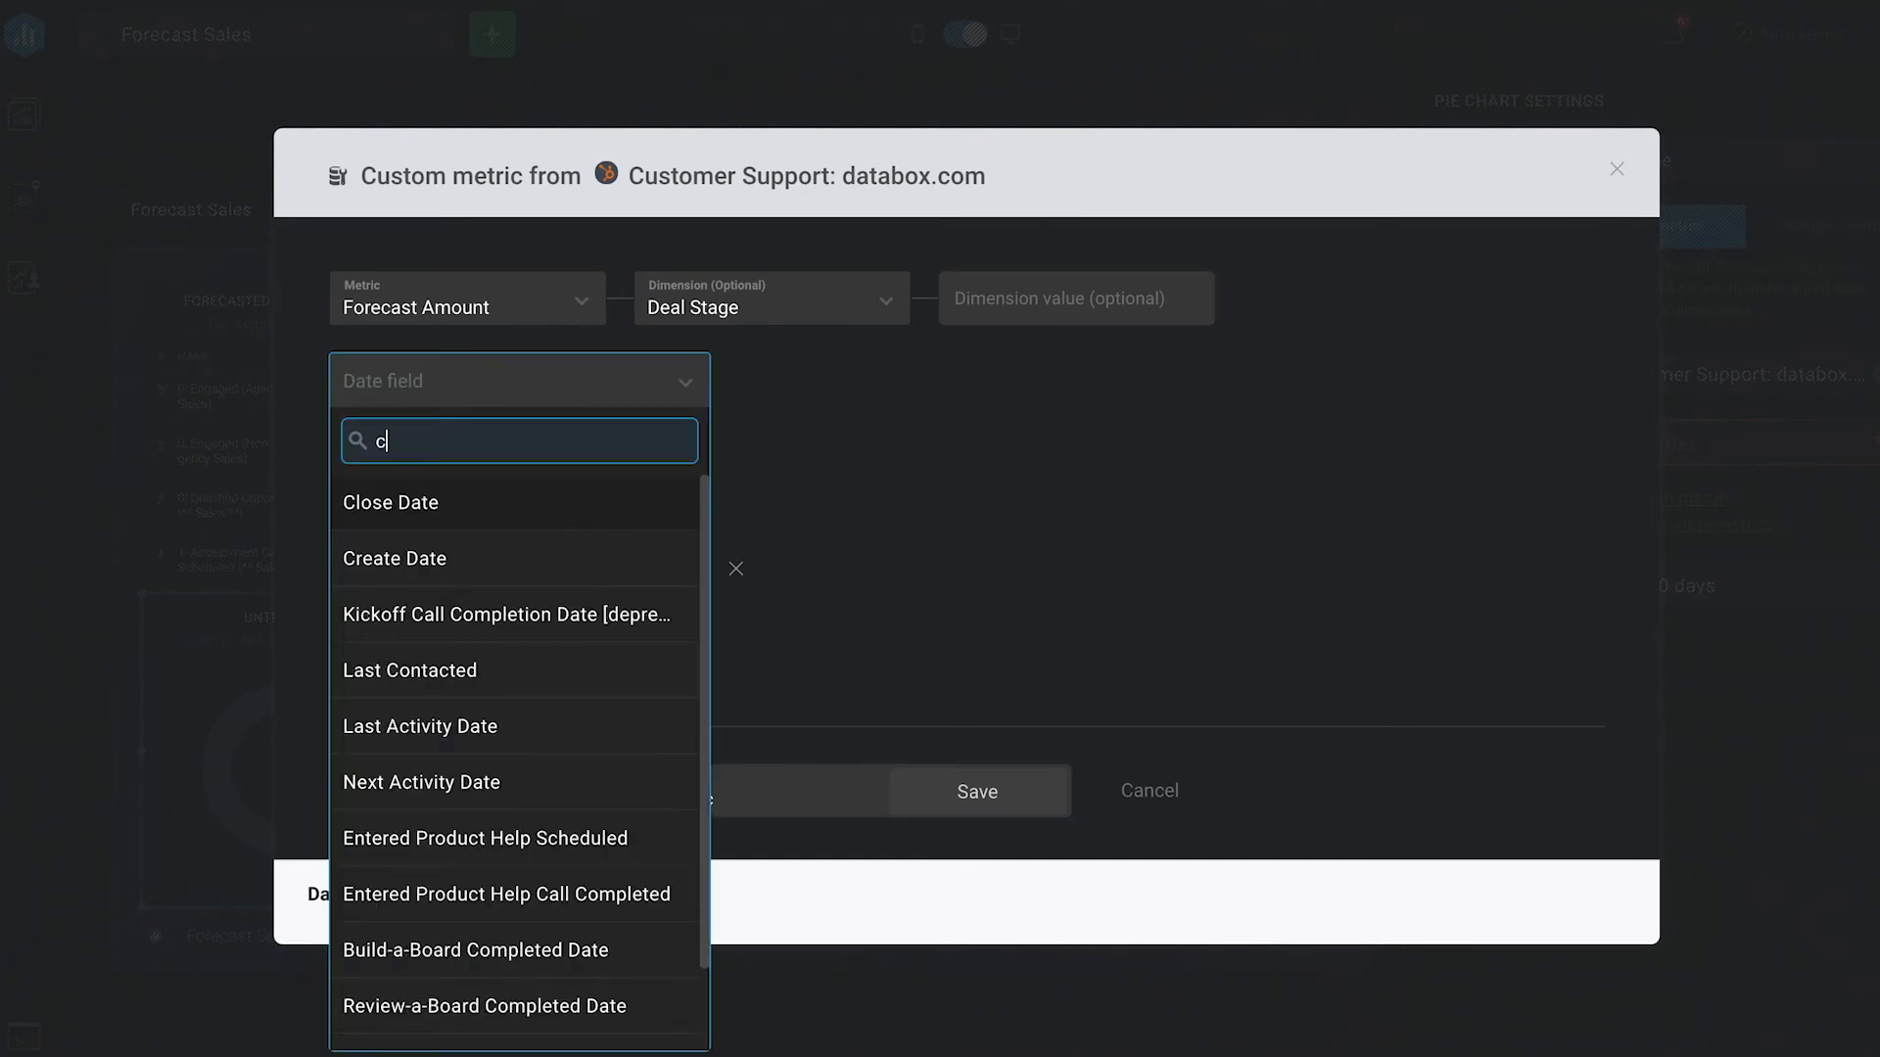
pyautogui.click(390, 501)
pyautogui.write('con')
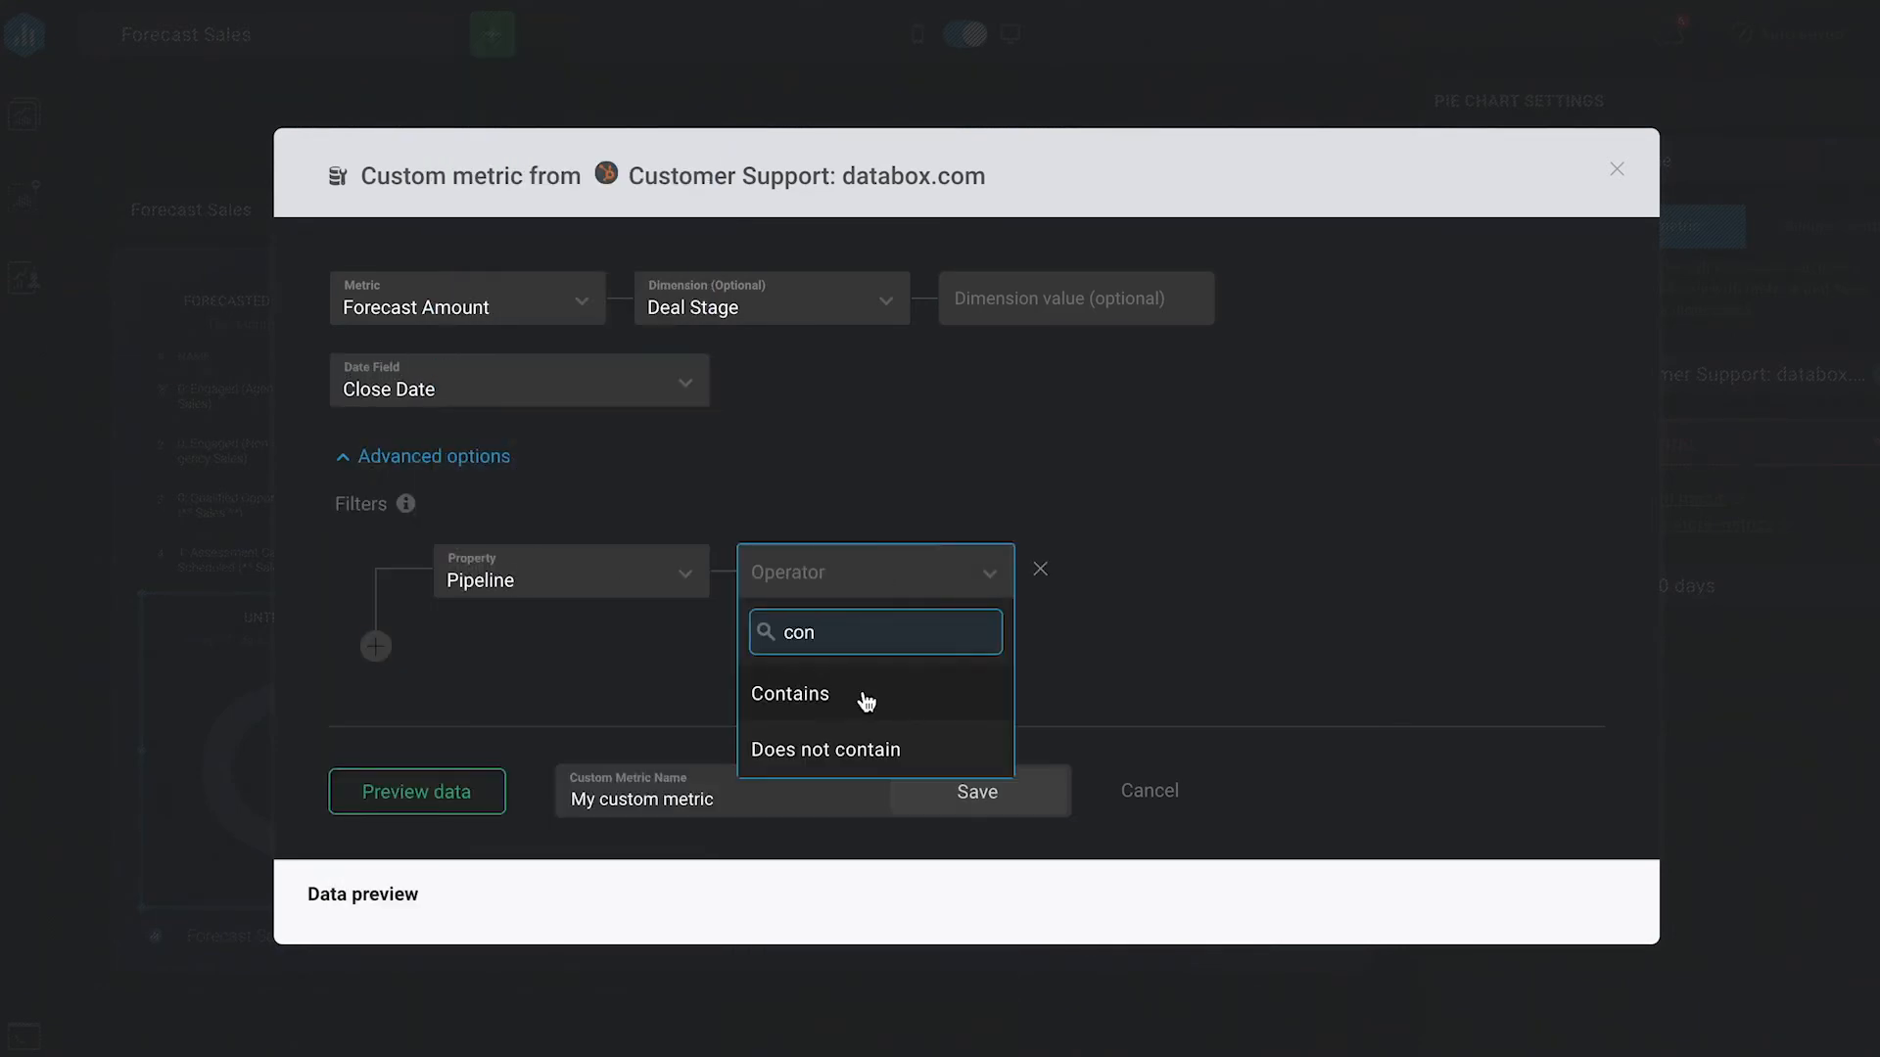
pyautogui.click(790, 693)
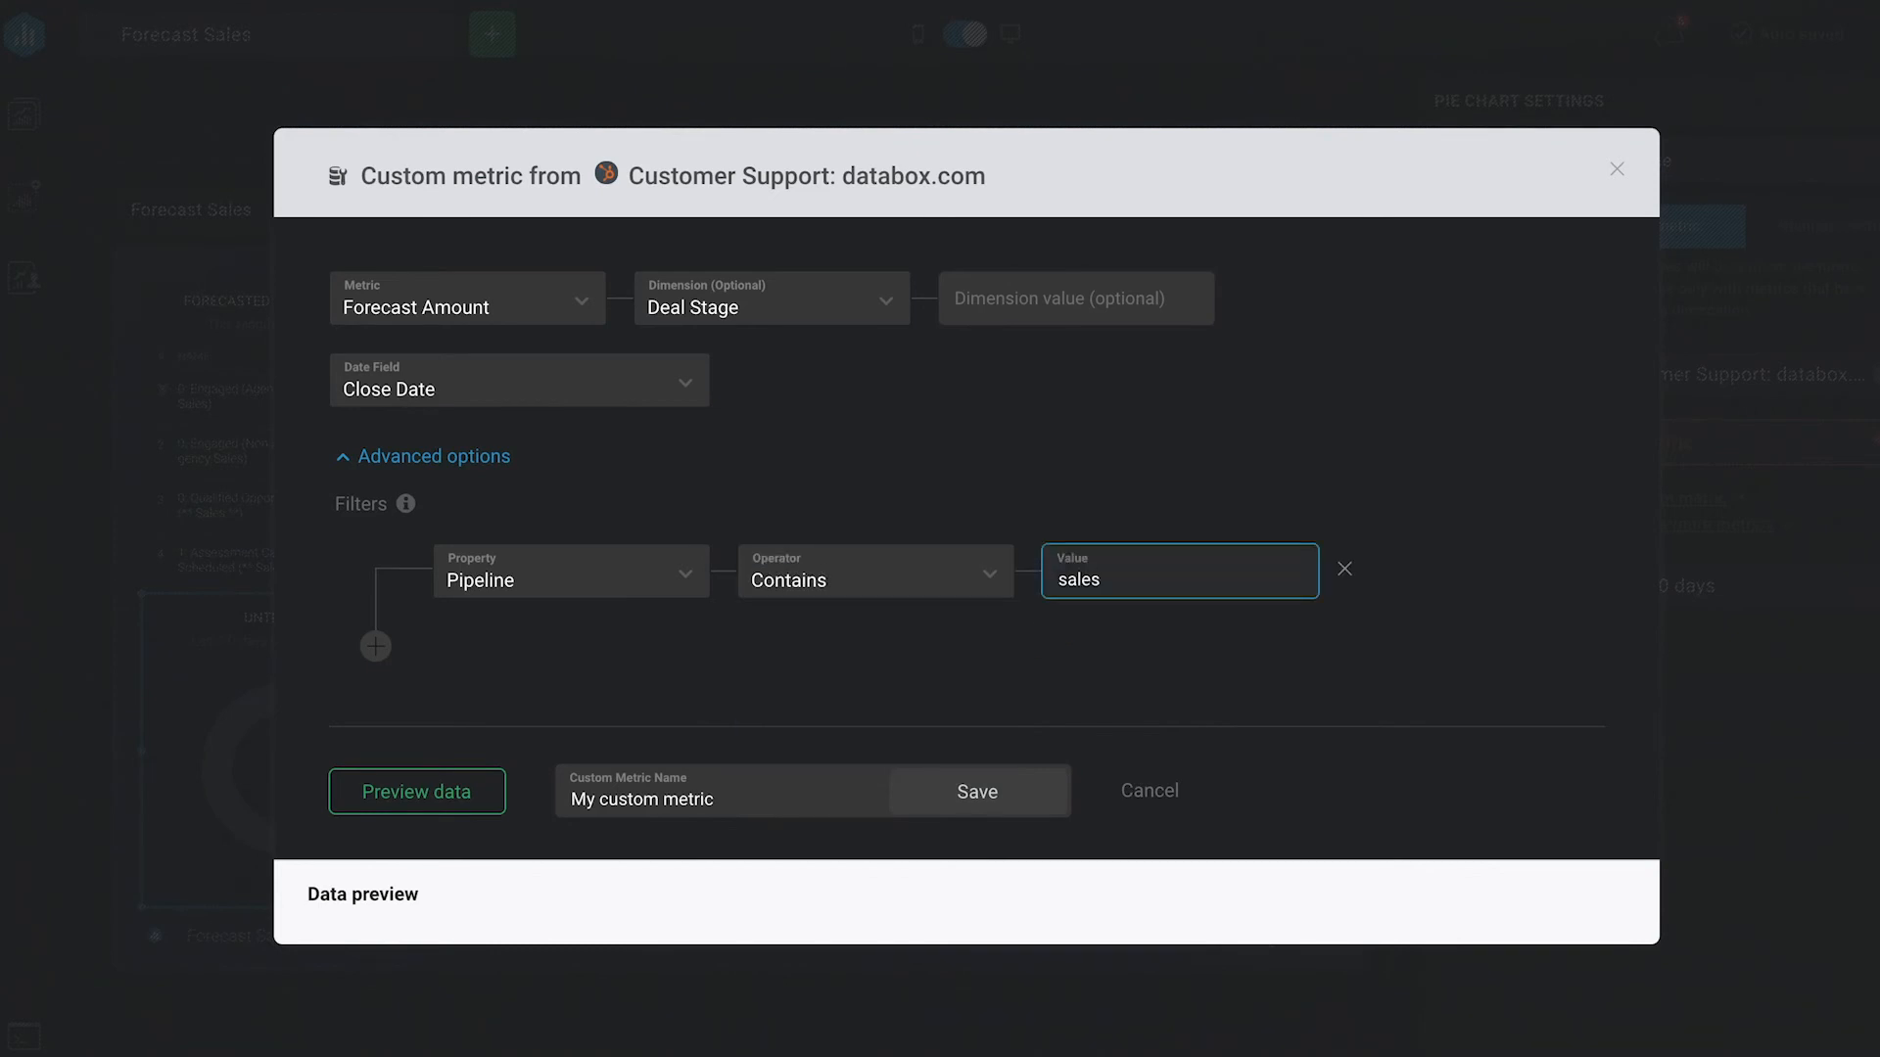
pyautogui.click(416, 791)
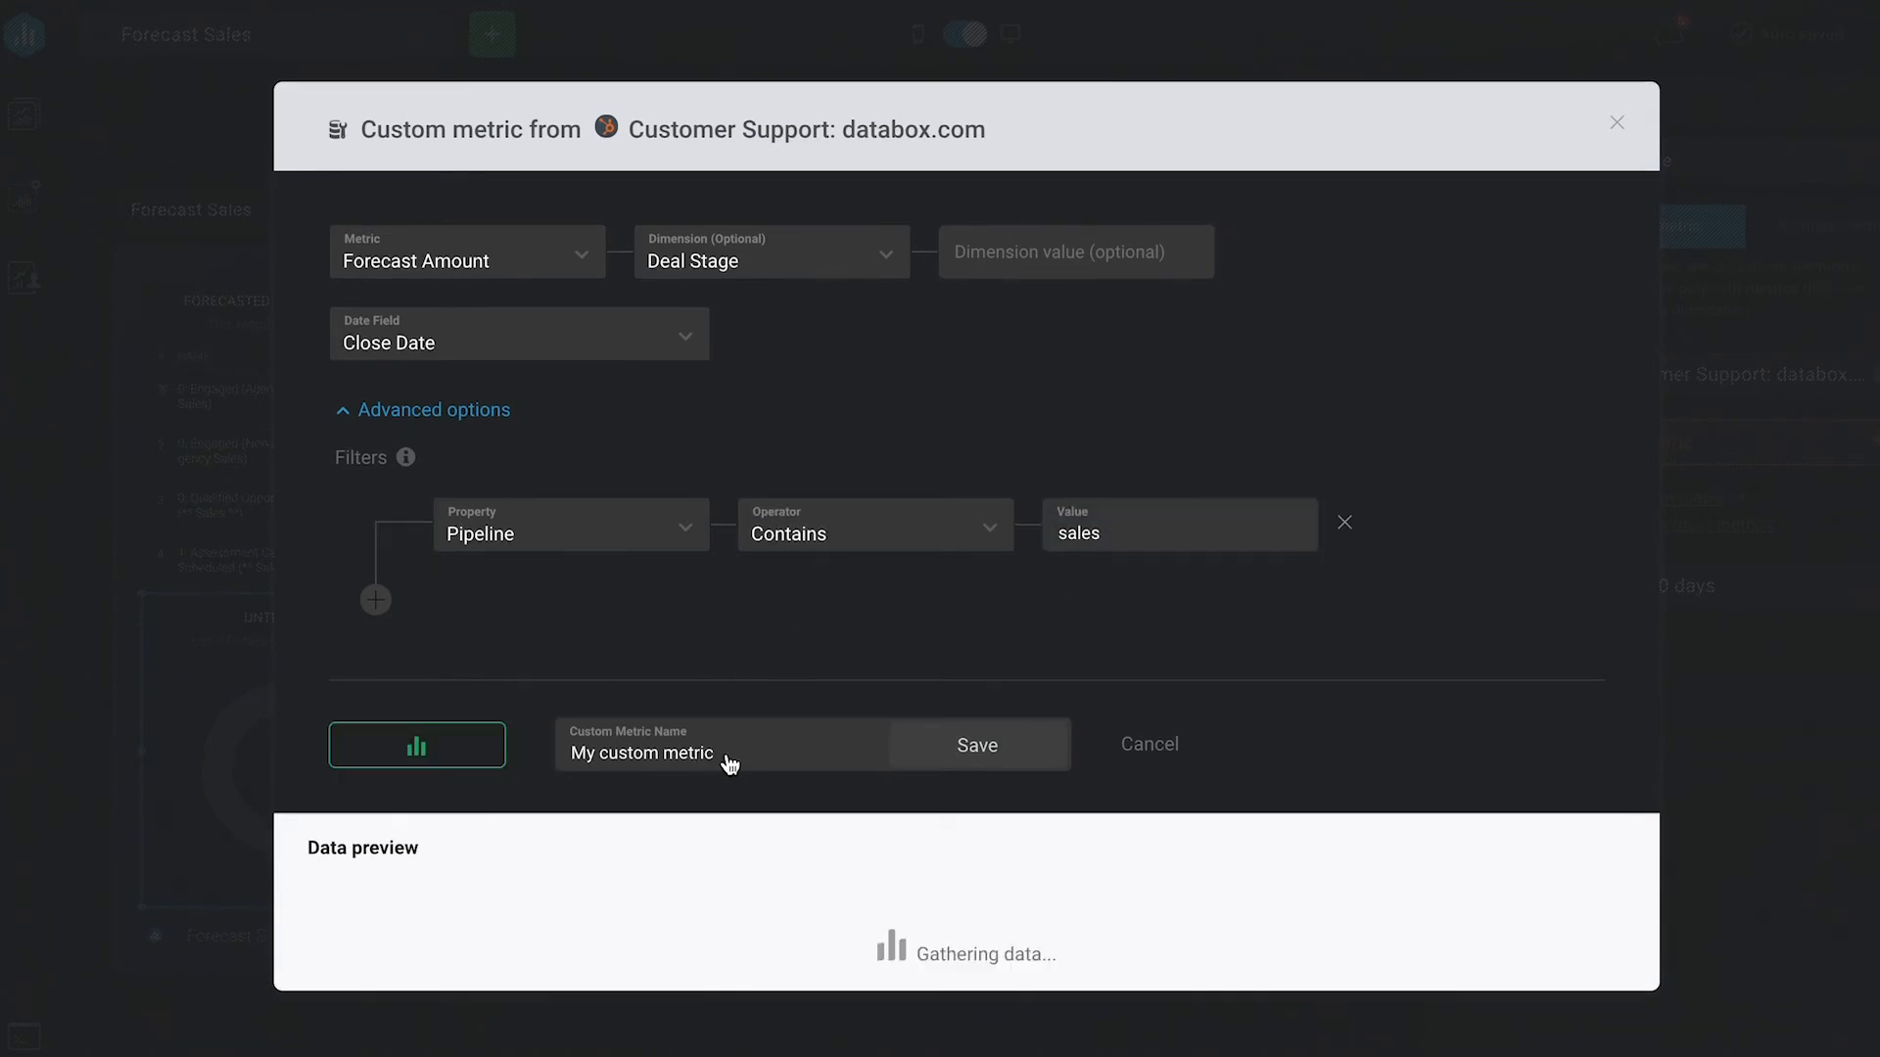
# Step: Name the custom metric 'Forecast Amount by Stage' and save it
pyautogui.click(417, 743)
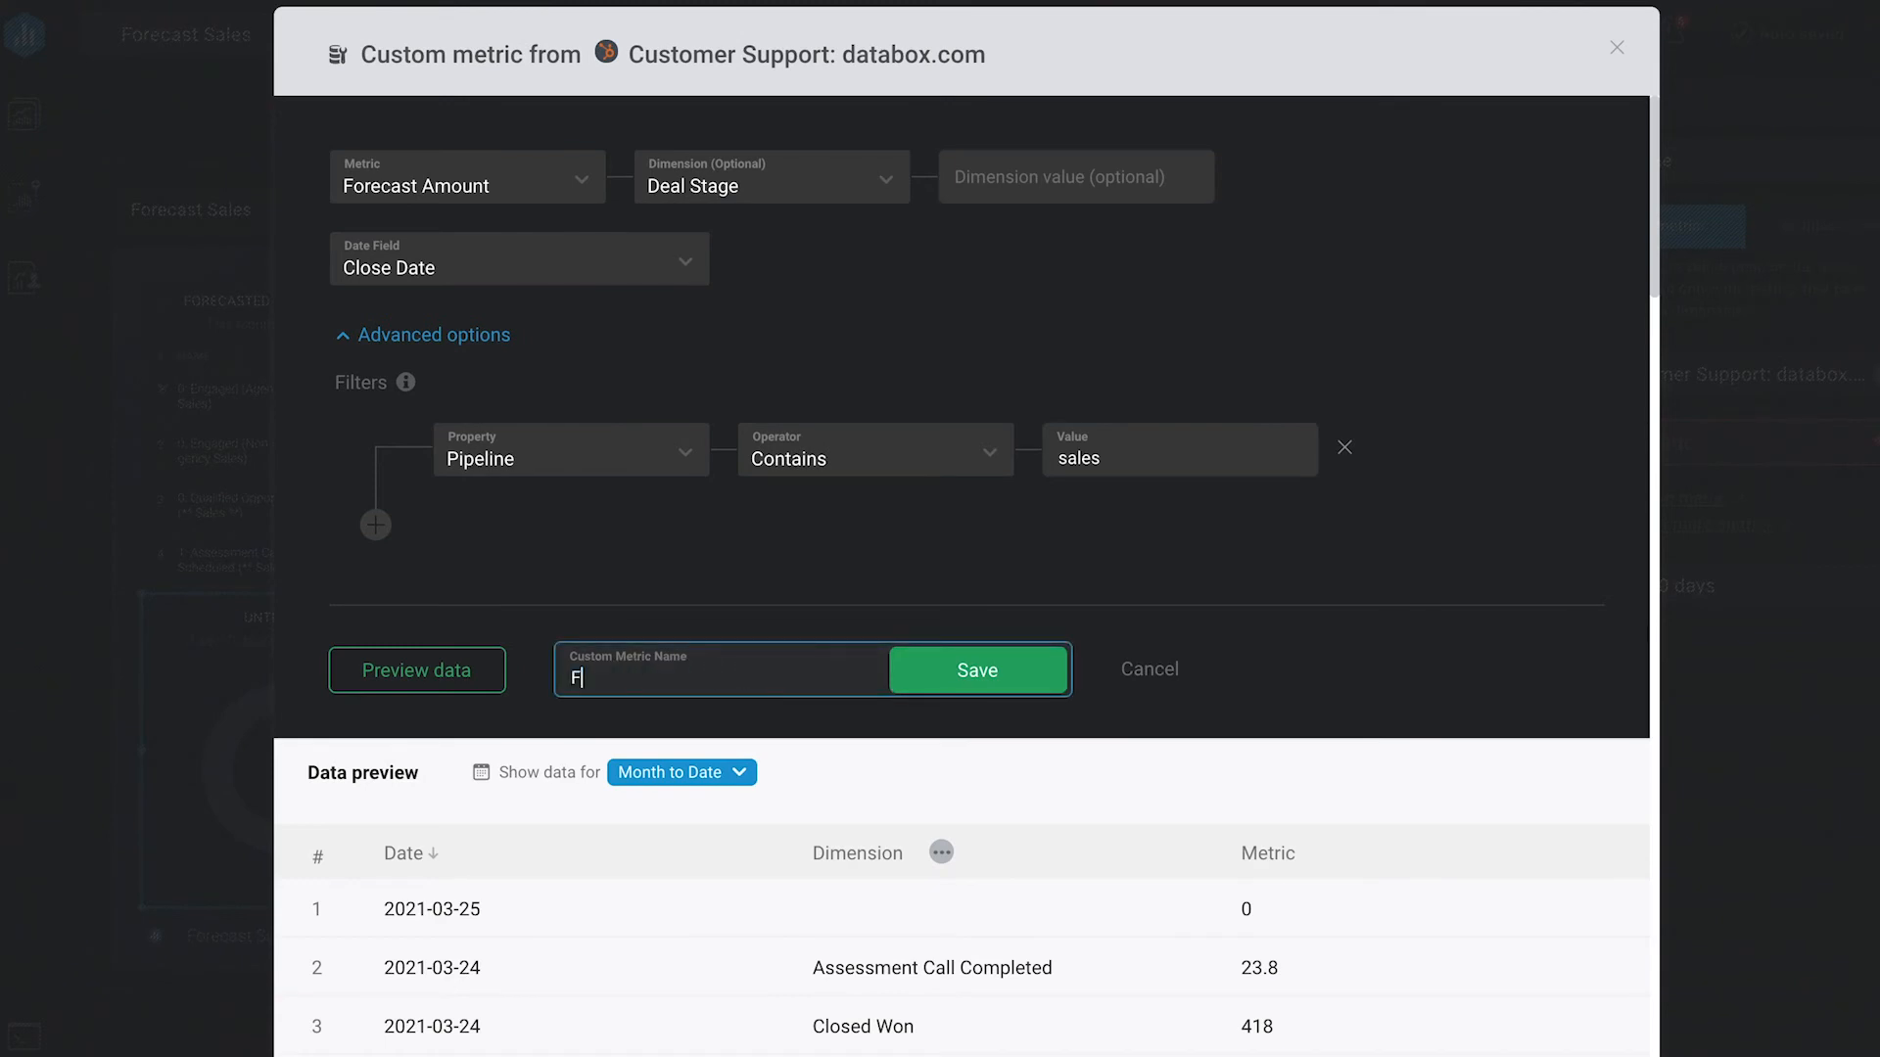
pyautogui.write('Forecast Amo')
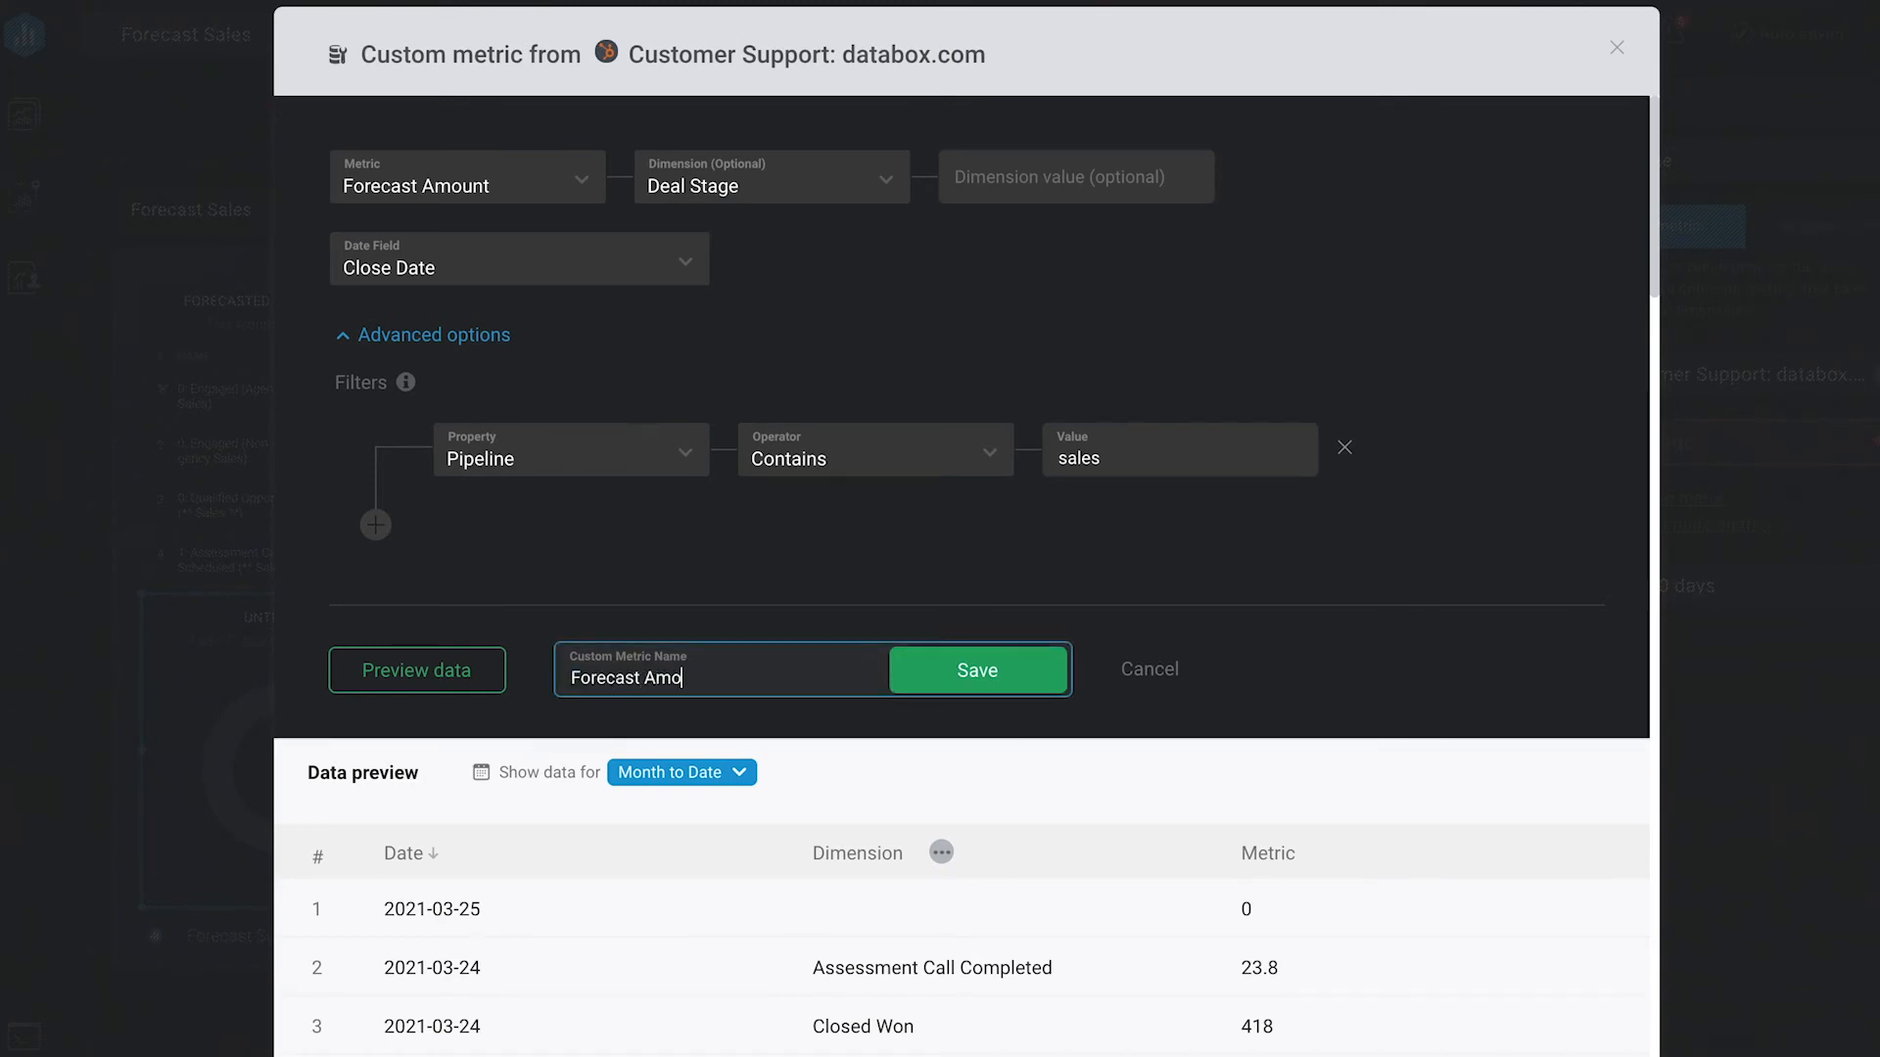
pyautogui.write('unt by Stage')
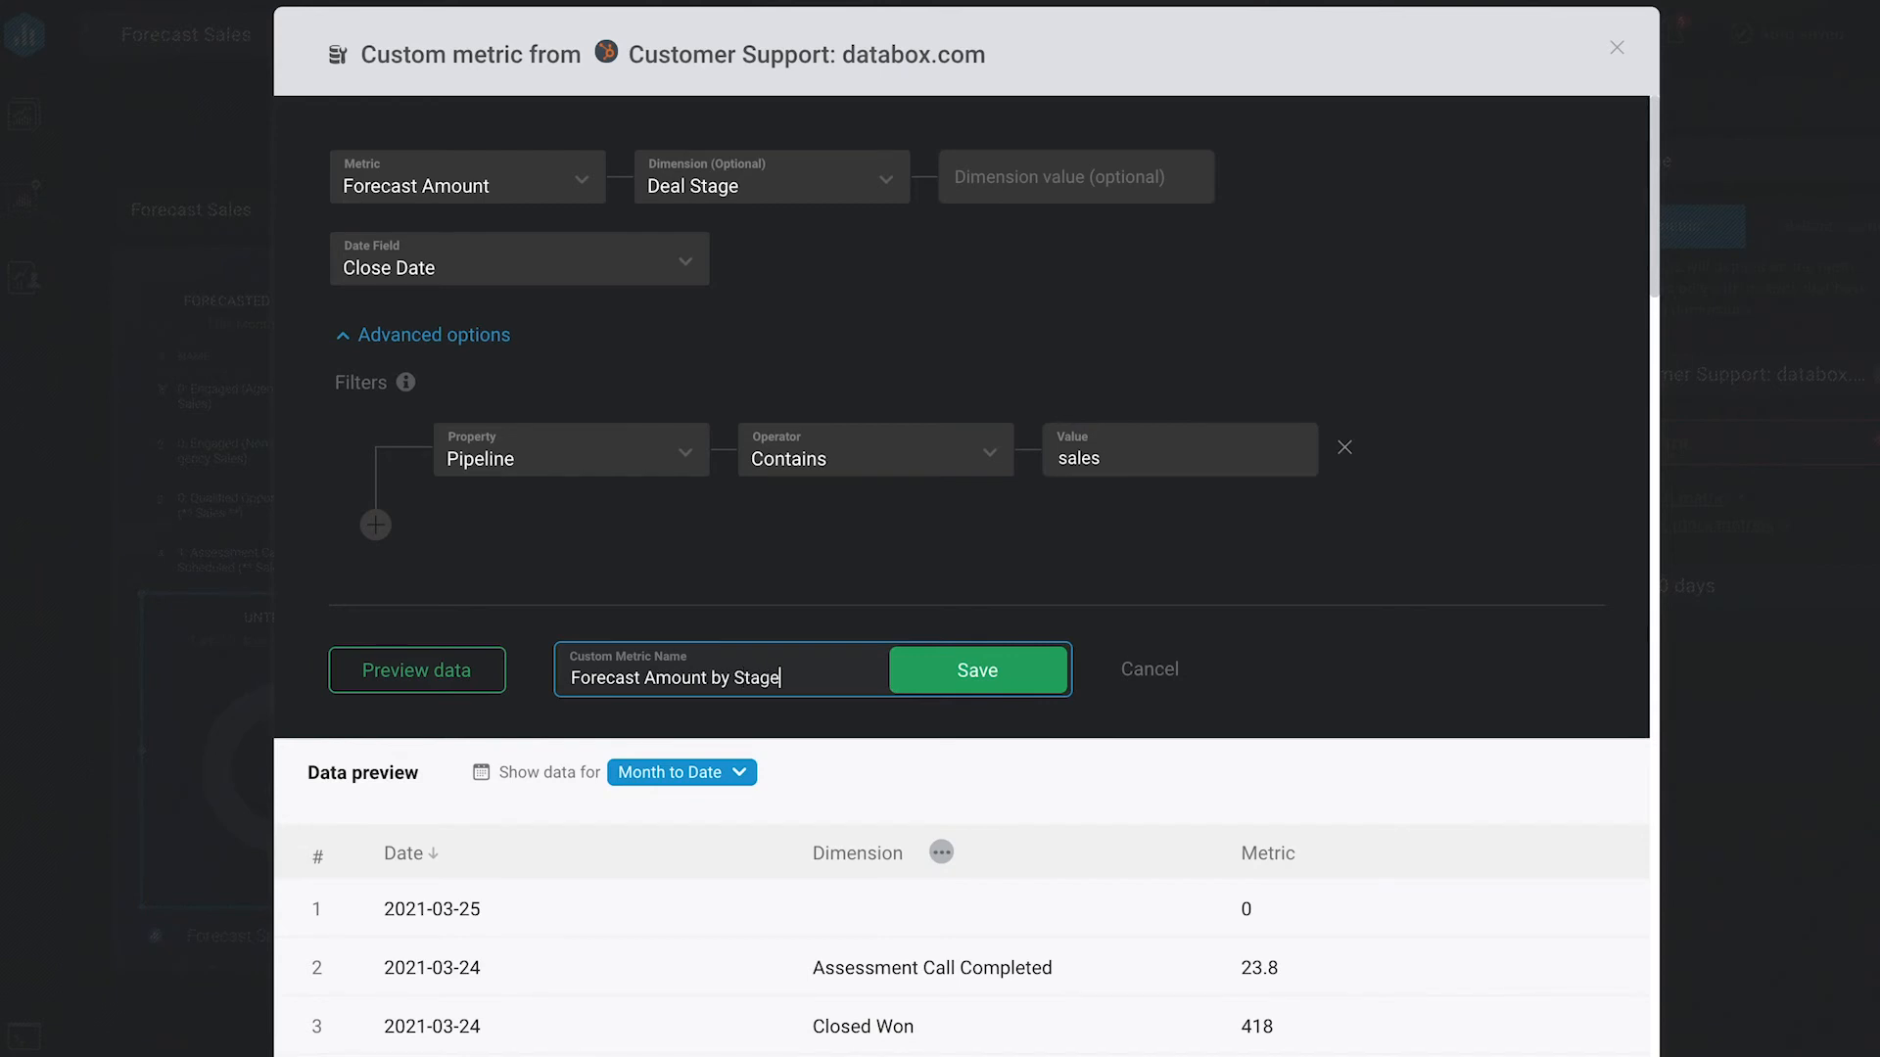
pyautogui.click(978, 669)
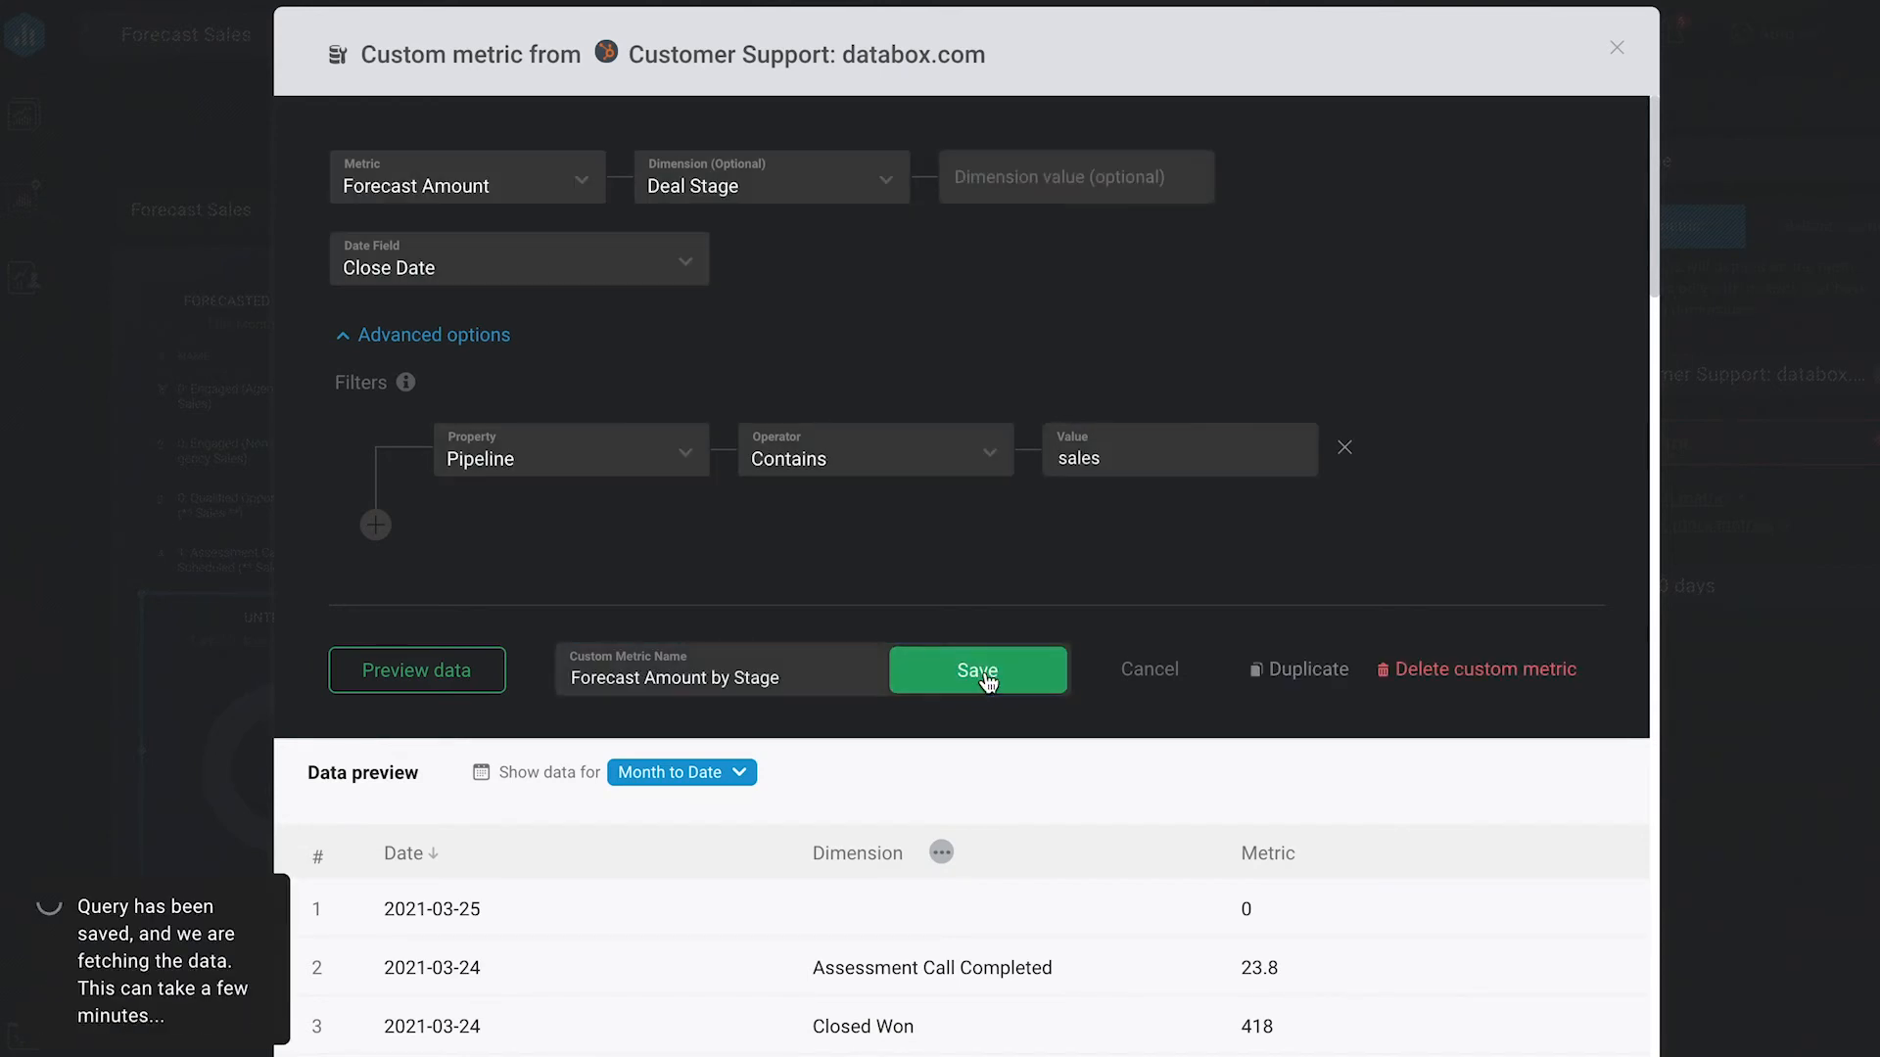
pyautogui.click(977, 669)
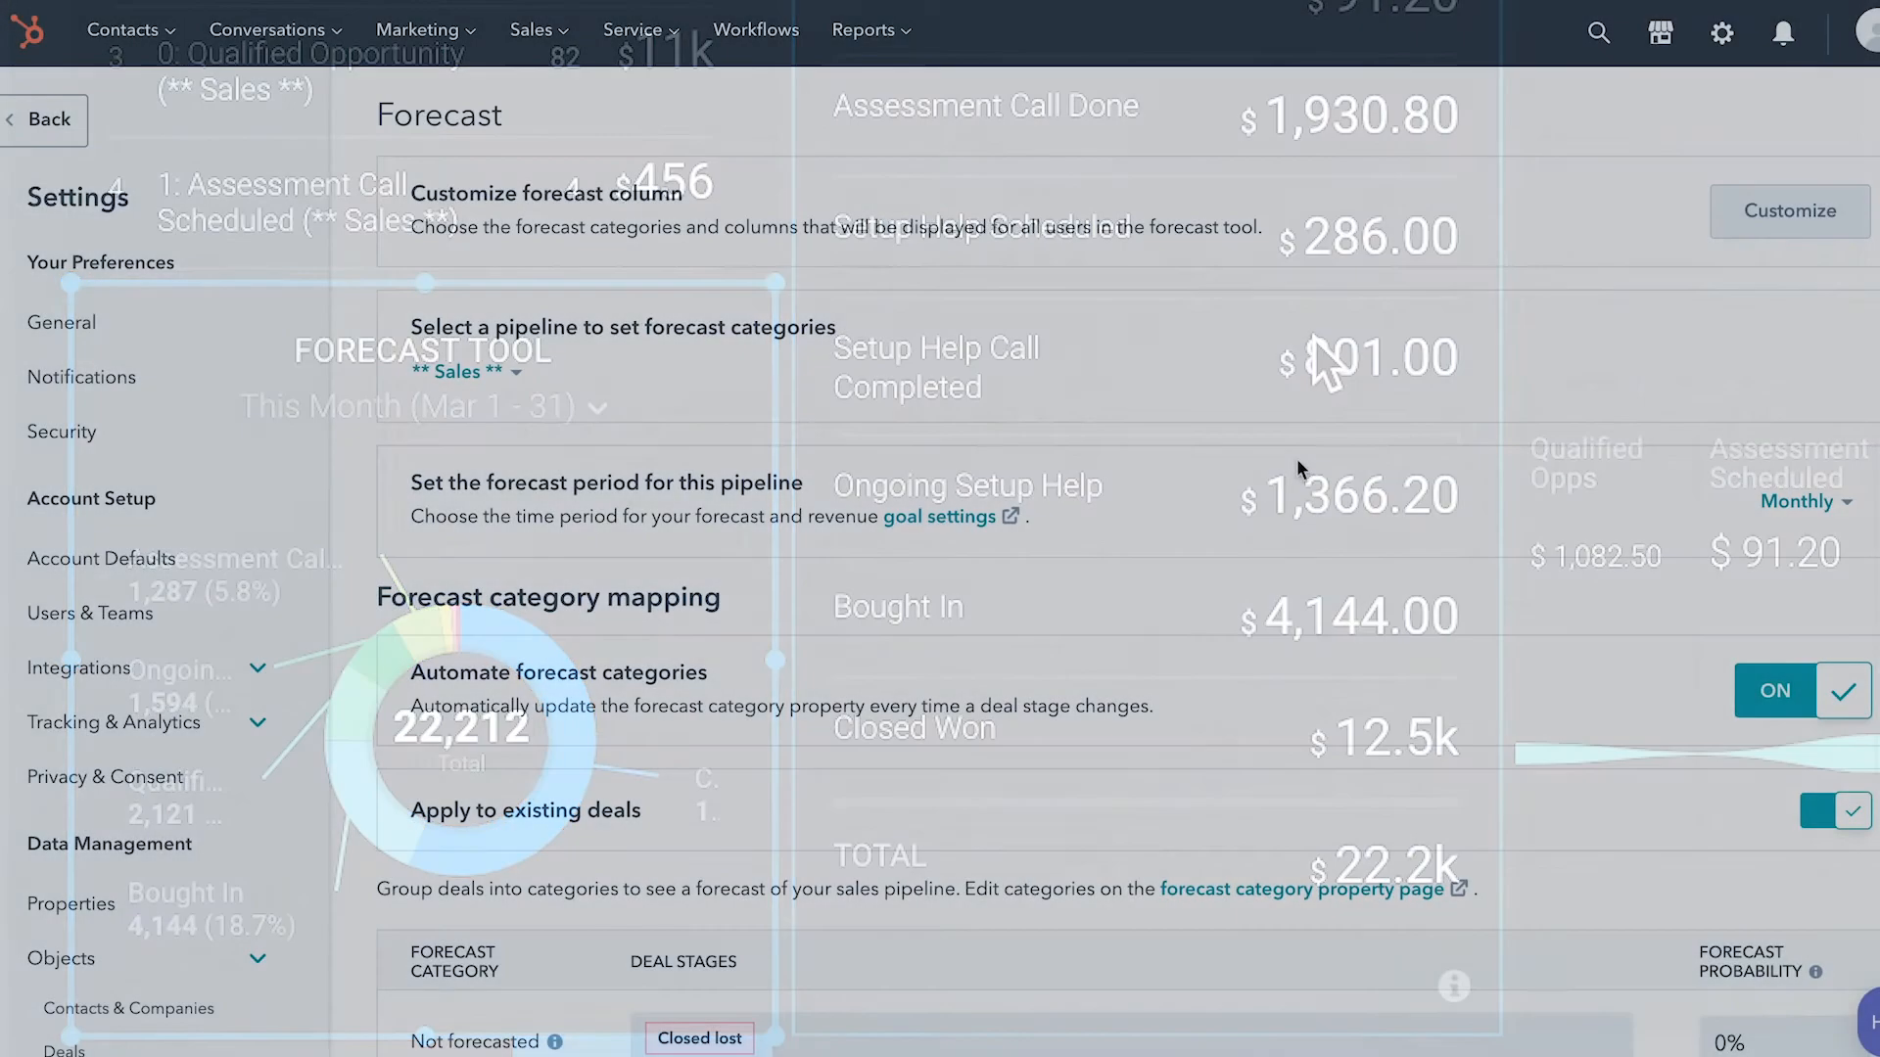
# Step: Scroll down to HubSpot's table mapping deal stages to forecast categories
pyautogui.scroll(-3)
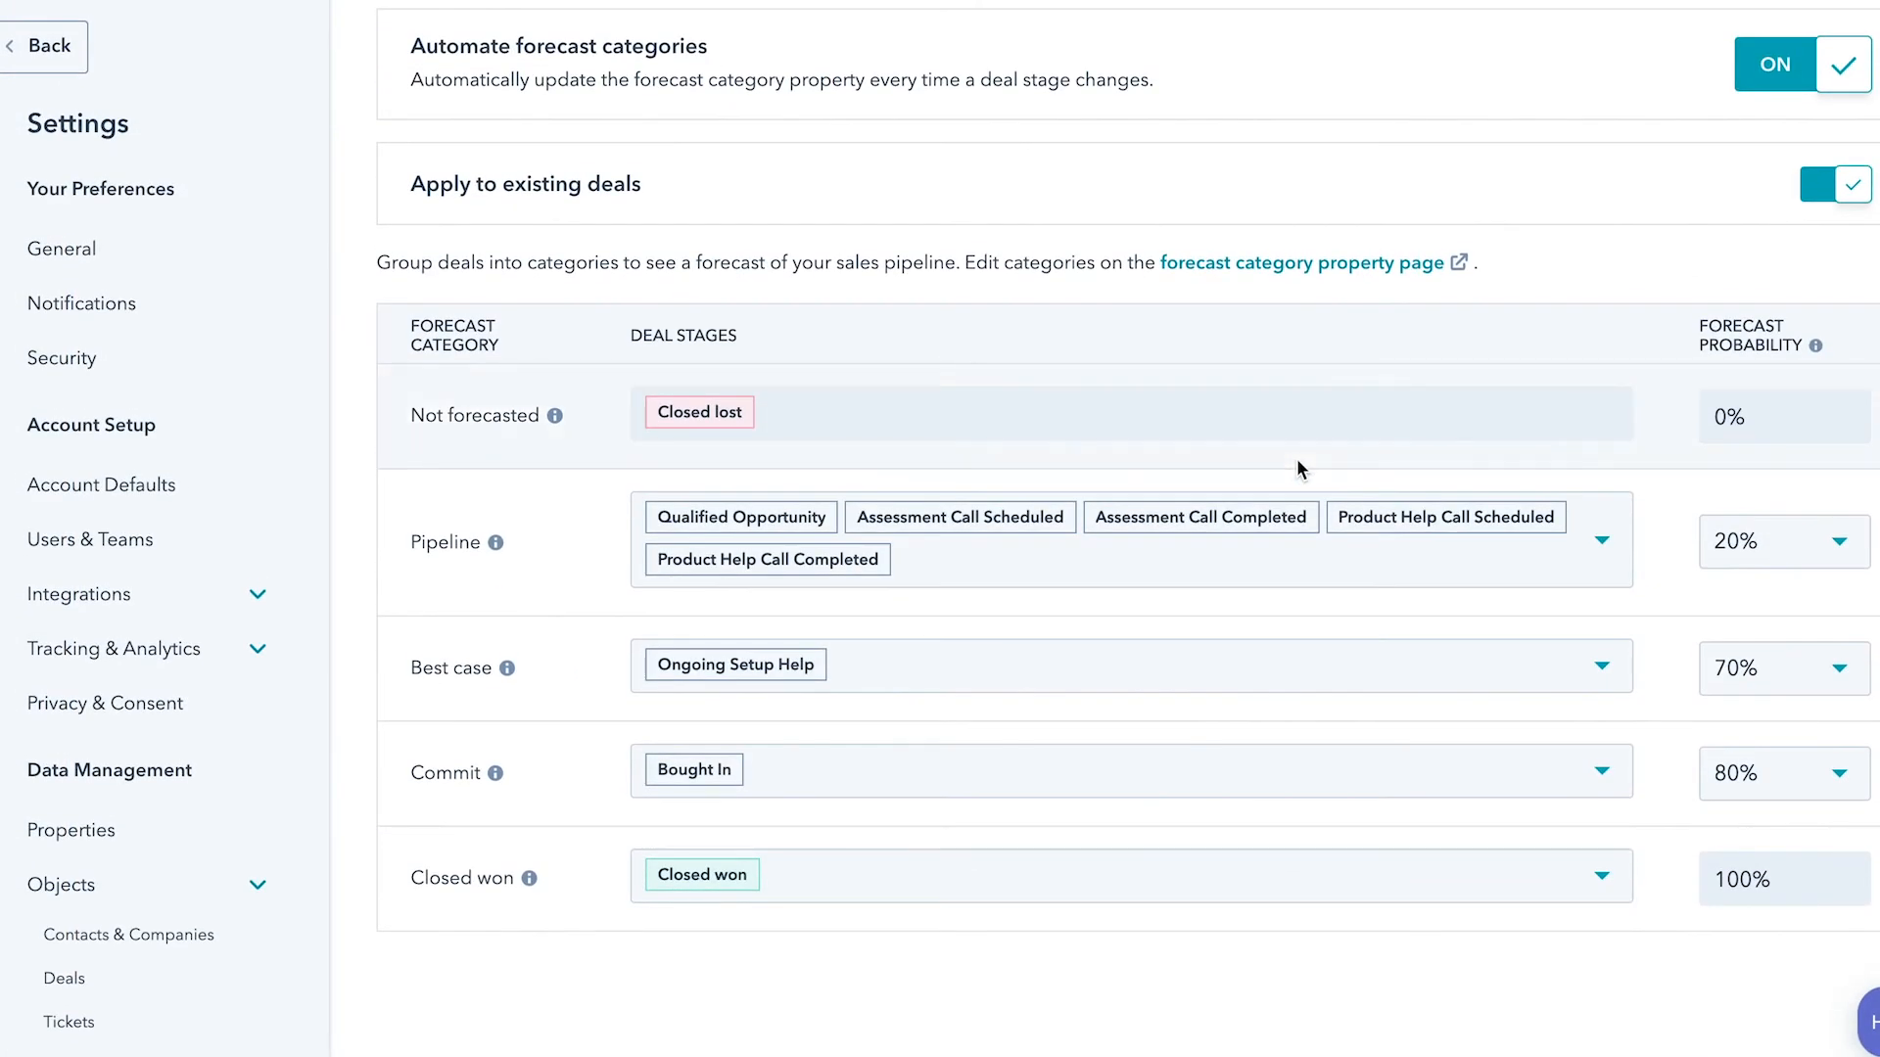
pyautogui.moveTo(1668, 706)
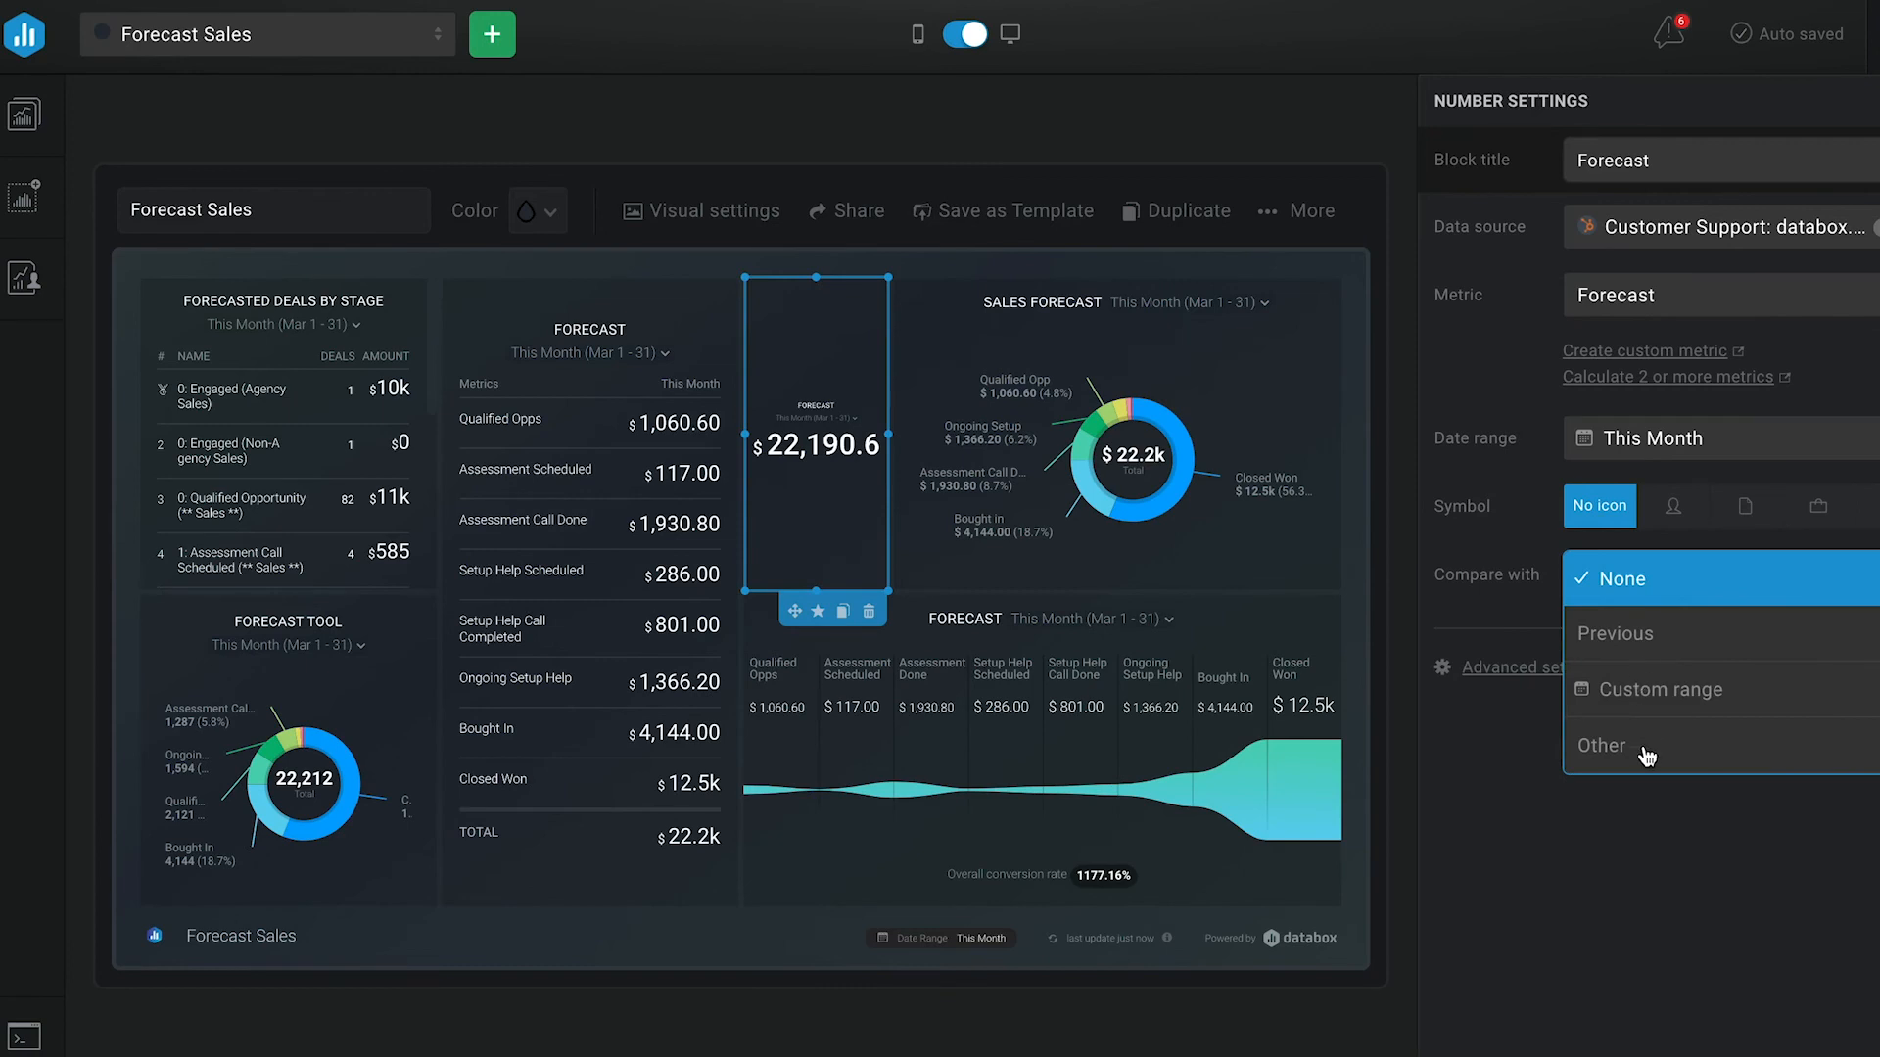
# Step: Compare the Forecast number block with a saved $25,000 monthly goal
pyautogui.click(1643, 744)
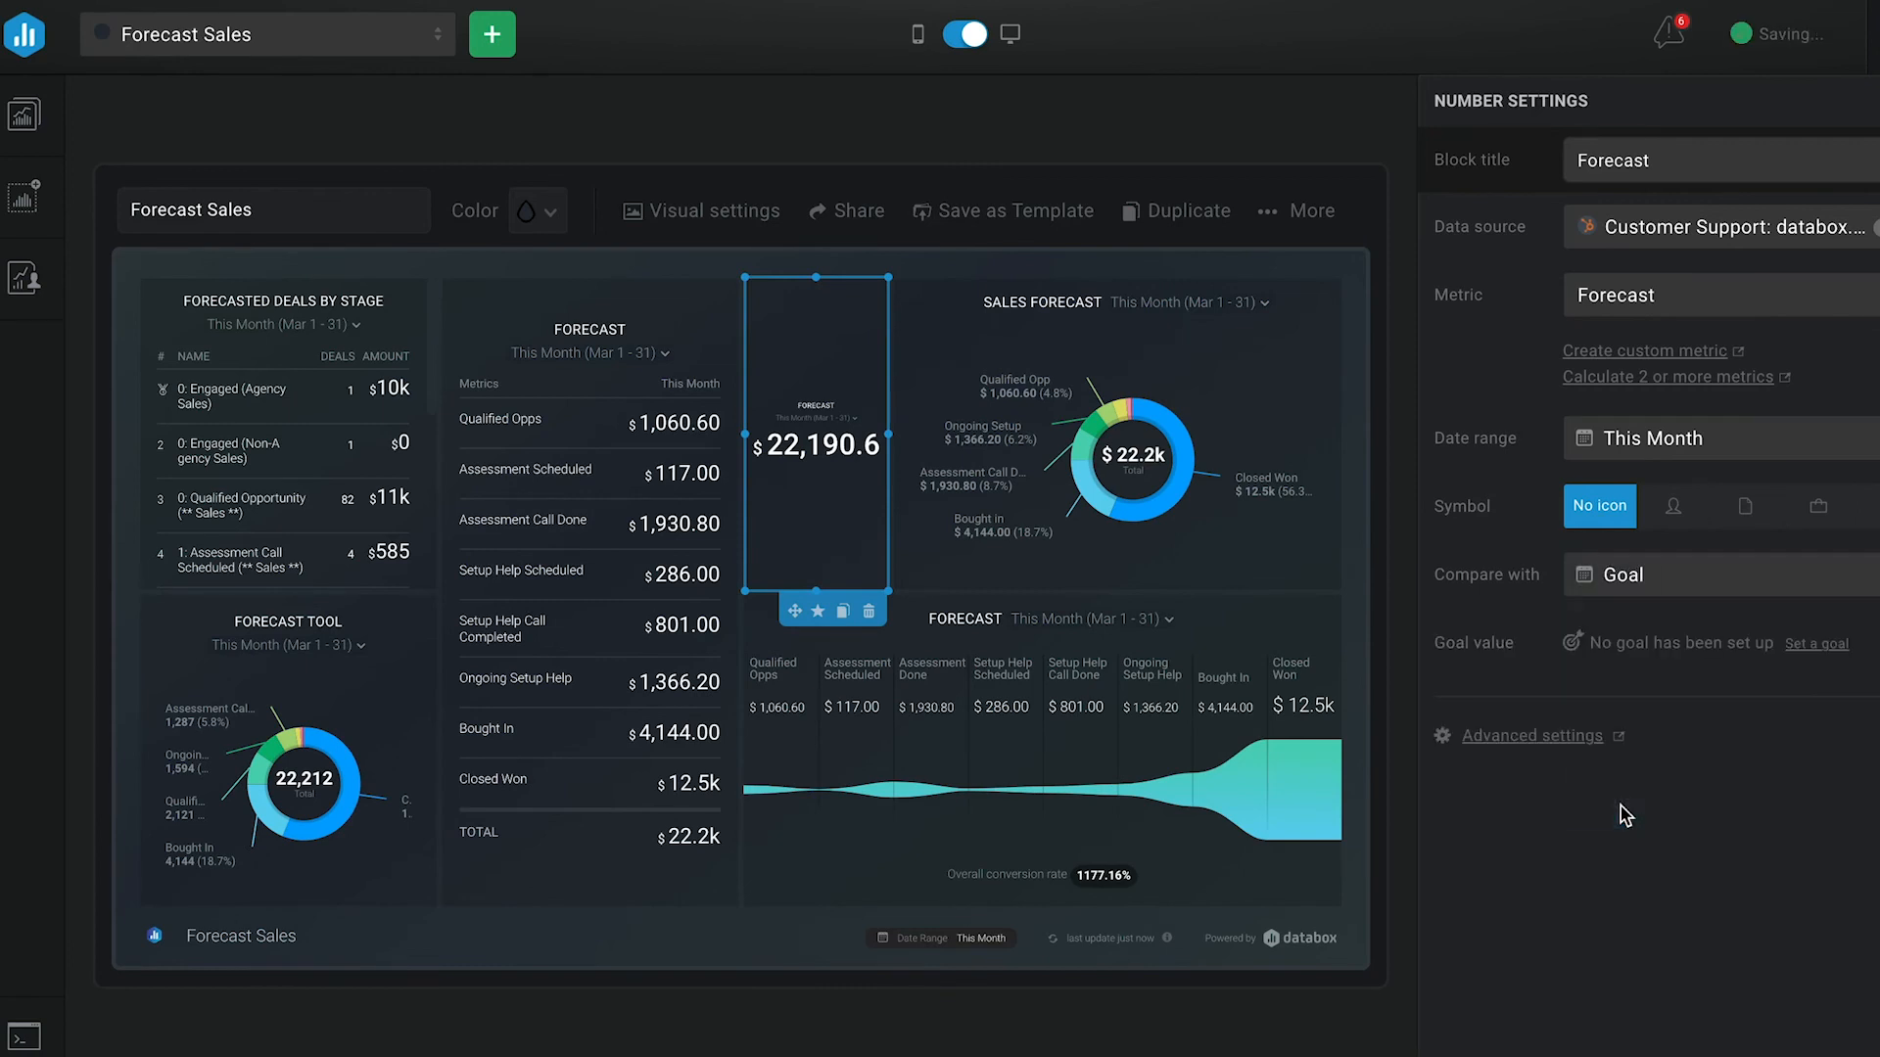
pyautogui.moveTo(1816, 651)
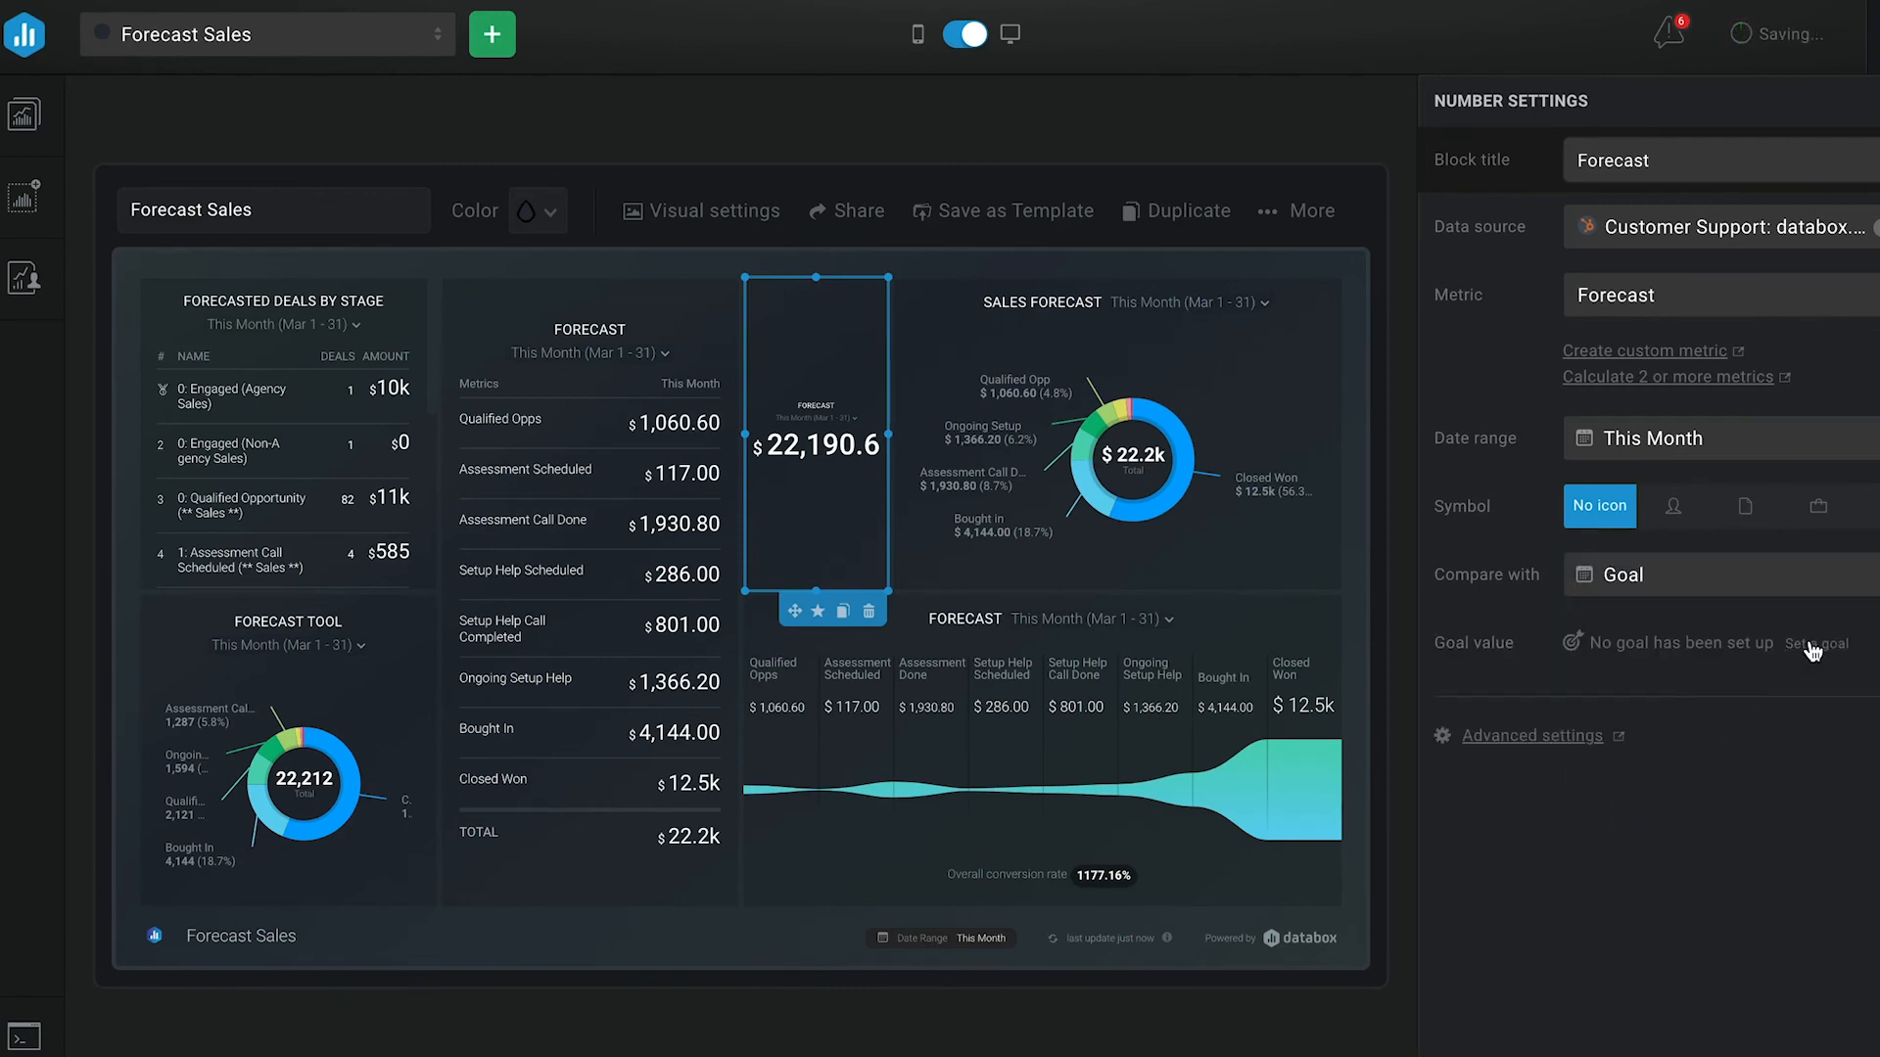
pyautogui.click(1821, 642)
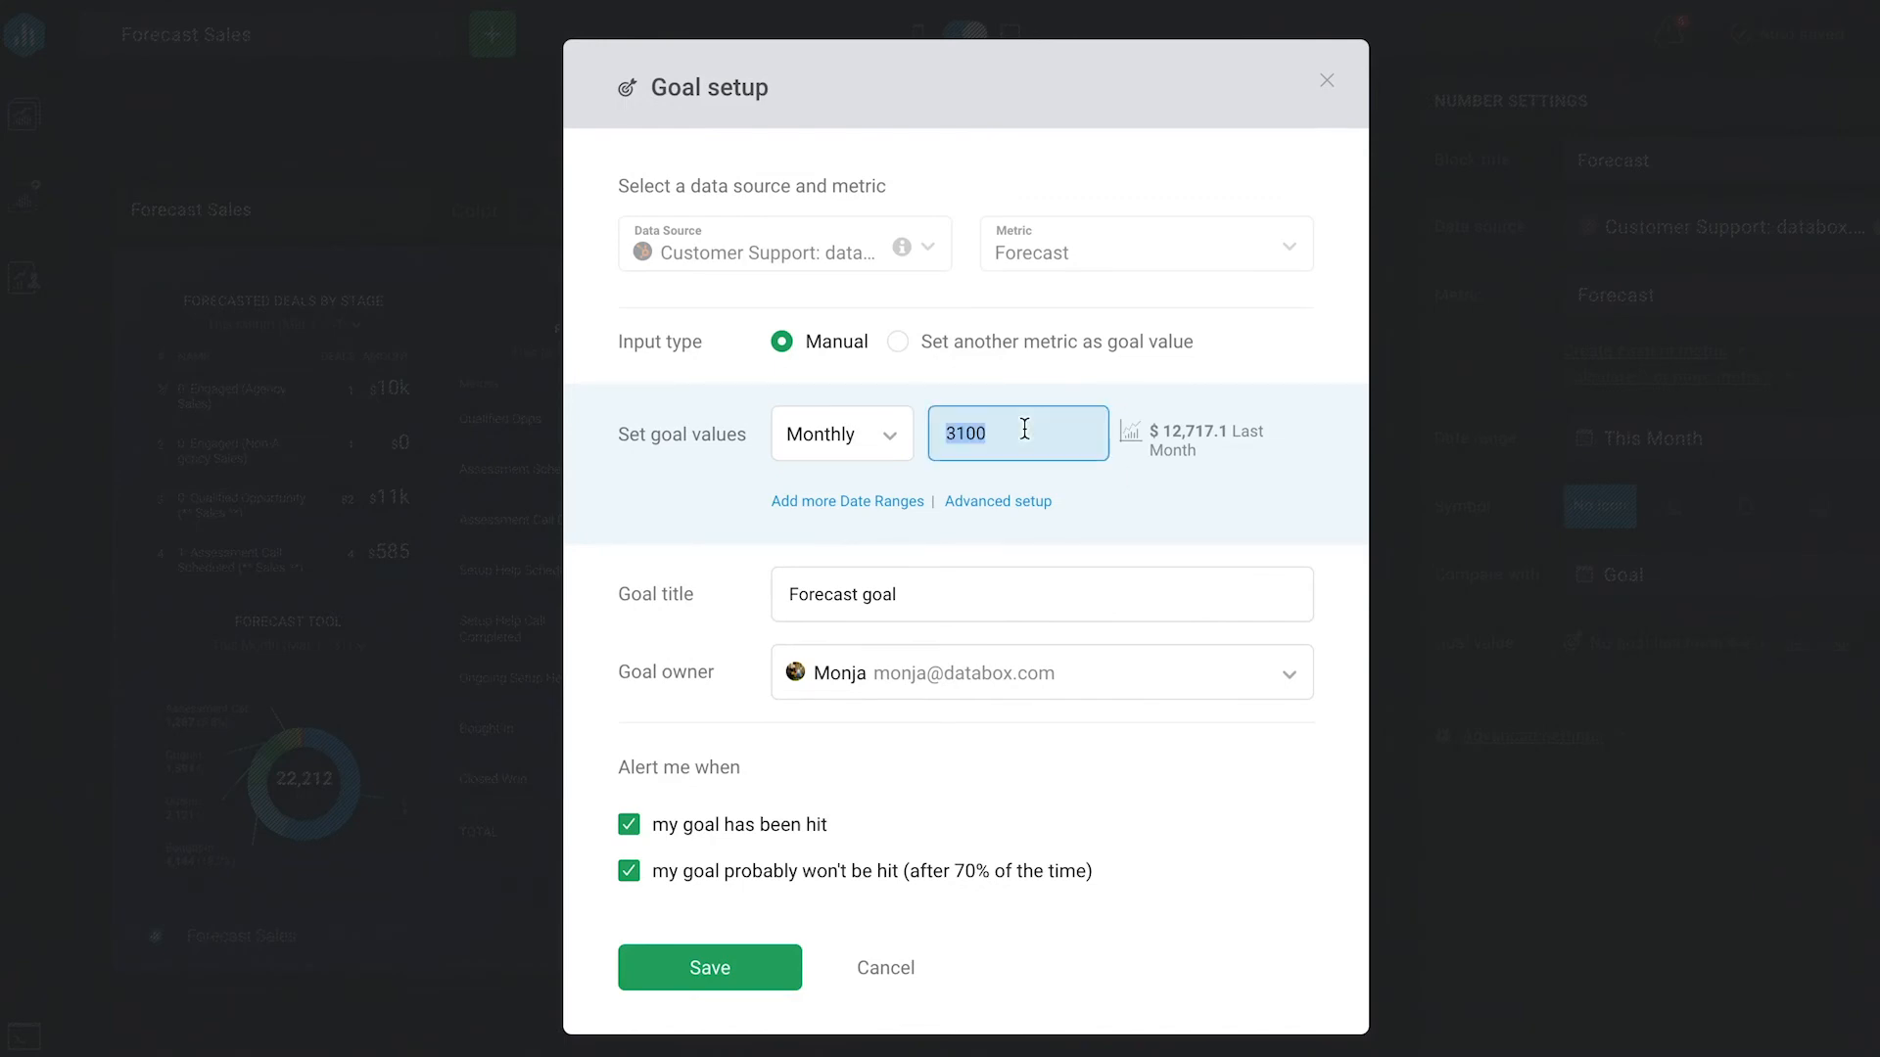
pyautogui.write('25000')
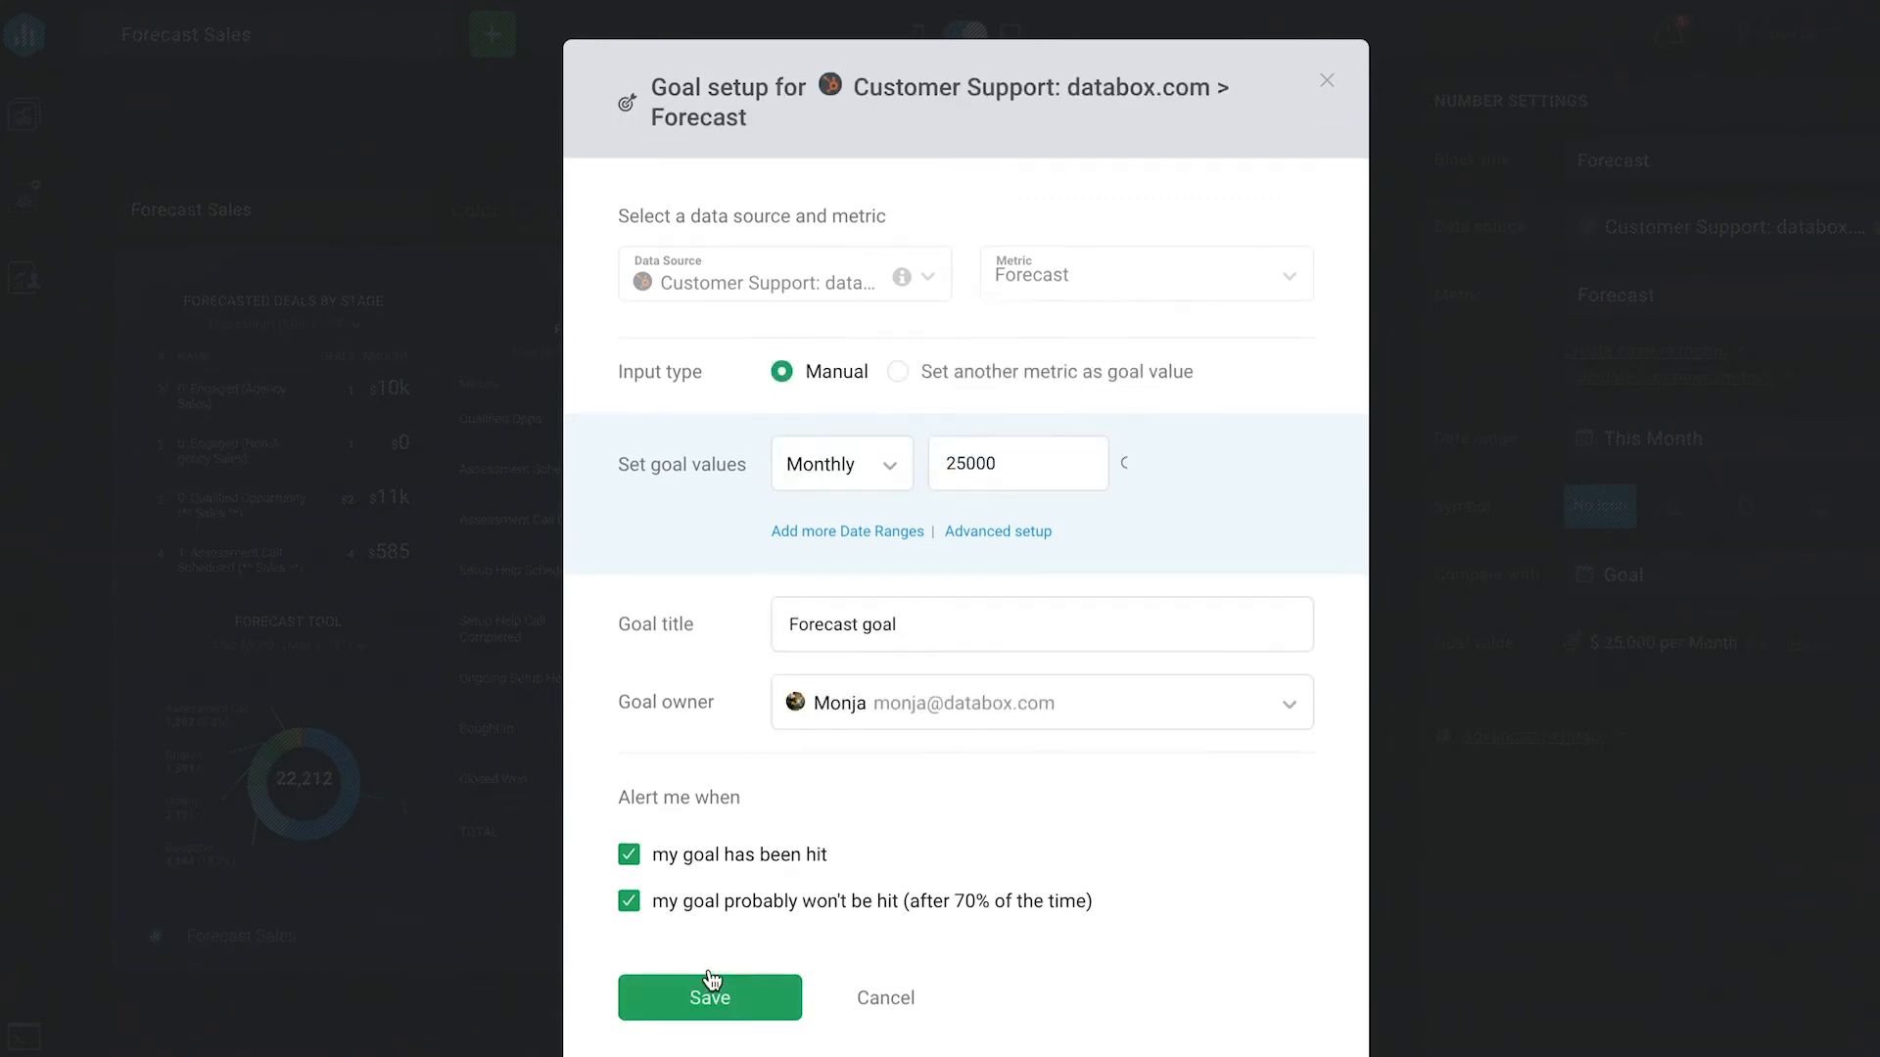
pyautogui.click(708, 997)
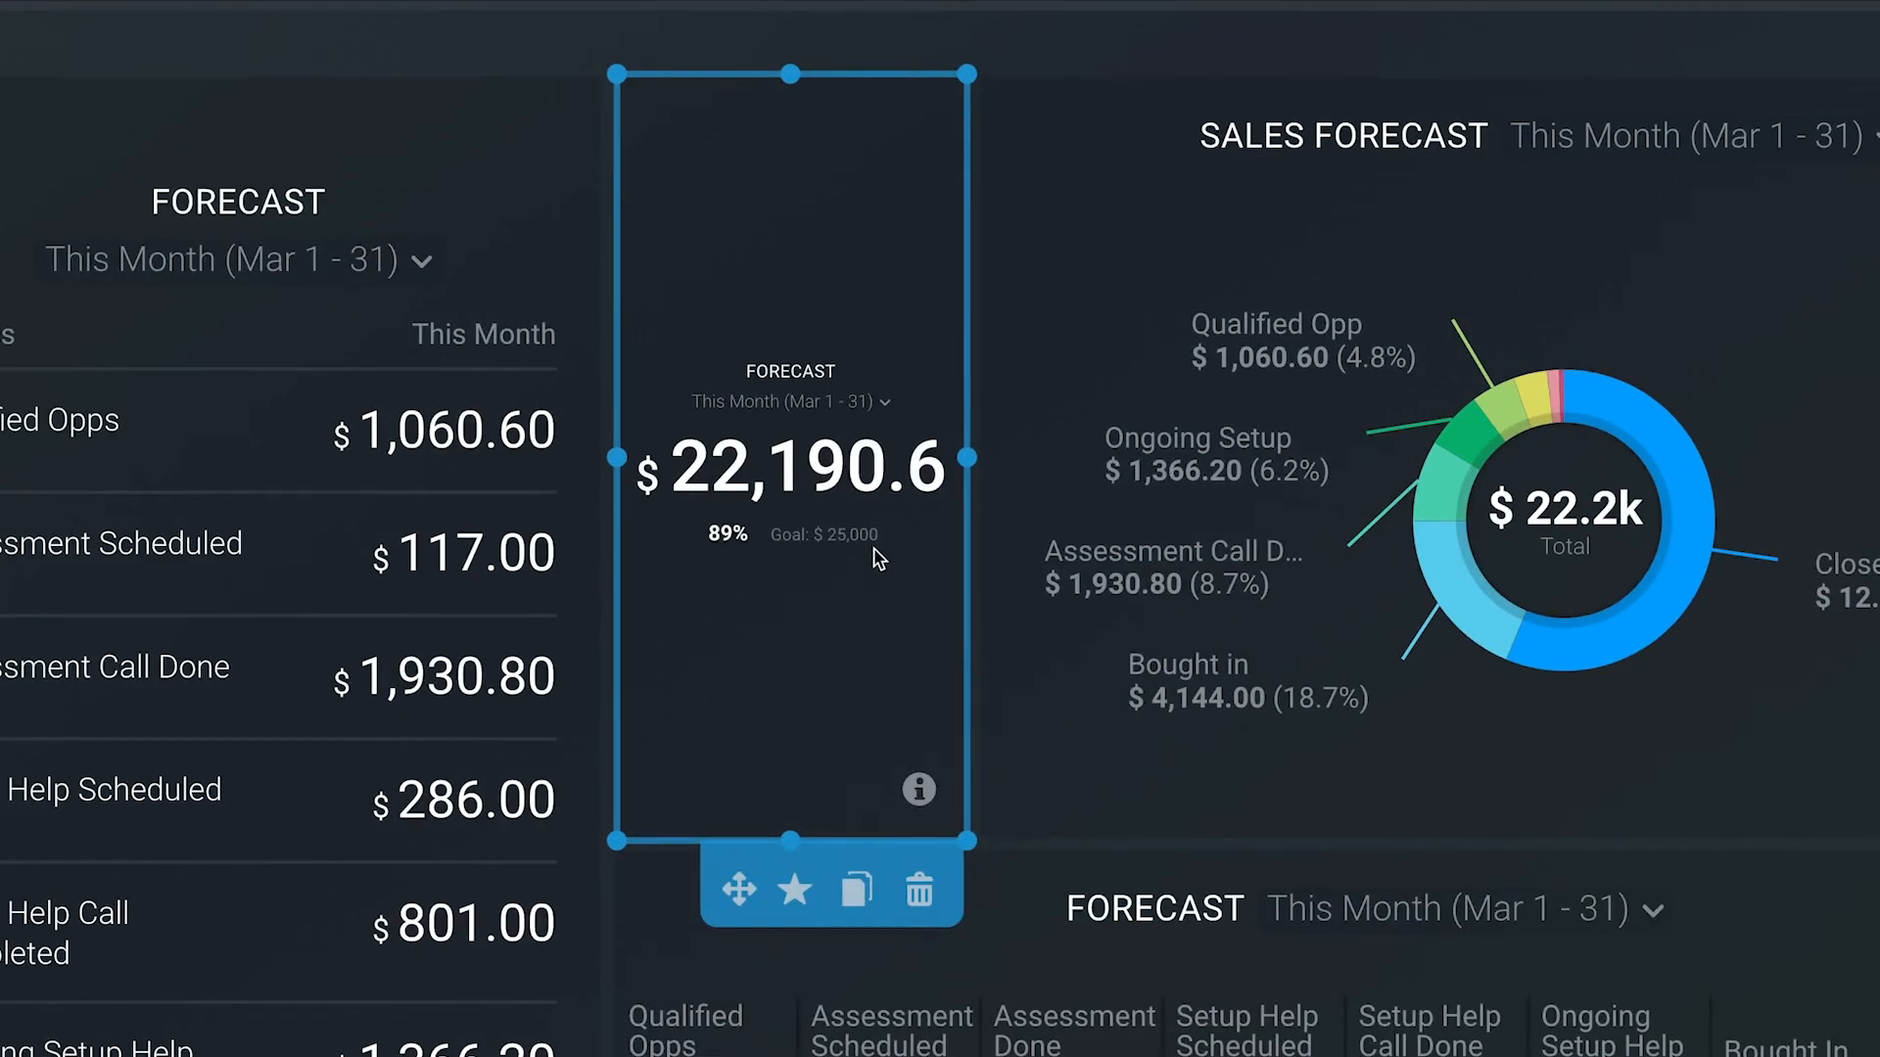